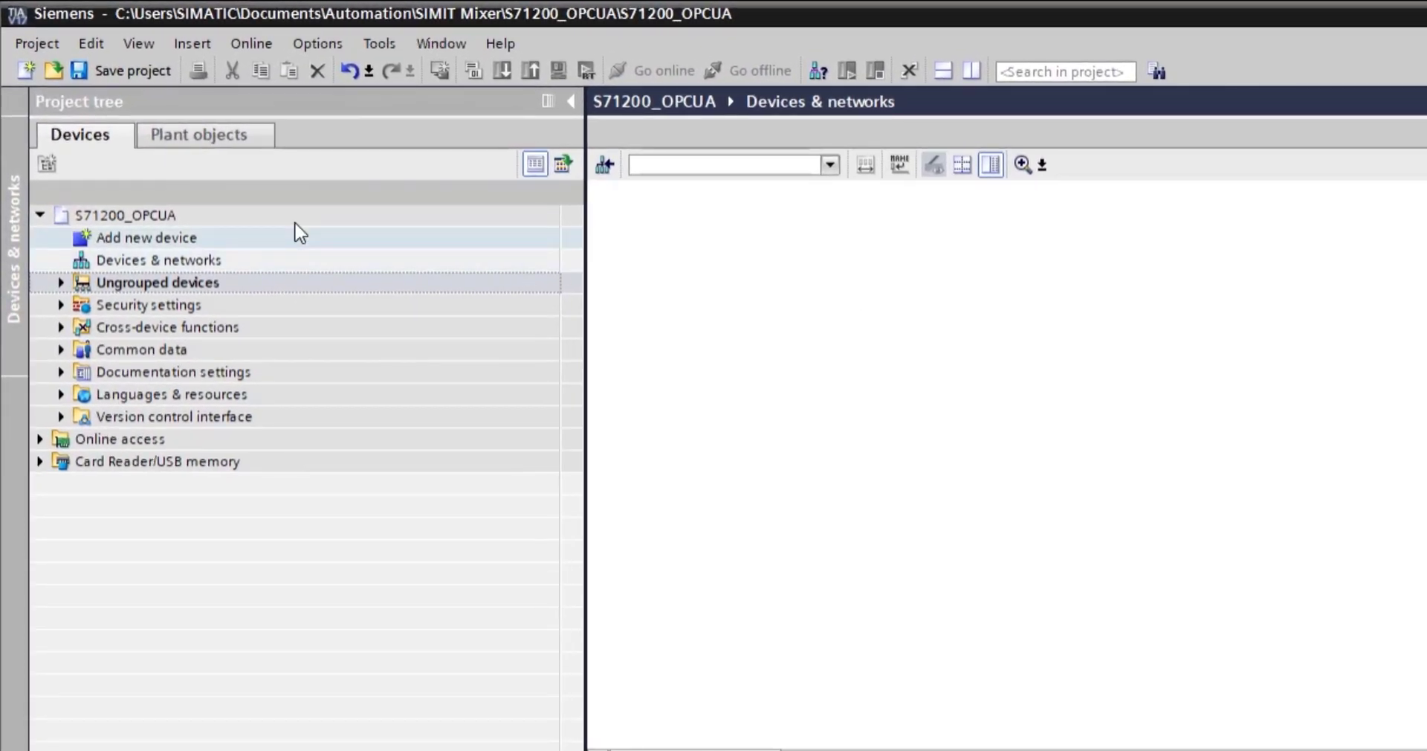
Step: Add an unspecified S7-1200 CPU to the project and start detecting the connected hardware
{"action": "double_click", "coordinate": [147, 238]}
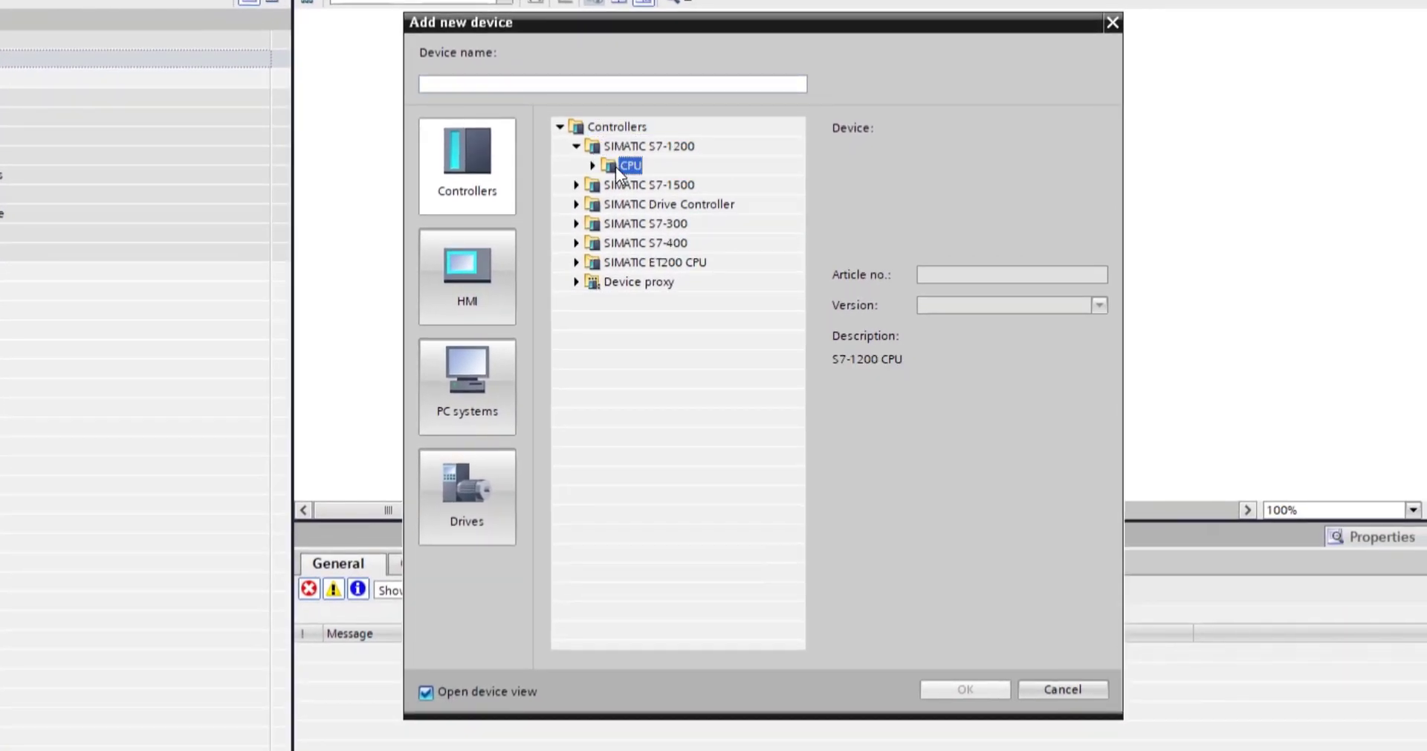
{"action": "left_click", "coordinate": [593, 165]}
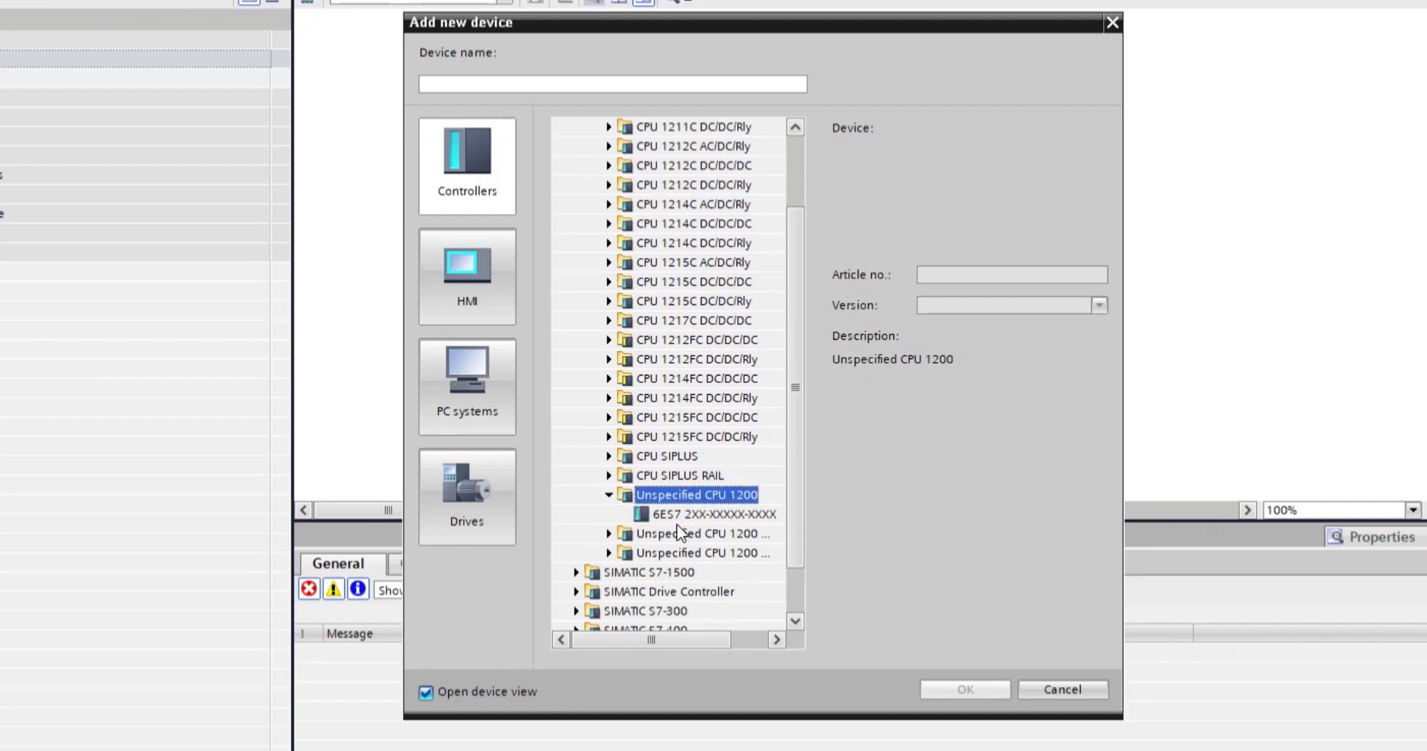
{"action": "left_click", "coordinate": [964, 688]}
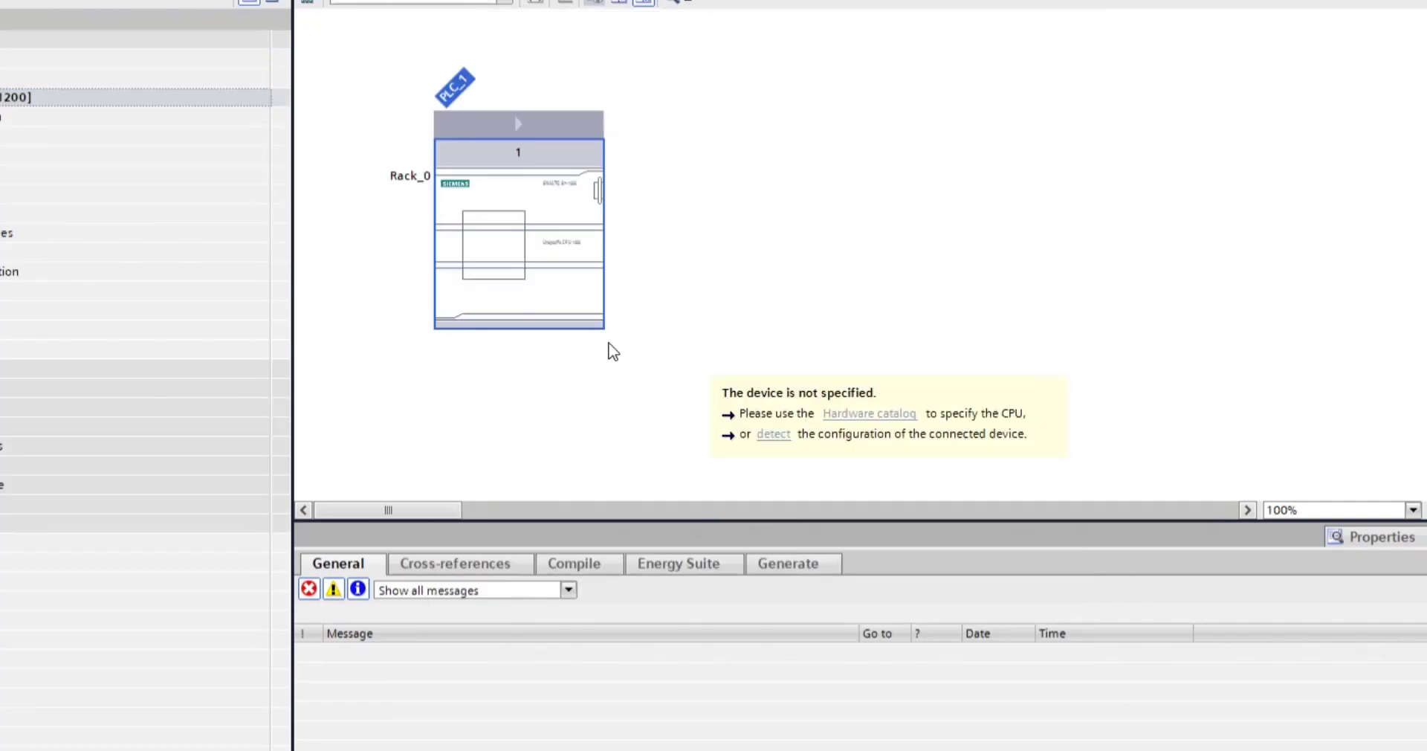
{"action": "left_click", "coordinate": [773, 432]}
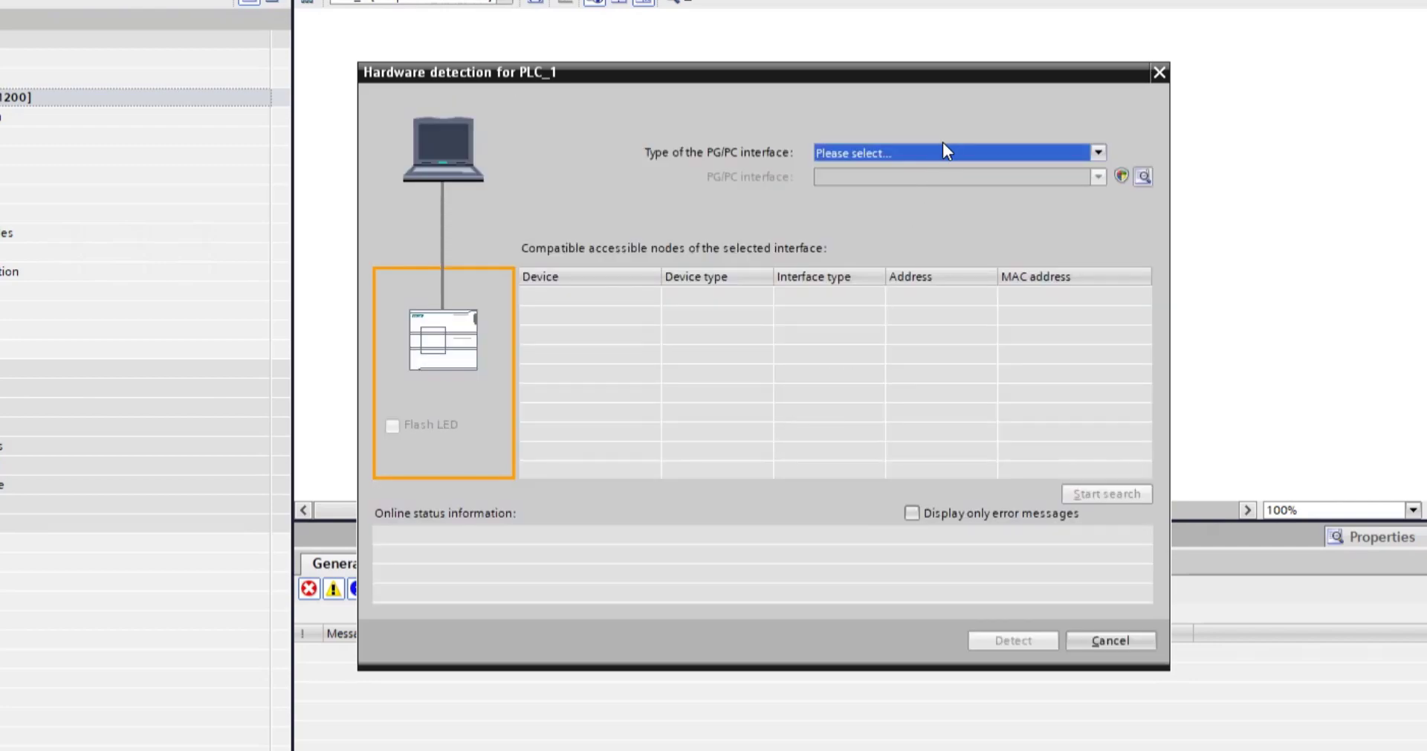
Step: Search via PN/IE on the Intel adapter, detect plc_1 at 192.168.0.113 and trust its certificate
{"action": "left_click", "coordinate": [959, 151]}
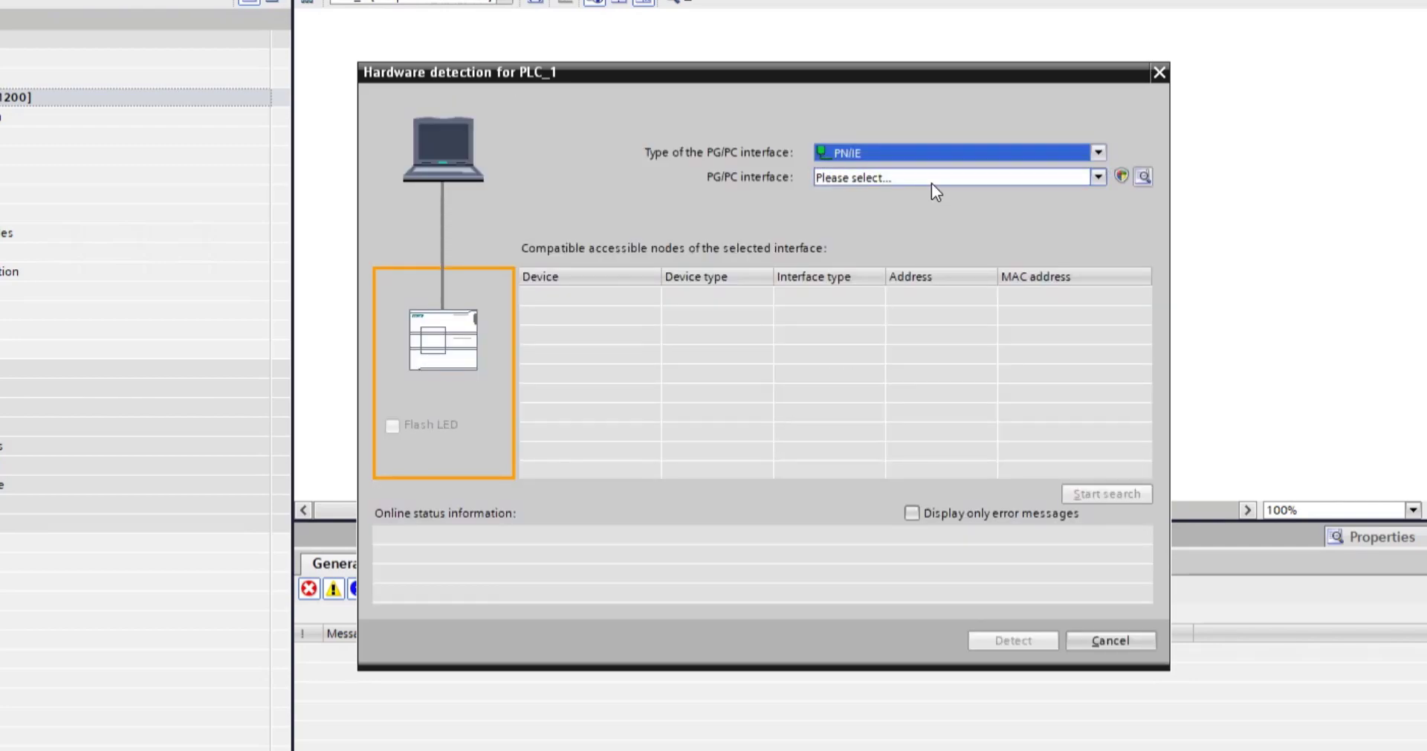
{"action": "left_click", "coordinate": [958, 176]}
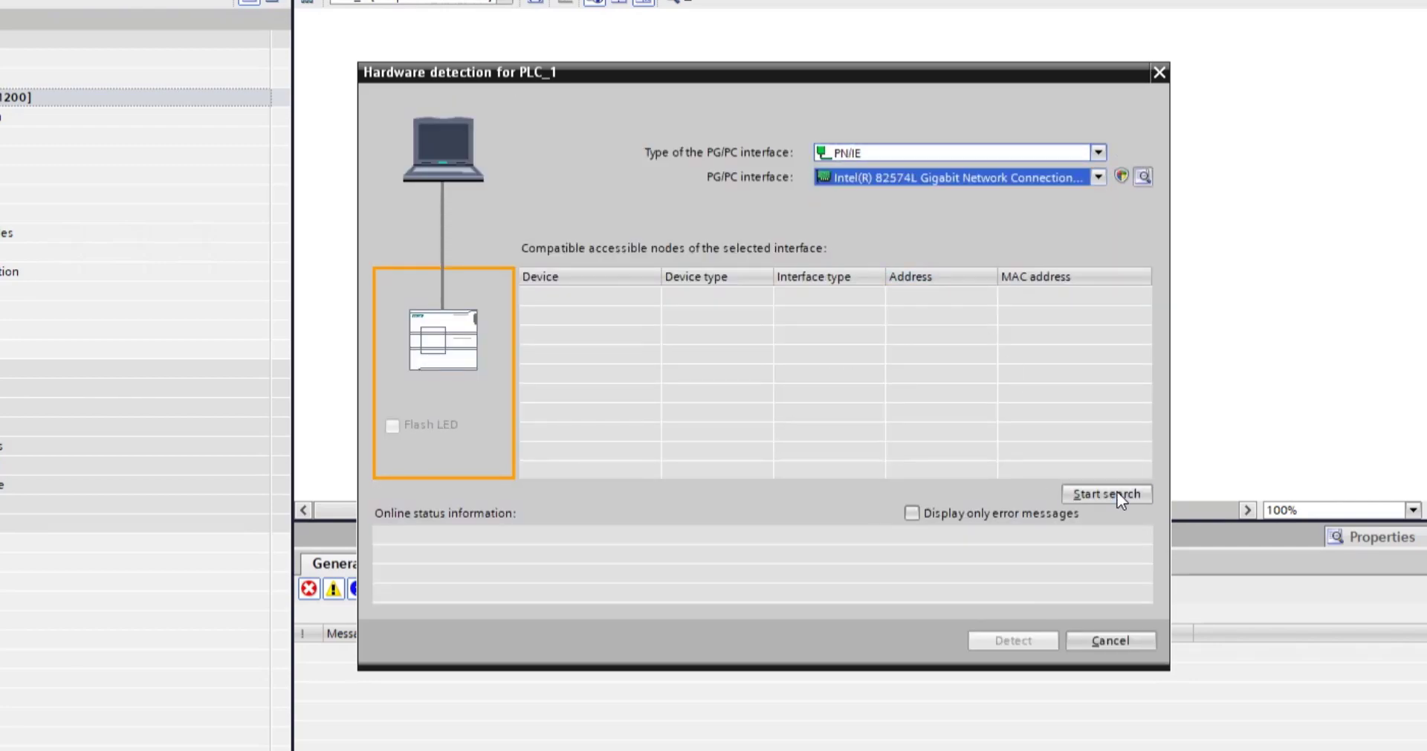
{"action": "left_click", "coordinate": [1106, 493]}
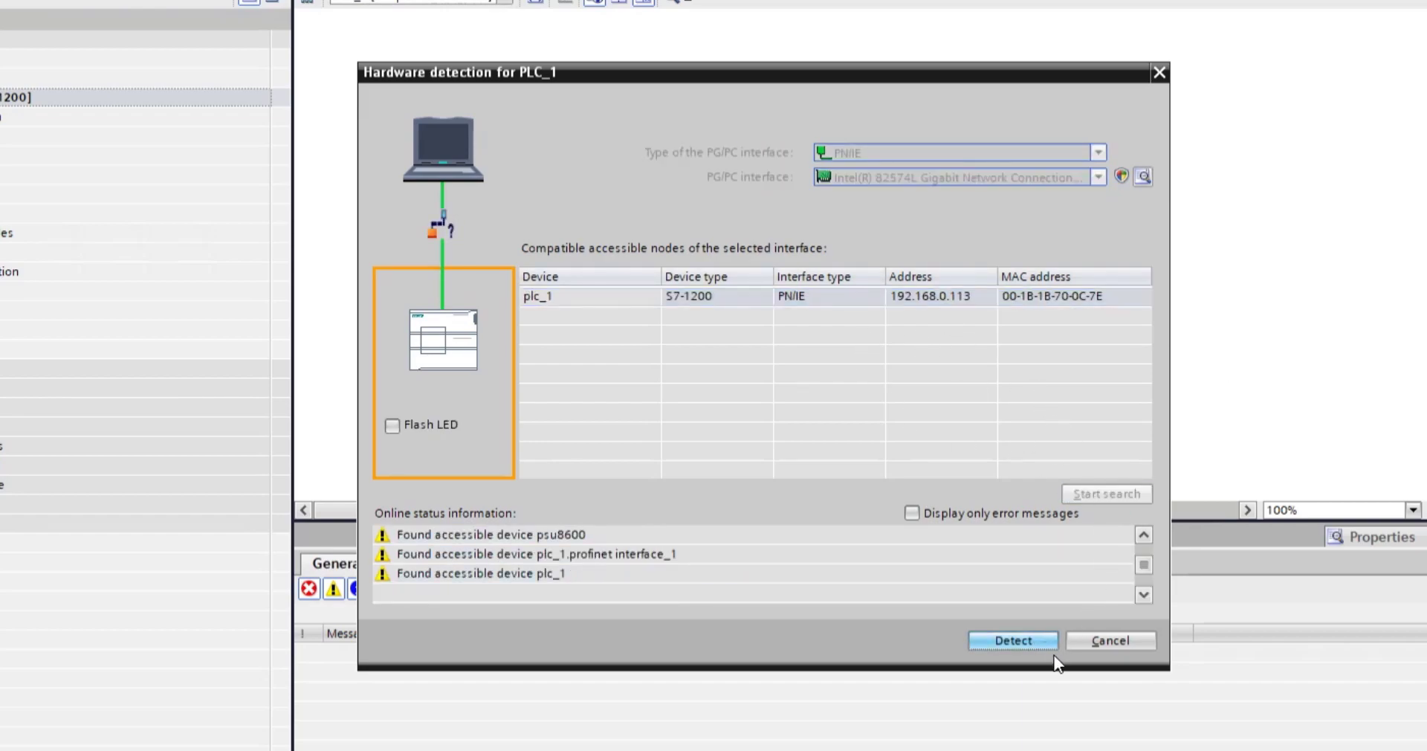
{"action": "mouse_move", "coordinate": [612, 346]}
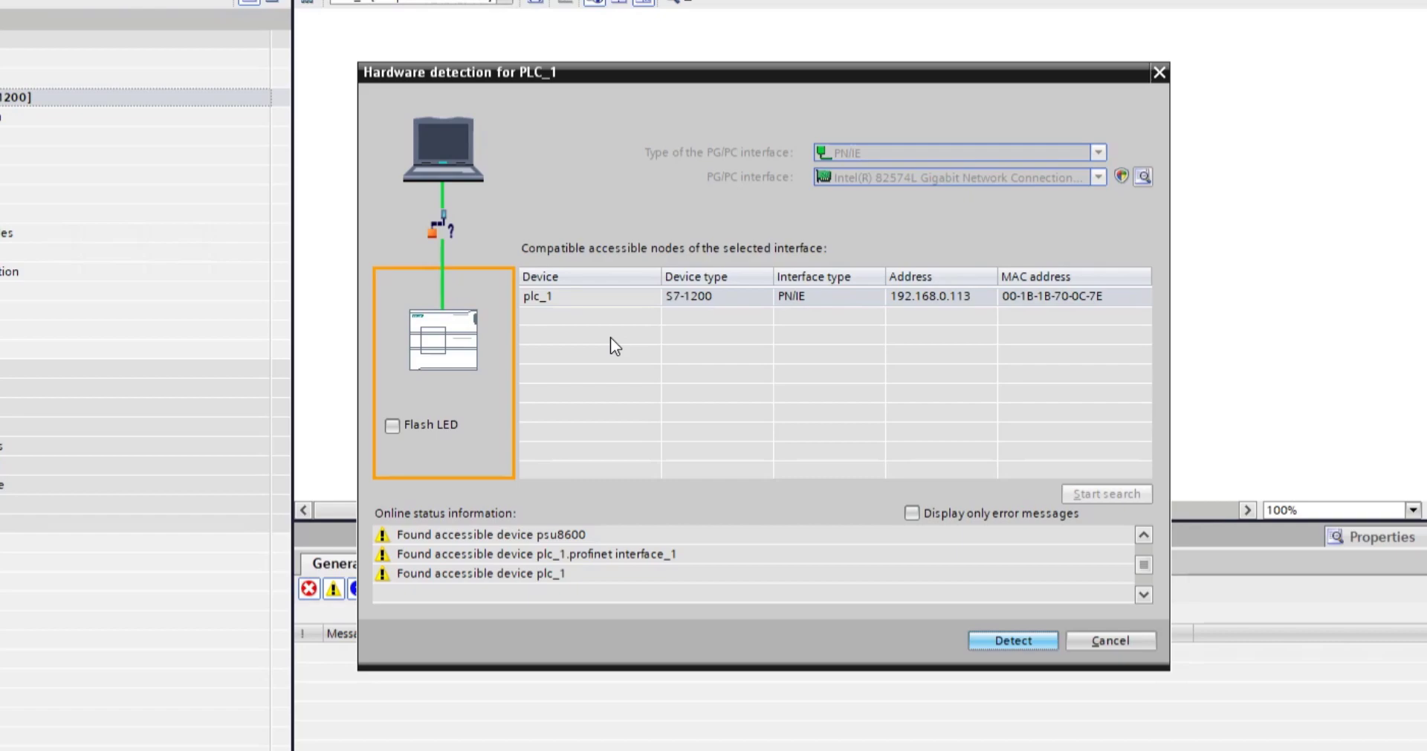
{"action": "left_click", "coordinate": [1012, 639]}
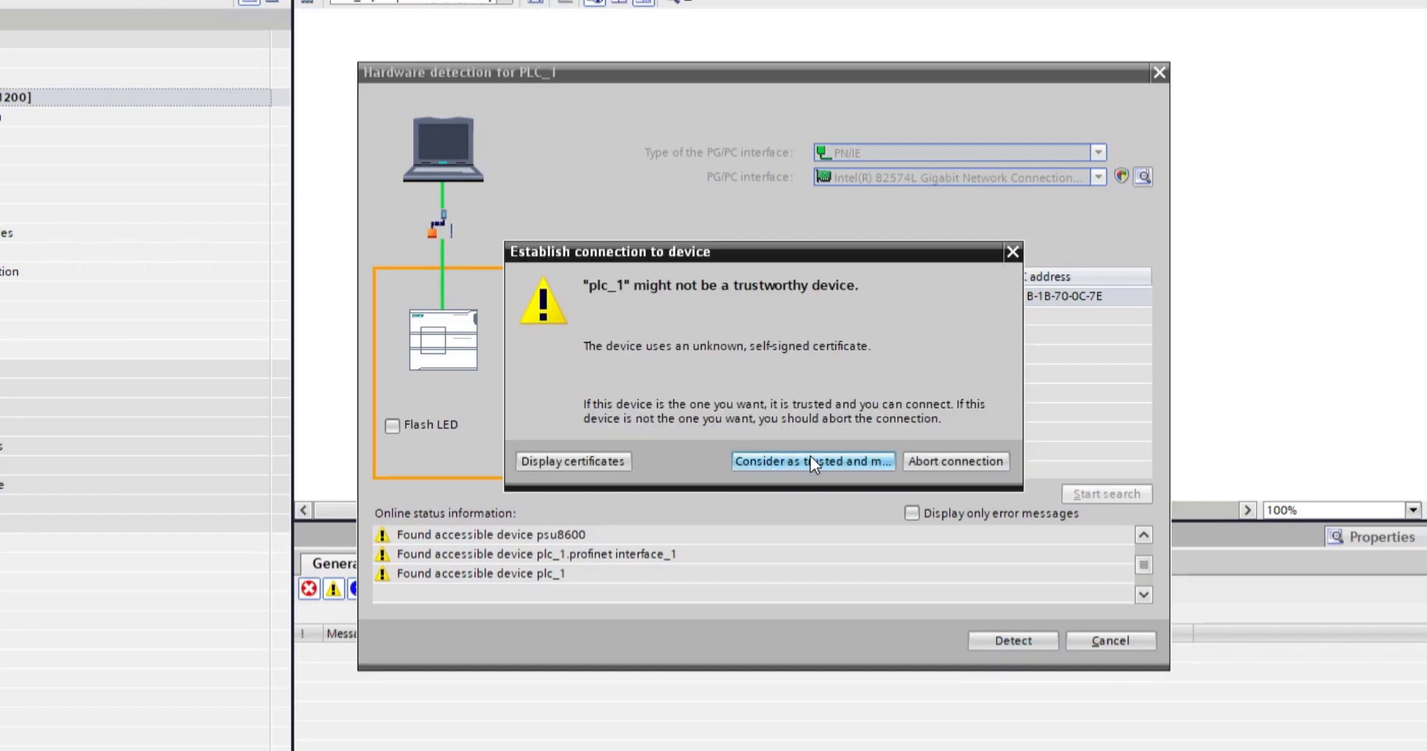
{"action": "left_click", "coordinate": [811, 461]}
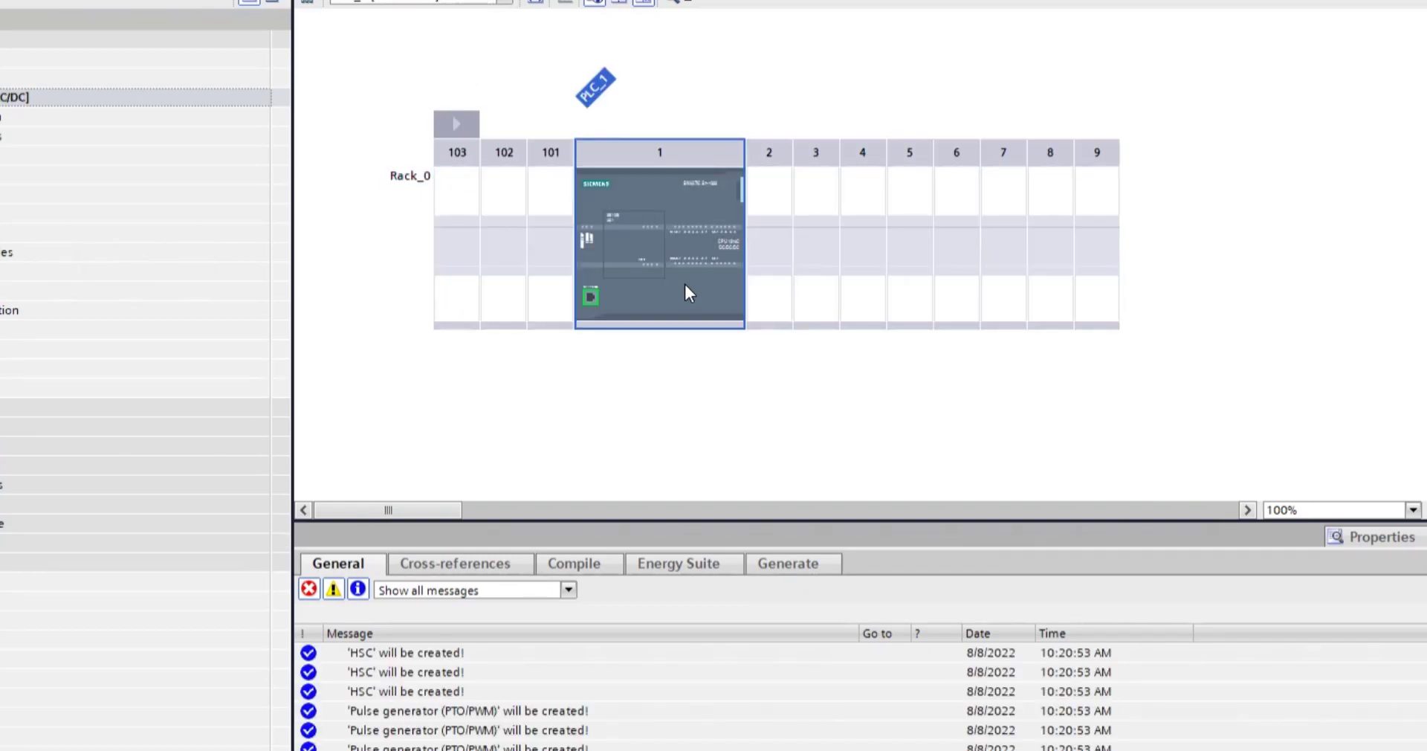
{"action": "mouse_move", "coordinate": [687, 291]}
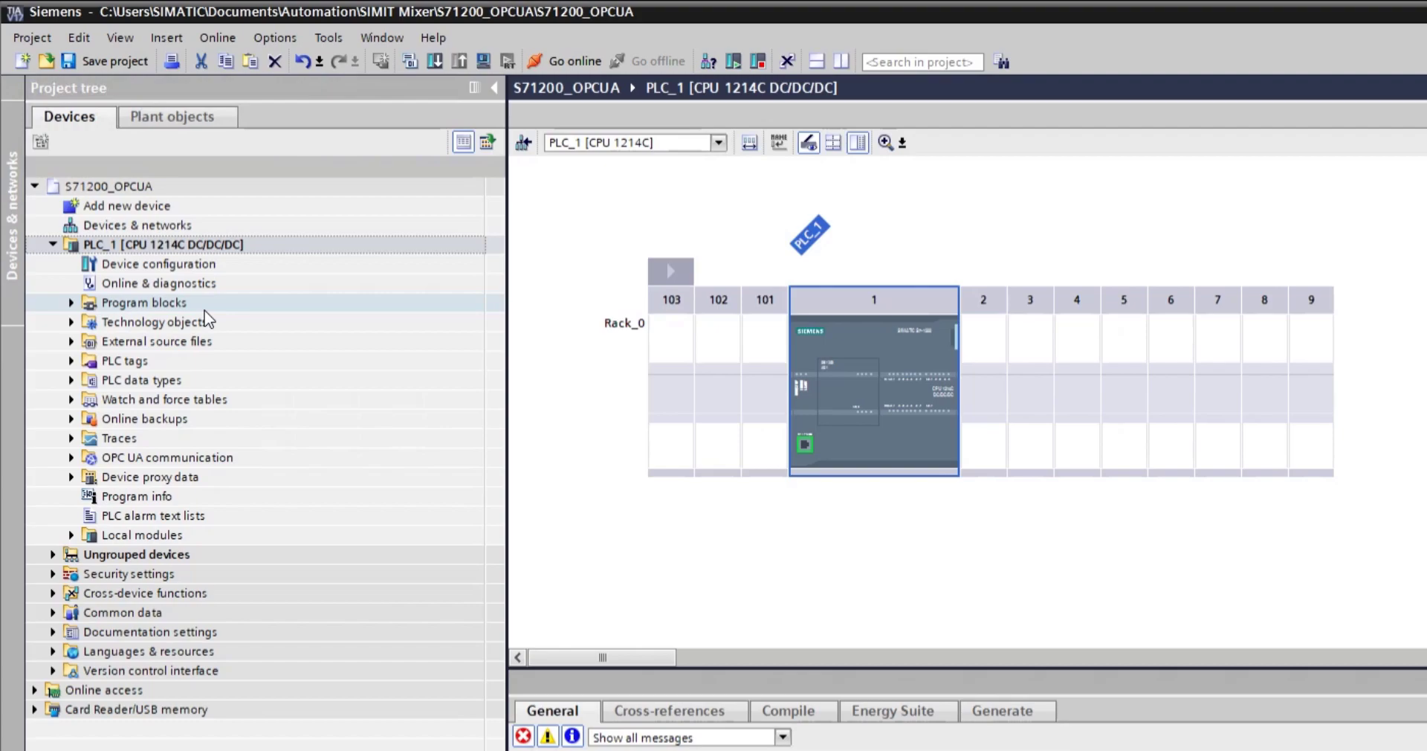
Step: Open Main [OB1], stepping through the PLC security wizard with access level without password
{"action": "left_click", "coordinate": [71, 302]}
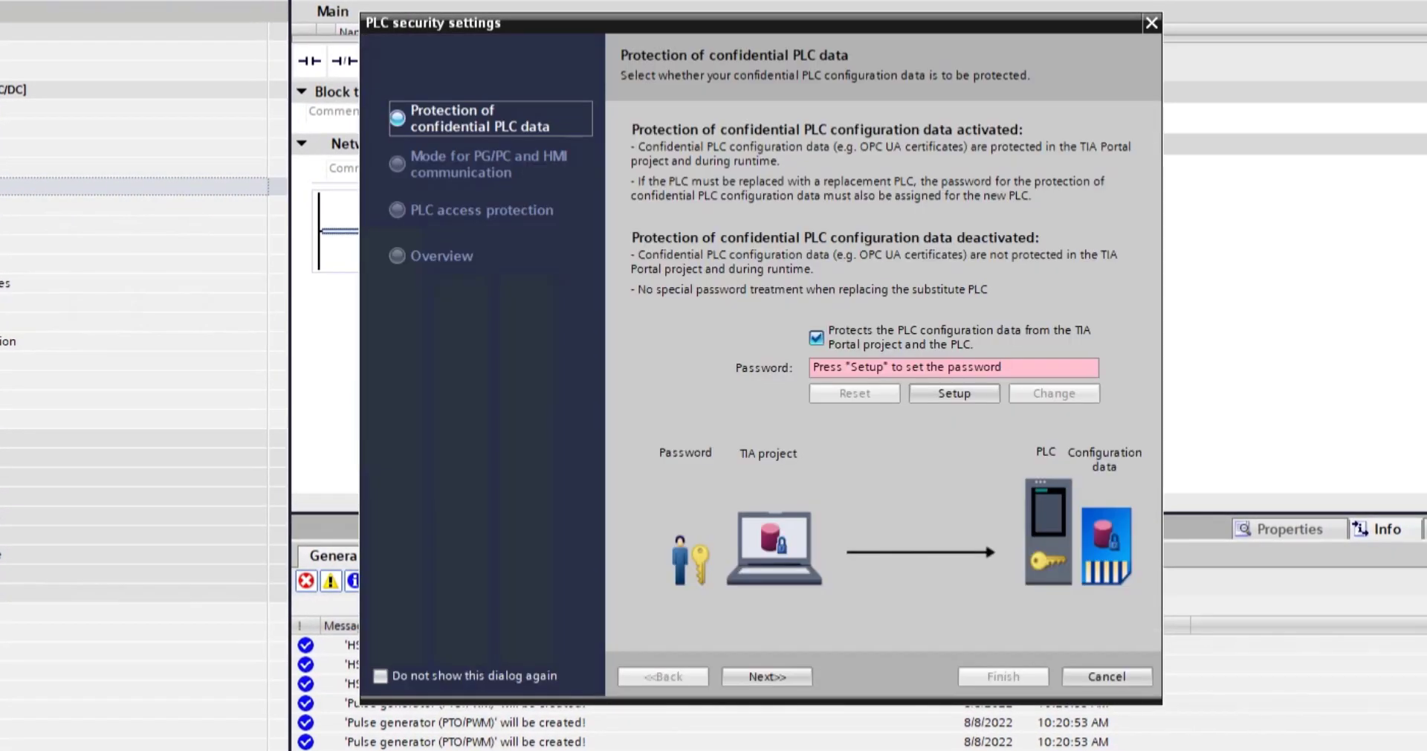
{"action": "left_click", "coordinate": [816, 337]}
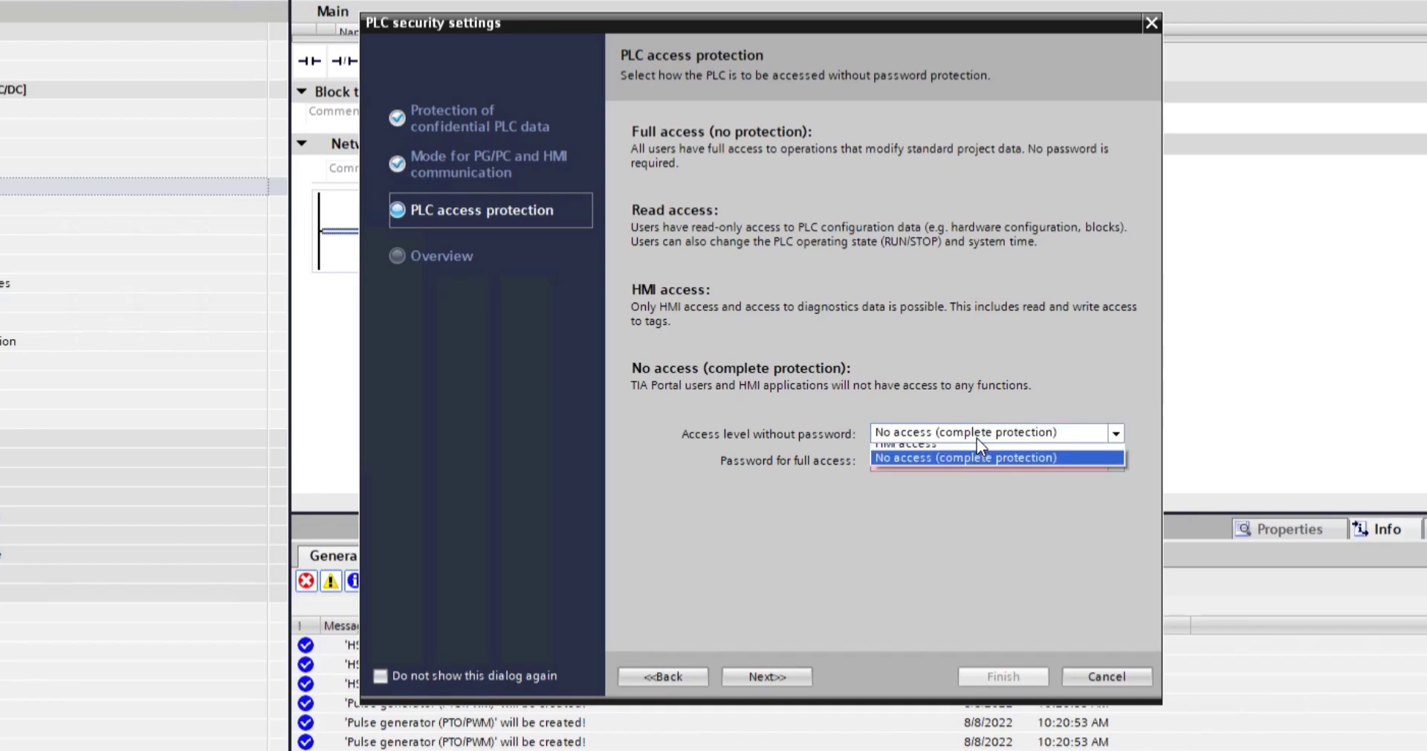
{"action": "left_click", "coordinate": [1106, 674]}
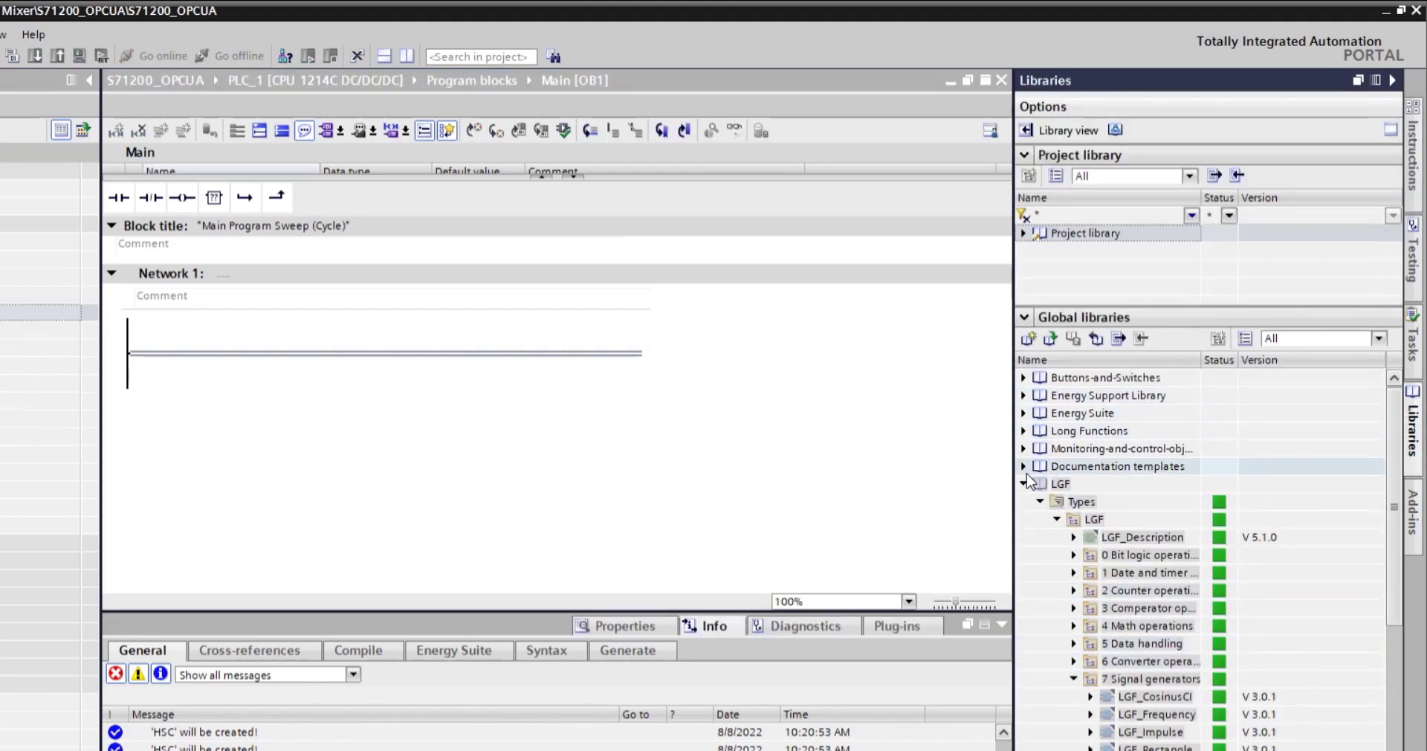
Step: Place LGF_SinusCI in Network 1 with instance DB LGF_SinusCI_DB and periode 1000000
{"action": "left_click", "coordinate": [1022, 483]}
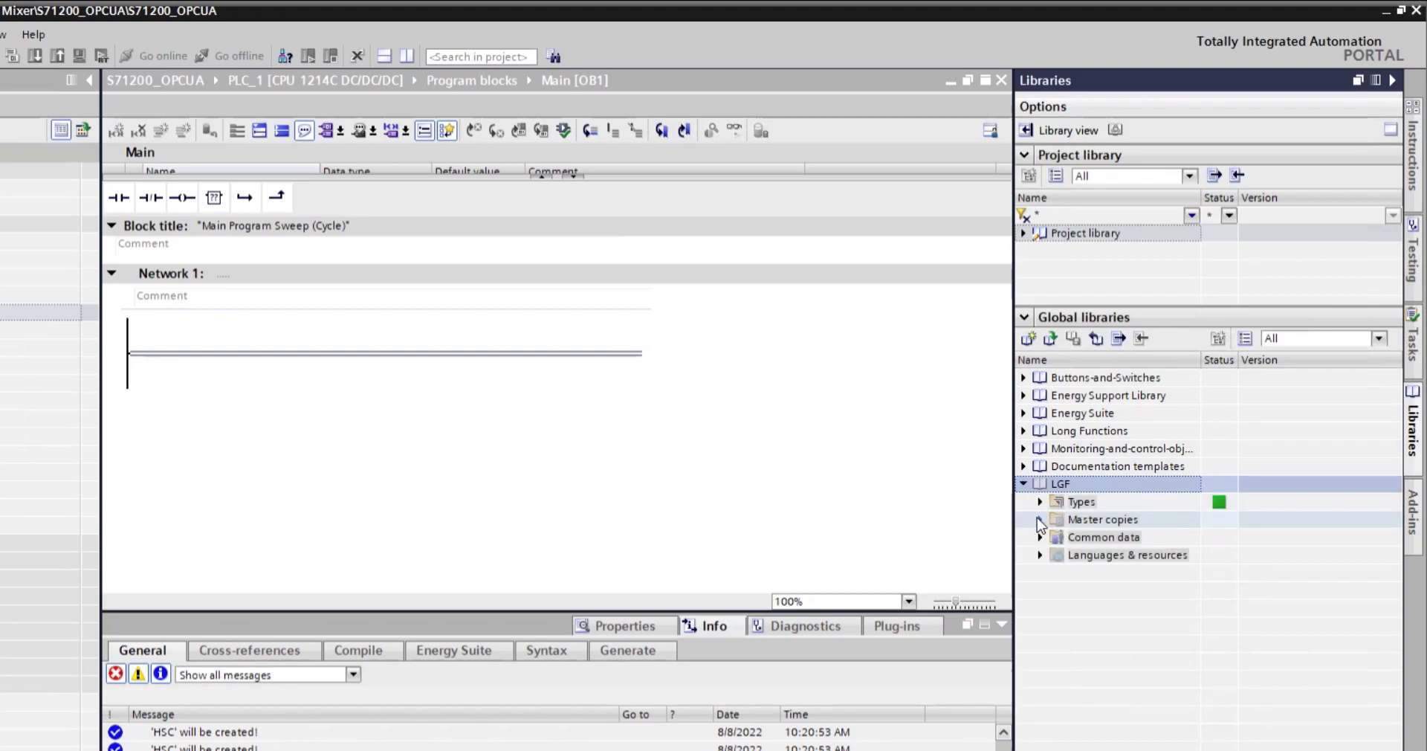
{"action": "left_click", "coordinate": [1039, 501]}
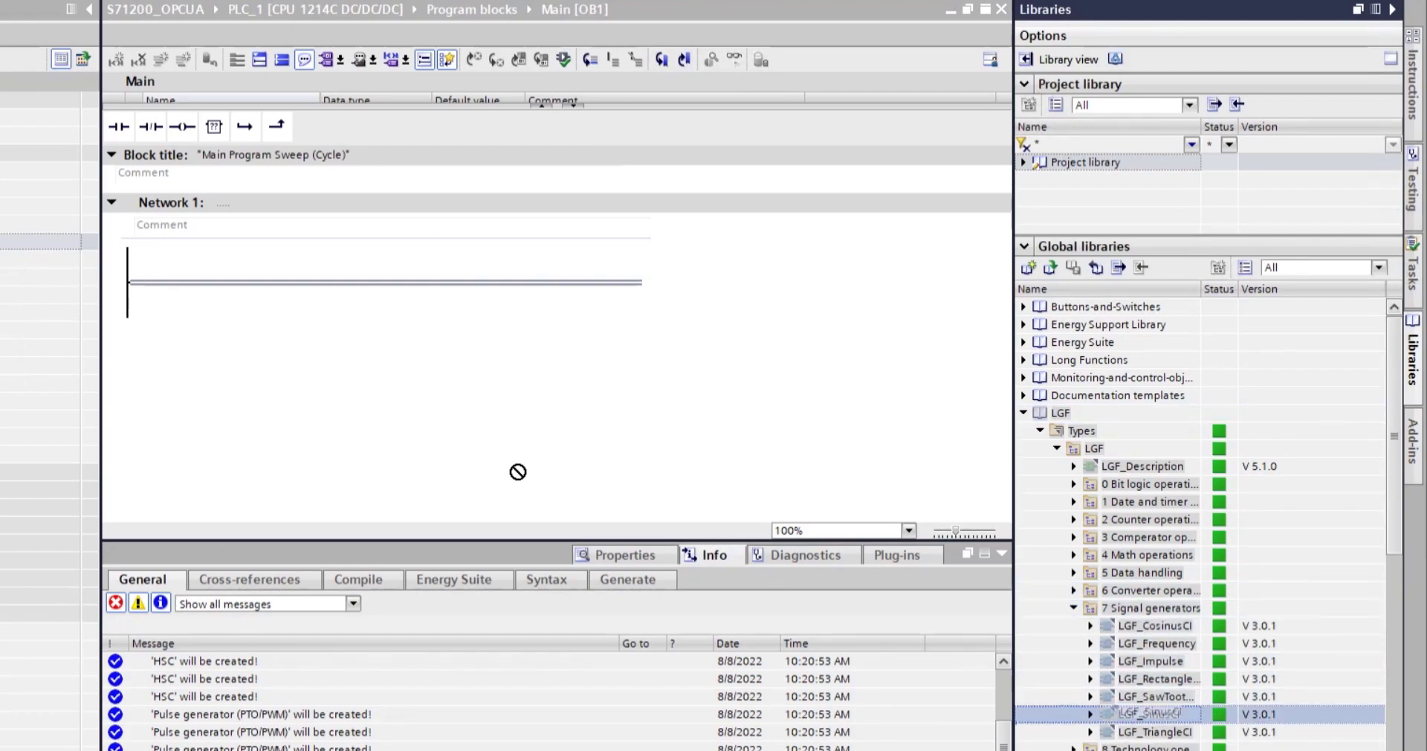
{"action": "left_click_drag", "start_coordinate": [1146, 713], "coordinate": [382, 282]}
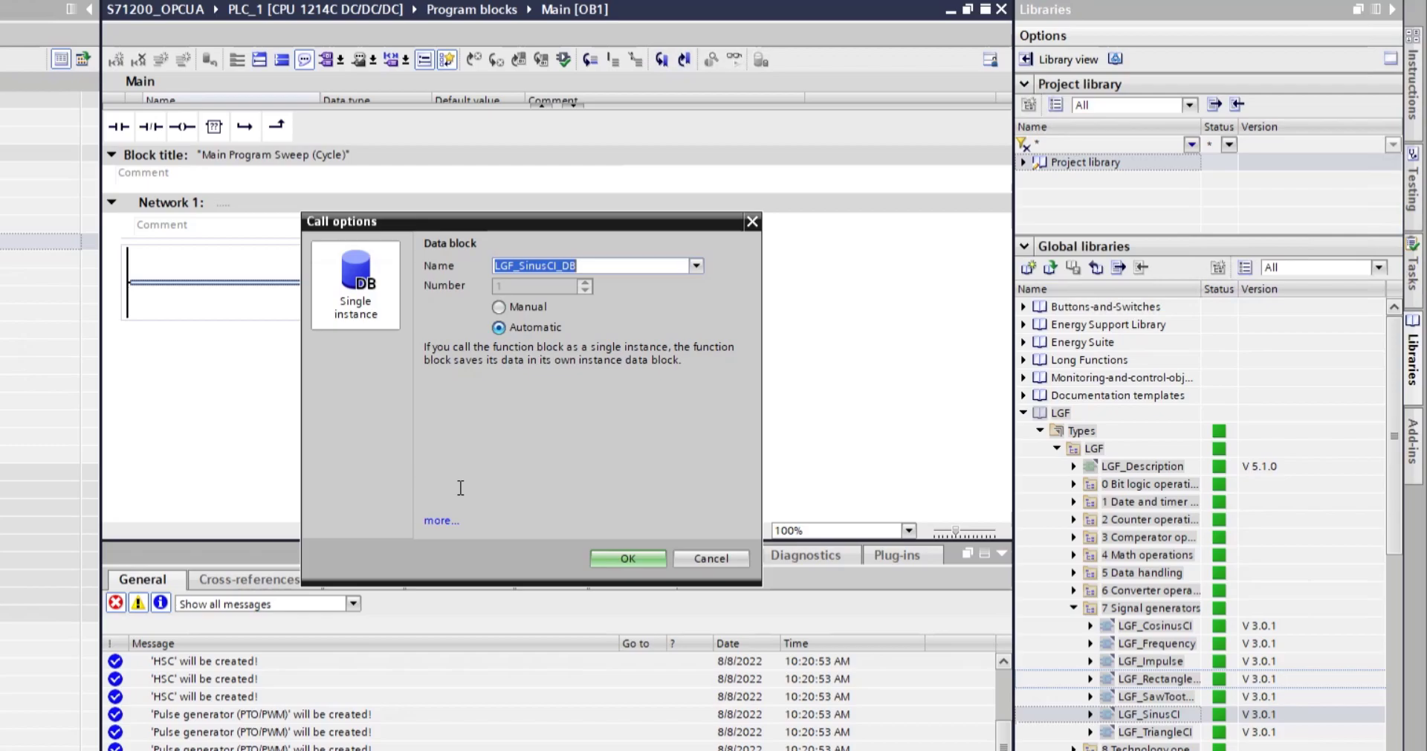
{"action": "left_click", "coordinate": [627, 558]}
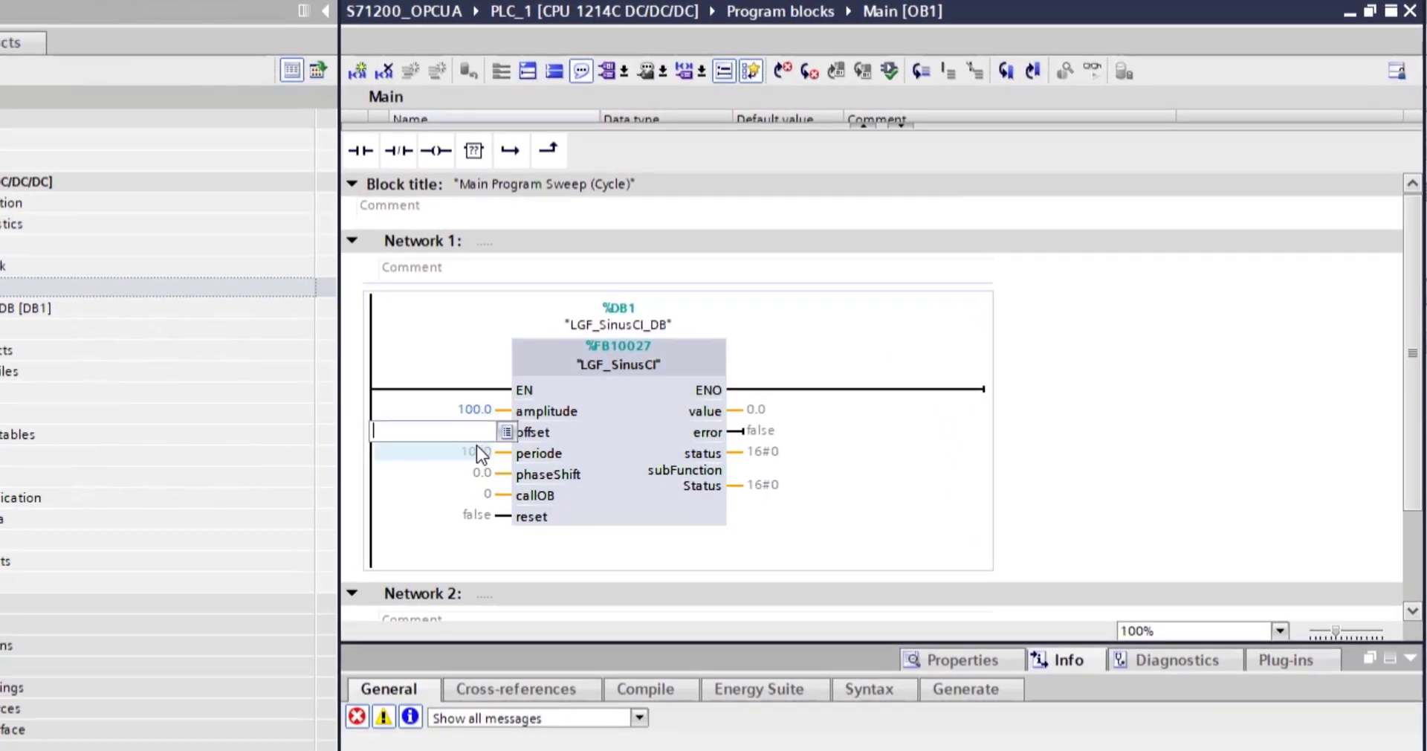
{"action": "type", "text": "1000000"}
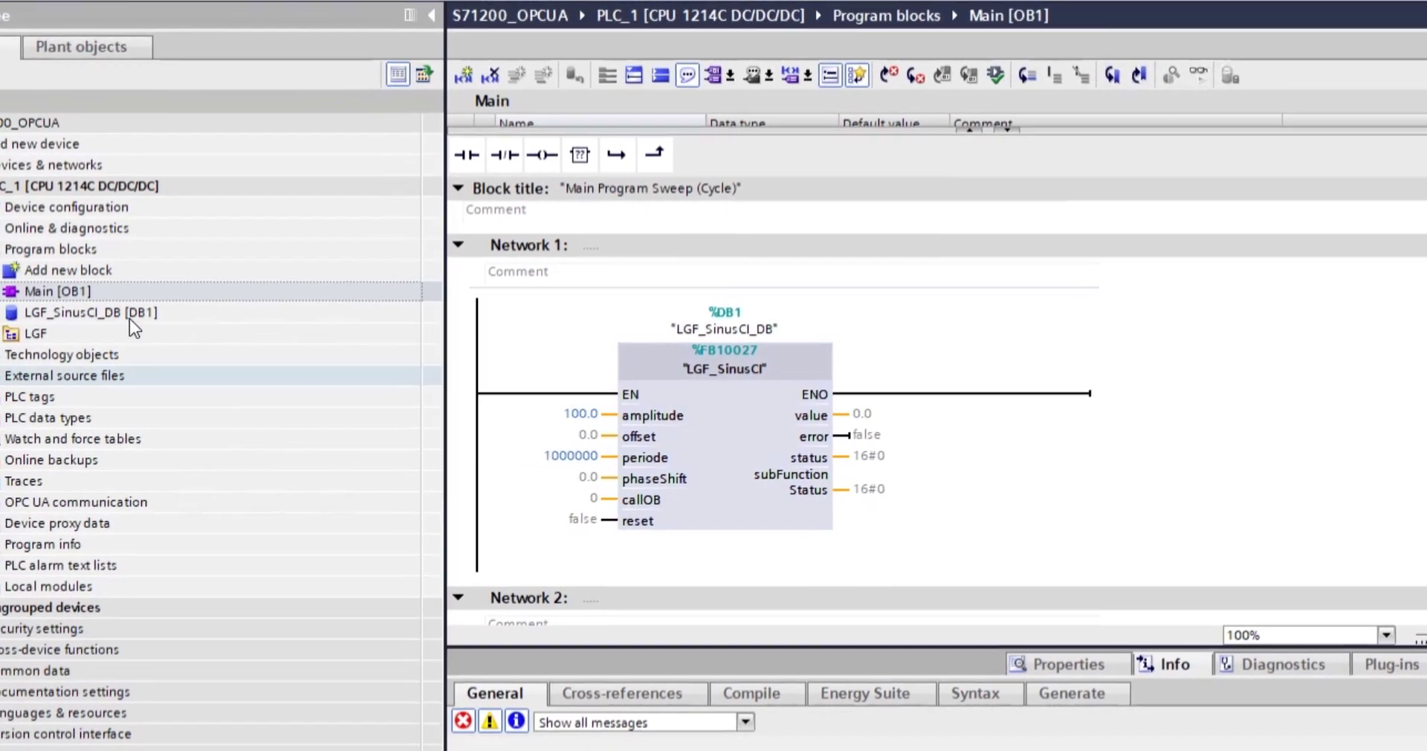
Step: Add a Cyclic interrupt OB30, set the sine block's callOB to 30 and start assigning its value output
{"action": "double_click", "coordinate": [67, 269]}
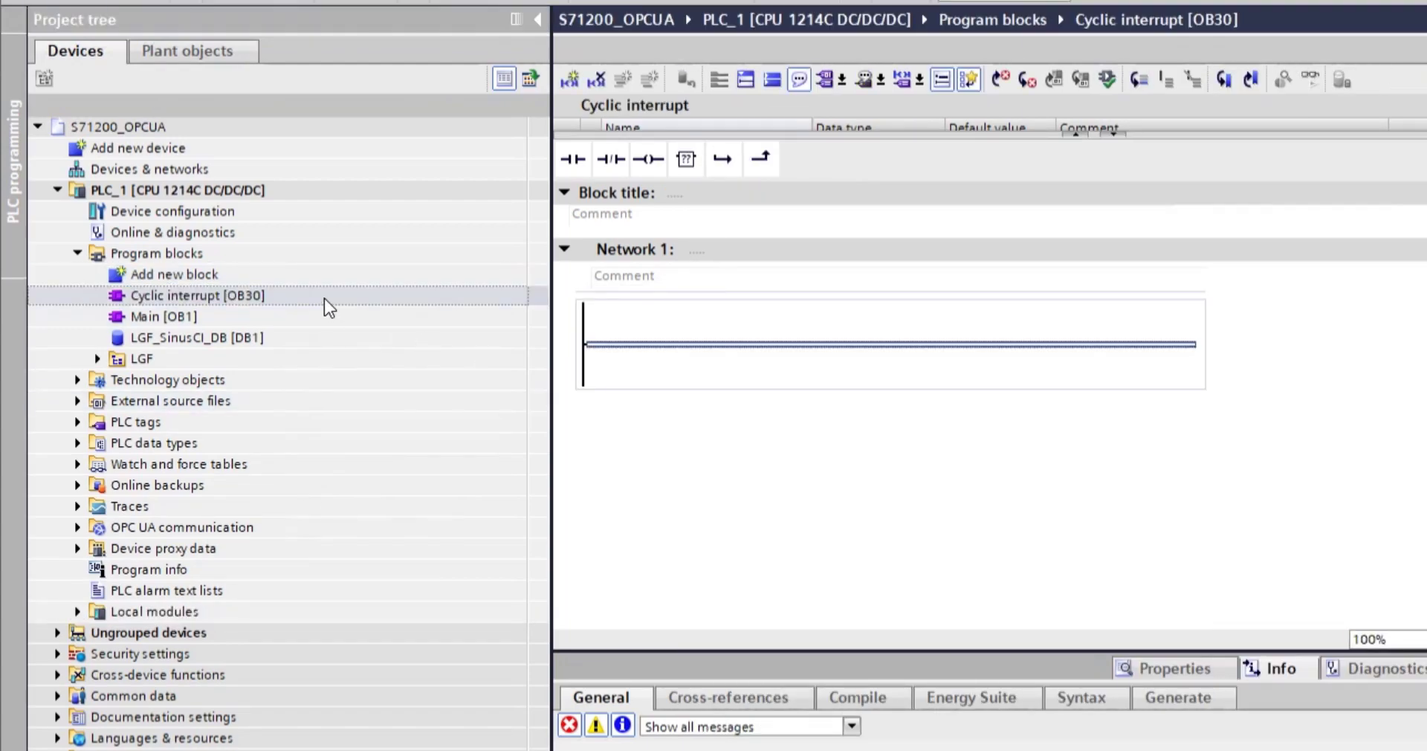
{"action": "double_click", "coordinate": [164, 315]}
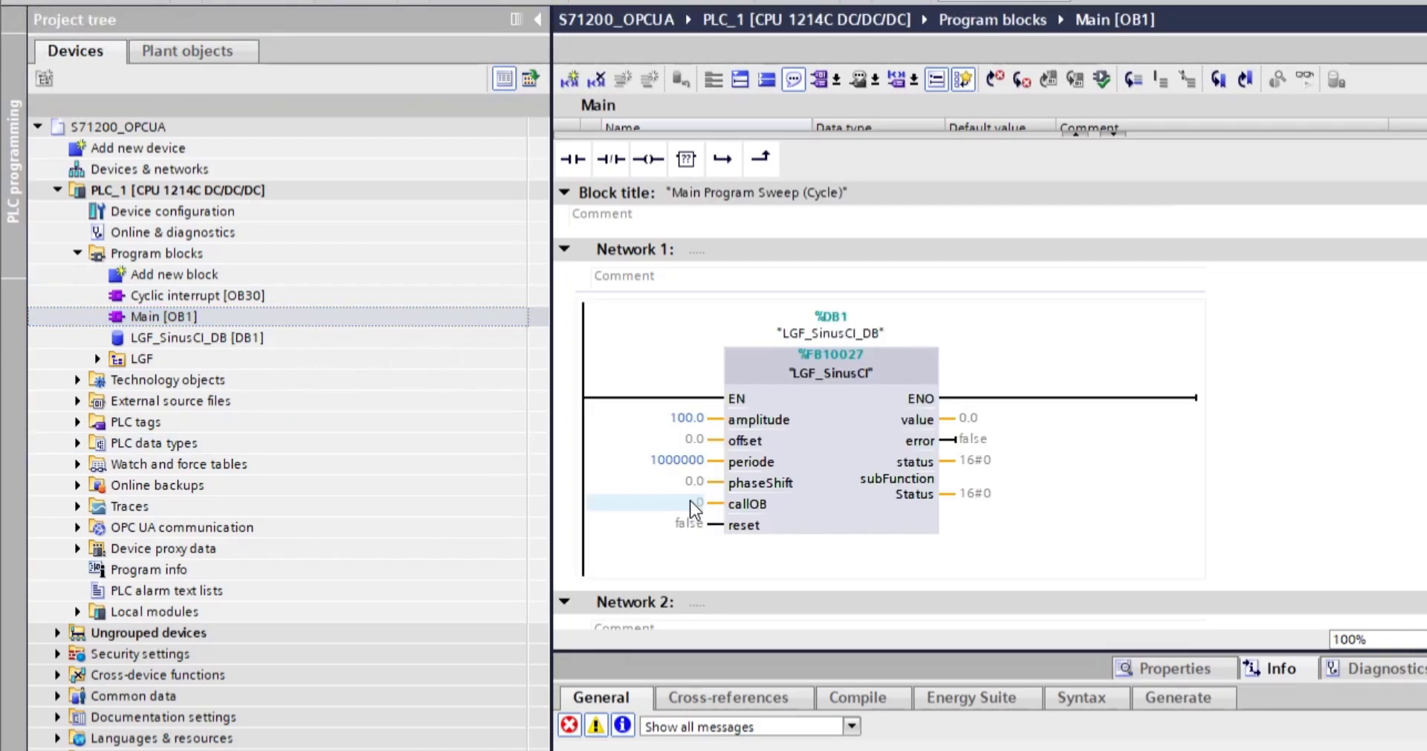
{"action": "left_click", "coordinate": [678, 525]}
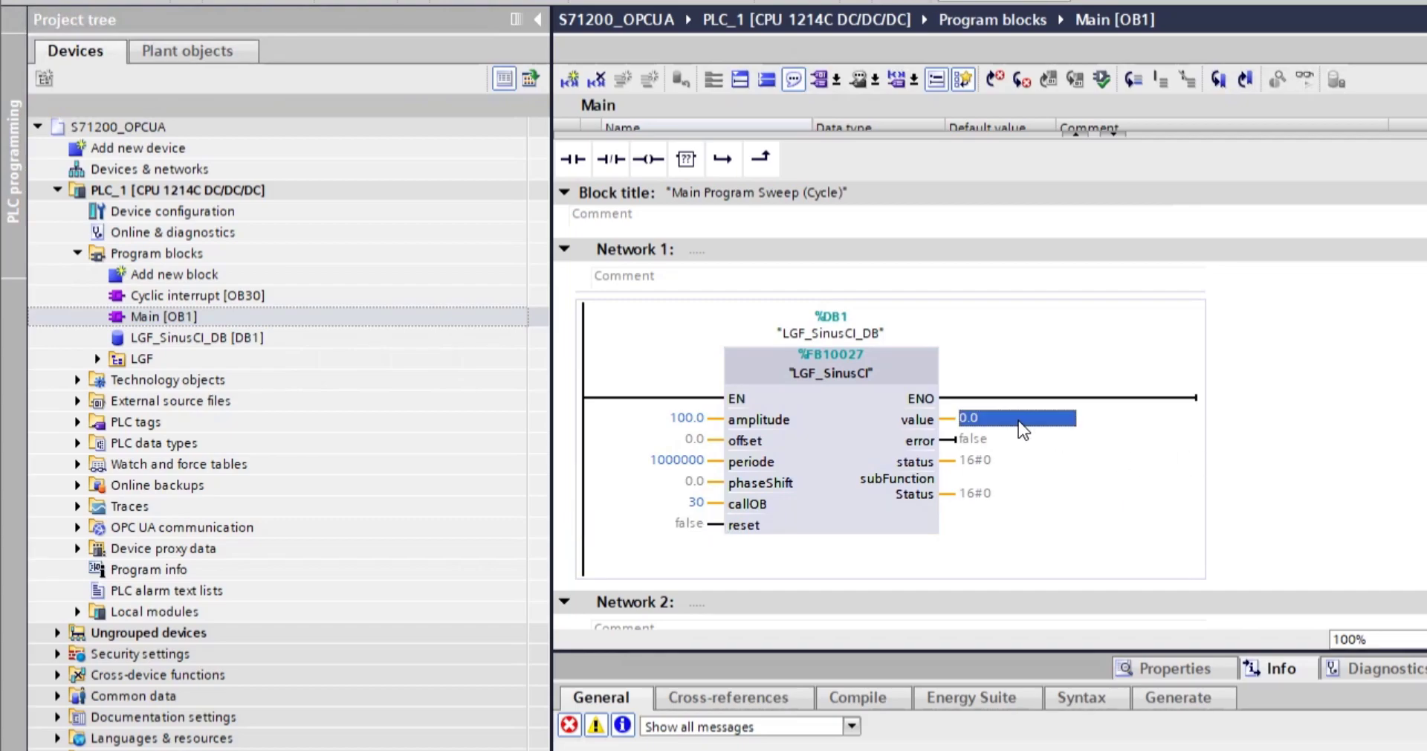
{"action": "left_click", "coordinate": [1012, 419]}
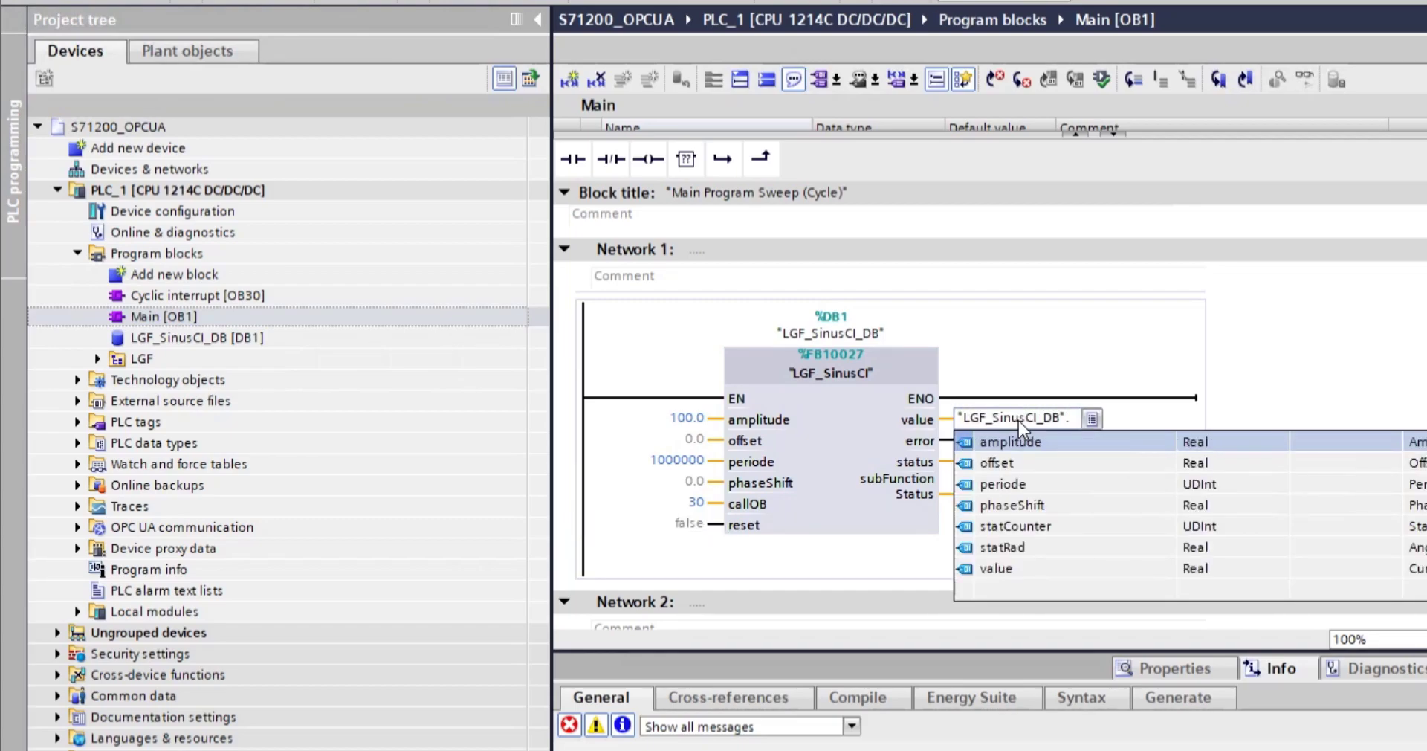
{"action": "mouse_move", "coordinate": [1050, 235]}
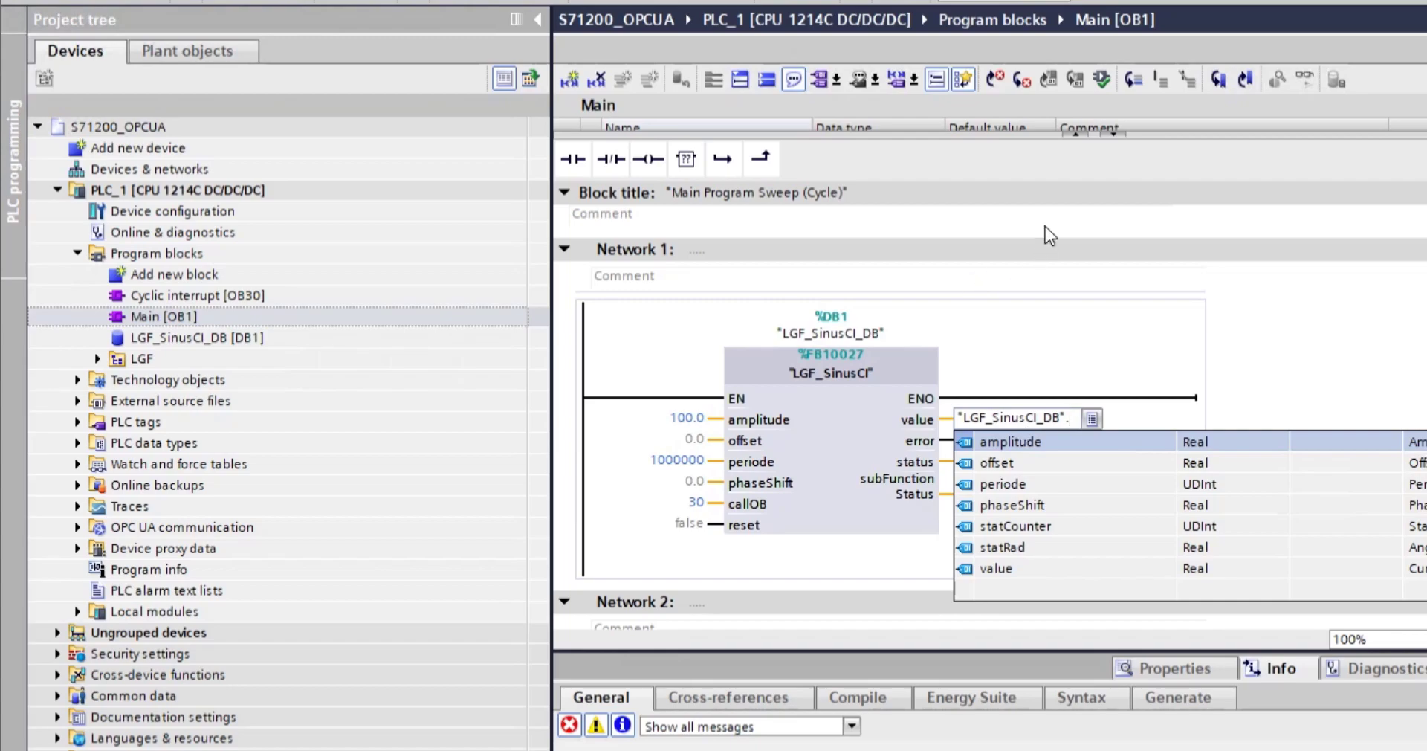
{"action": "left_click", "coordinate": [1019, 417]}
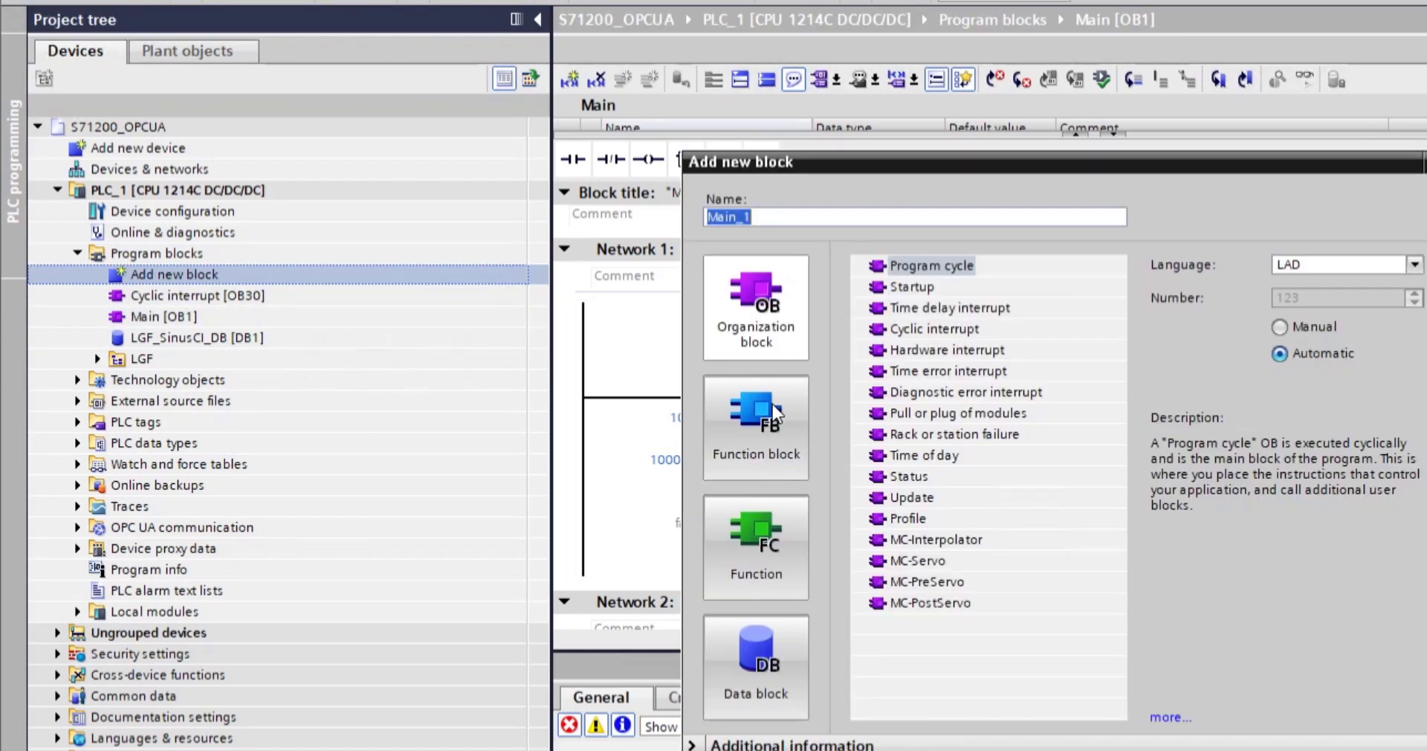
Step: Create a new global data block named UAServer
{"action": "left_click", "coordinate": [755, 661]}
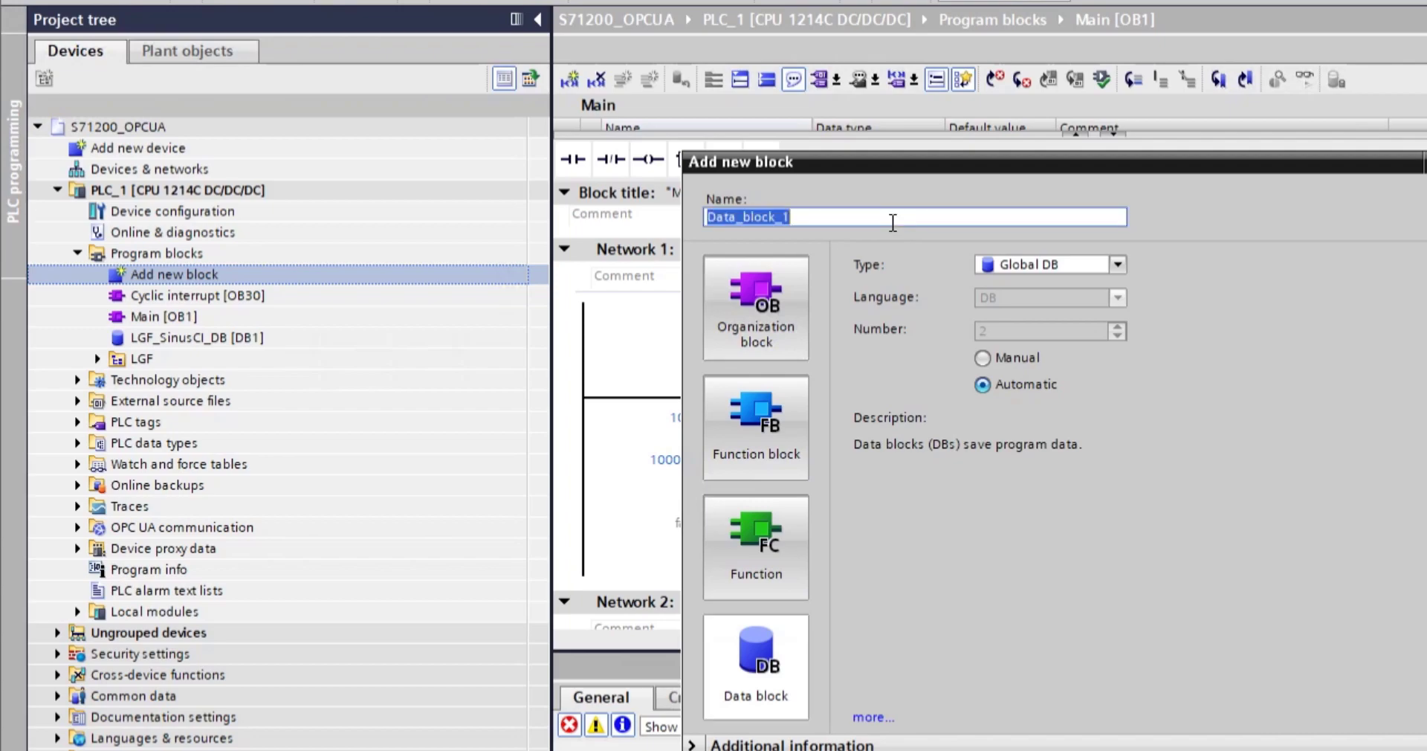
{"action": "type", "text": "UA"}
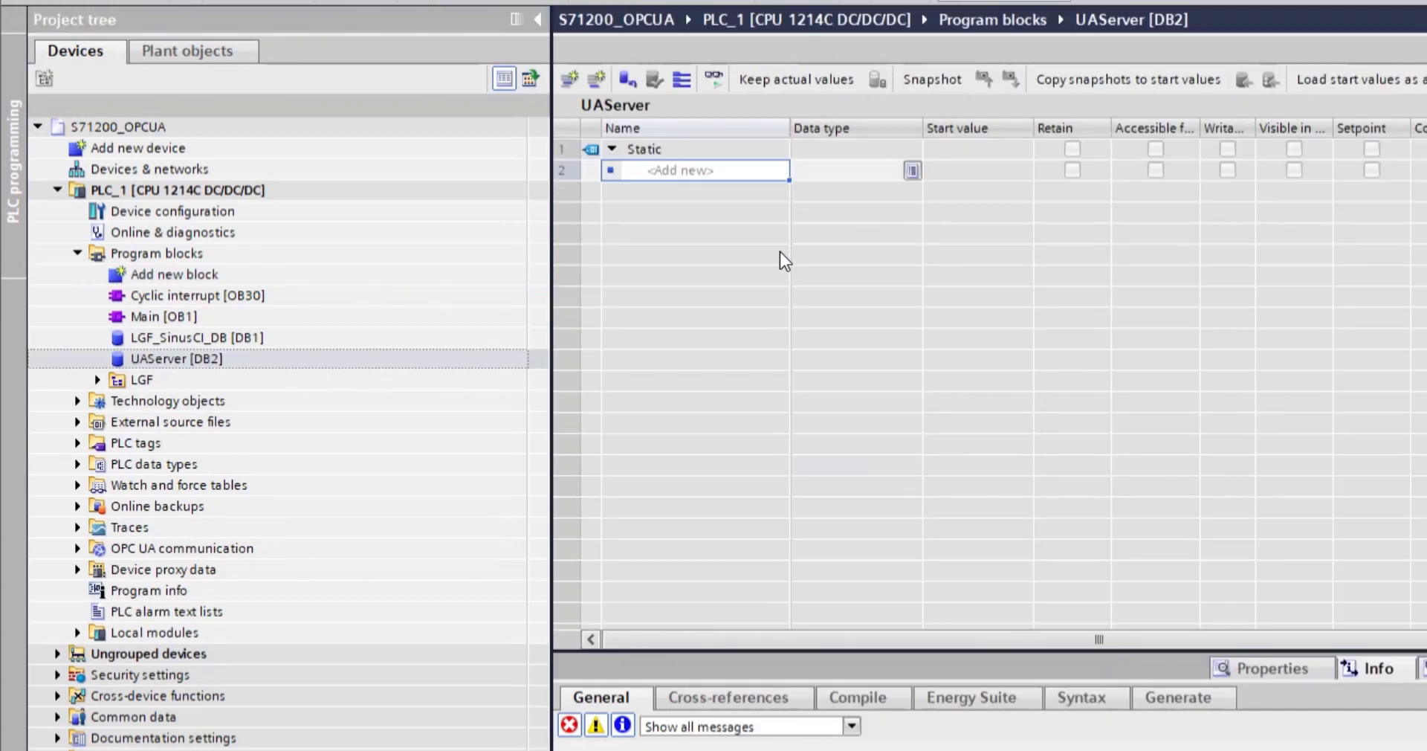
{"action": "left_click", "coordinate": [850, 170]}
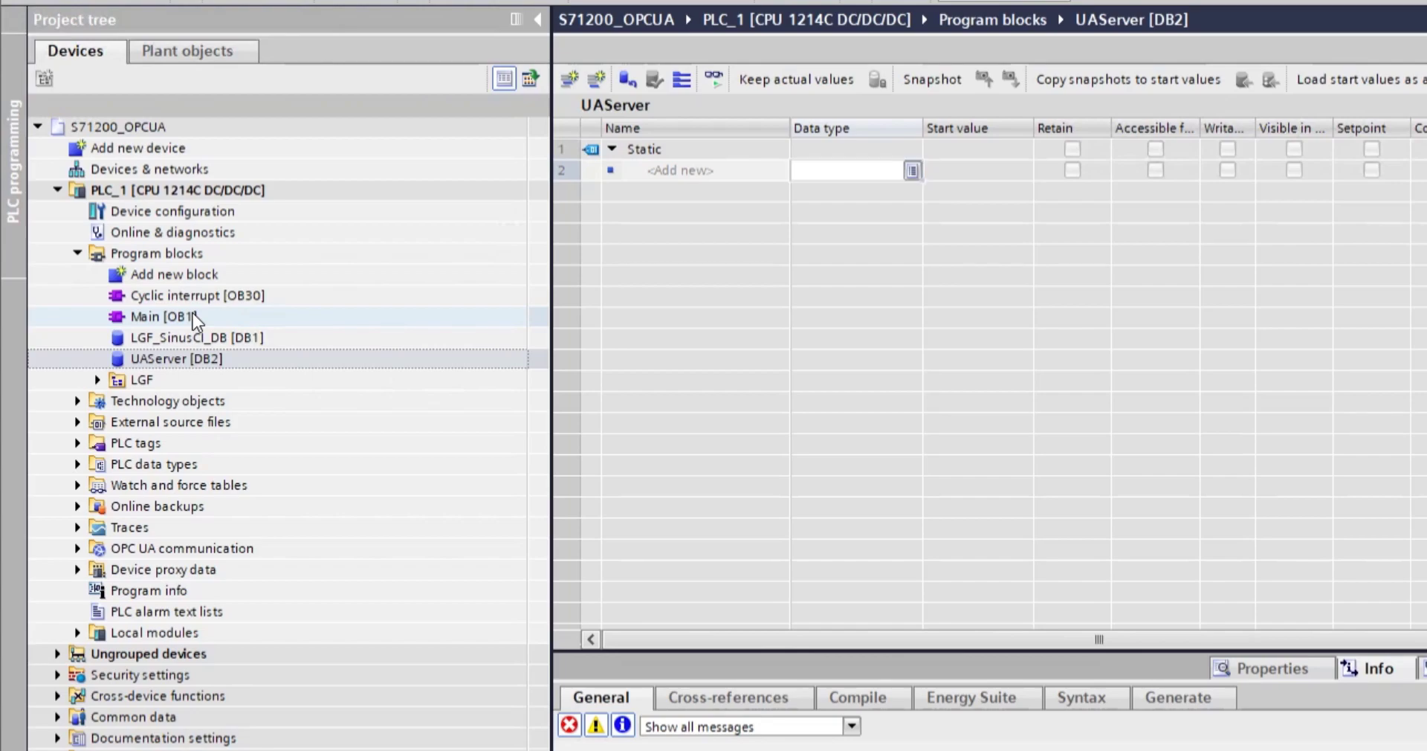
{"action": "double_click", "coordinate": [162, 315]}
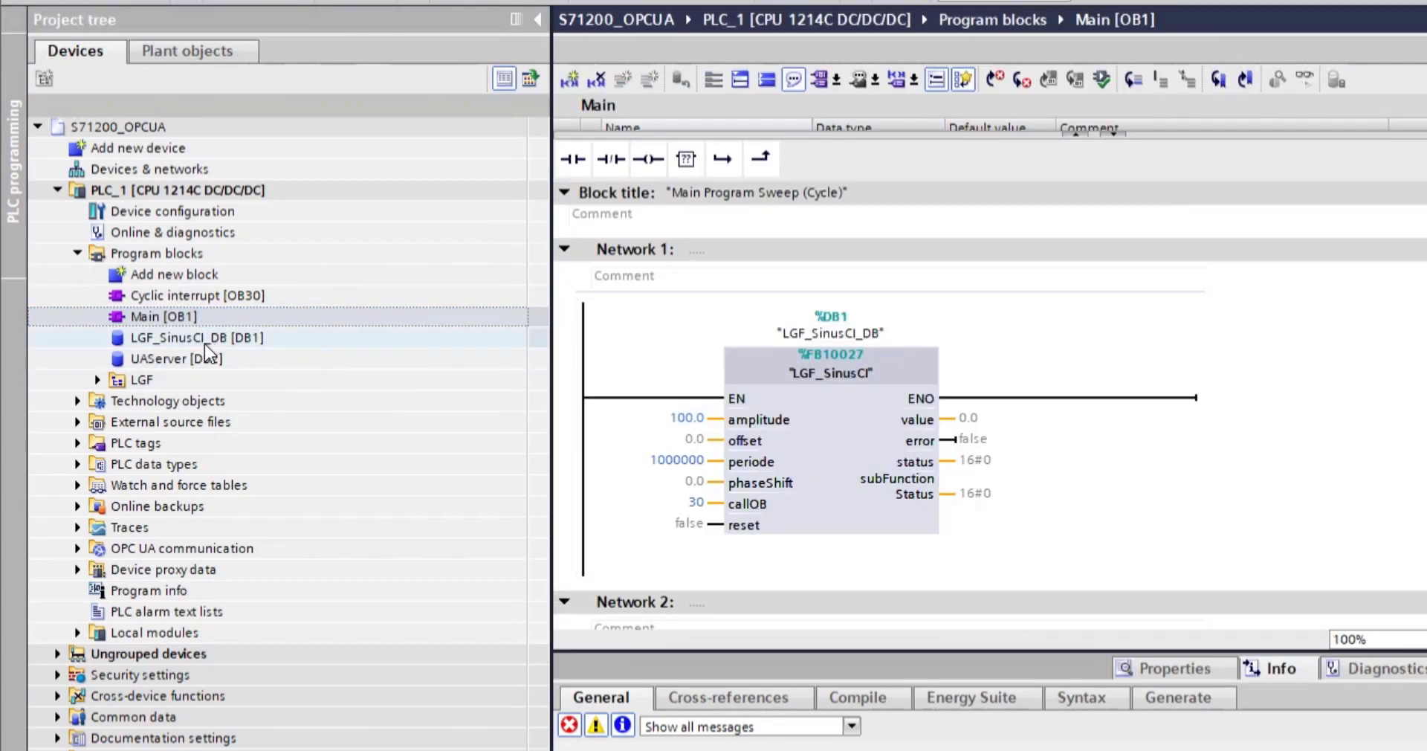
{"action": "double_click", "coordinate": [196, 337]}
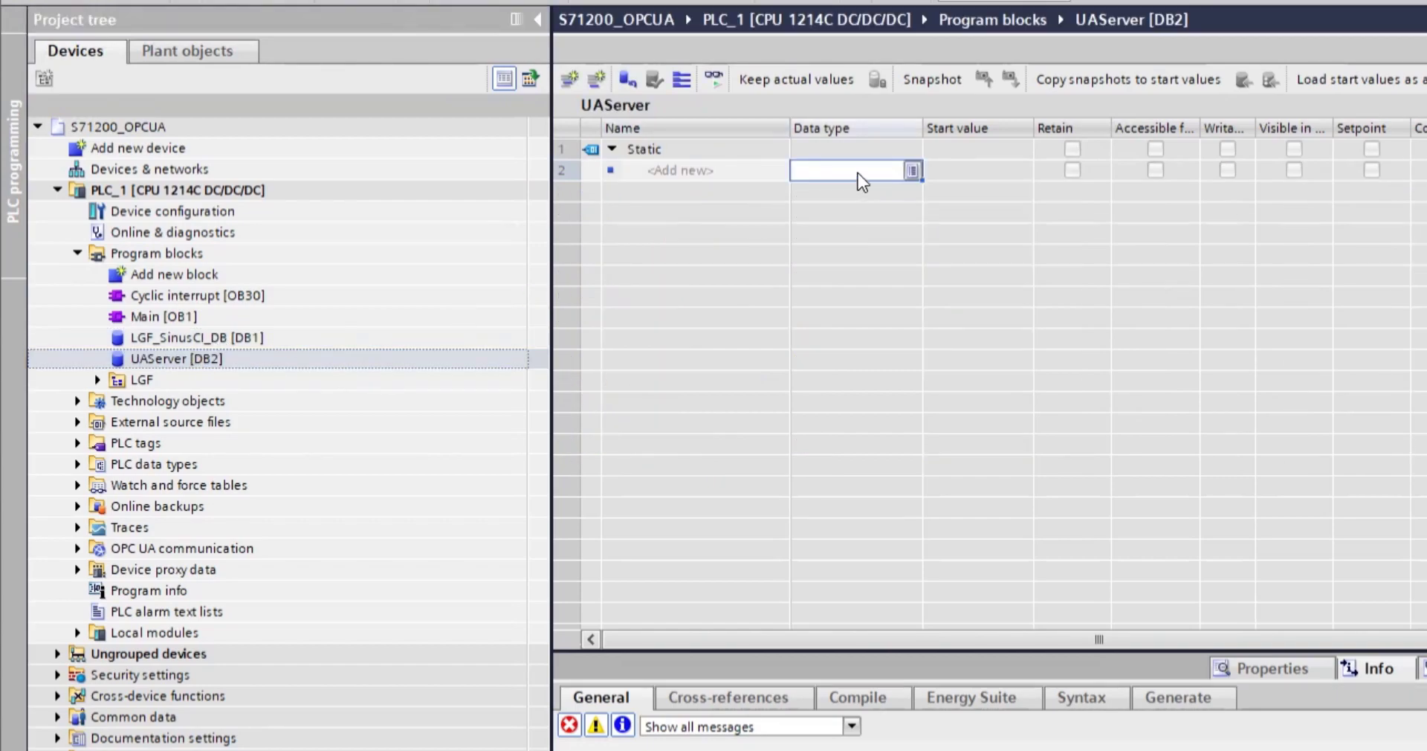
Step: Add a Real member Value to UAServer and wire the sine value output to "UAServer".Value in Main
{"action": "type", "text": "Real"}
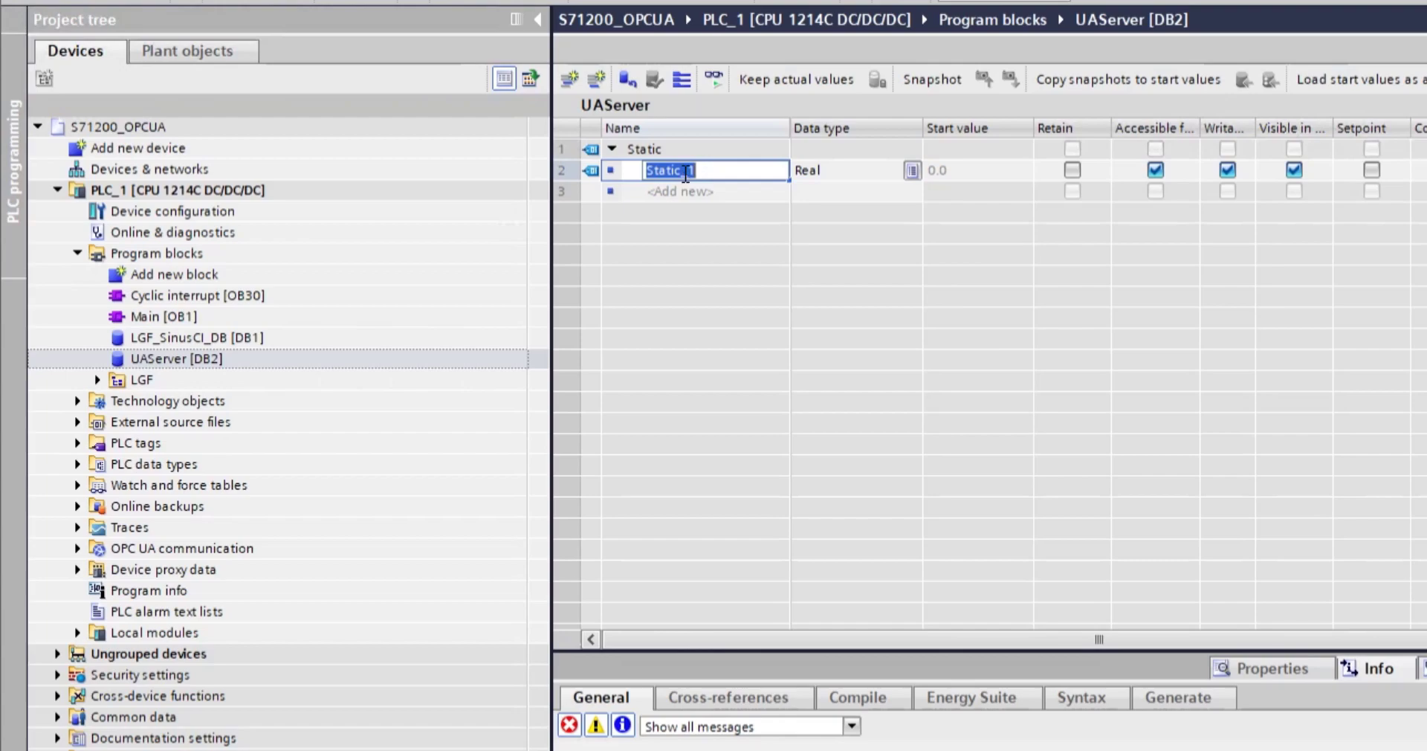
{"action": "type", "text": "V"}
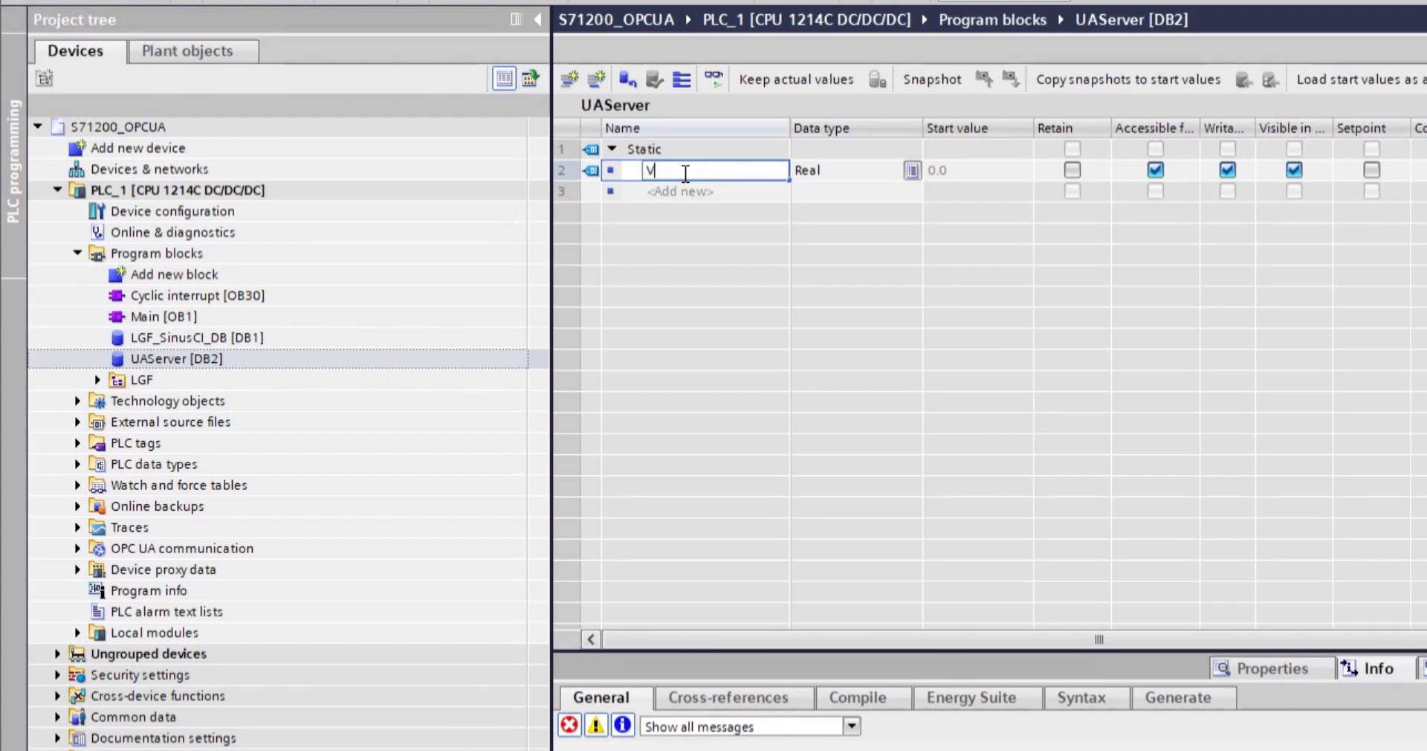
{"action": "type", "text": "alue"}
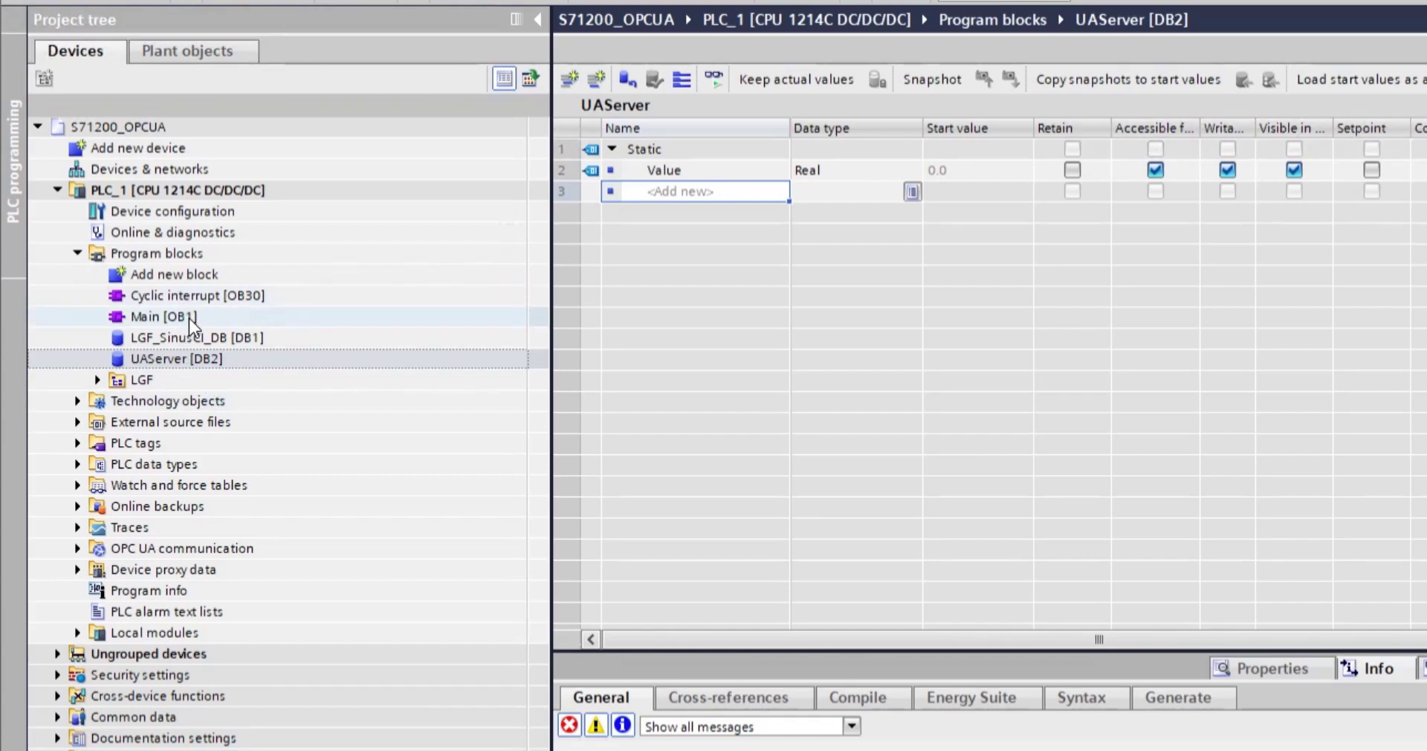
{"action": "double_click", "coordinate": [163, 315]}
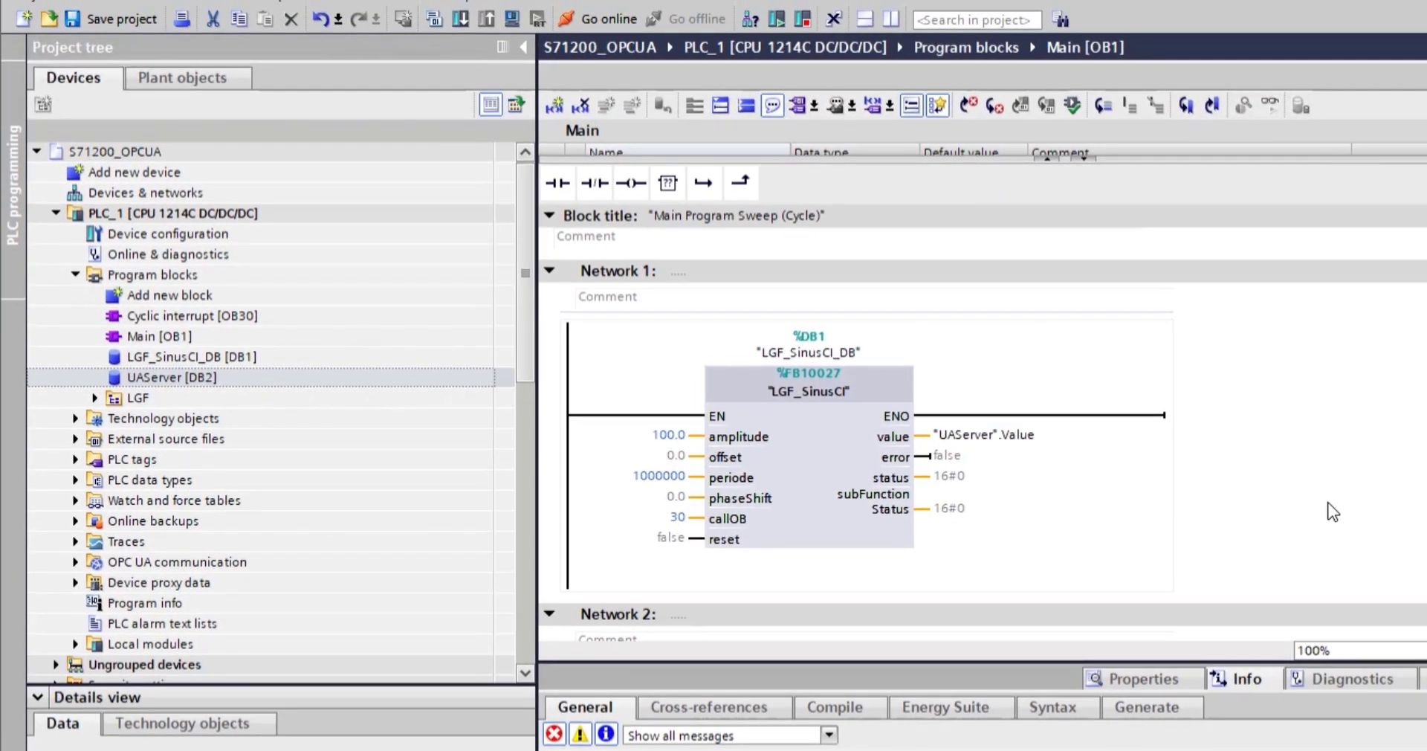
Step: Activate the OPC UA server in the PLC_1 CPU properties and acknowledge the security note
{"action": "left_click", "coordinate": [809, 391]}
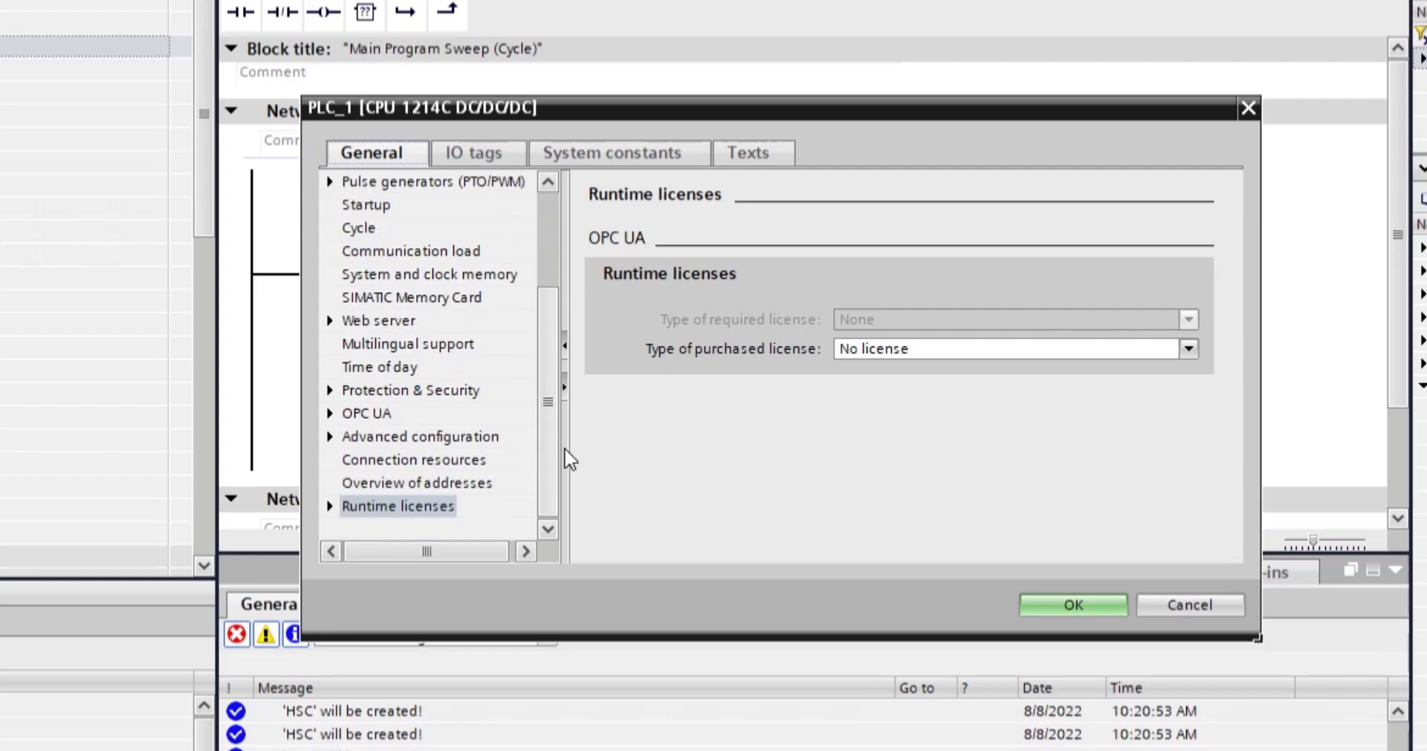
{"action": "left_click", "coordinate": [365, 413]}
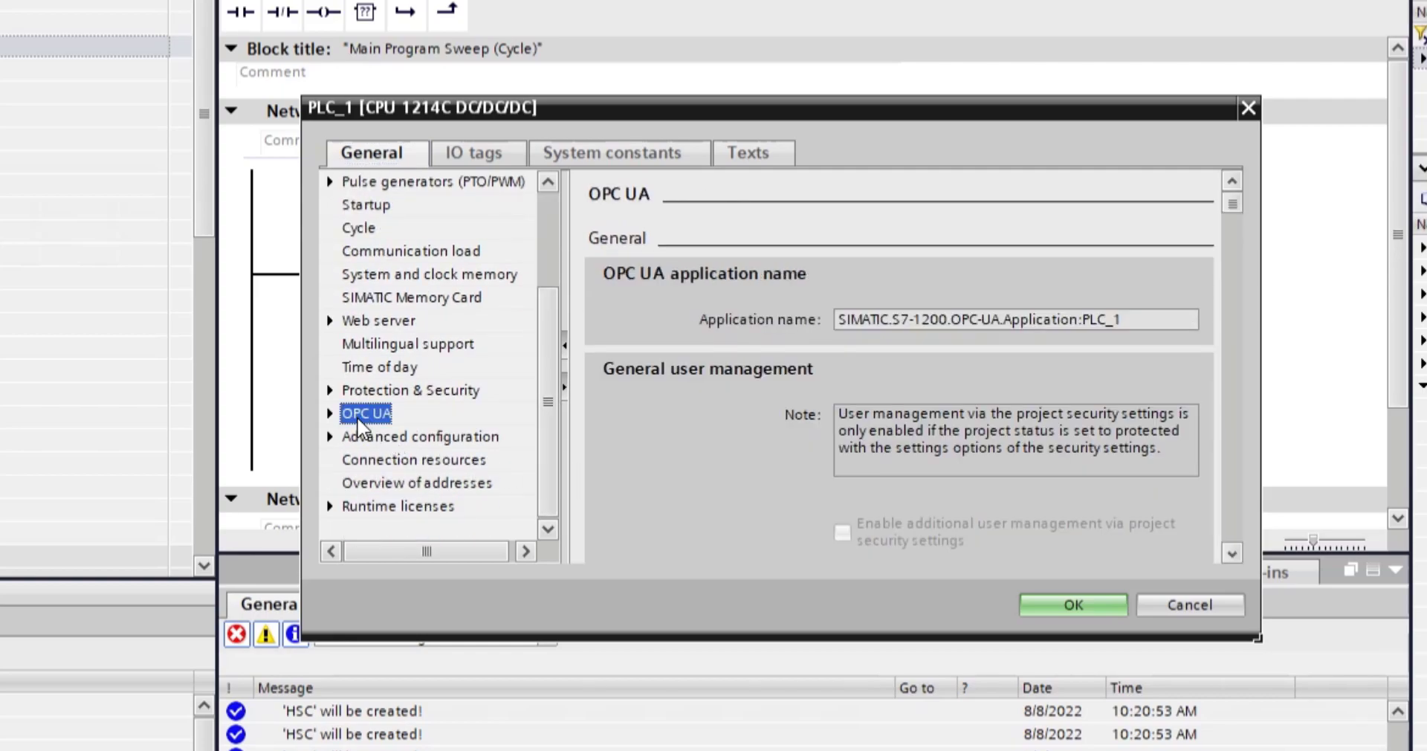
{"action": "scroll", "scroll_direction": "down", "scroll_amount": 3}
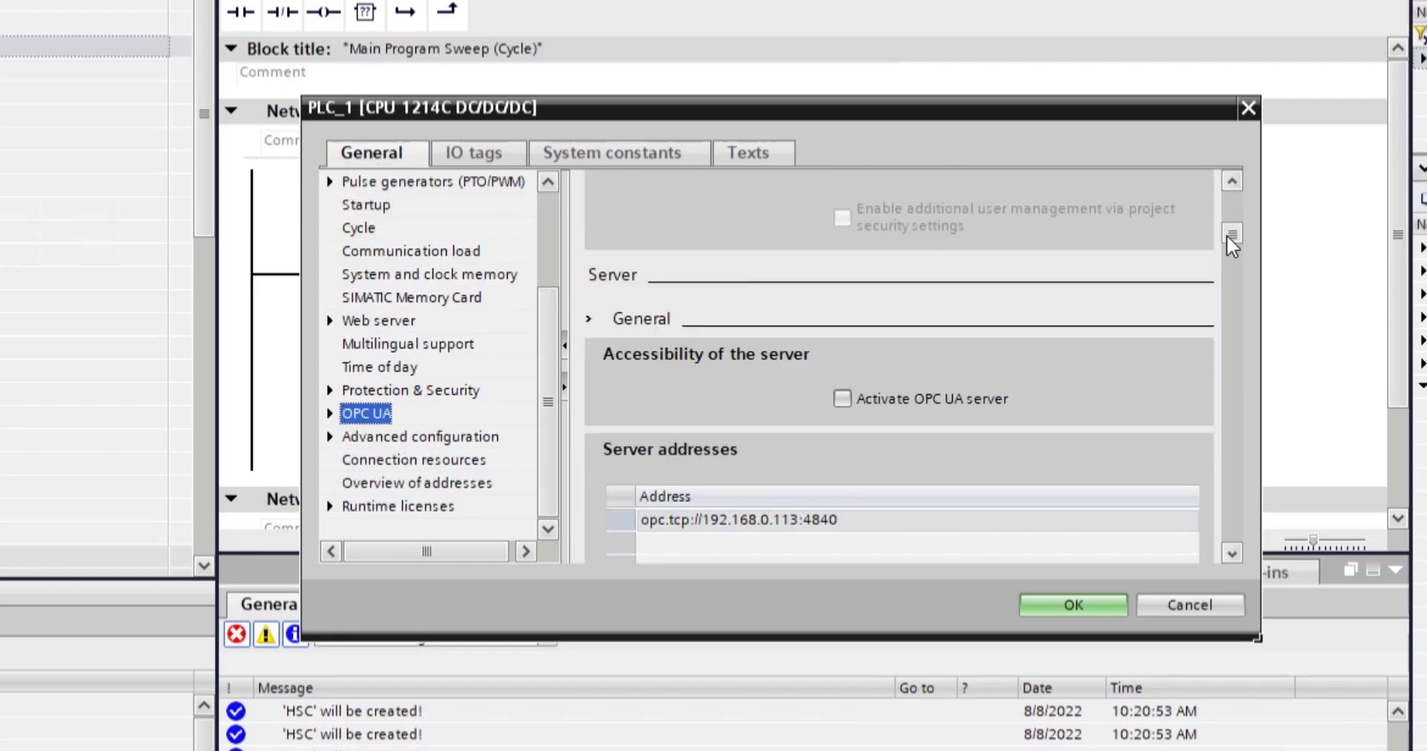
{"action": "left_click", "coordinate": [841, 397]}
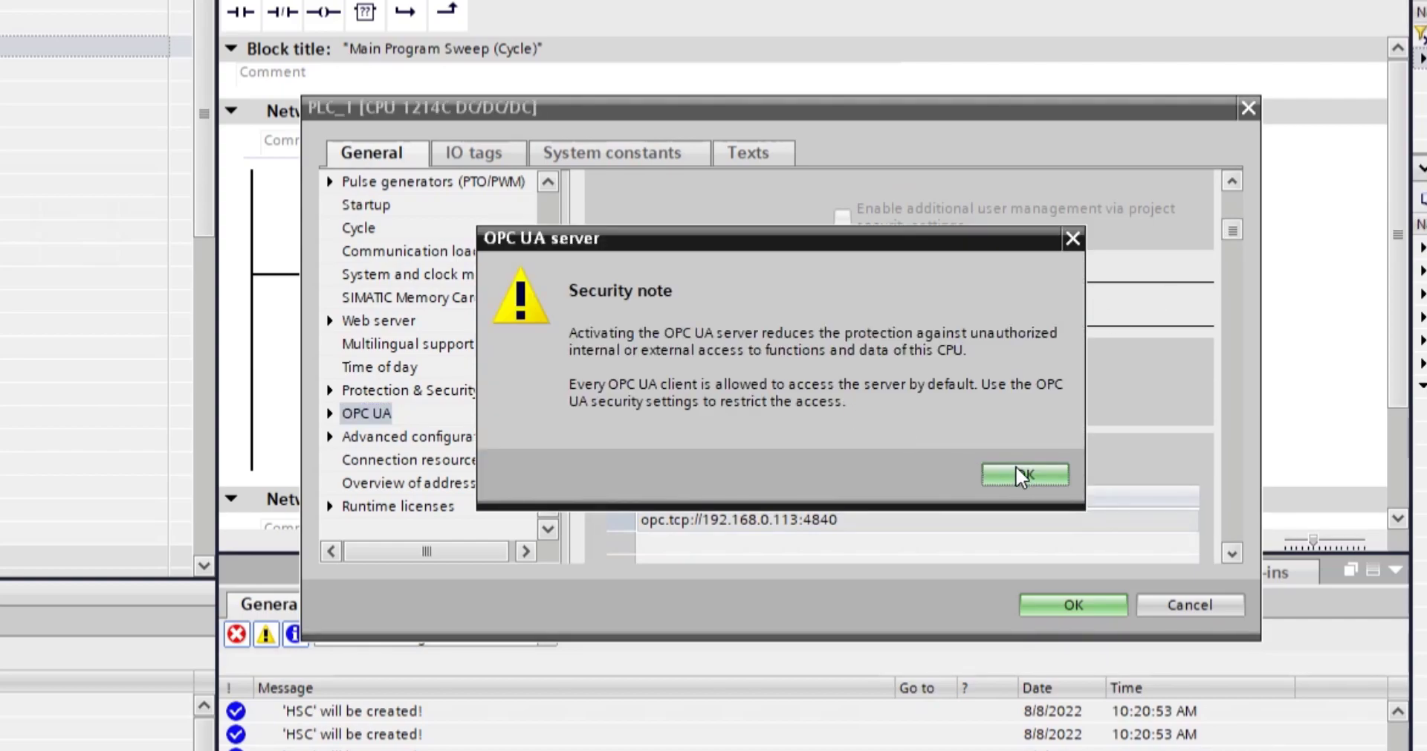
{"action": "left_click", "coordinate": [1024, 474]}
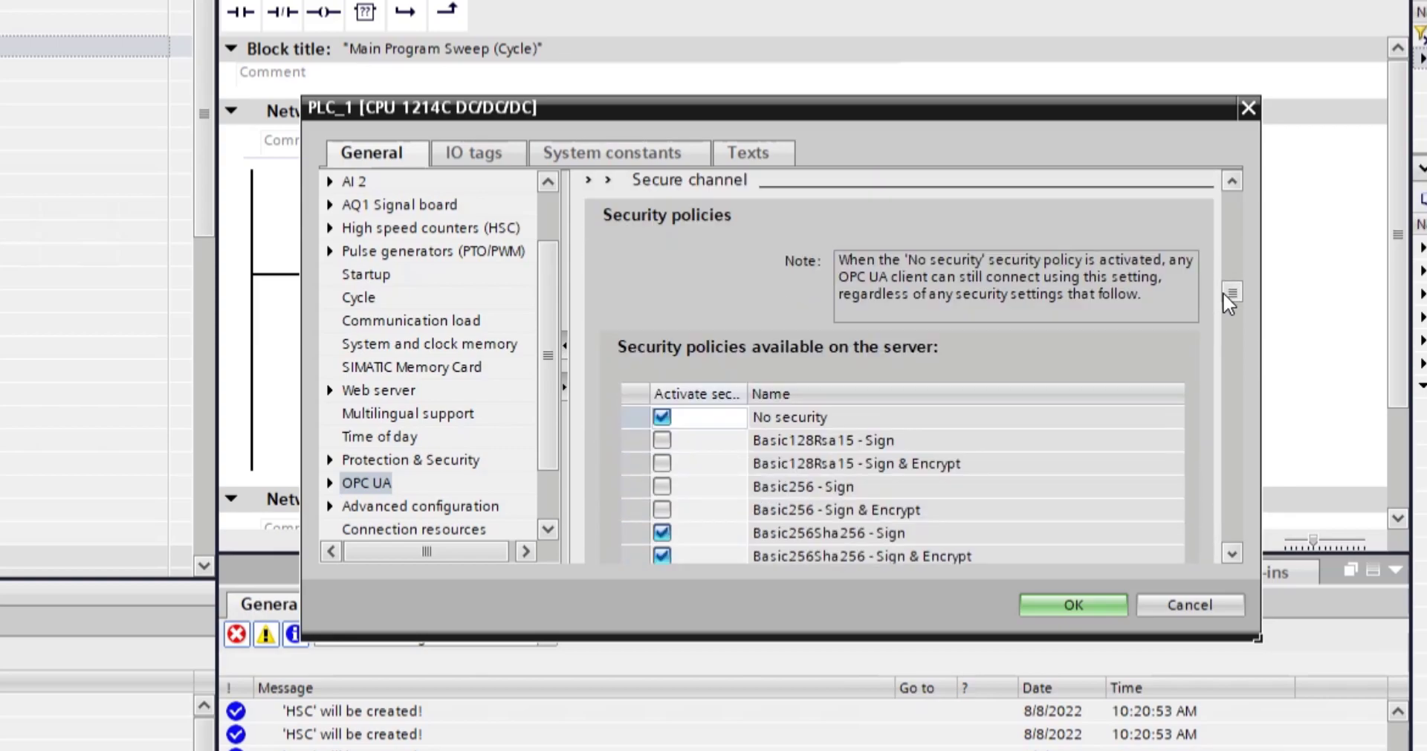
Step: Set the purchased runtime license to SIMATIC OPC UA S7-1200 basic
{"action": "scroll", "scroll_direction": "down", "scroll_amount": 3}
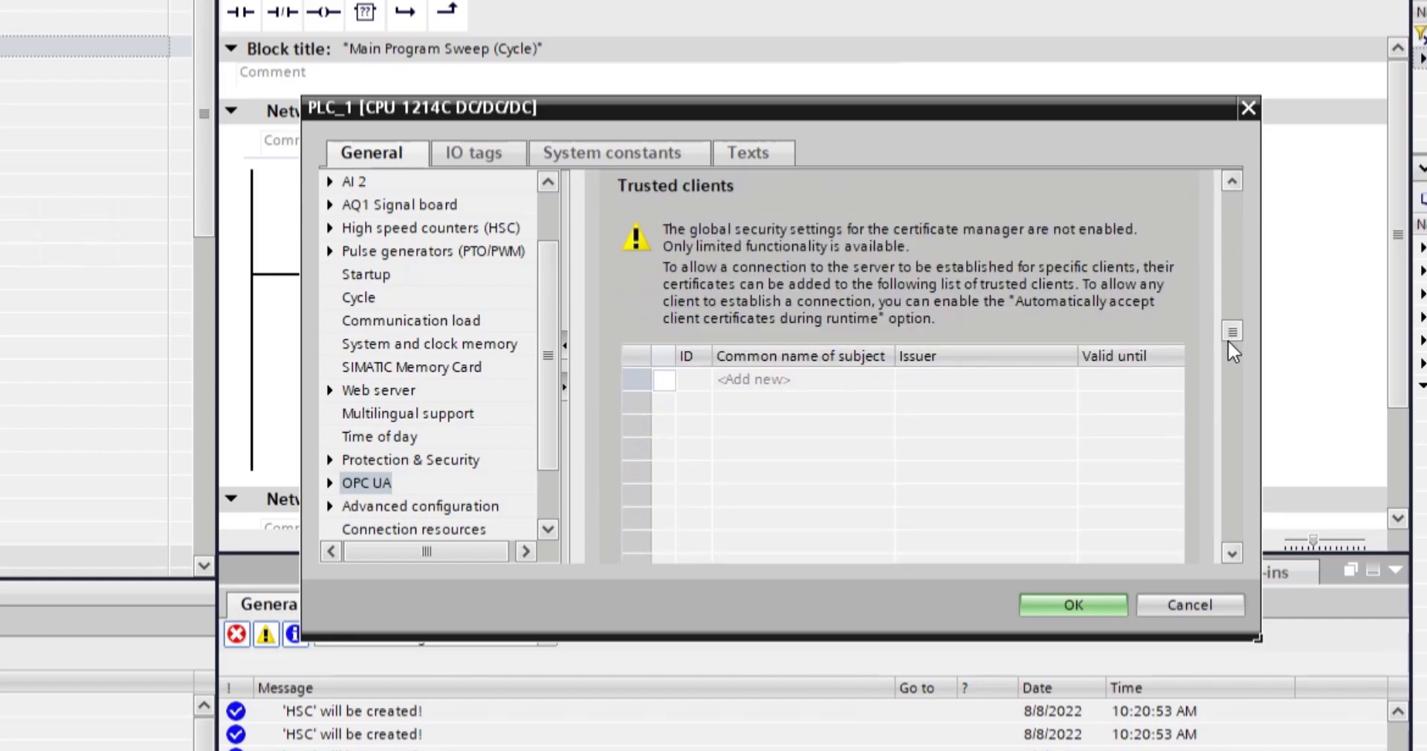
{"action": "scroll", "scroll_direction": "down", "scroll_amount": 3}
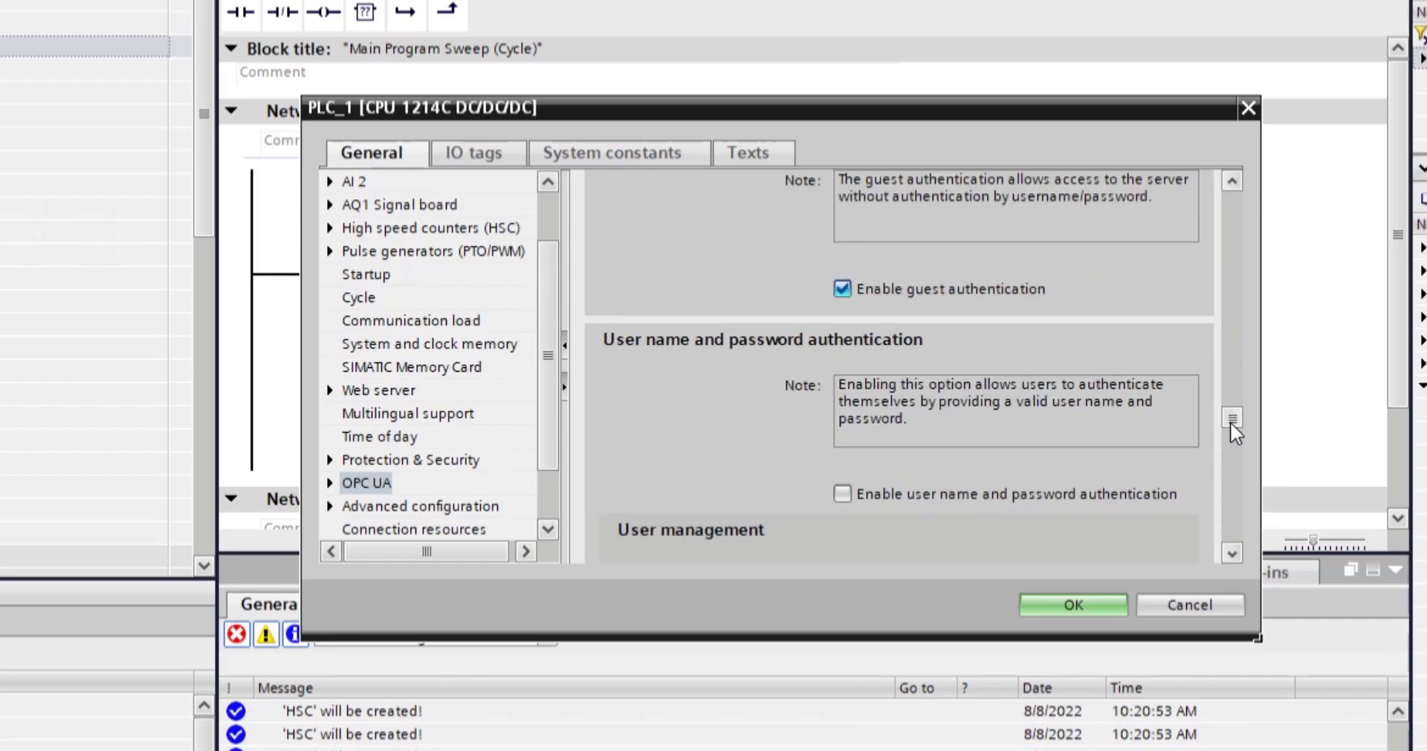
{"action": "scroll", "scroll_direction": "down", "scroll_amount": 3}
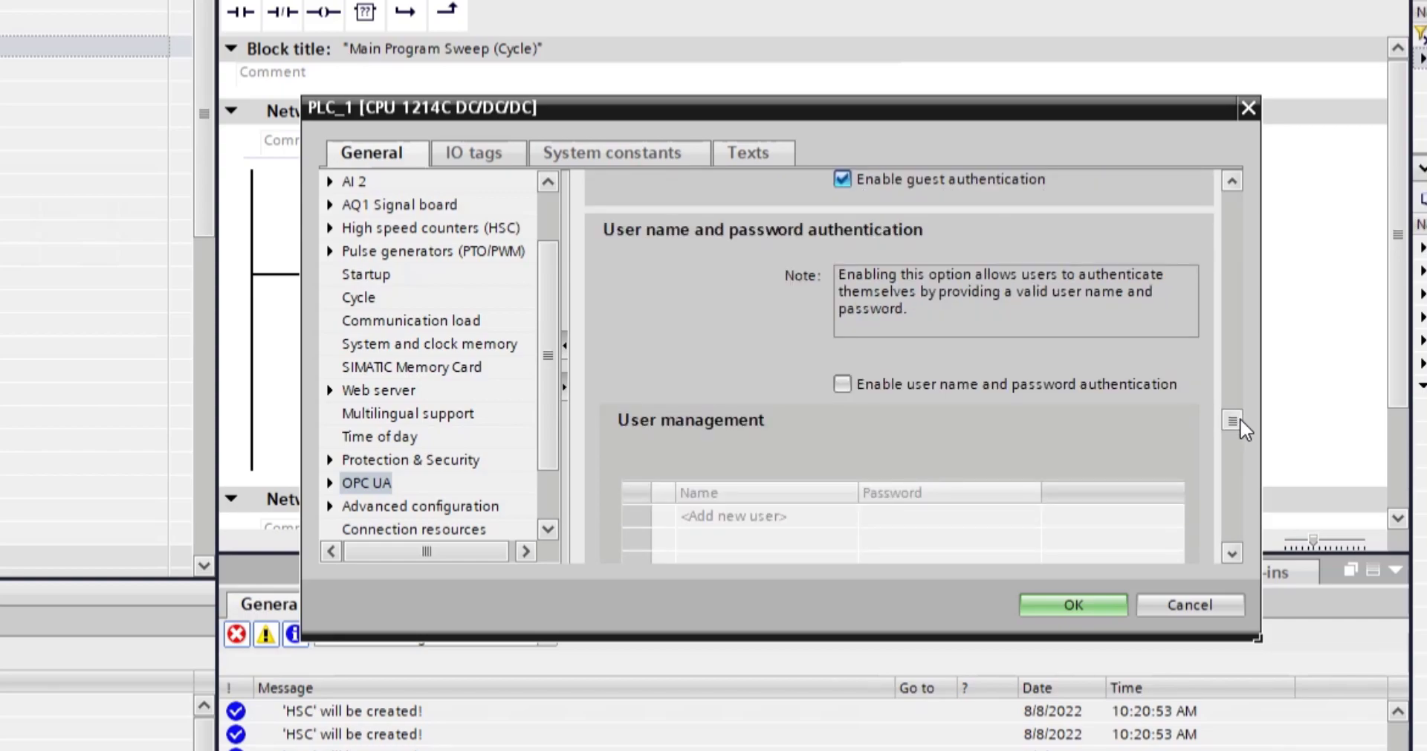
{"action": "scroll", "scroll_direction": "down", "scroll_amount": 3}
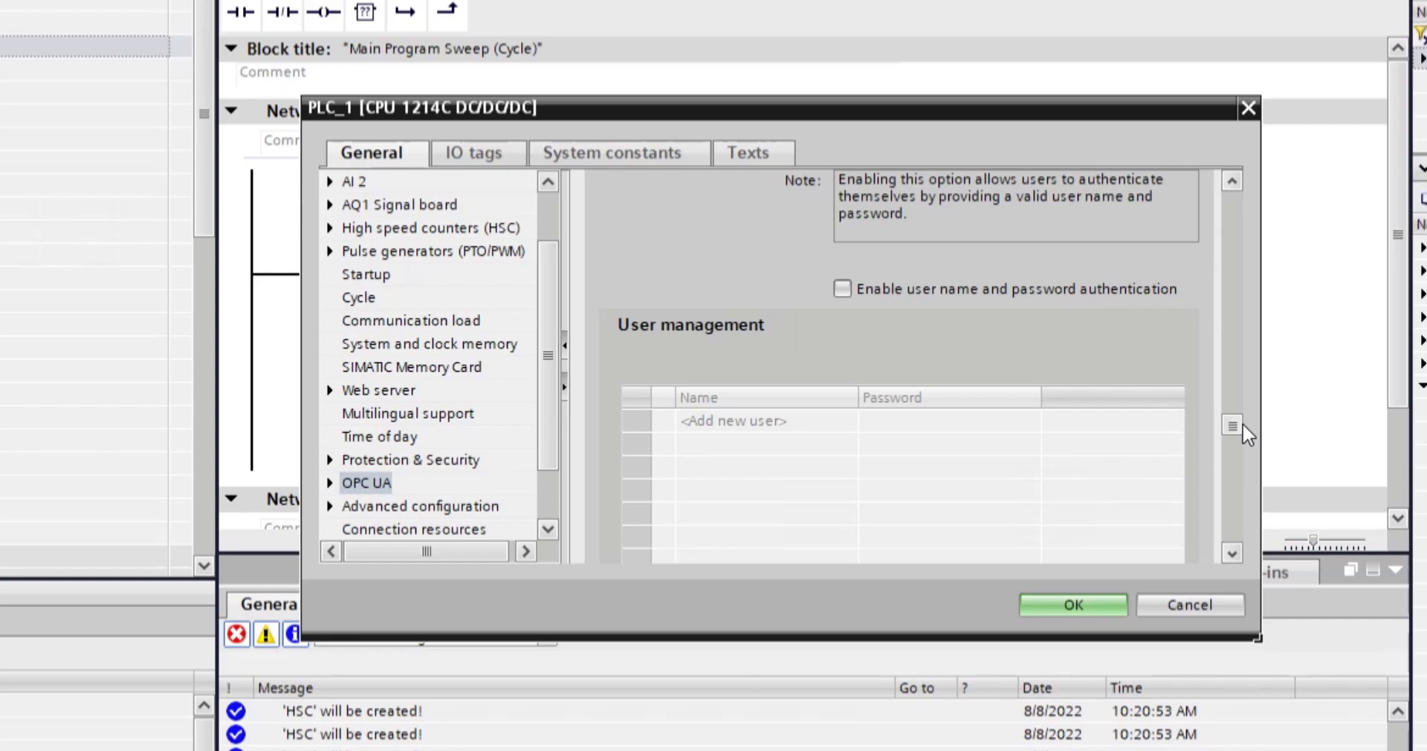
{"action": "scroll", "scroll_direction": "down", "scroll_amount": 3}
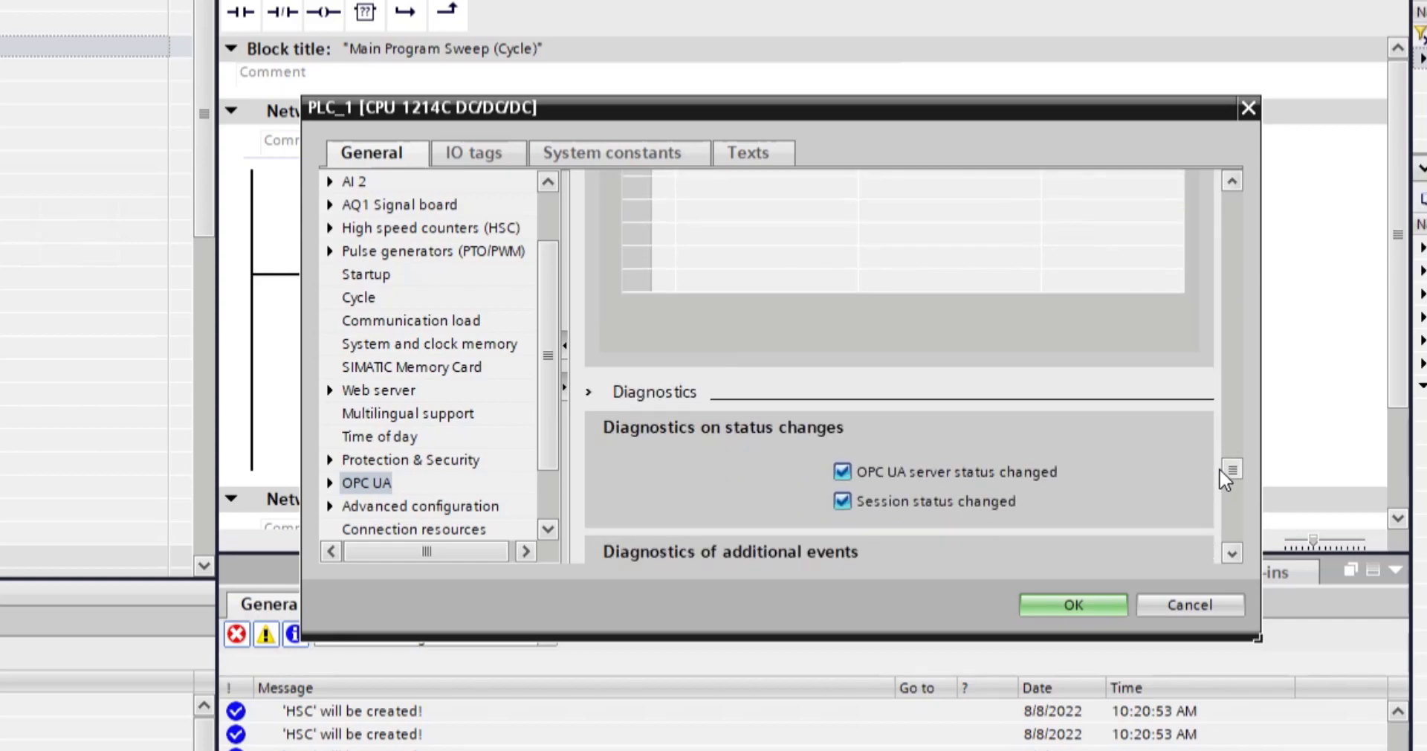
{"action": "scroll", "scroll_direction": "down", "scroll_amount": 3}
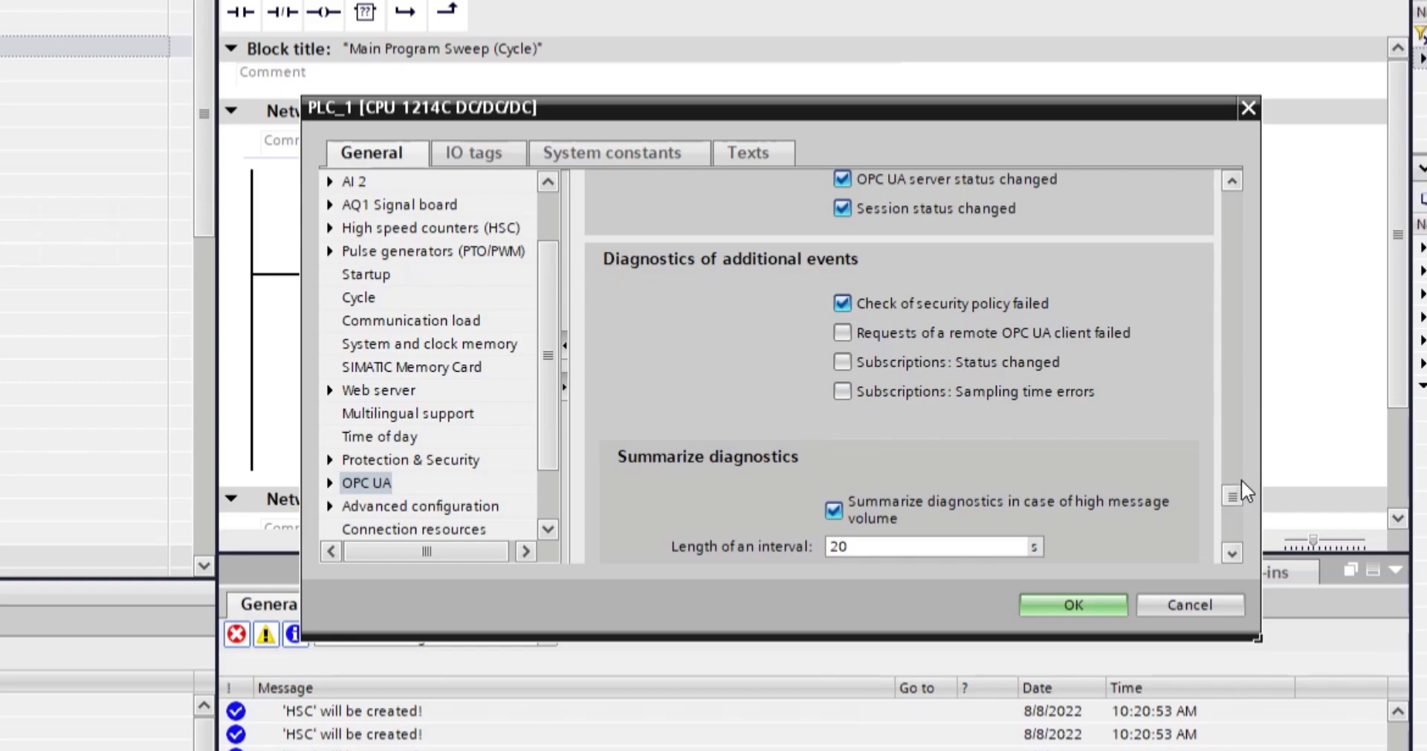
{"action": "mouse_move", "coordinate": [1128, 567]}
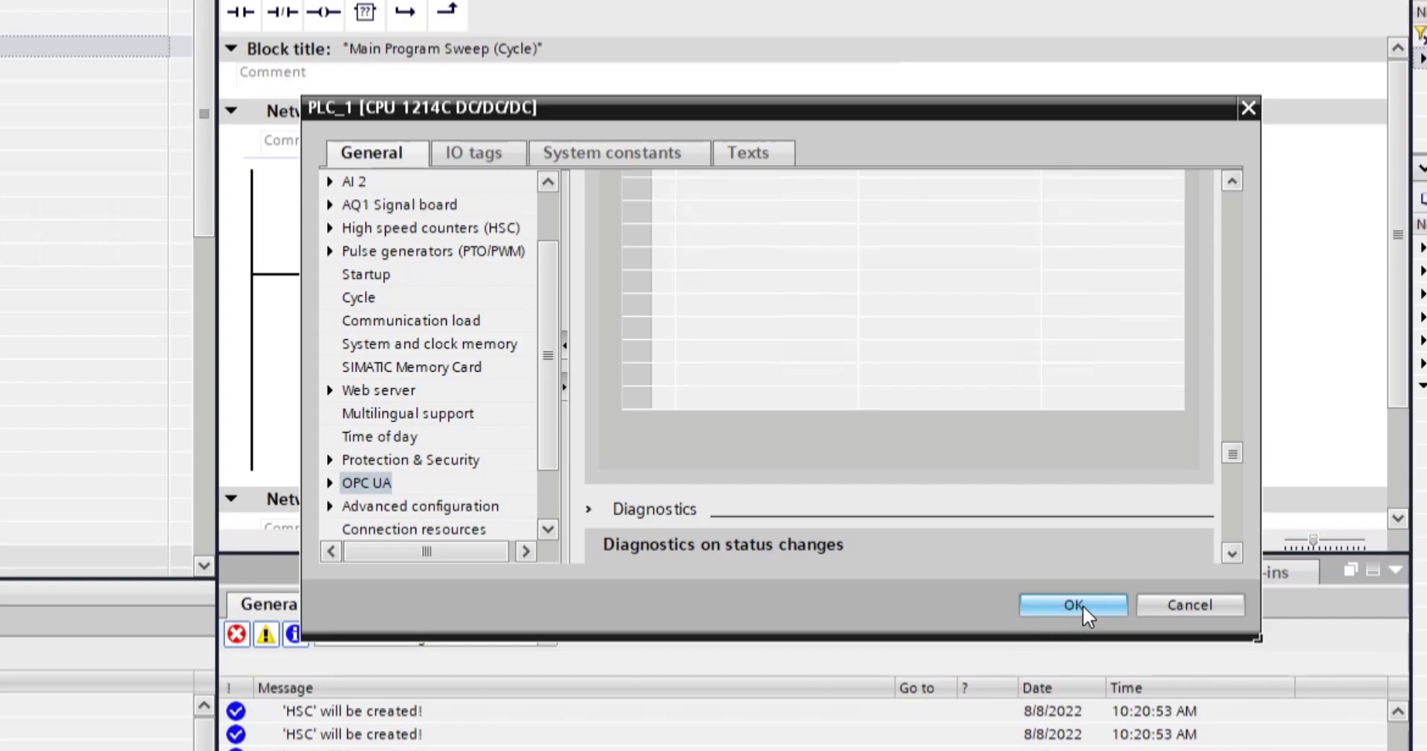
{"action": "mouse_move", "coordinate": [919, 562]}
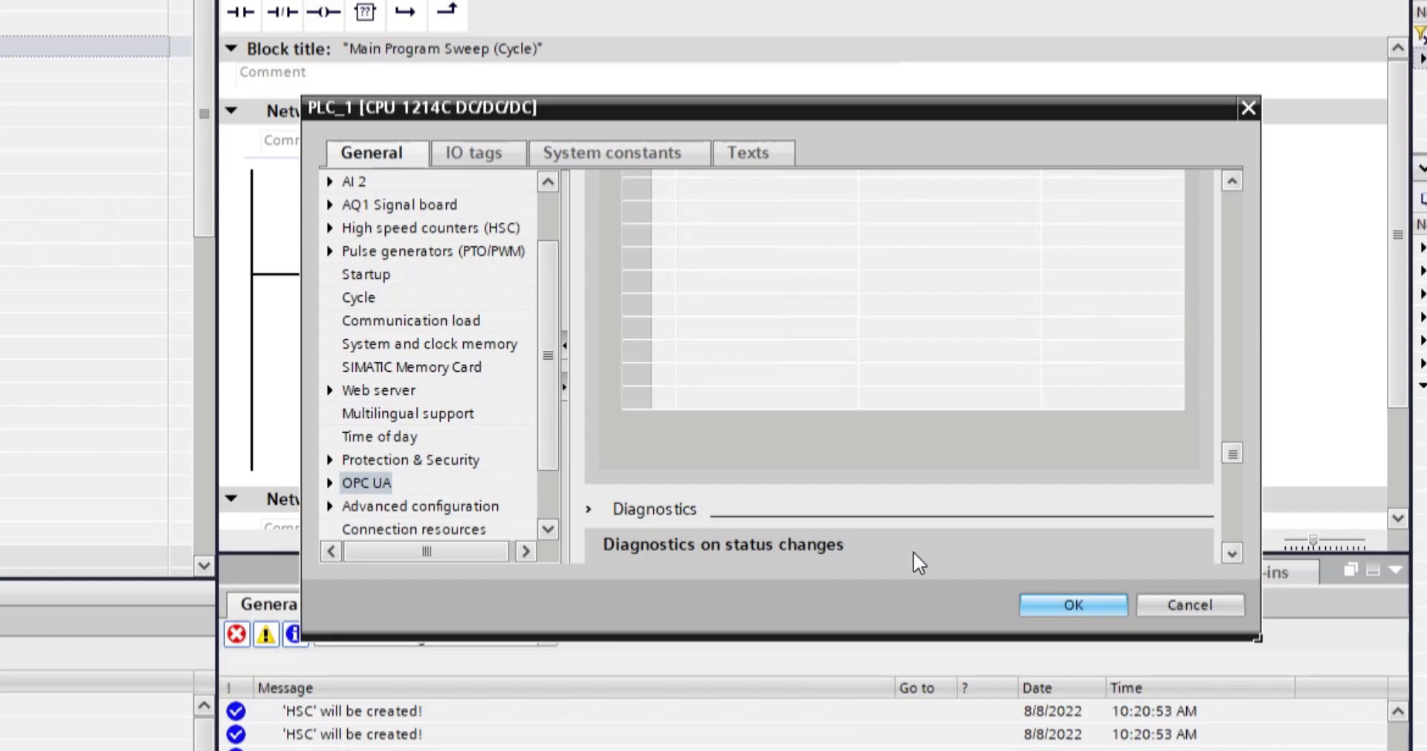
{"action": "scroll", "scroll_direction": "down", "scroll_amount": 3}
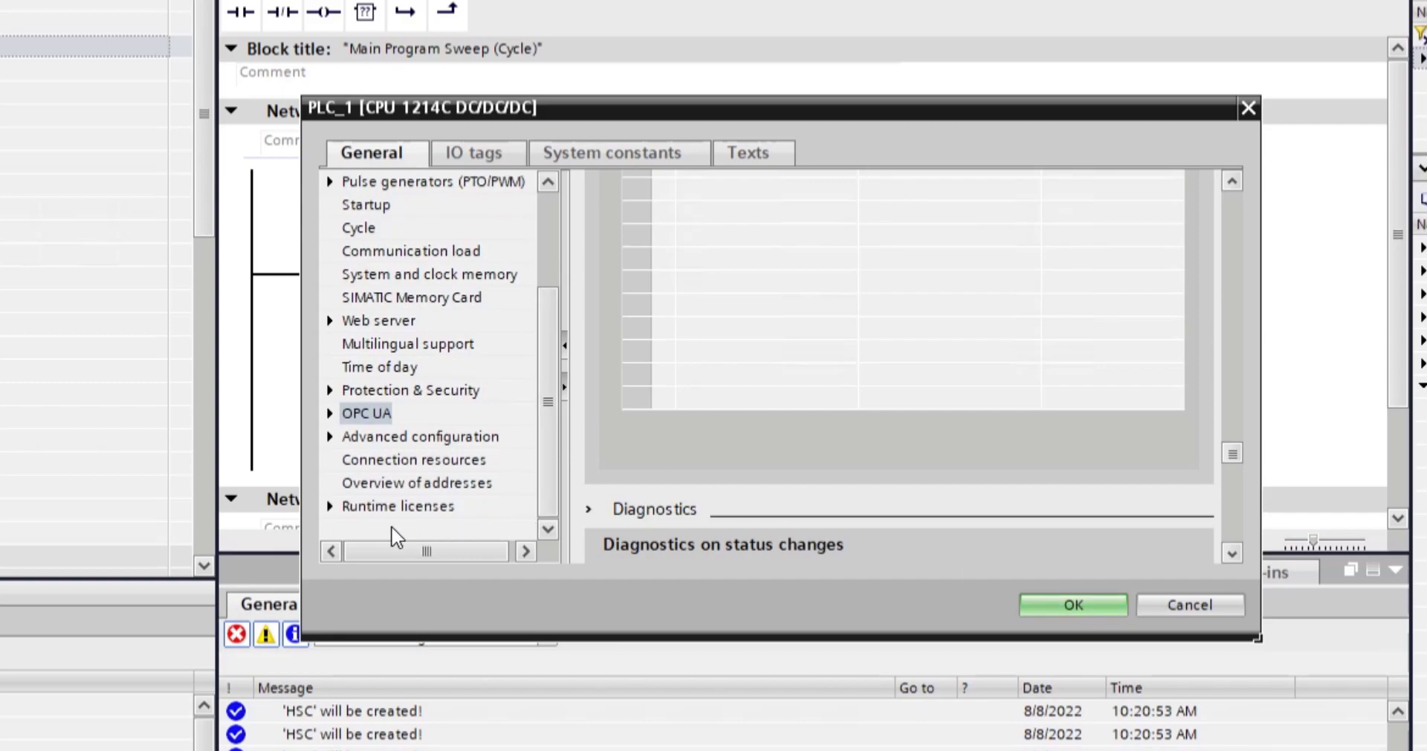
{"action": "mouse_move", "coordinate": [434, 518]}
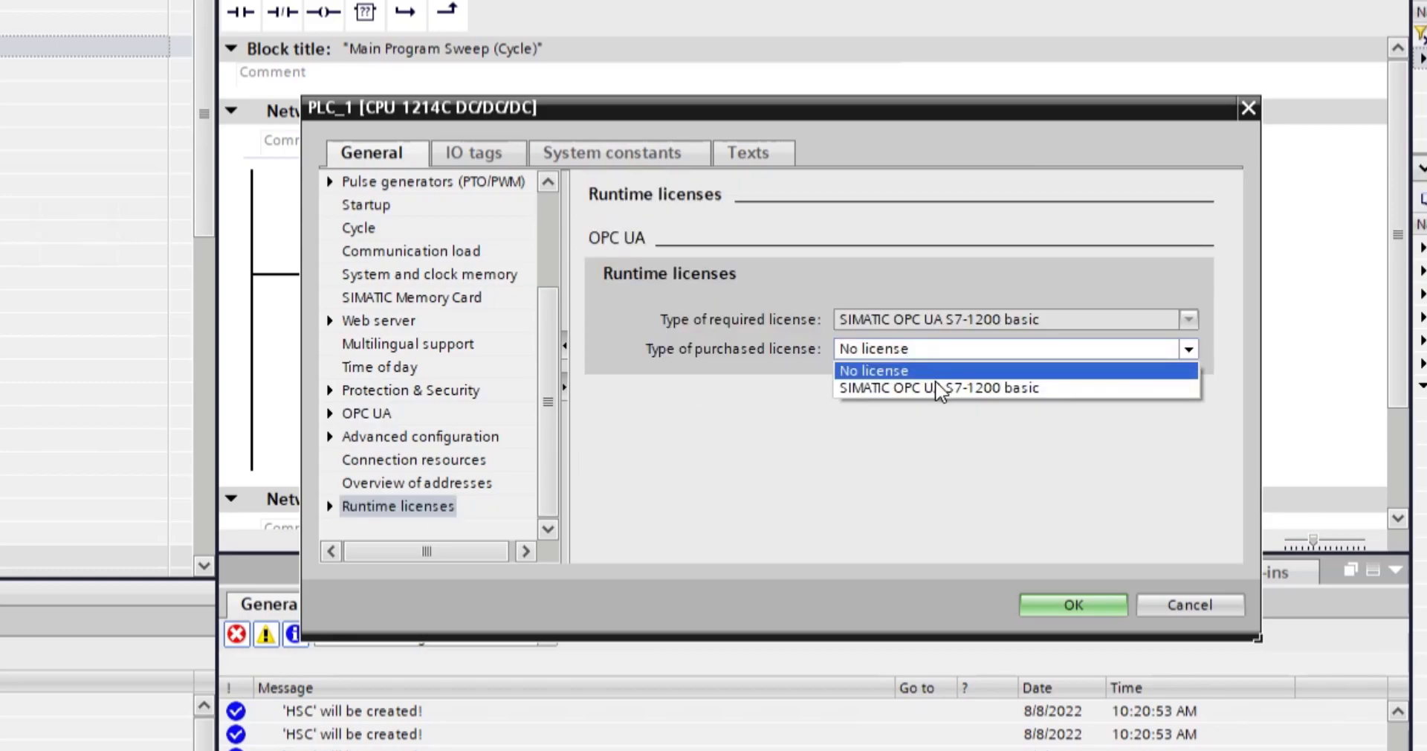
{"action": "left_click", "coordinate": [1072, 603]}
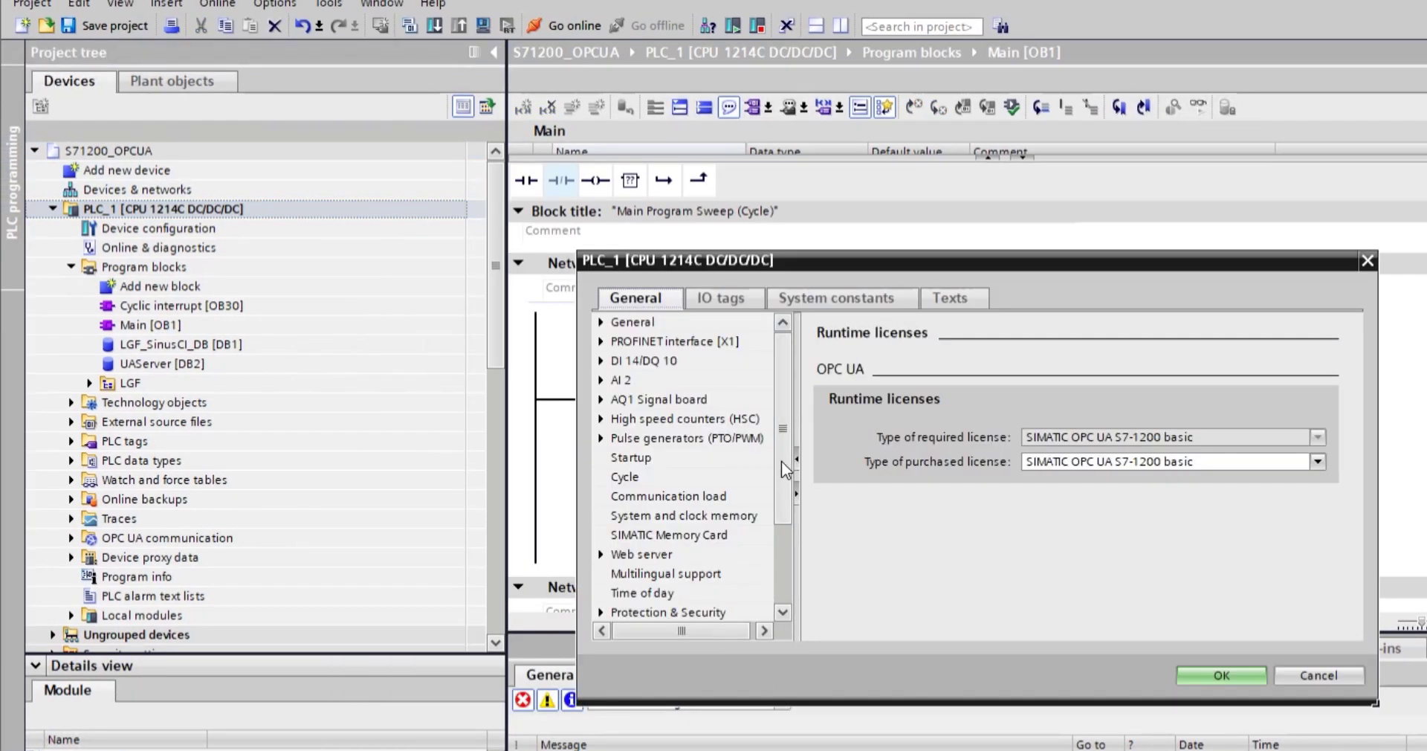
Step: Review the PROFINET interface IP address and close the CPU properties
{"action": "left_click", "coordinate": [672, 340]}
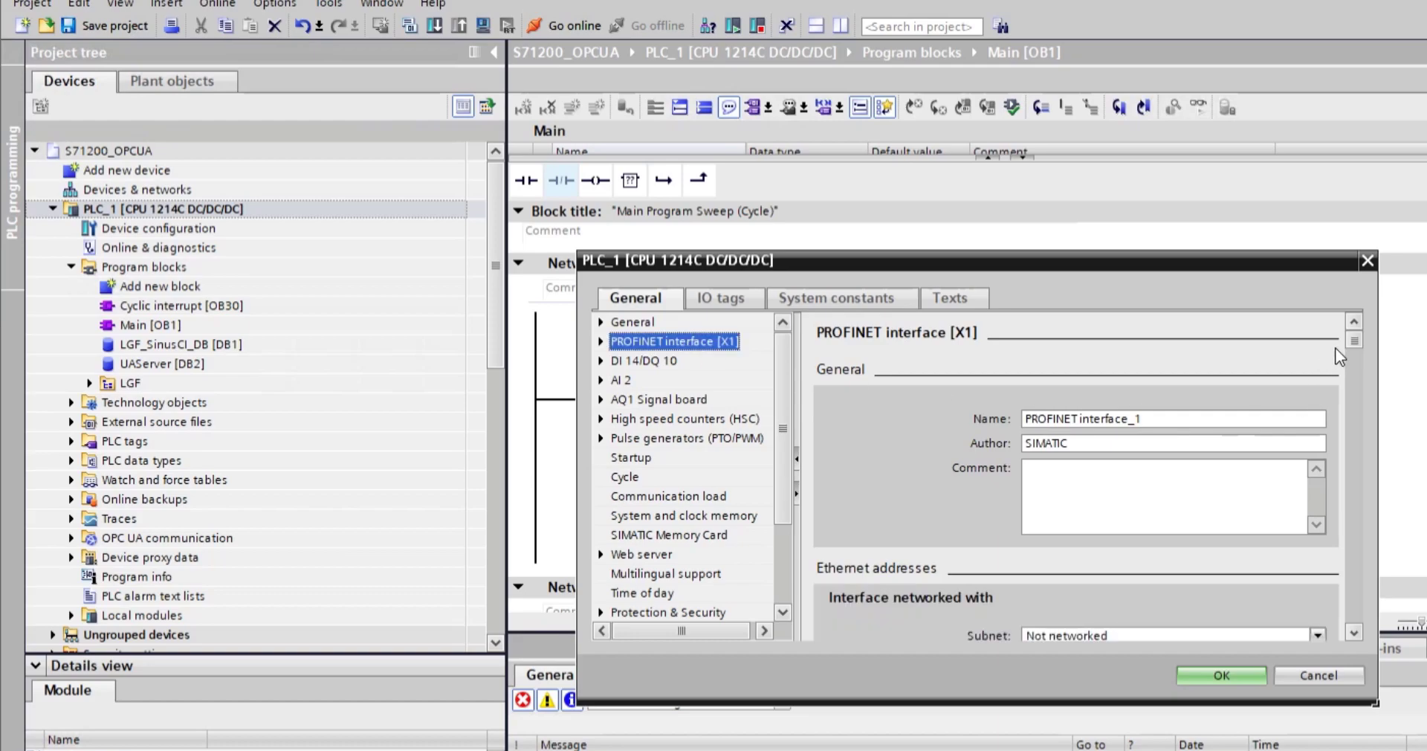
{"action": "scroll", "scroll_direction": "down", "scroll_amount": 3}
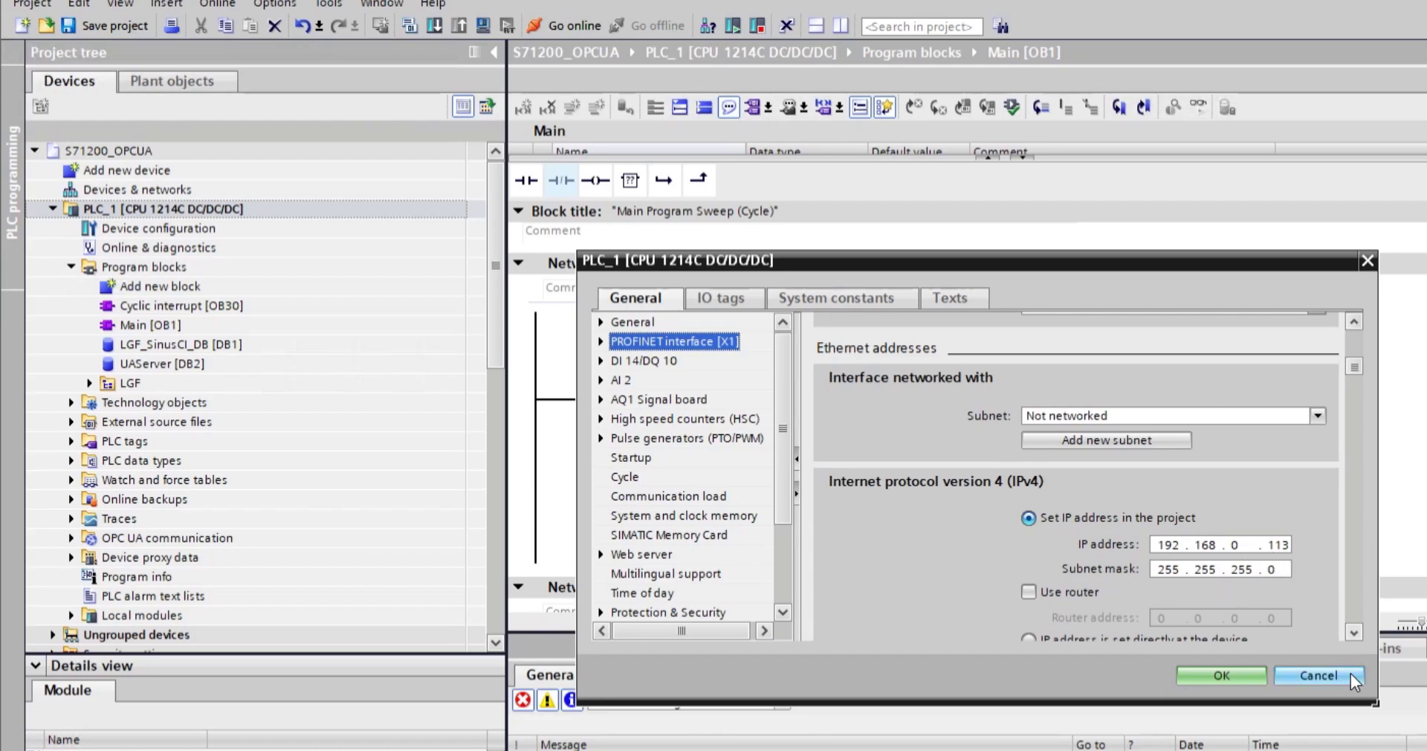
{"action": "left_click", "coordinate": [1315, 675]}
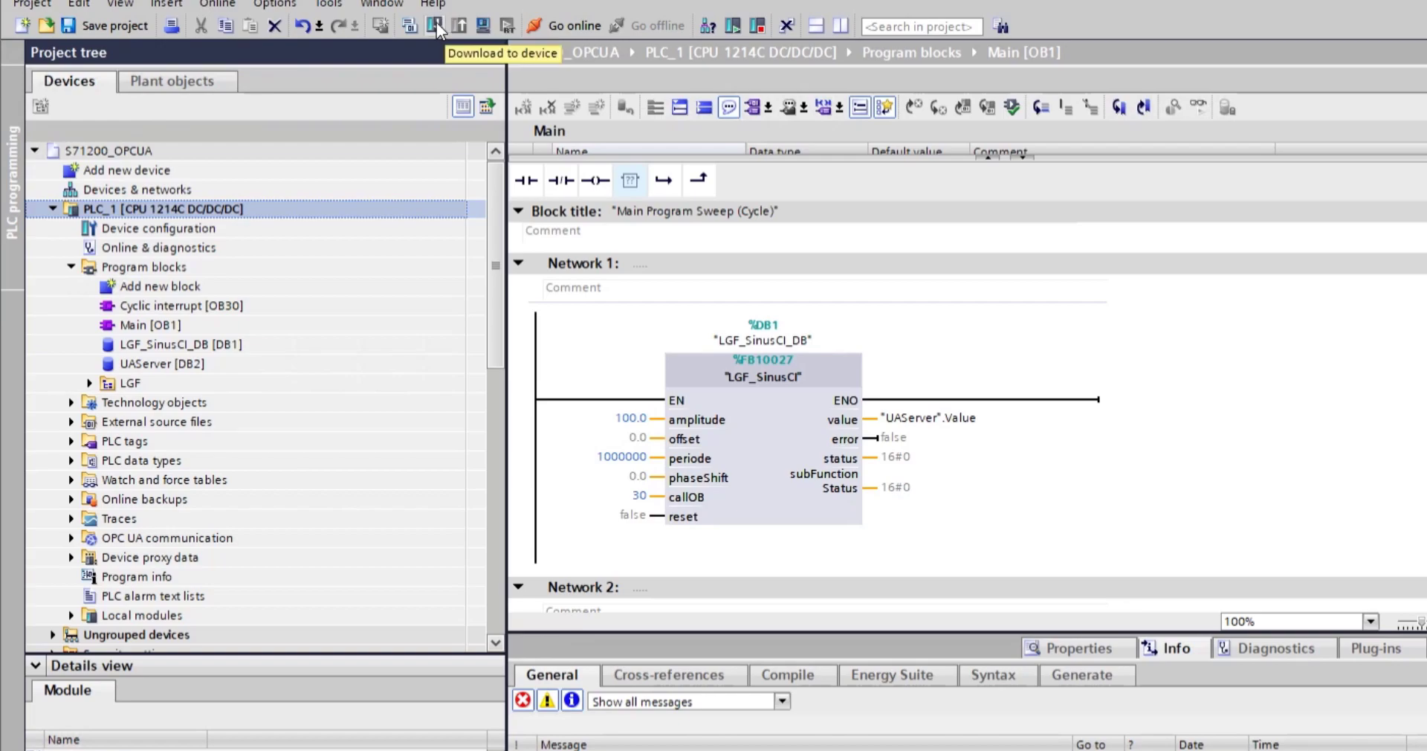
Step: Start the download, reaching PLC_1 through the Intel gigabit adapter
{"action": "left_click", "coordinate": [434, 25]}
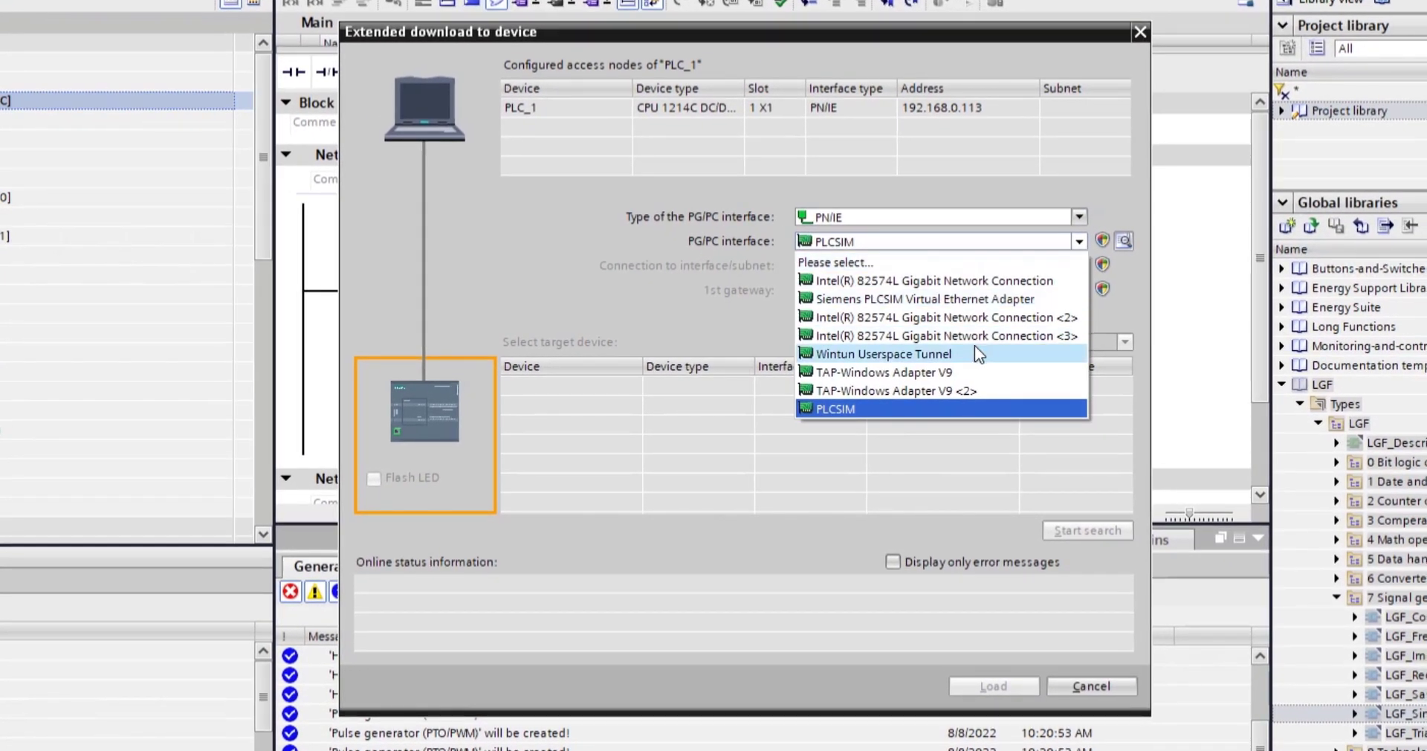
{"action": "left_click", "coordinate": [918, 281]}
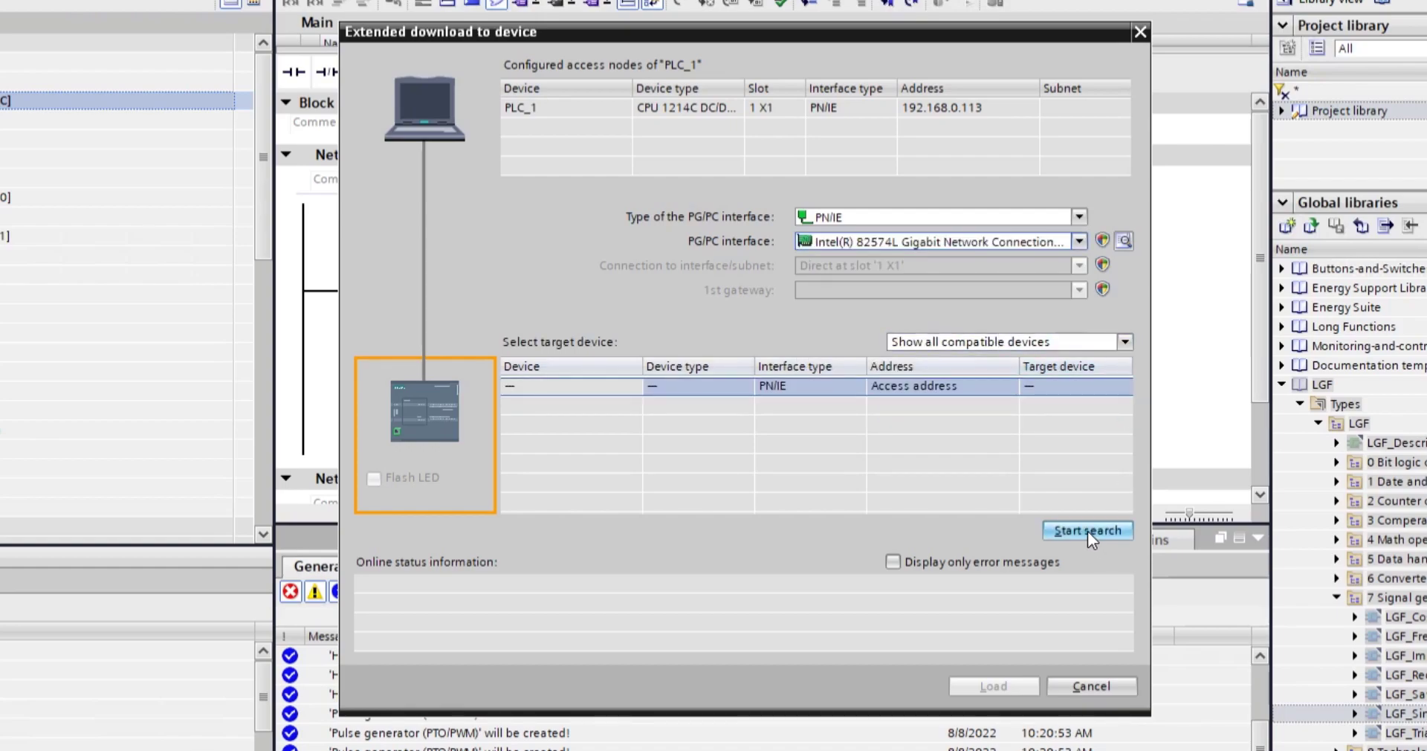
{"action": "left_click", "coordinate": [1087, 531]}
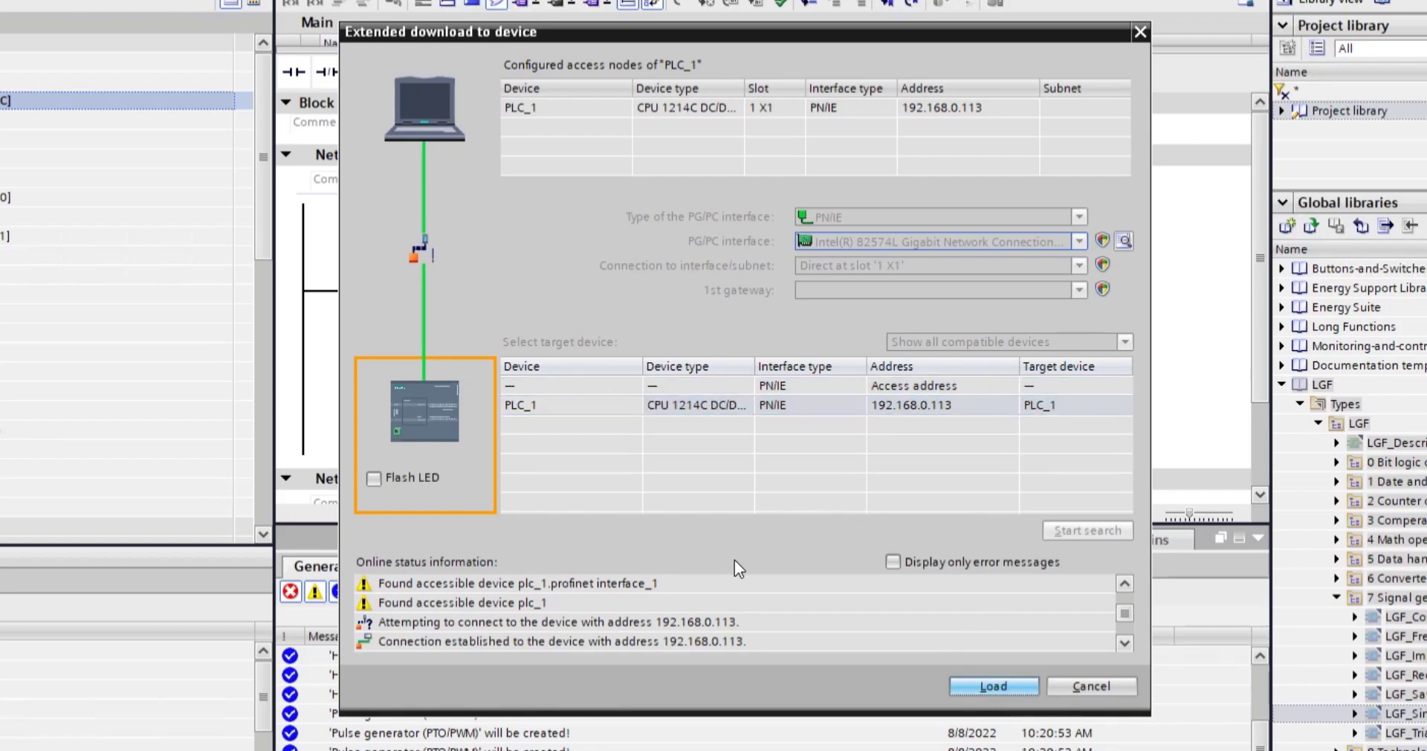
{"action": "left_click", "coordinate": [993, 685]}
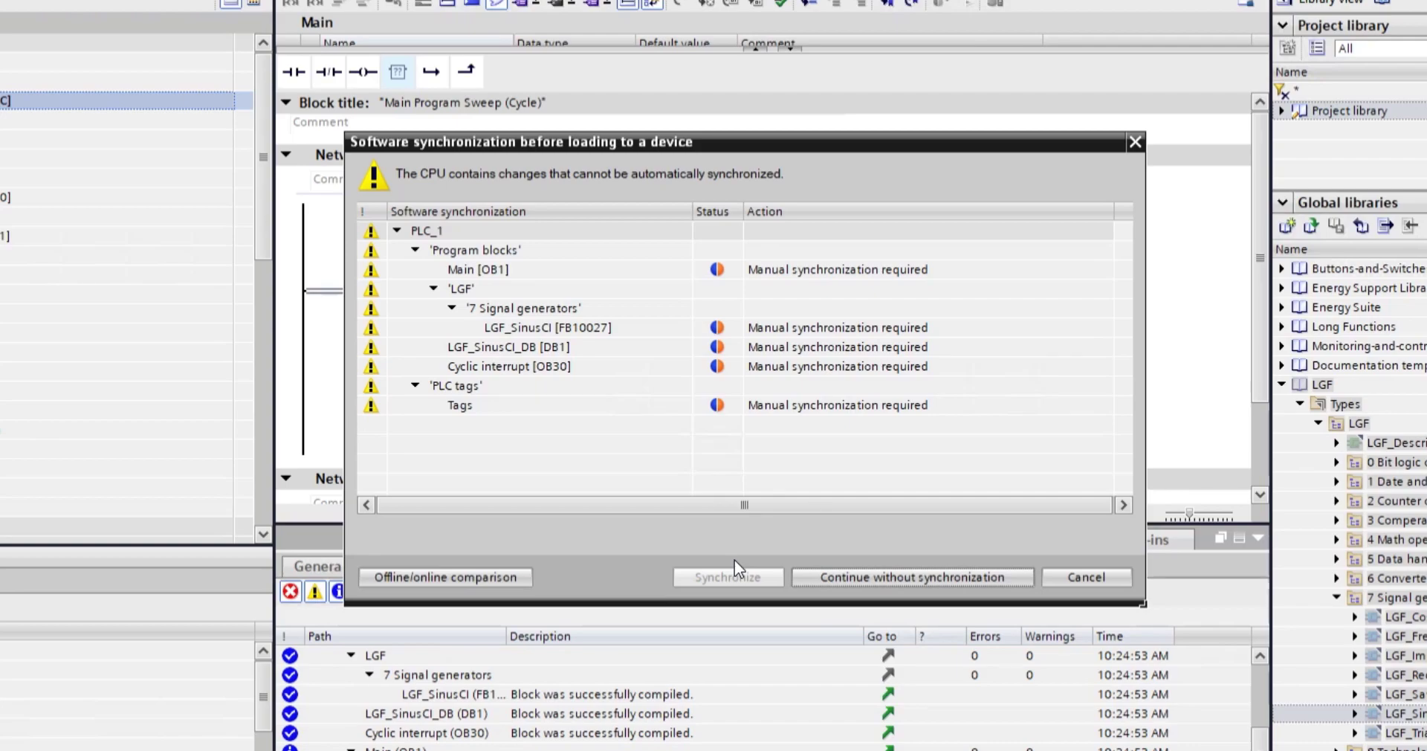
Step: Download without synchronization, stopping all modules, and finish the successful load
{"action": "left_click", "coordinate": [909, 575]}
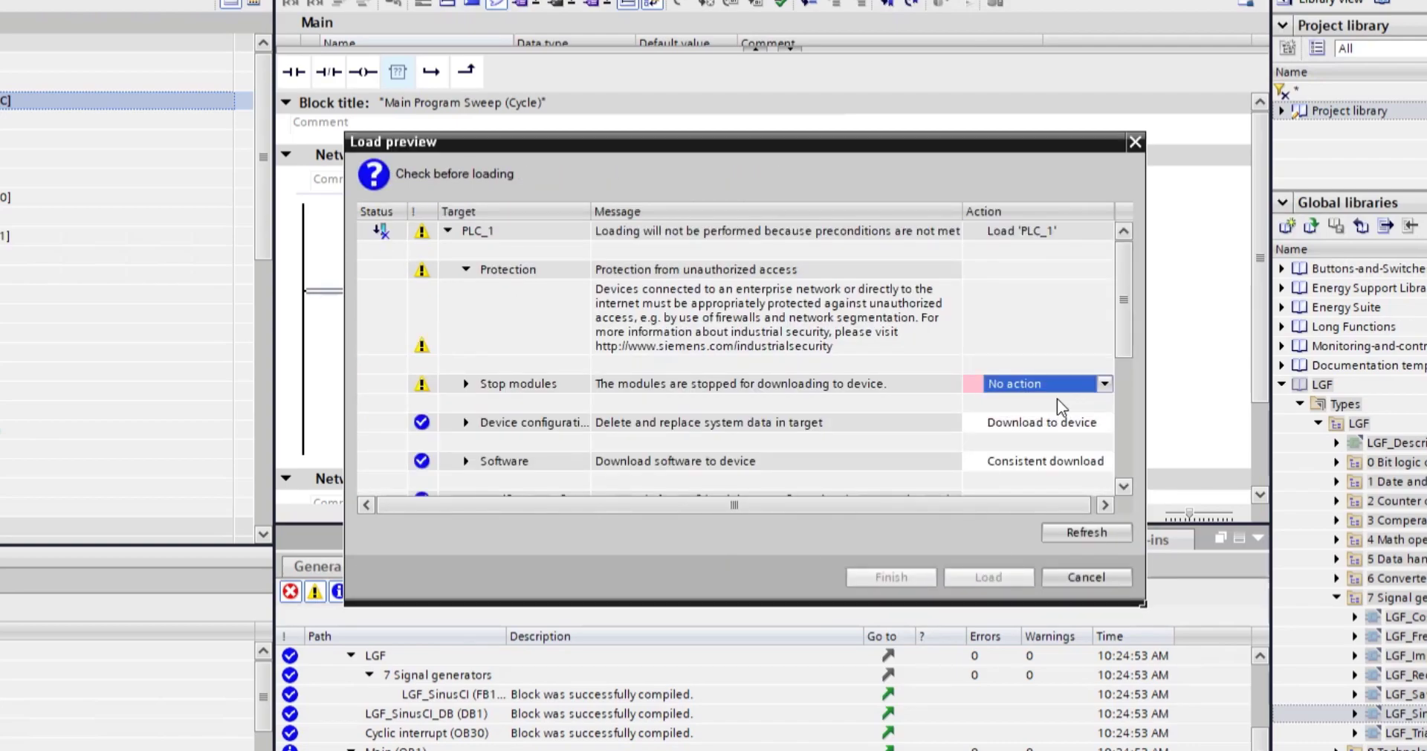
{"action": "left_click", "coordinate": [1012, 384]}
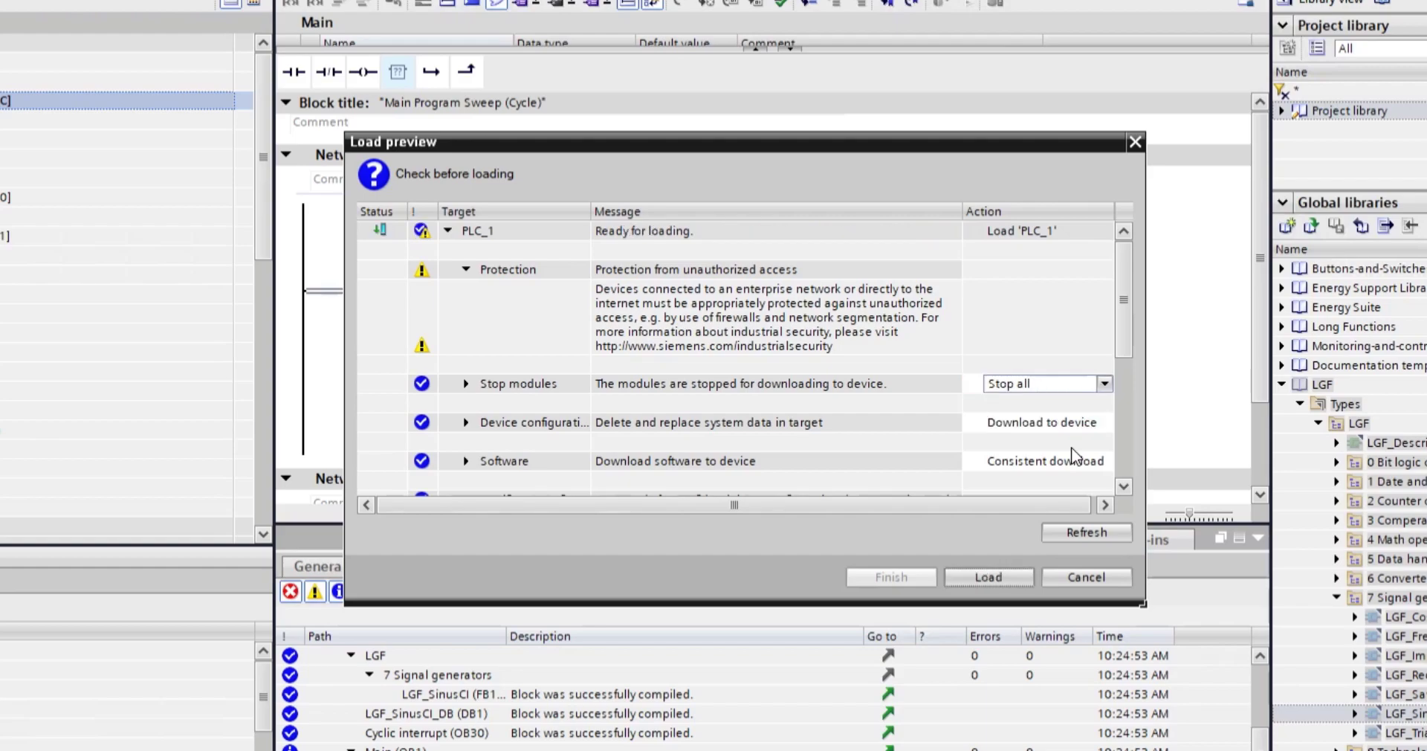
{"action": "left_click", "coordinate": [987, 577]}
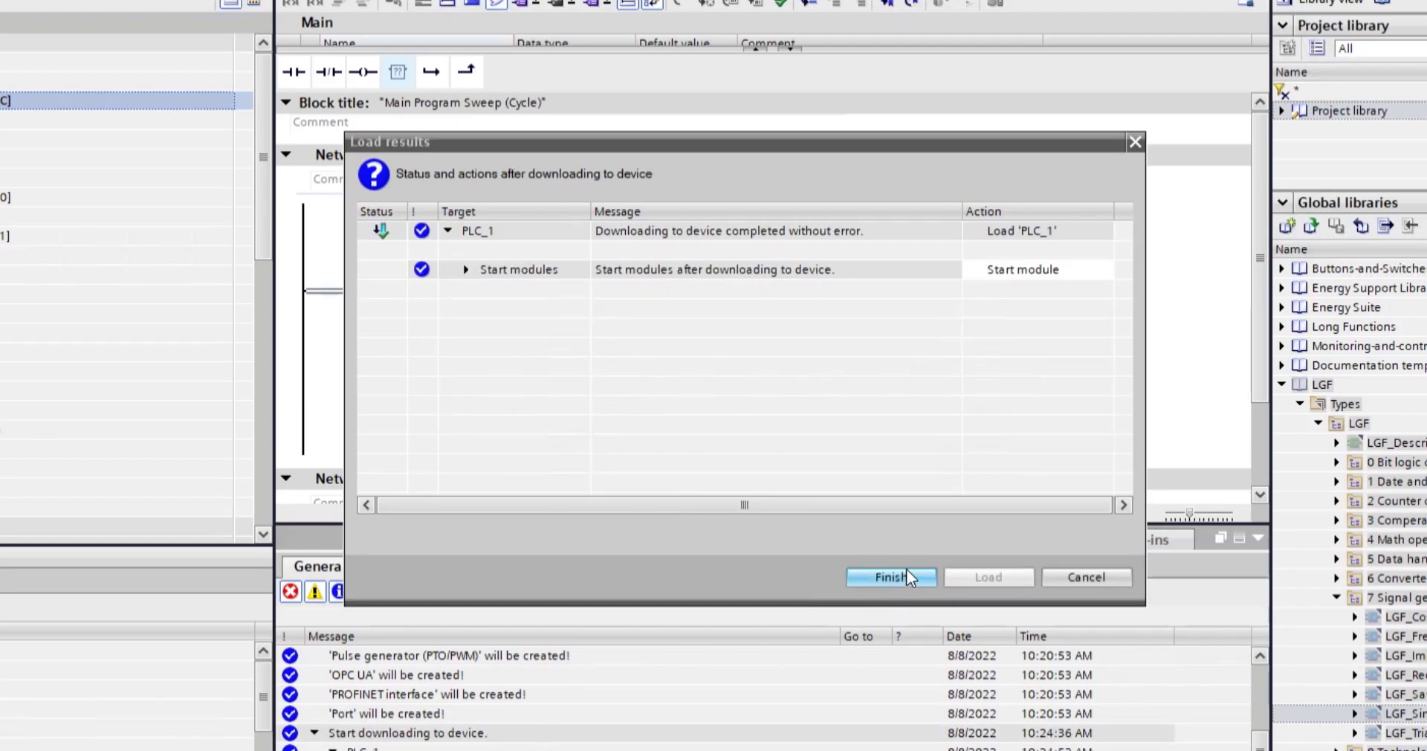
{"action": "left_click", "coordinate": [890, 575]}
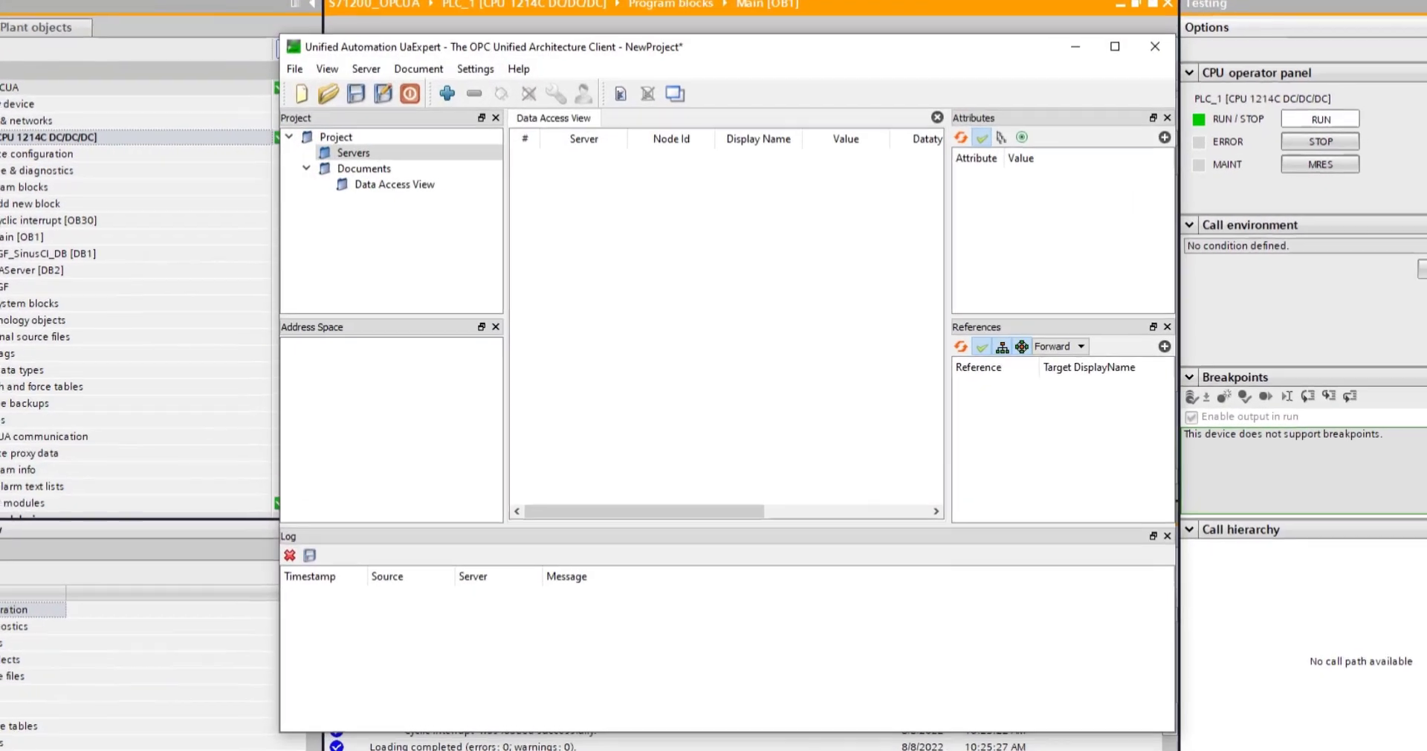
Step: Add a custom discovery server at opc.tcp://192.168.0.113:4840 in UaExpert
{"action": "left_click", "coordinate": [448, 92]}
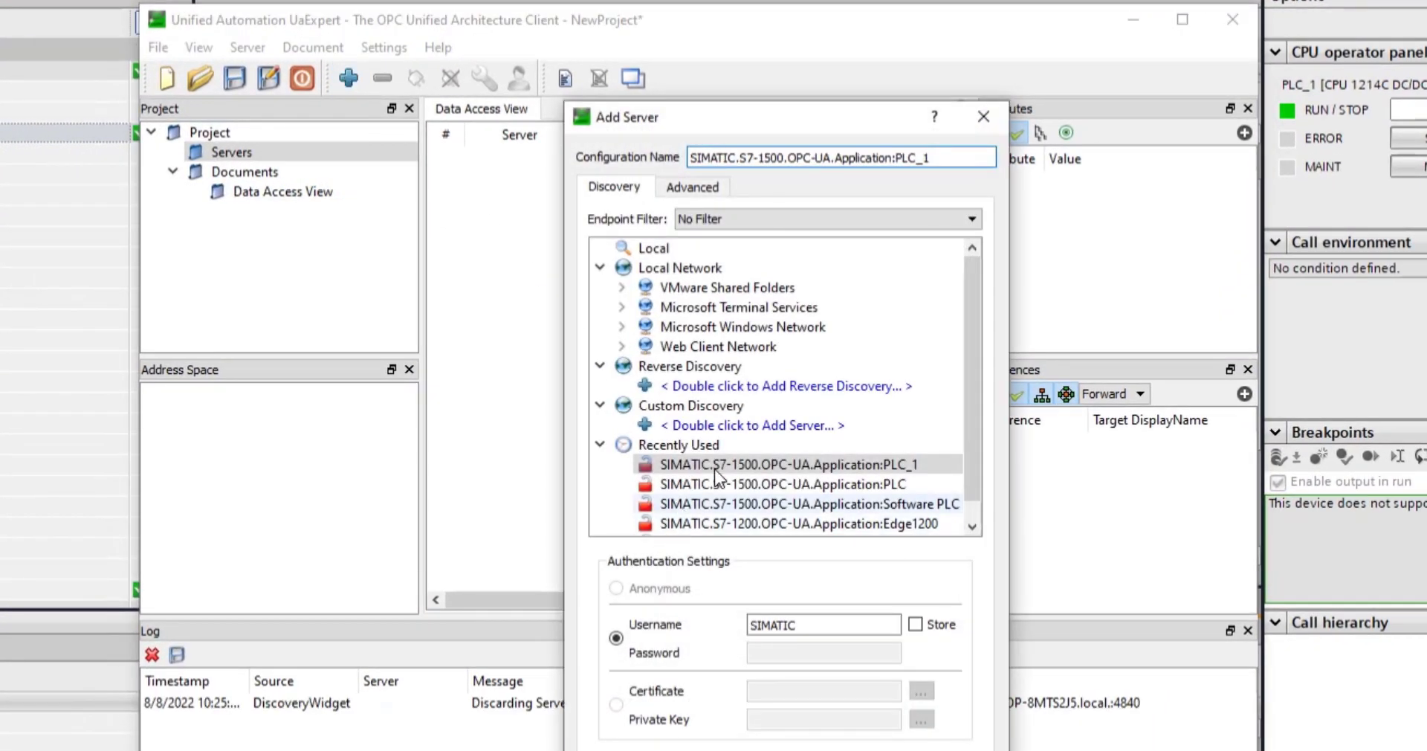
{"action": "double_click", "coordinate": [749, 425]}
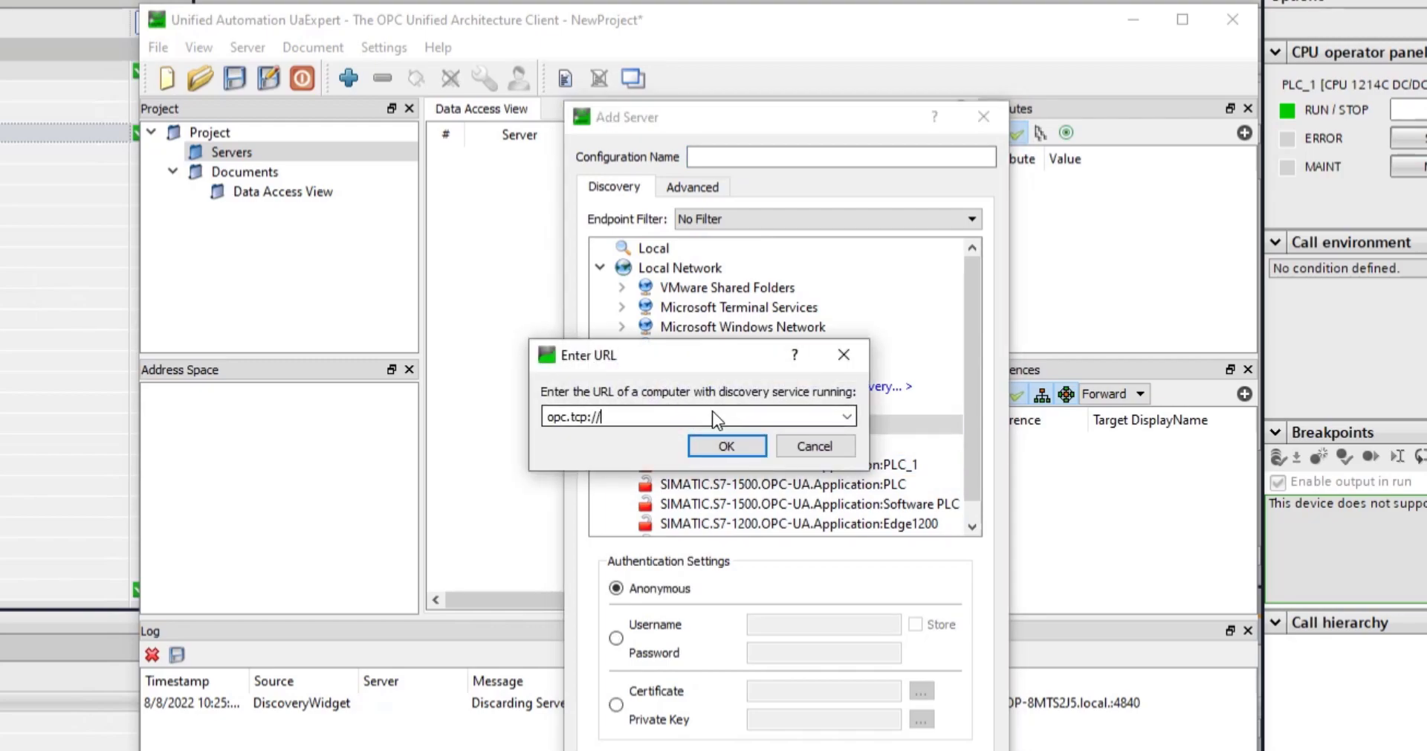
{"action": "type", "text": "192.168.0.113:"}
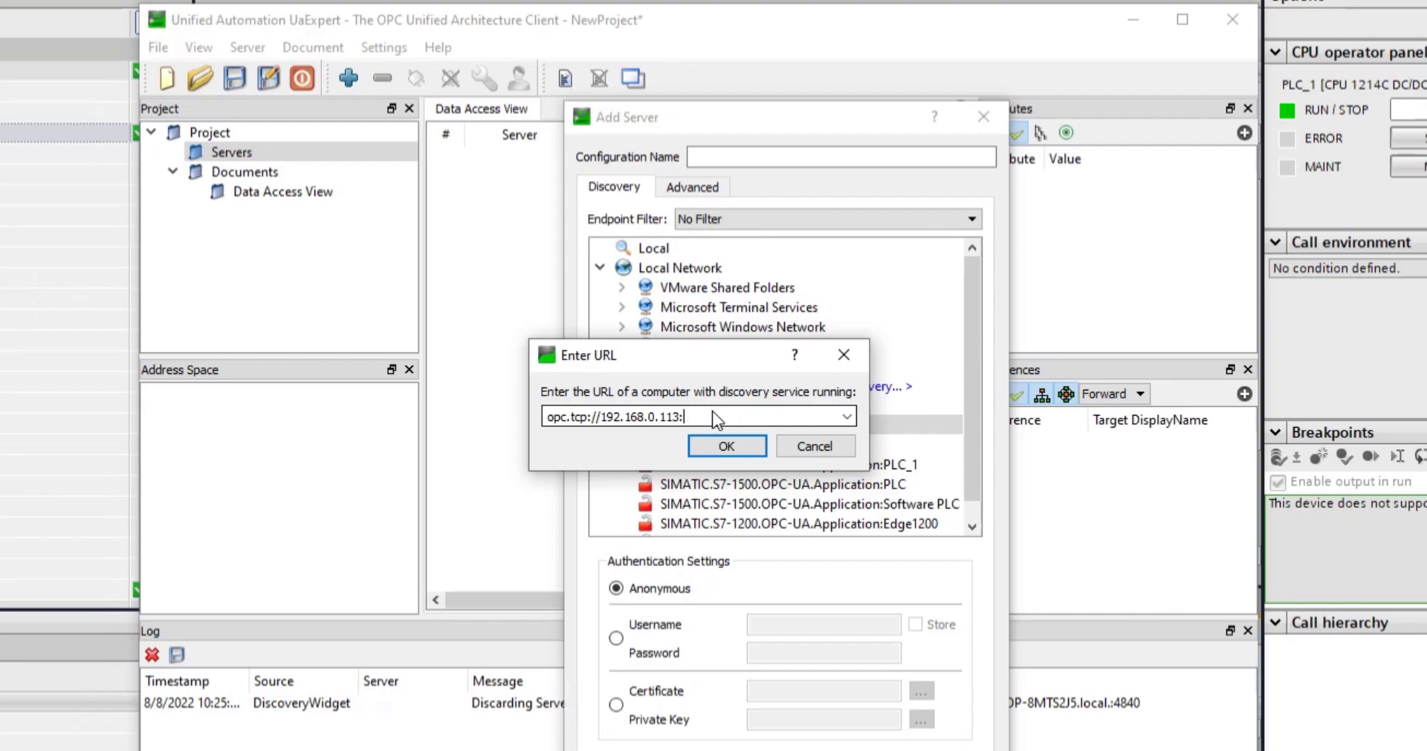
{"action": "type", "text": "4840"}
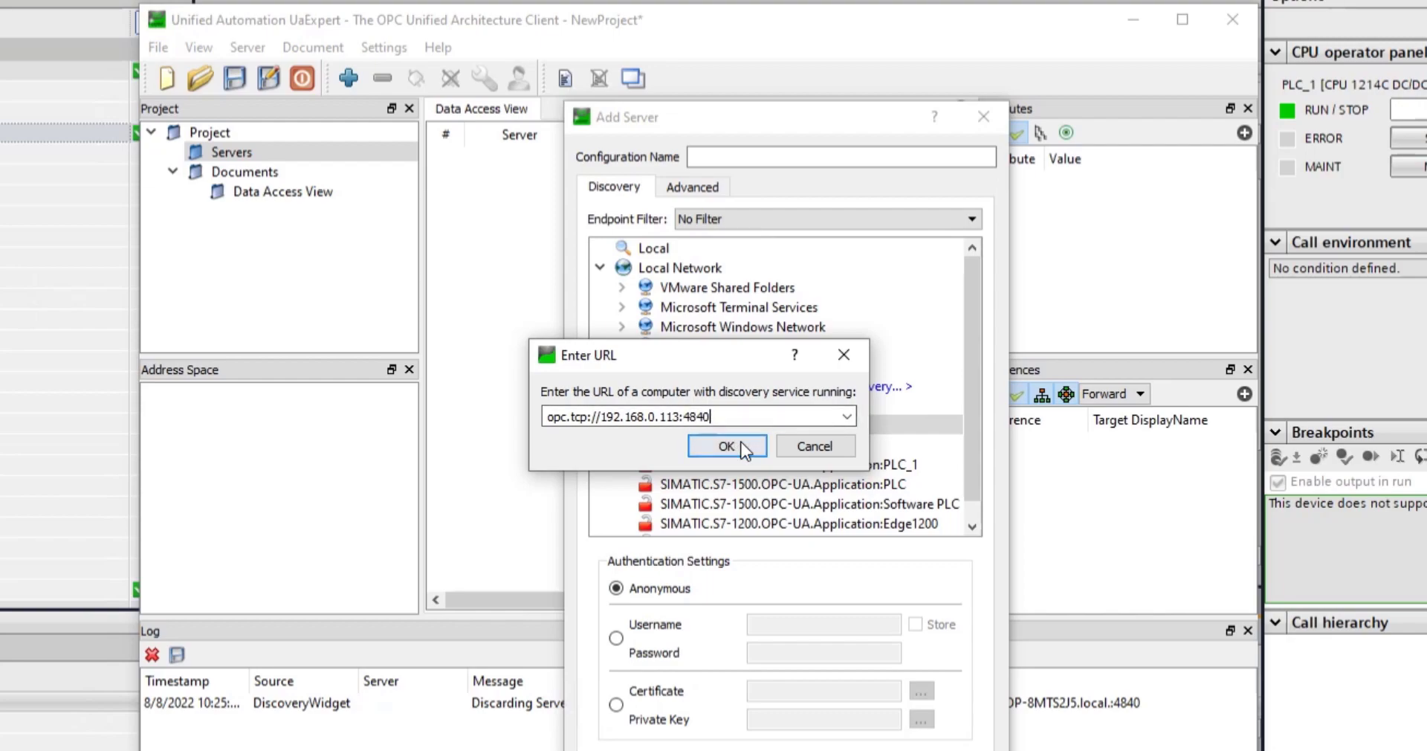
{"action": "left_click", "coordinate": [725, 446]}
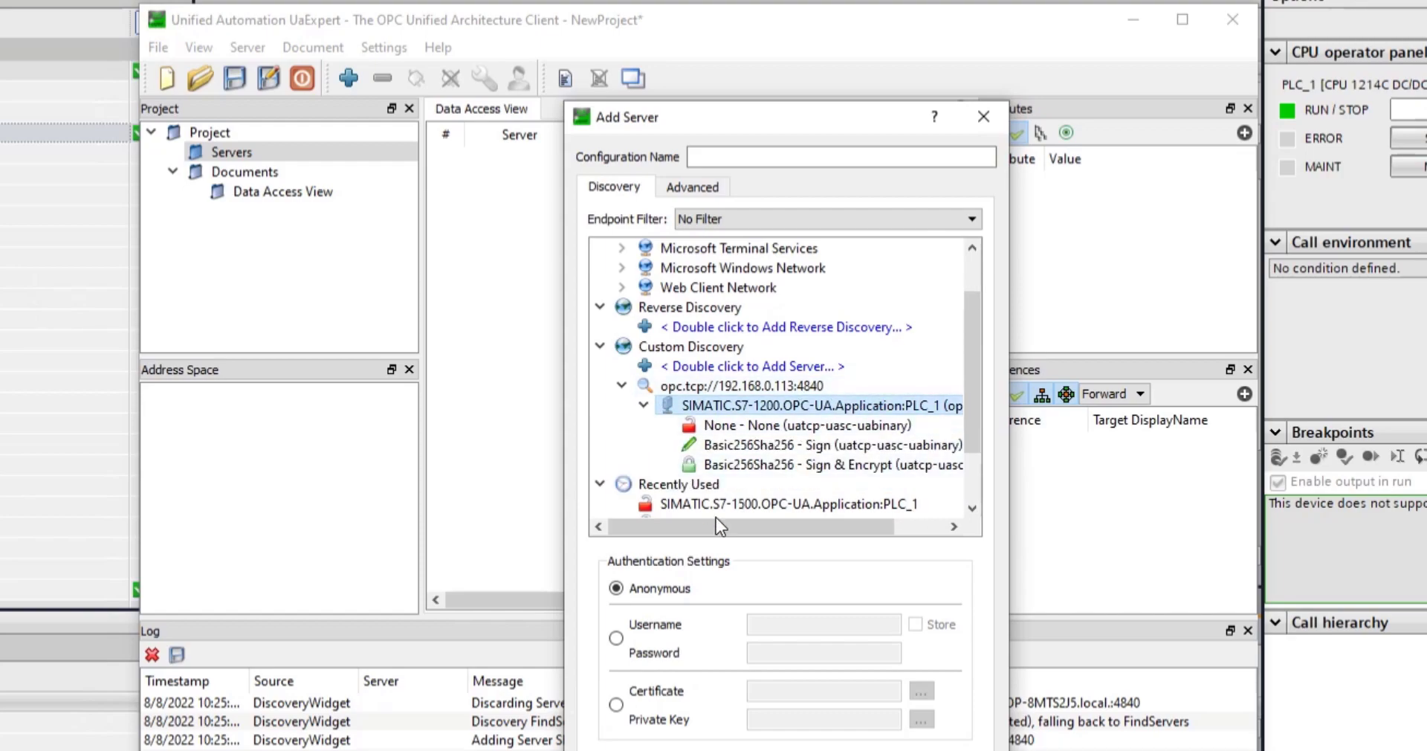
{"action": "mouse_move", "coordinate": [896, 385]}
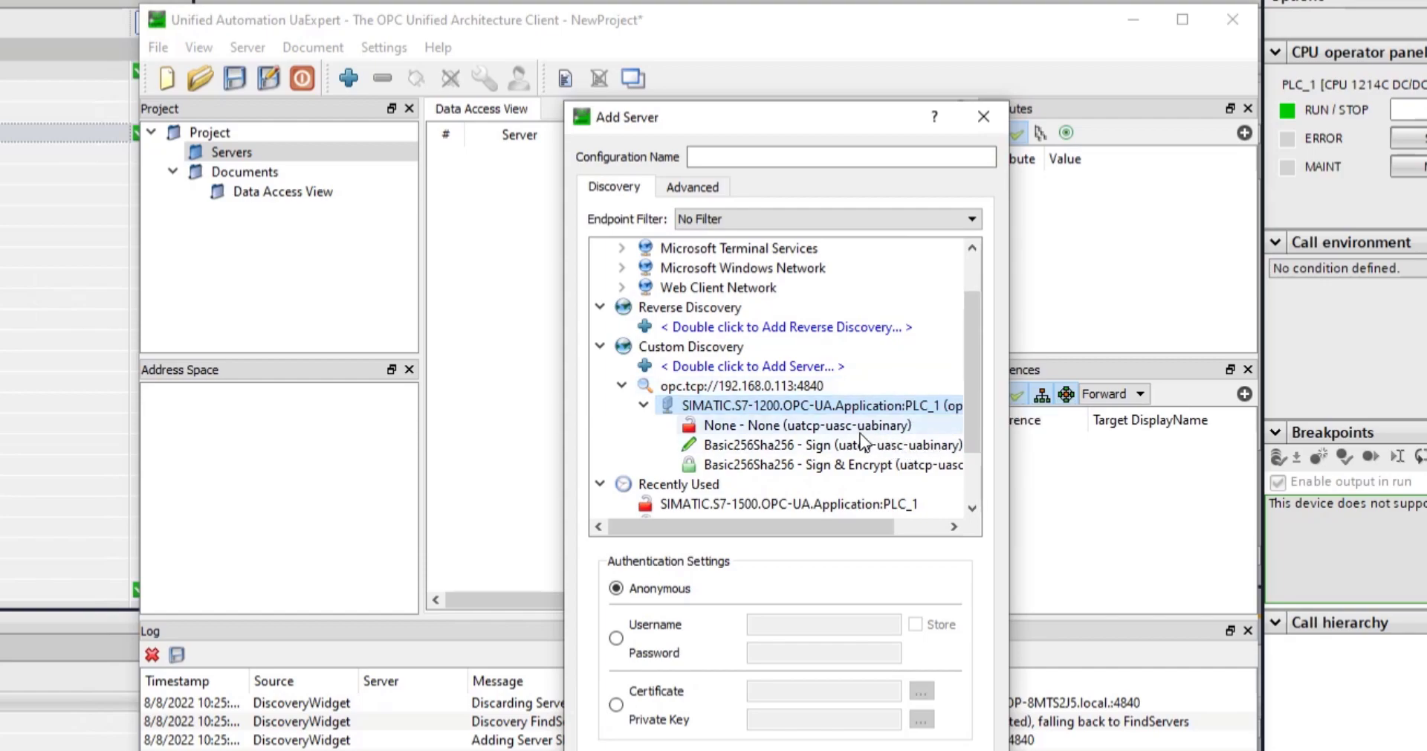
{"action": "mouse_move", "coordinate": [746, 444]}
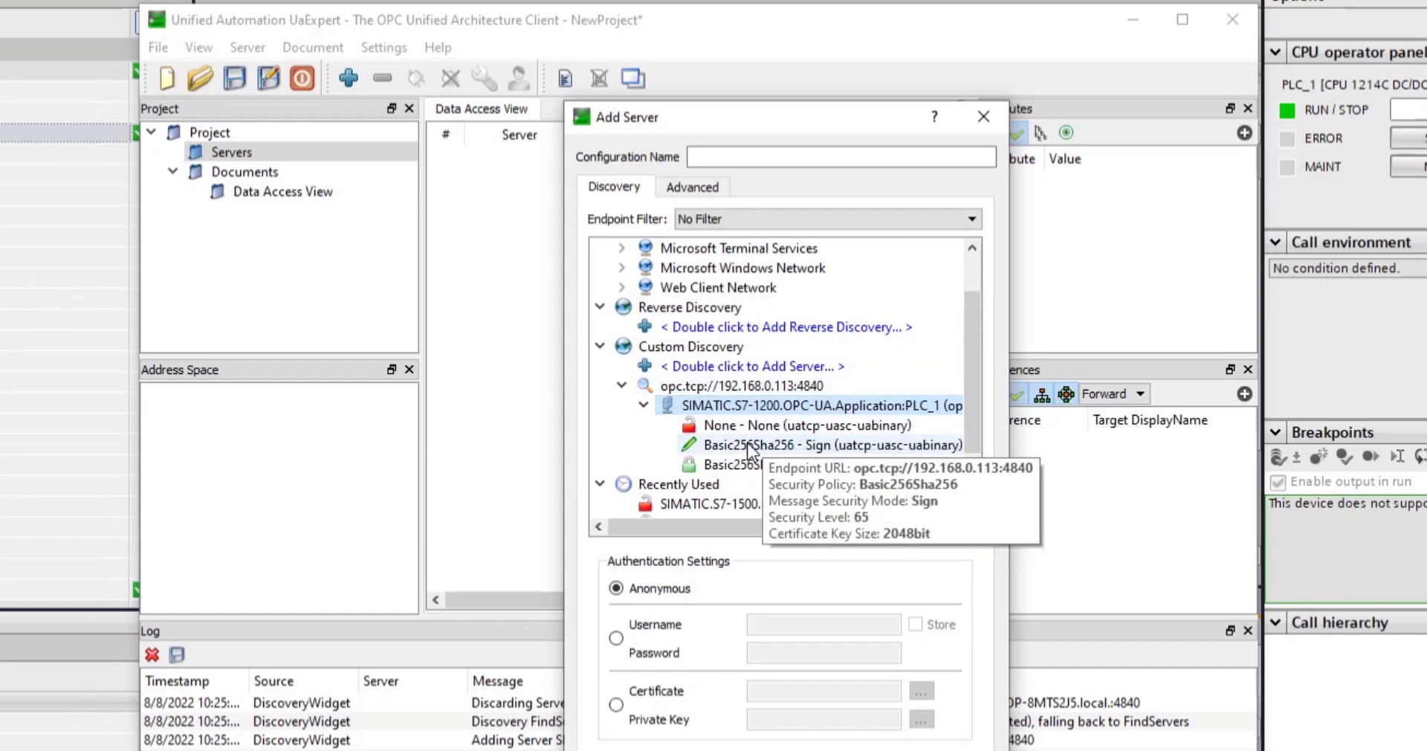
{"action": "mouse_move", "coordinate": [760, 404]}
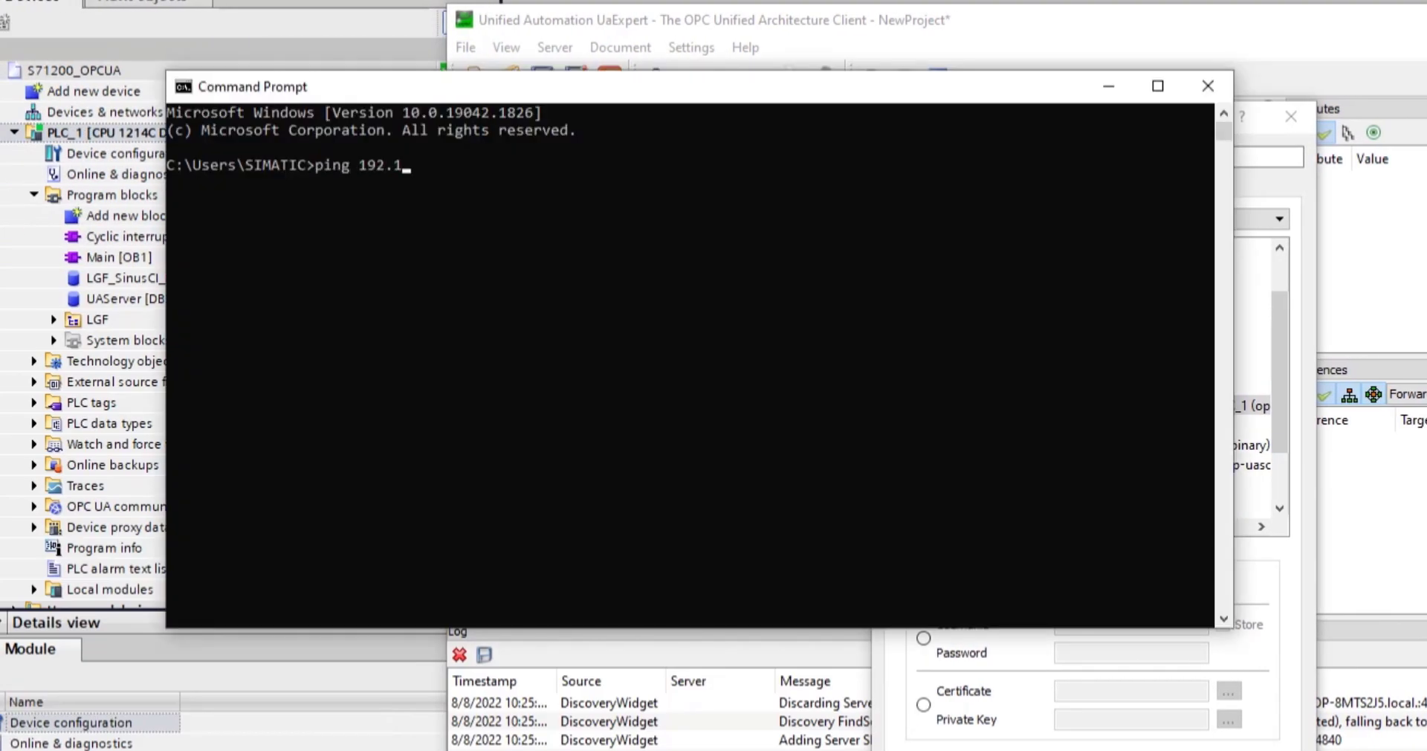
Step: Ping 192.168.0.113 from Command Prompt and put the window away
{"action": "type", "text": "68.0.113"}
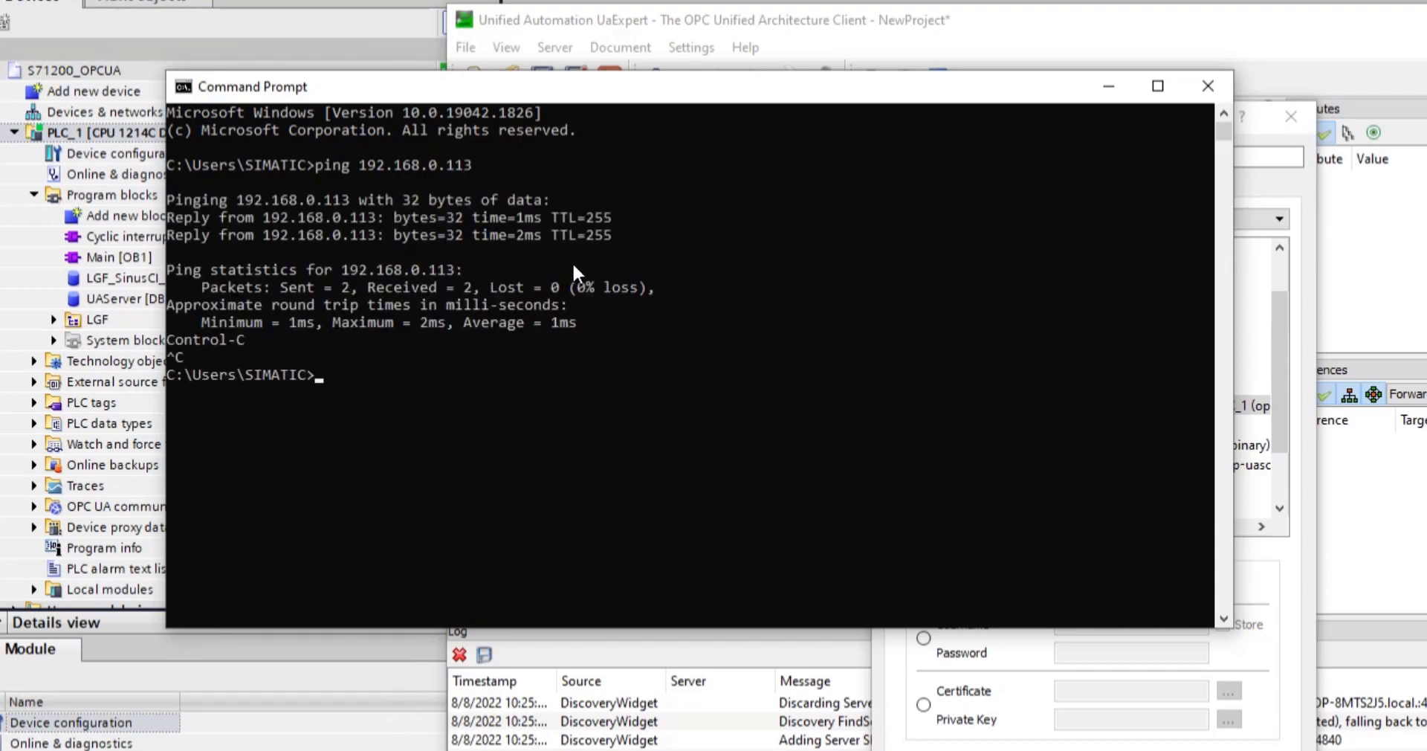
{"action": "mouse_move", "coordinate": [1107, 87]}
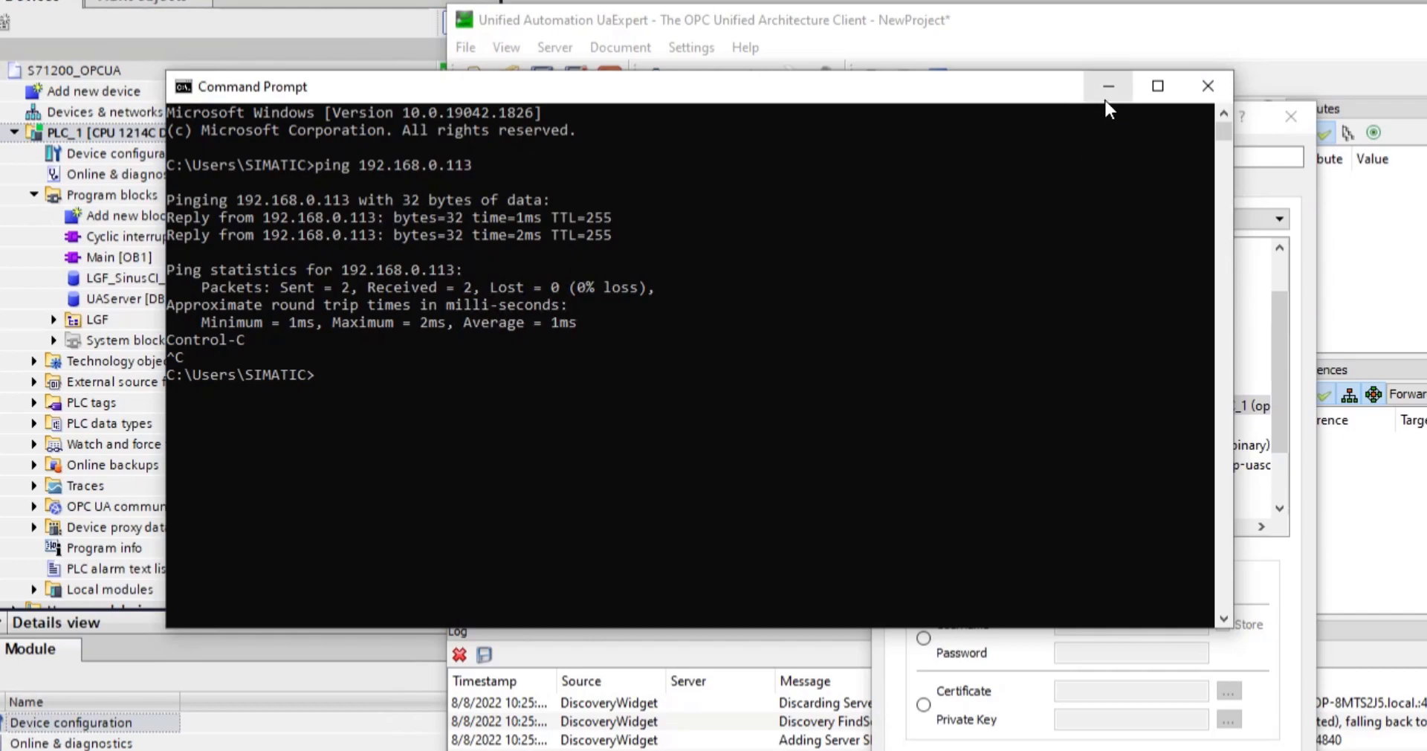
{"action": "left_click", "coordinate": [1109, 87]}
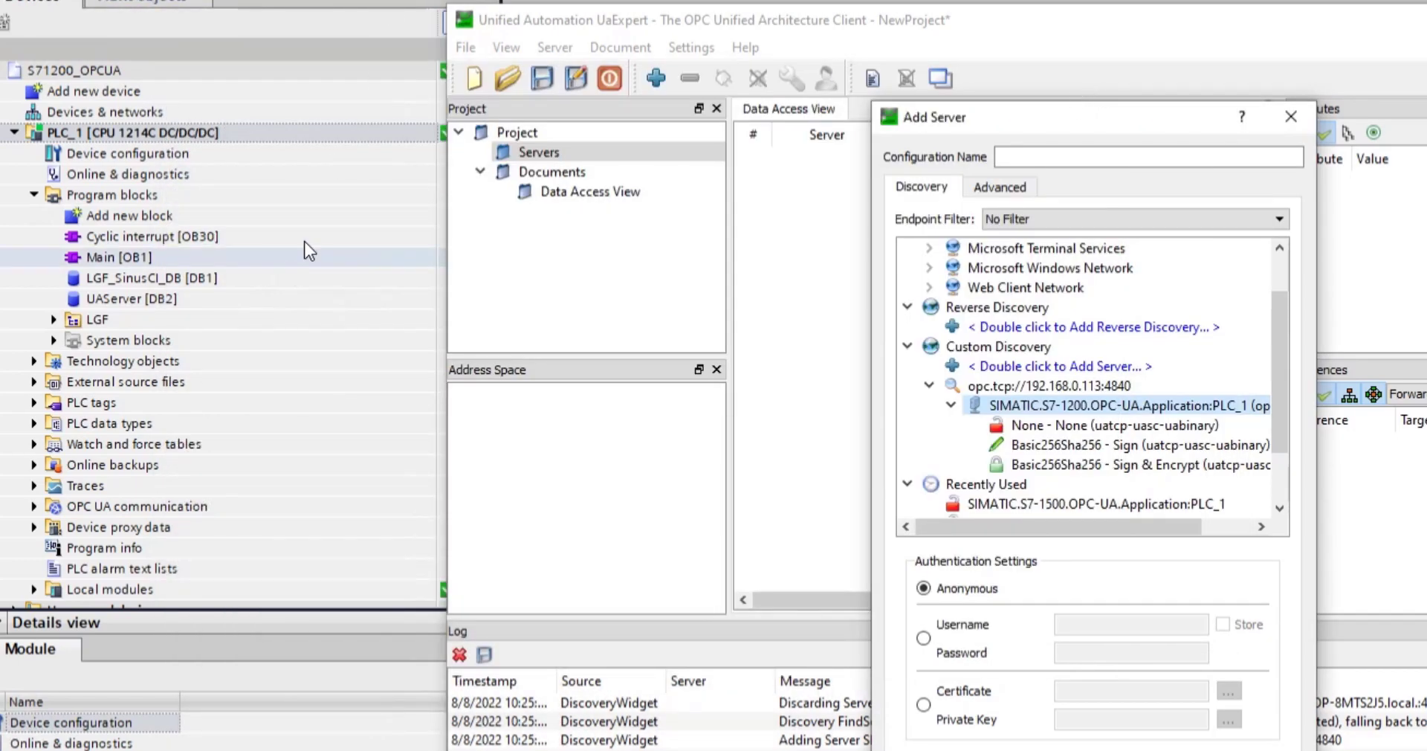
Step: Connect to the server and browse to the PLC_1 object's property nodes under ServerInterfaces
{"action": "left_click", "coordinate": [128, 153]}
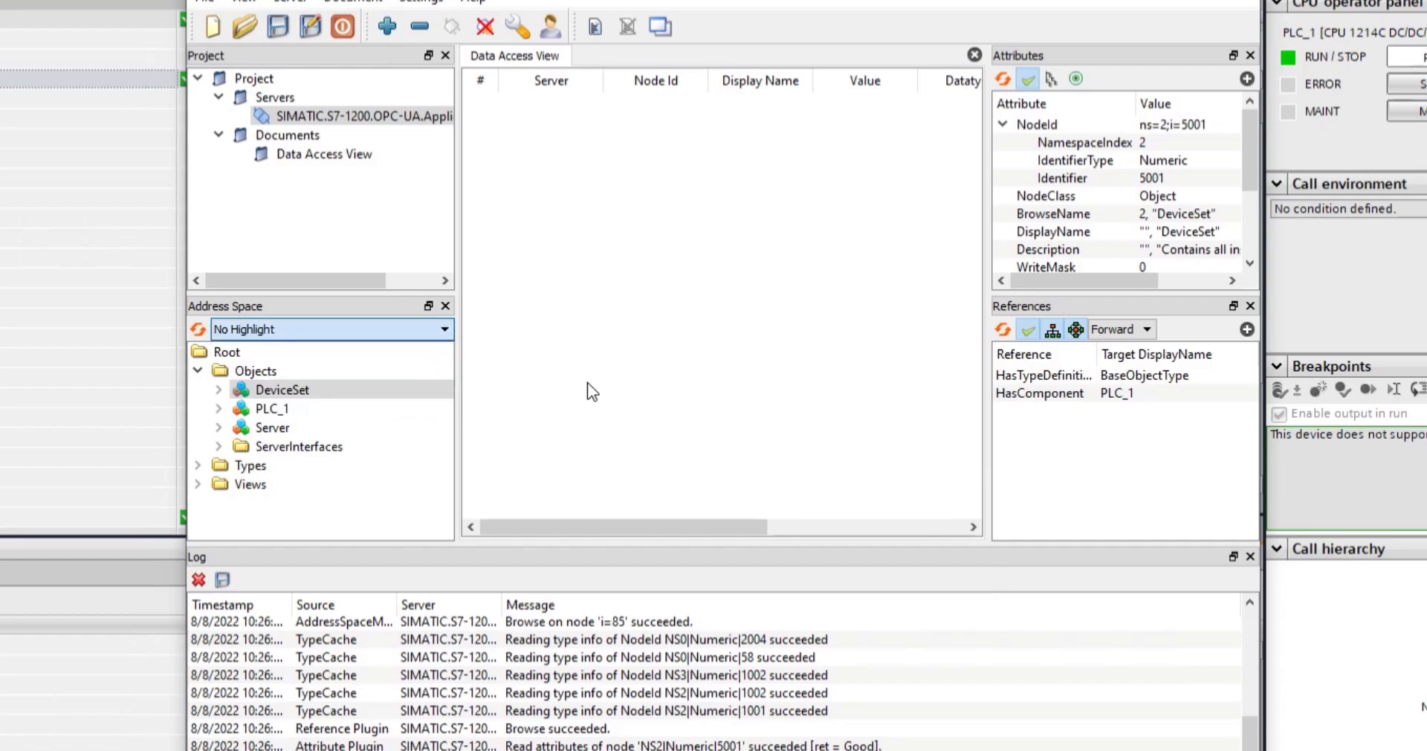
{"action": "mouse_move", "coordinate": [219, 462]}
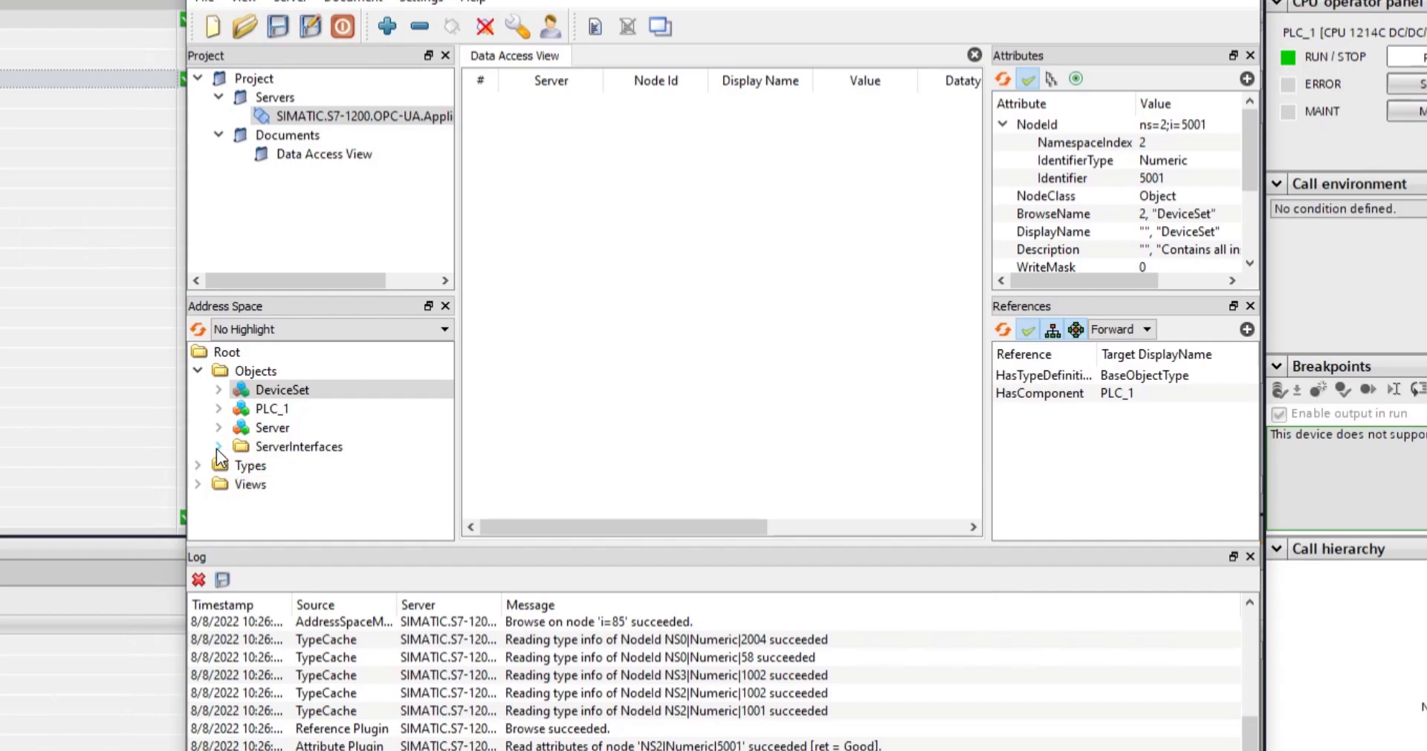
{"action": "left_click", "coordinate": [299, 446]}
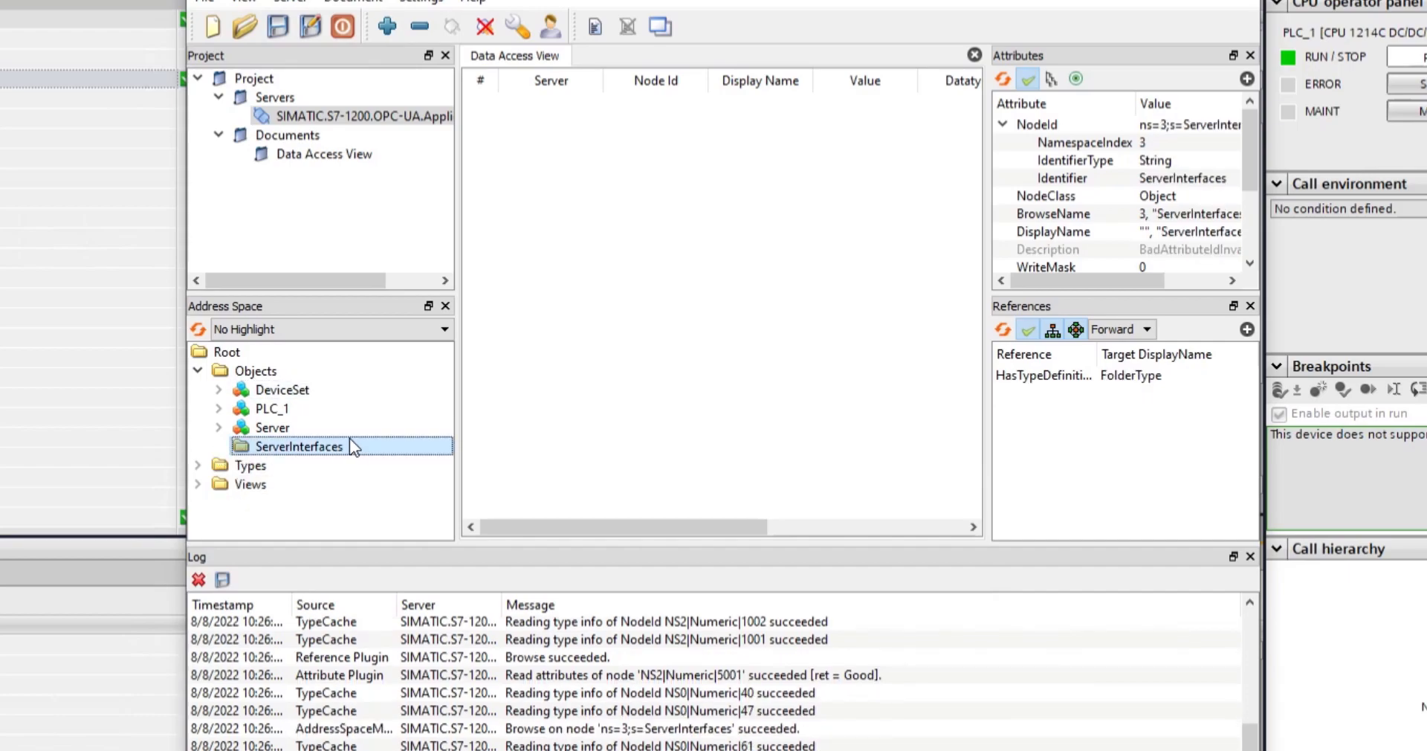
{"action": "mouse_move", "coordinate": [354, 445]}
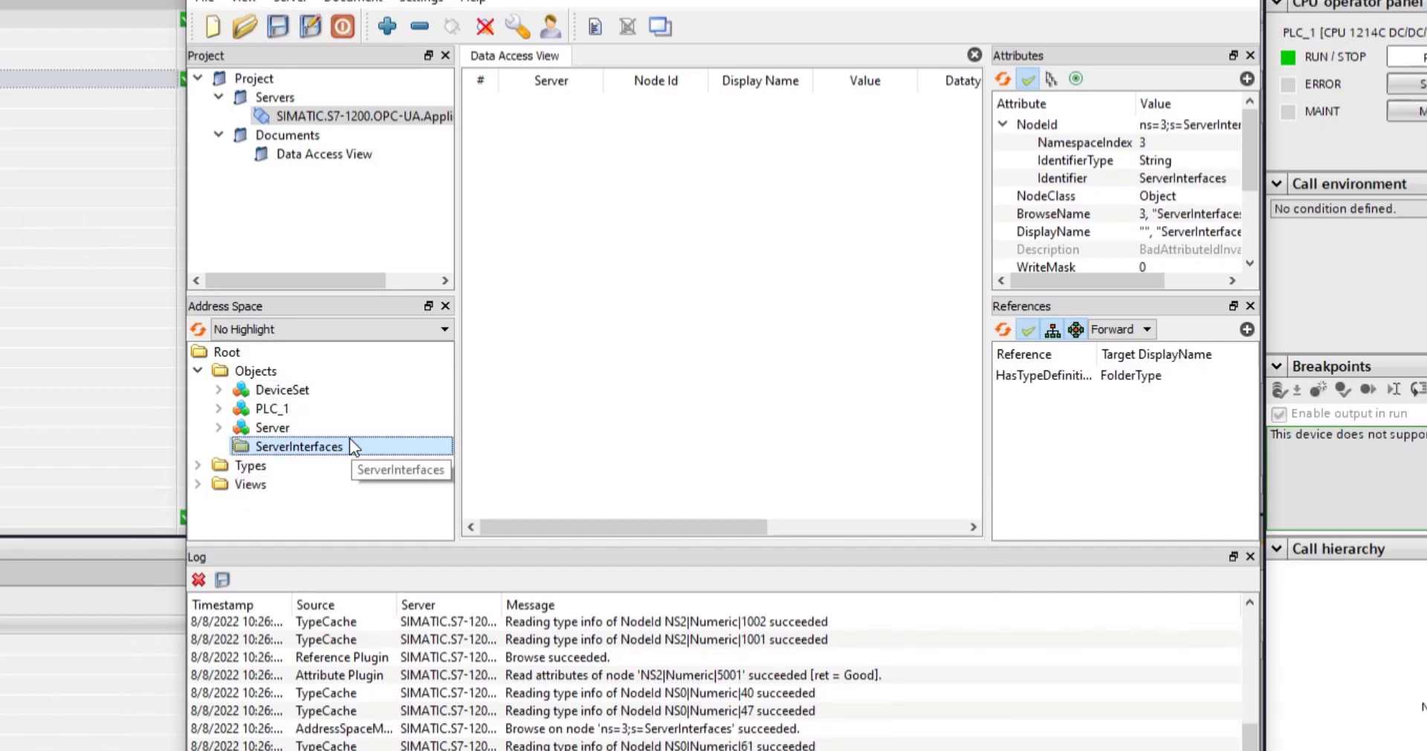
{"action": "mouse_move", "coordinate": [336, 483]}
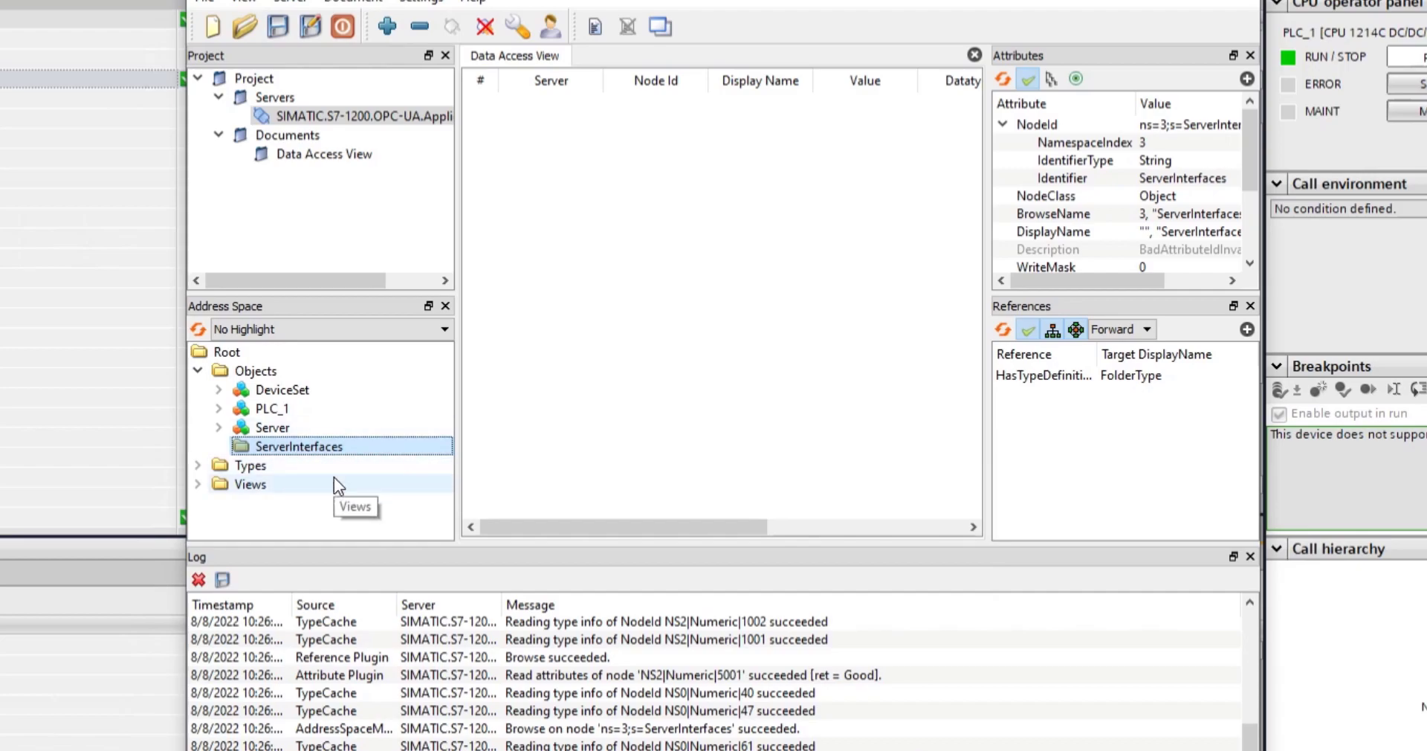
{"action": "left_click", "coordinate": [272, 407]}
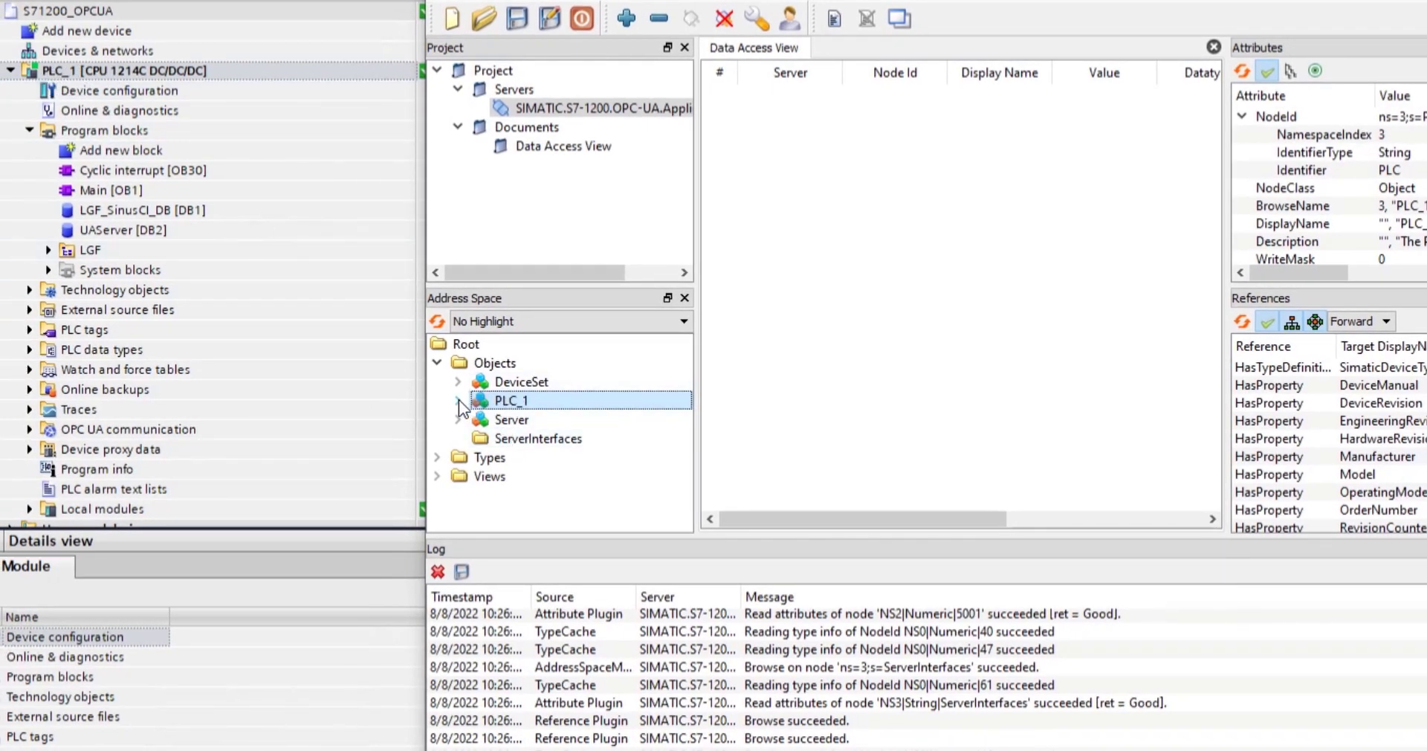
{"action": "left_click", "coordinate": [449, 400]}
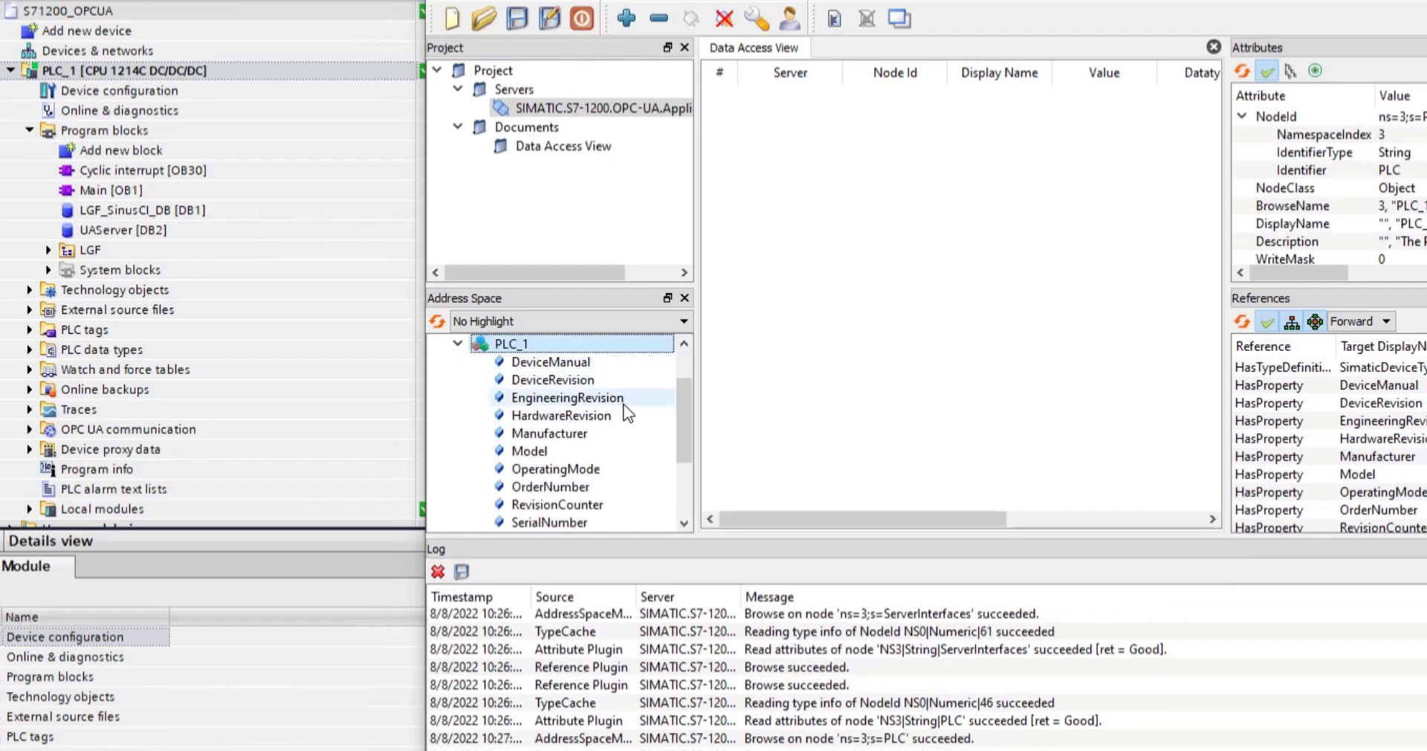
{"action": "scroll", "scroll_direction": "down", "scroll_amount": 3}
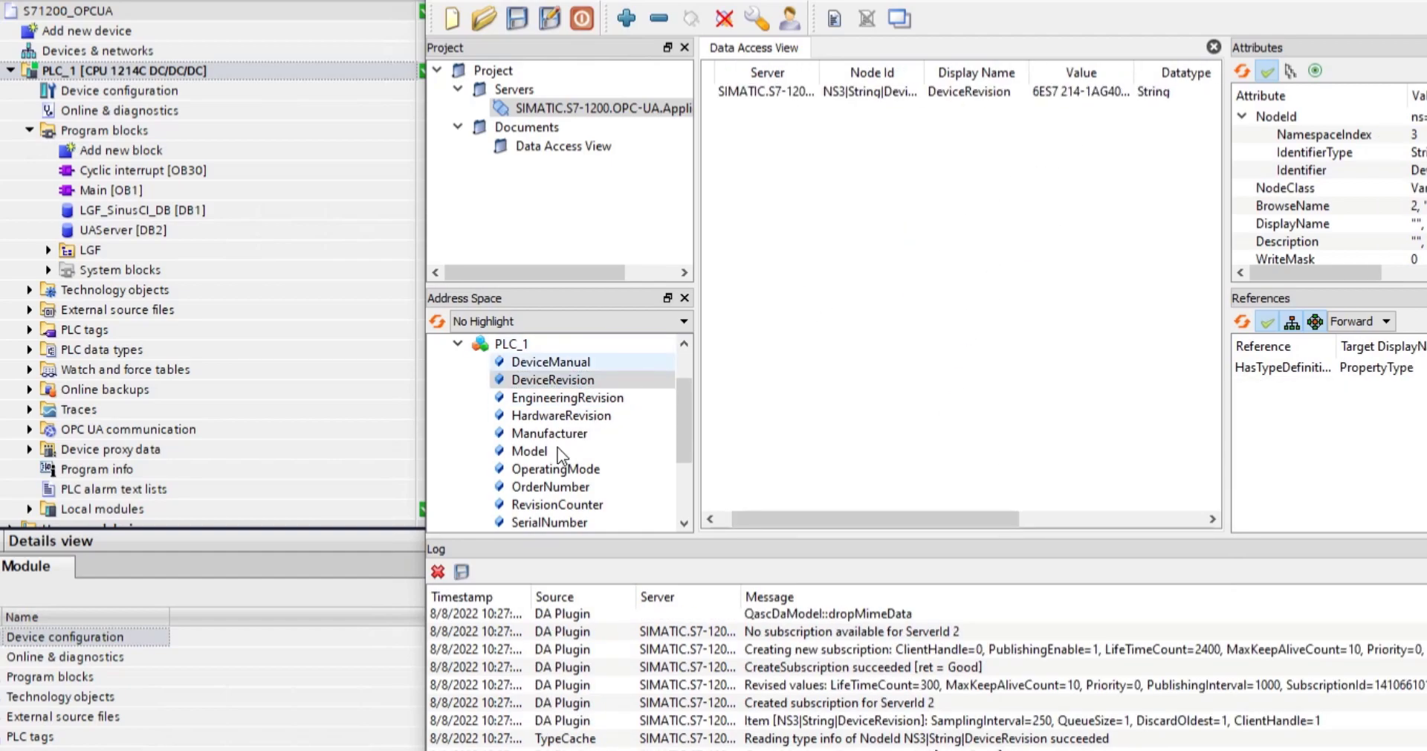
Step: Add DeviceRevision, Model and SoftwareRevision to the Data Access View
{"action": "left_click_drag", "start_coordinate": [529, 450], "coordinate": [876, 275]}
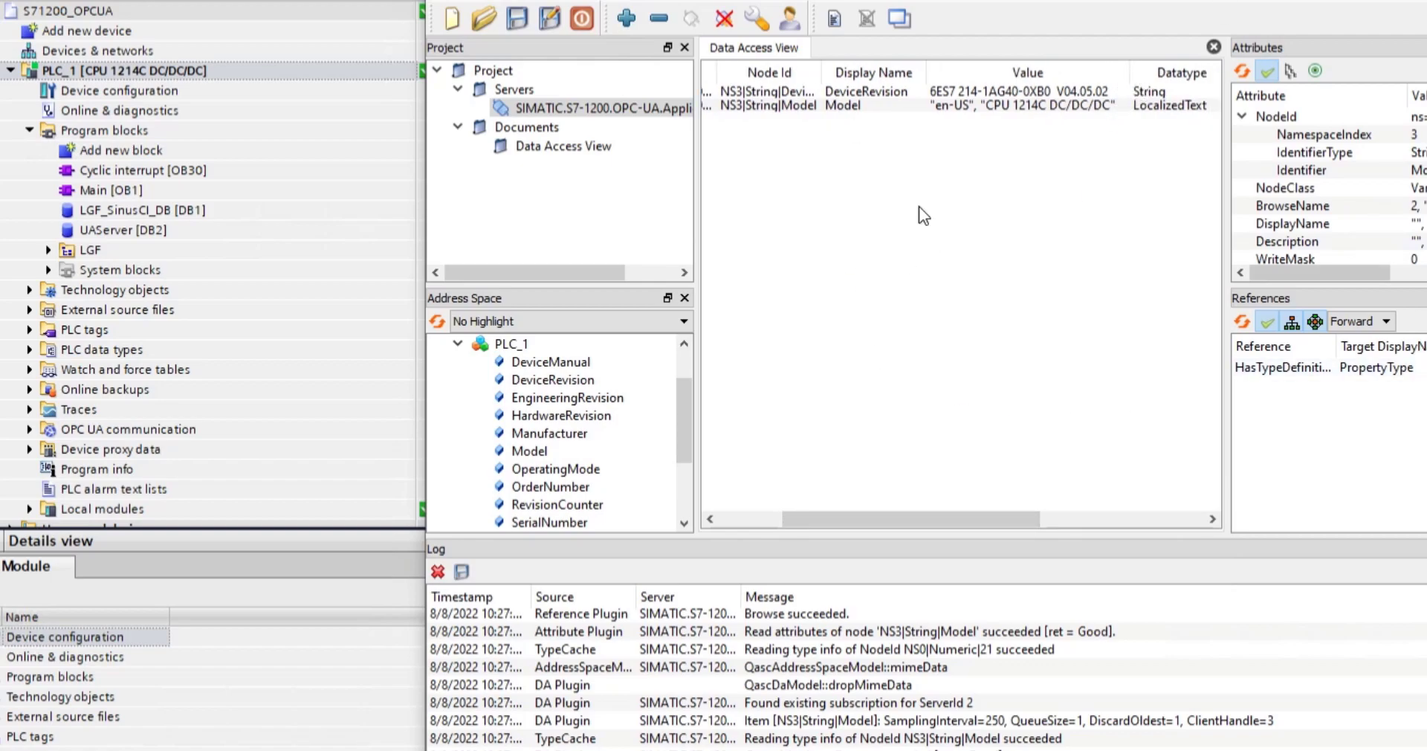
{"action": "left_click", "coordinate": [567, 397]}
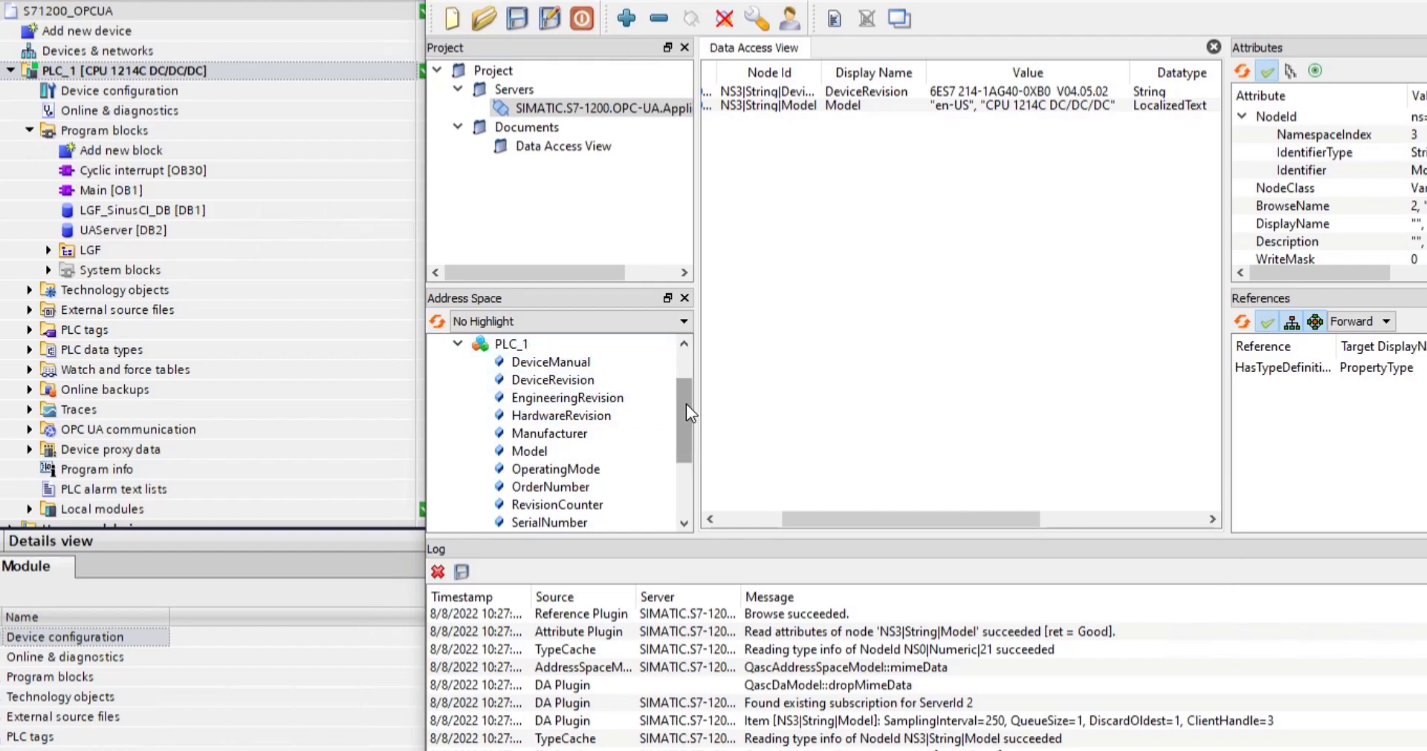
{"action": "scroll", "scroll_direction": "down", "scroll_amount": 3}
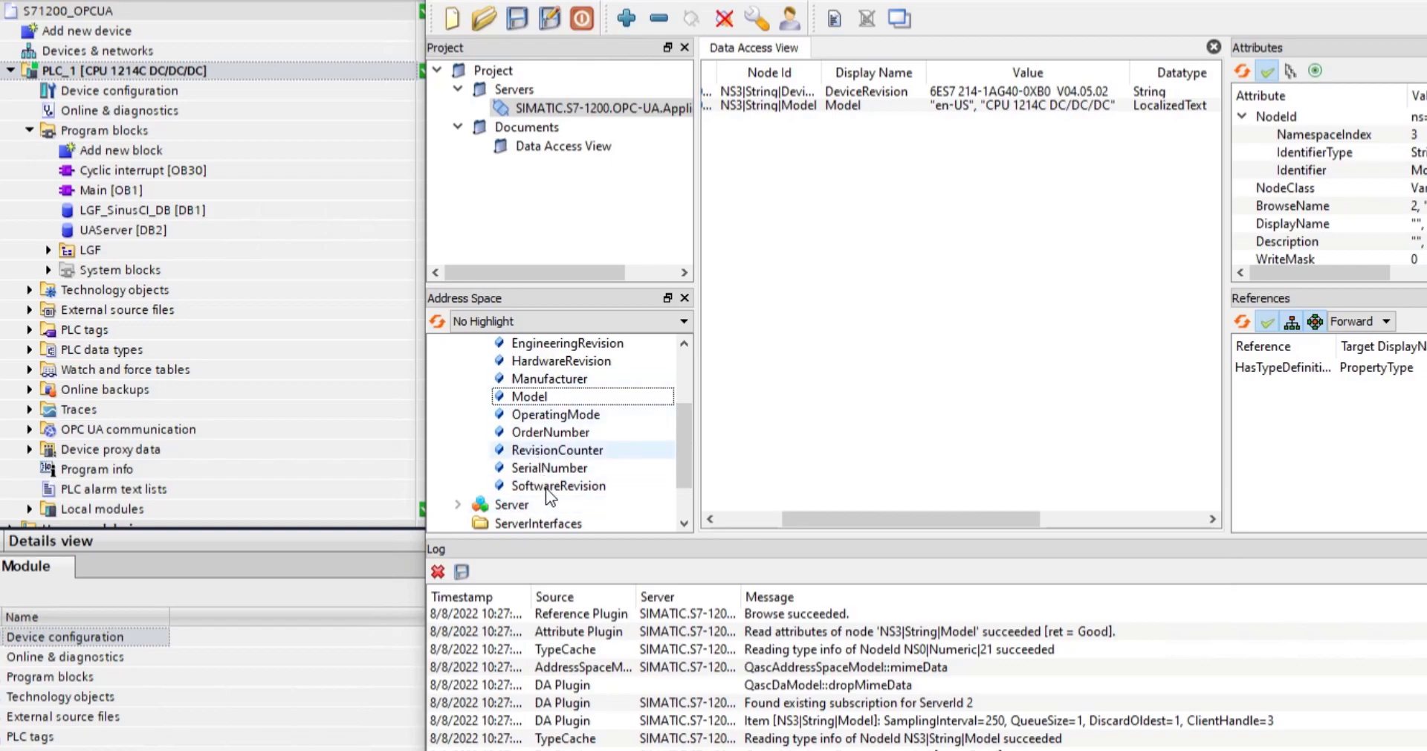
{"action": "double_click", "coordinate": [557, 484]}
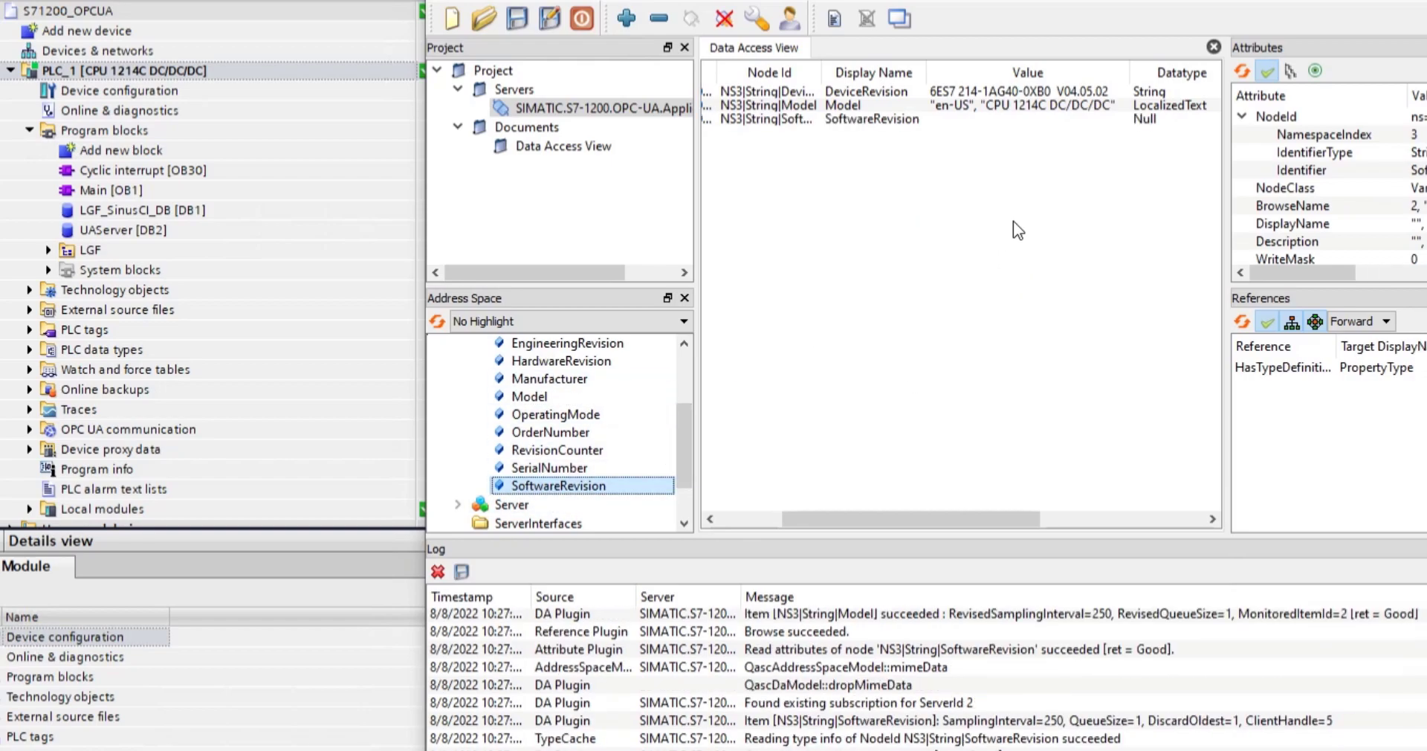
{"action": "left_click", "coordinate": [871, 119]}
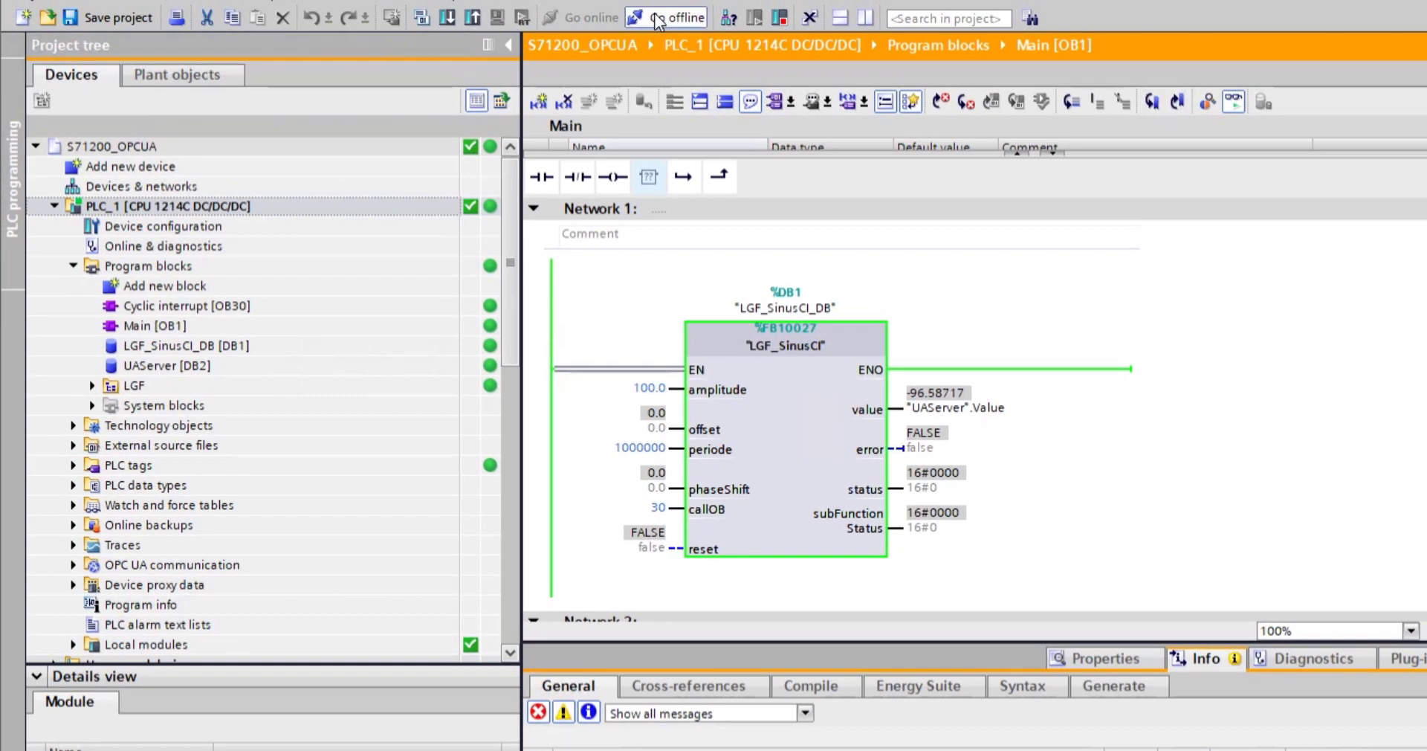
Step: Go offline and create and open a new OPC UA server interface, Server interface_1
{"action": "left_click", "coordinate": [673, 18]}
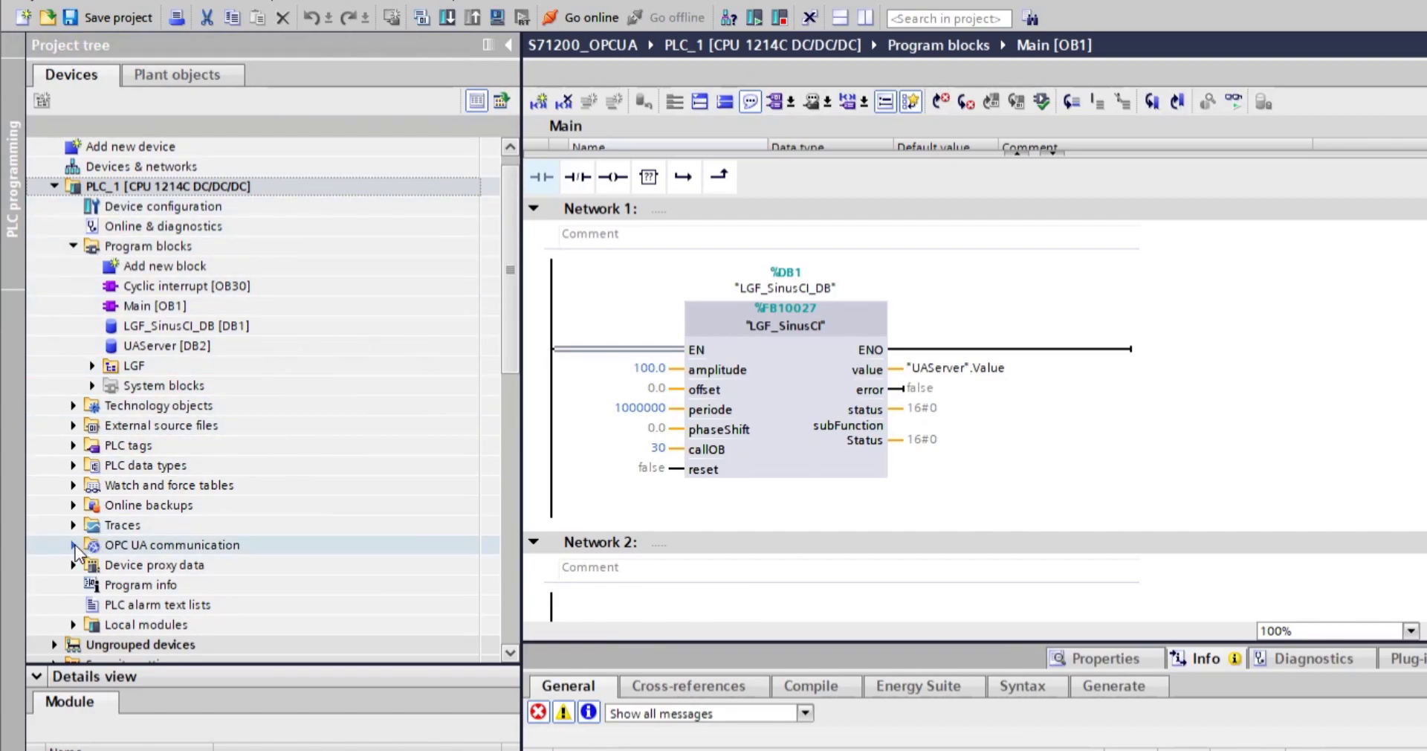
{"action": "left_click", "coordinate": [74, 544]}
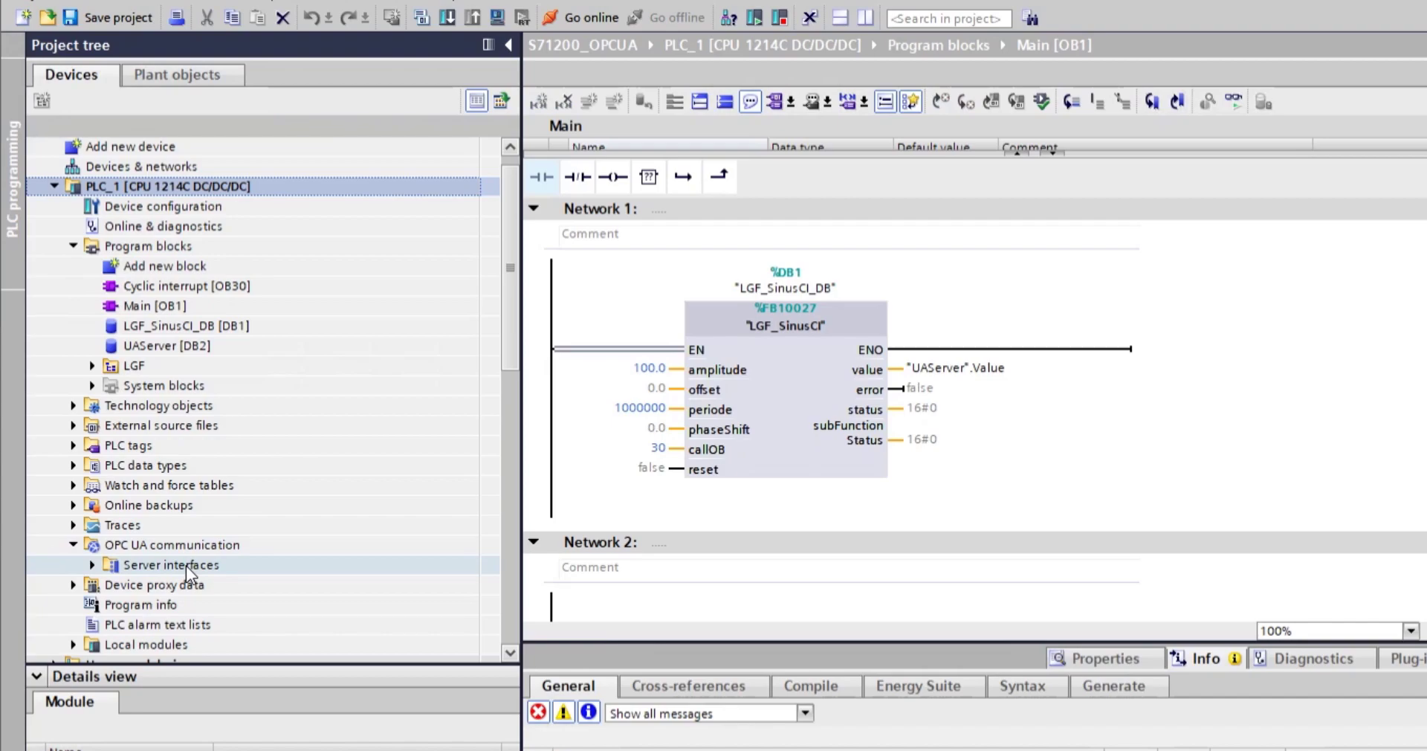
{"action": "left_click", "coordinate": [91, 564]}
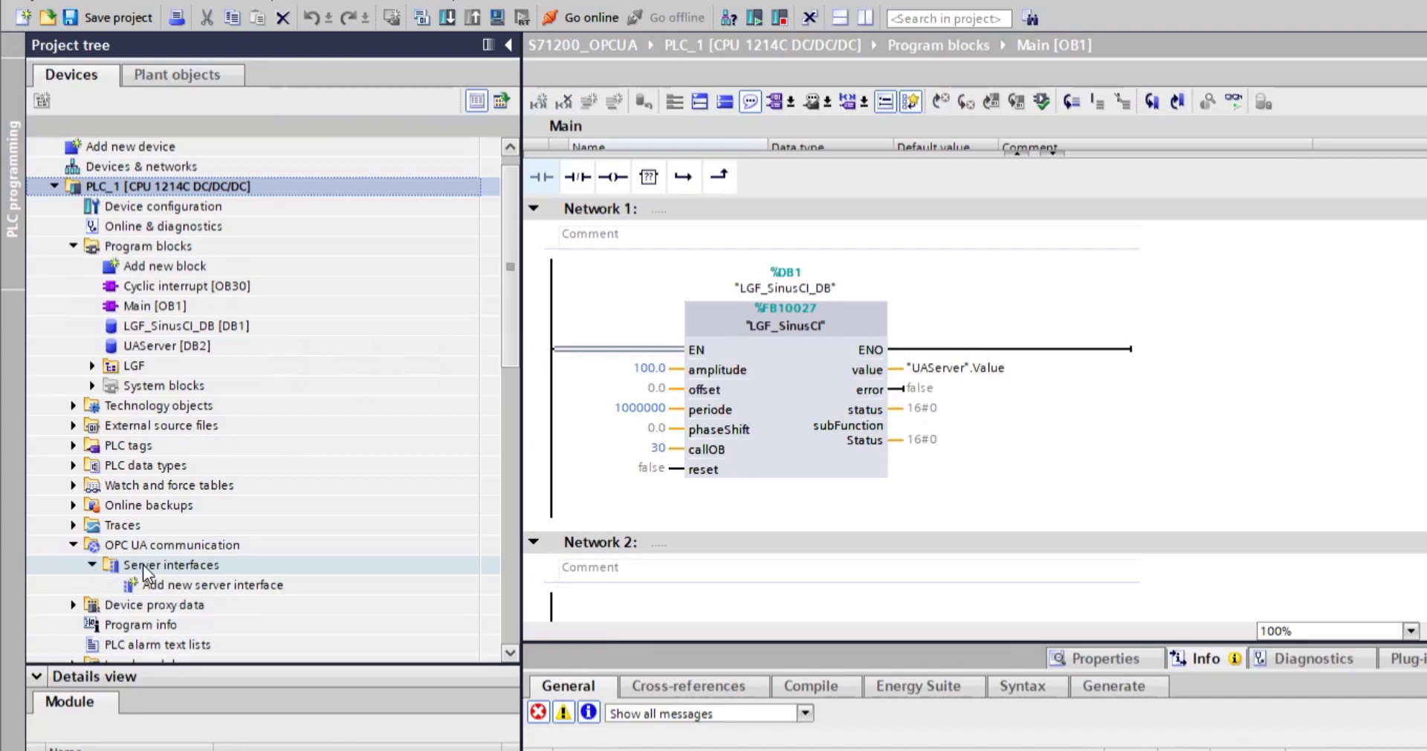
{"action": "double_click", "coordinate": [212, 584]}
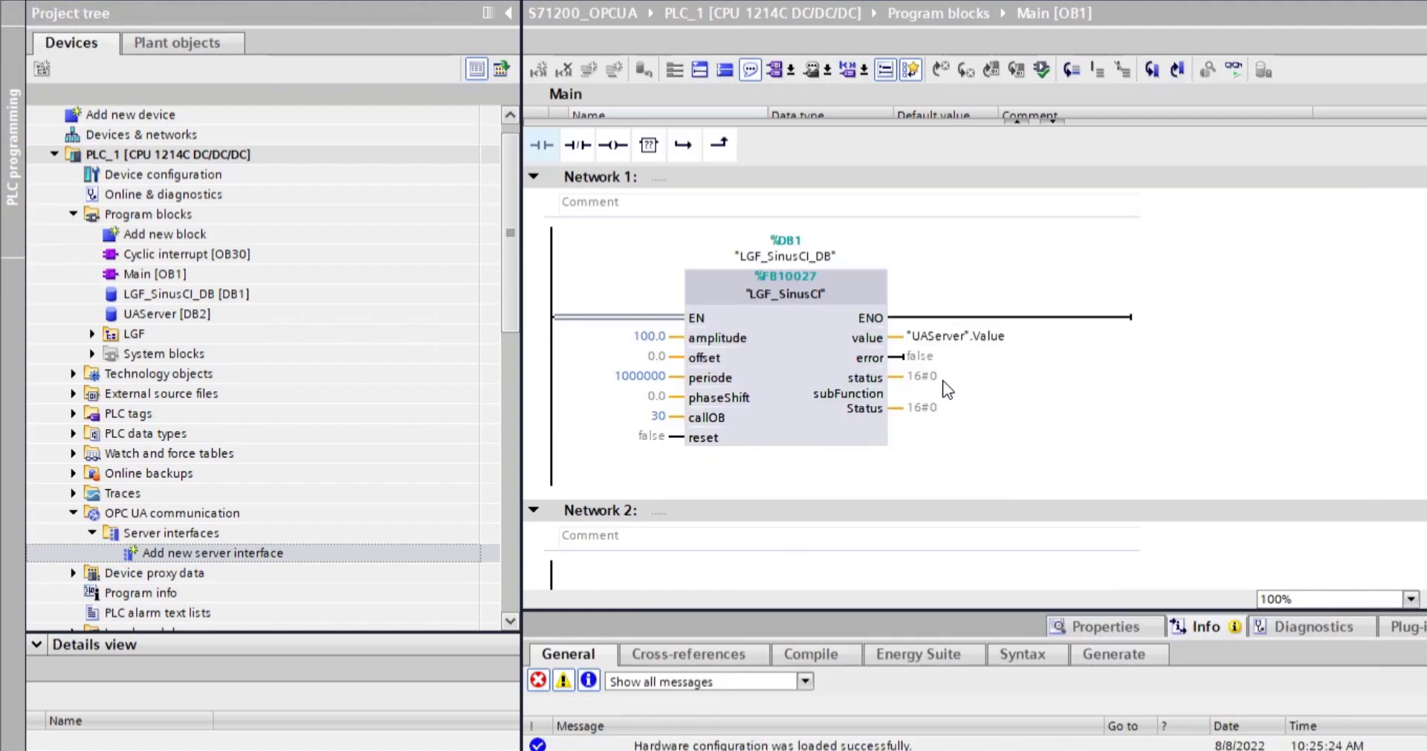
{"action": "double_click", "coordinate": [211, 553]}
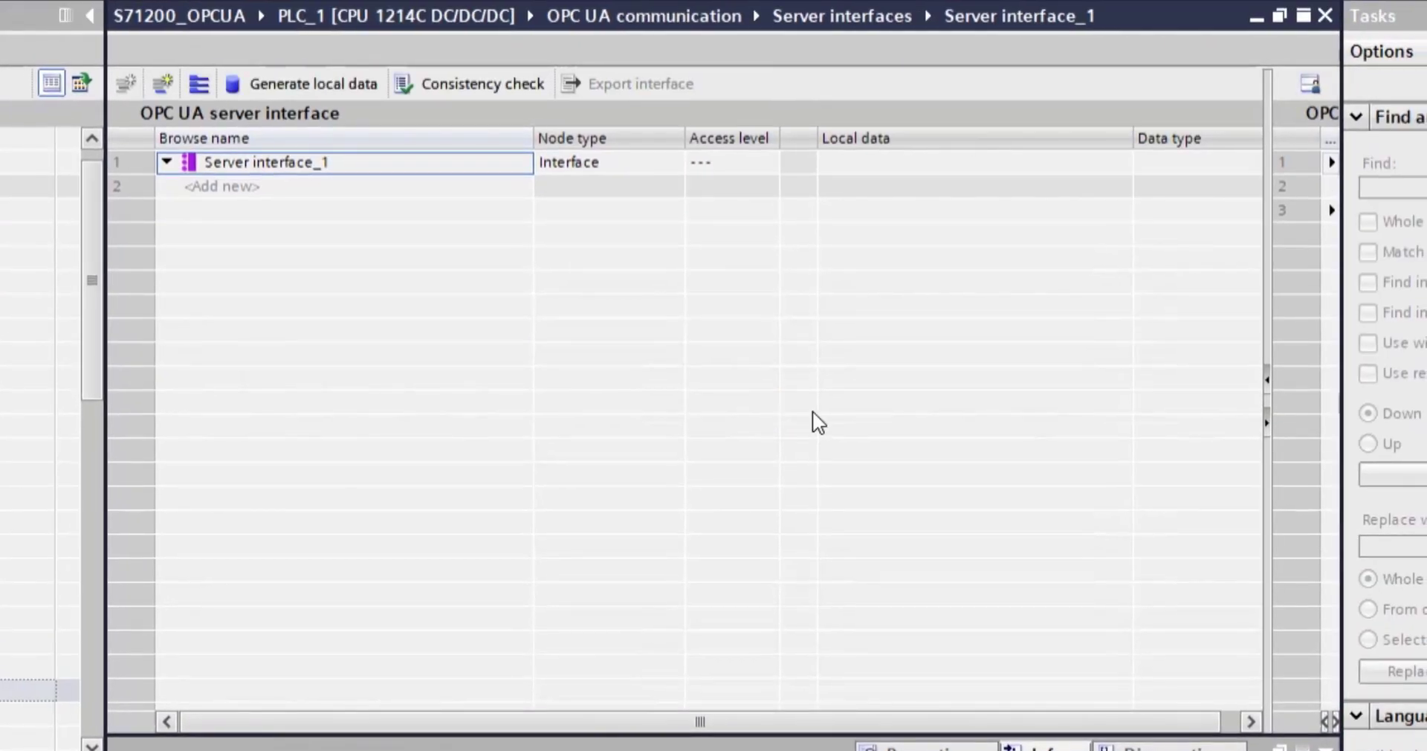
{"action": "mouse_move", "coordinate": [959, 107]}
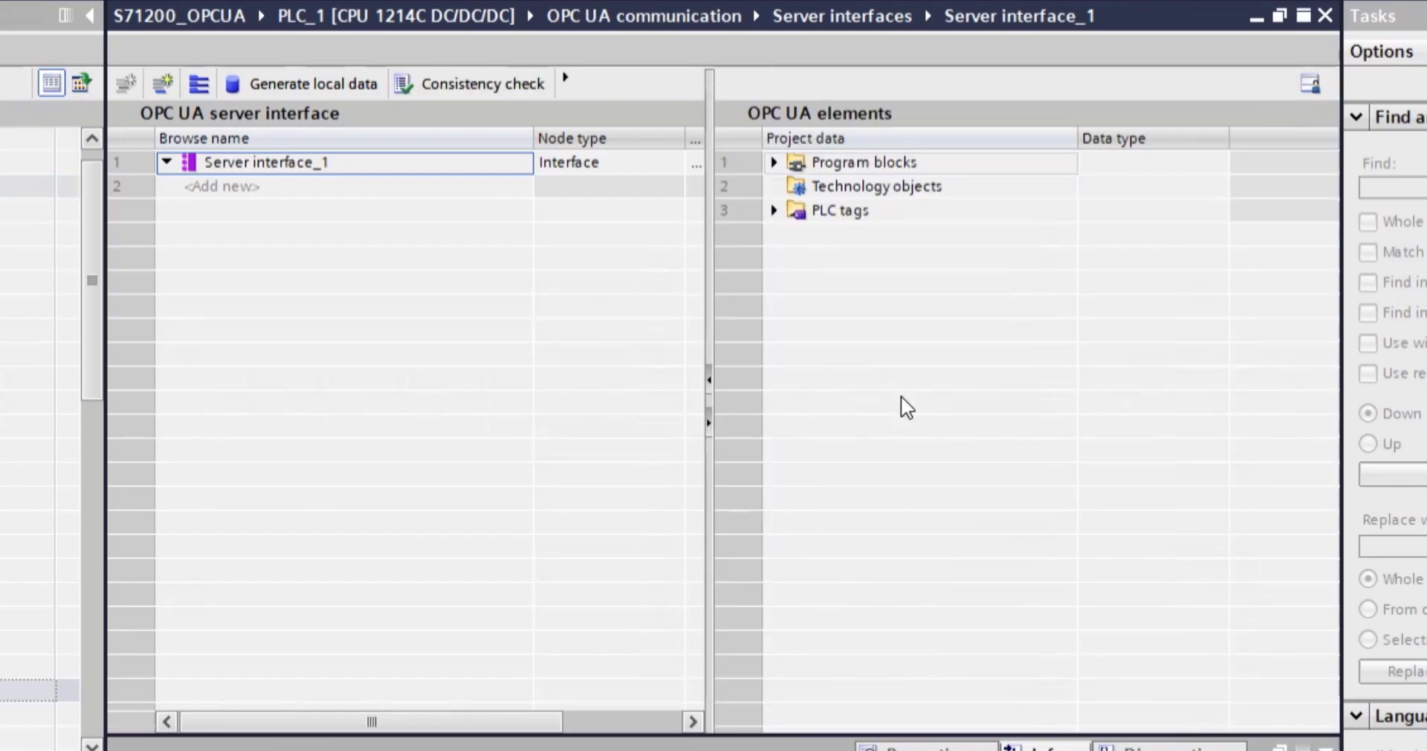
{"action": "mouse_move", "coordinate": [1008, 525]}
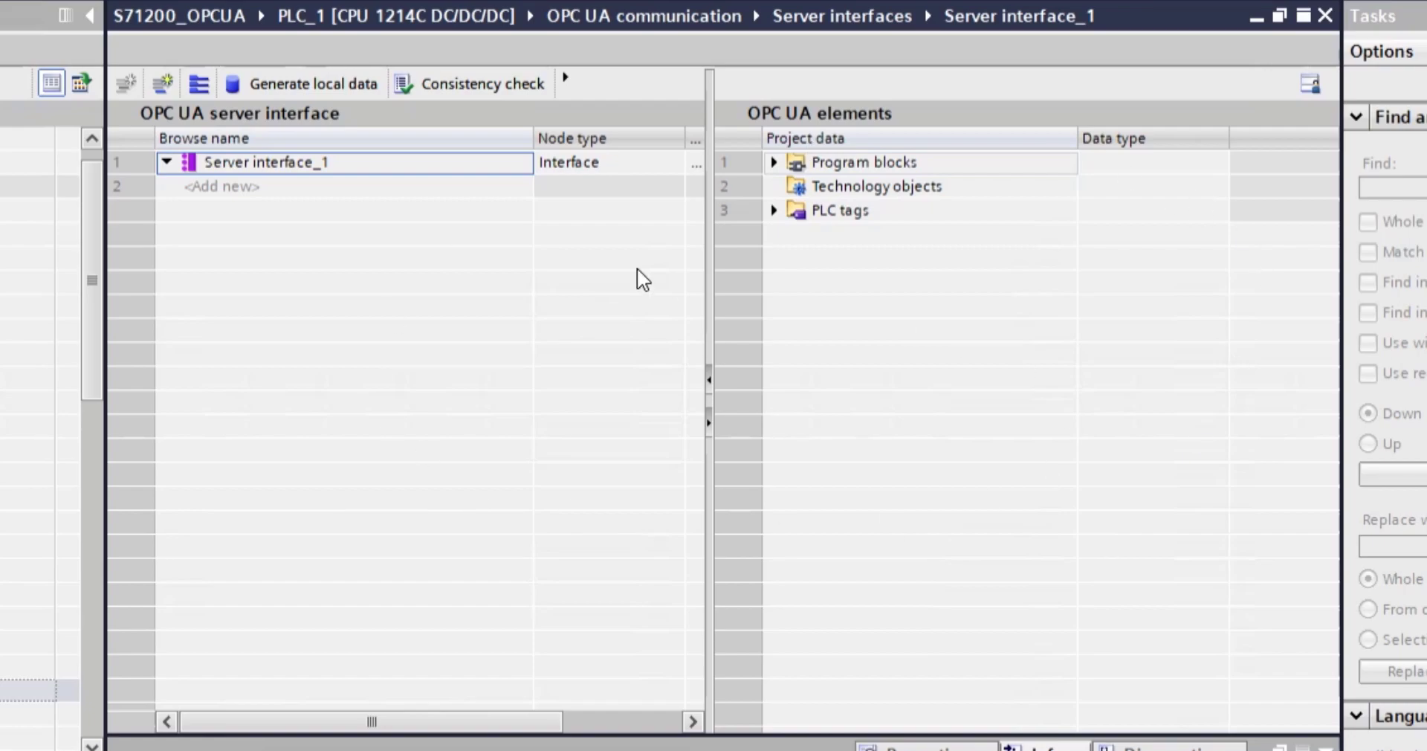
Step: Expose UAServer Value as a REAL node and the LGF_SinusCI_DB object in the interface
{"action": "left_click", "coordinate": [862, 162]}
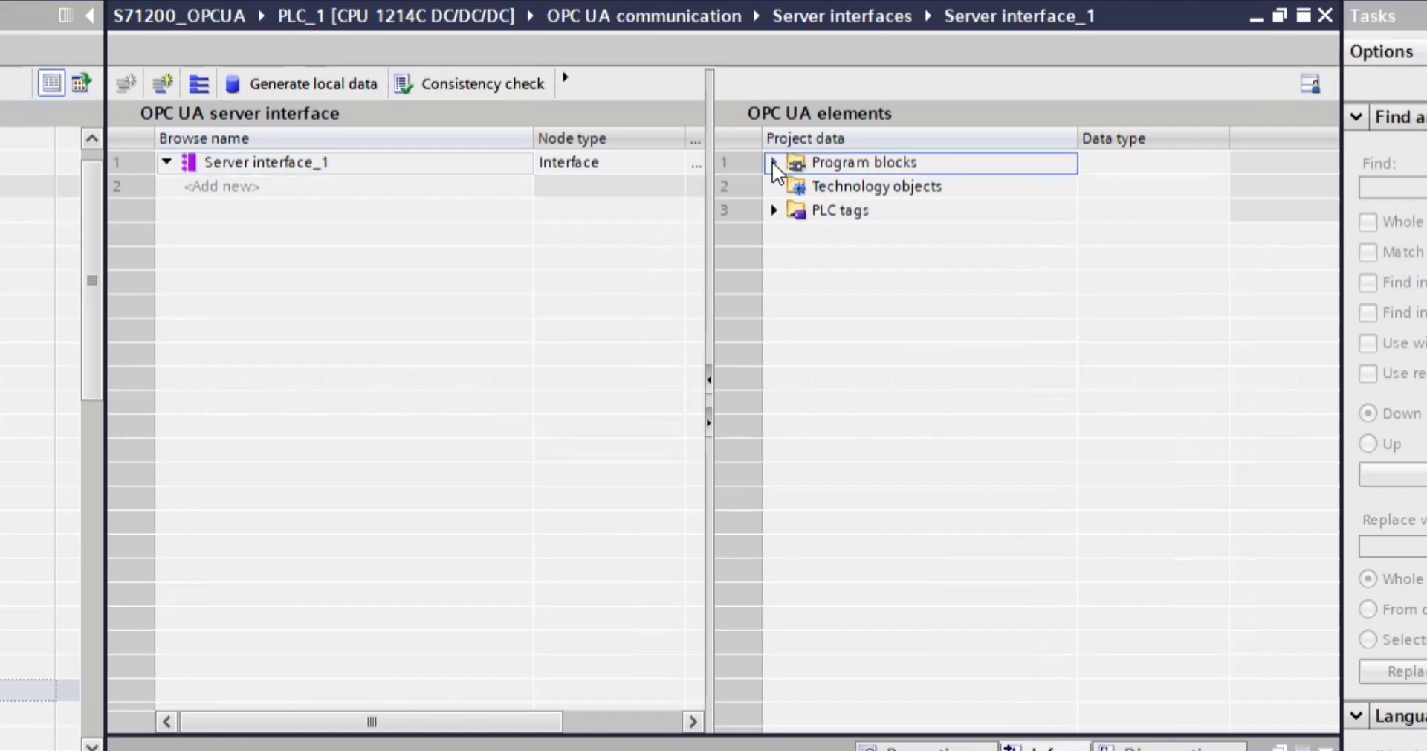
{"action": "left_click", "coordinate": [773, 162]}
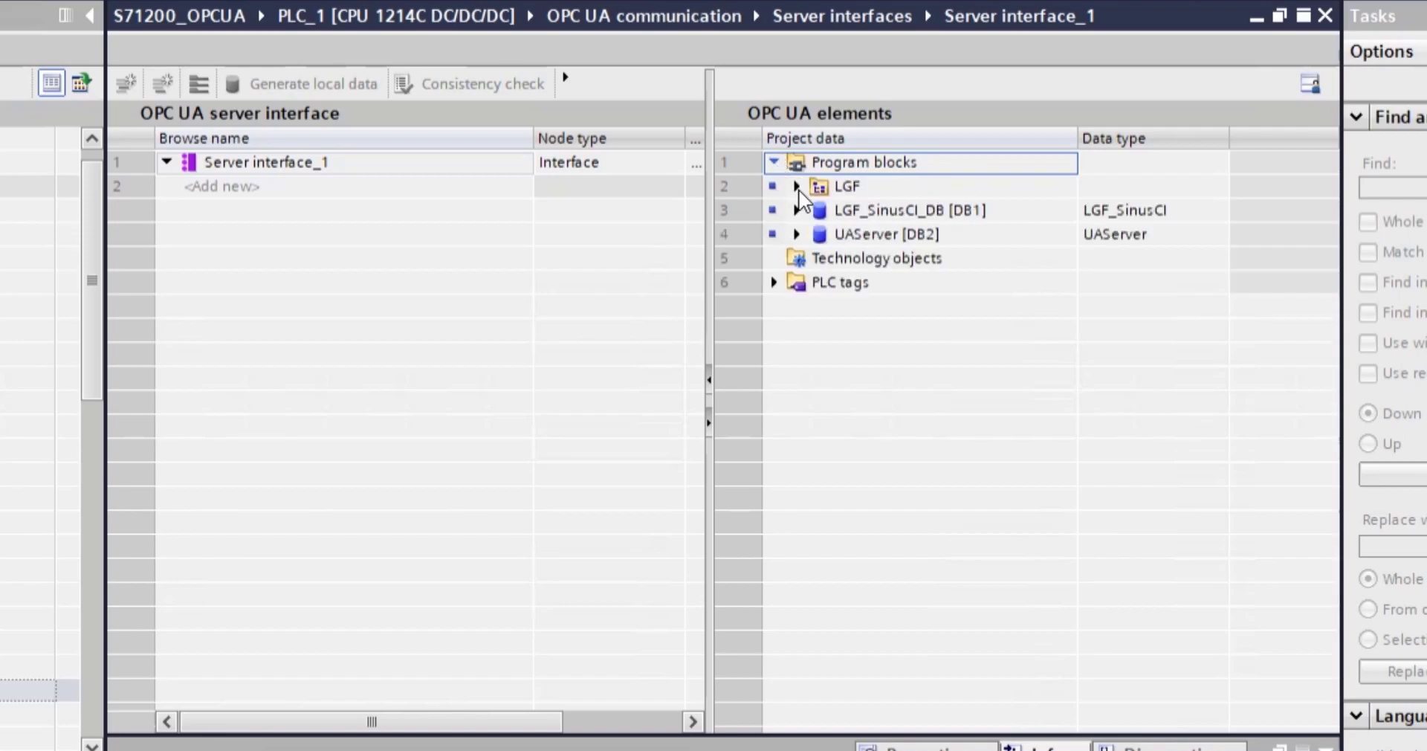
{"action": "left_click", "coordinate": [883, 233]}
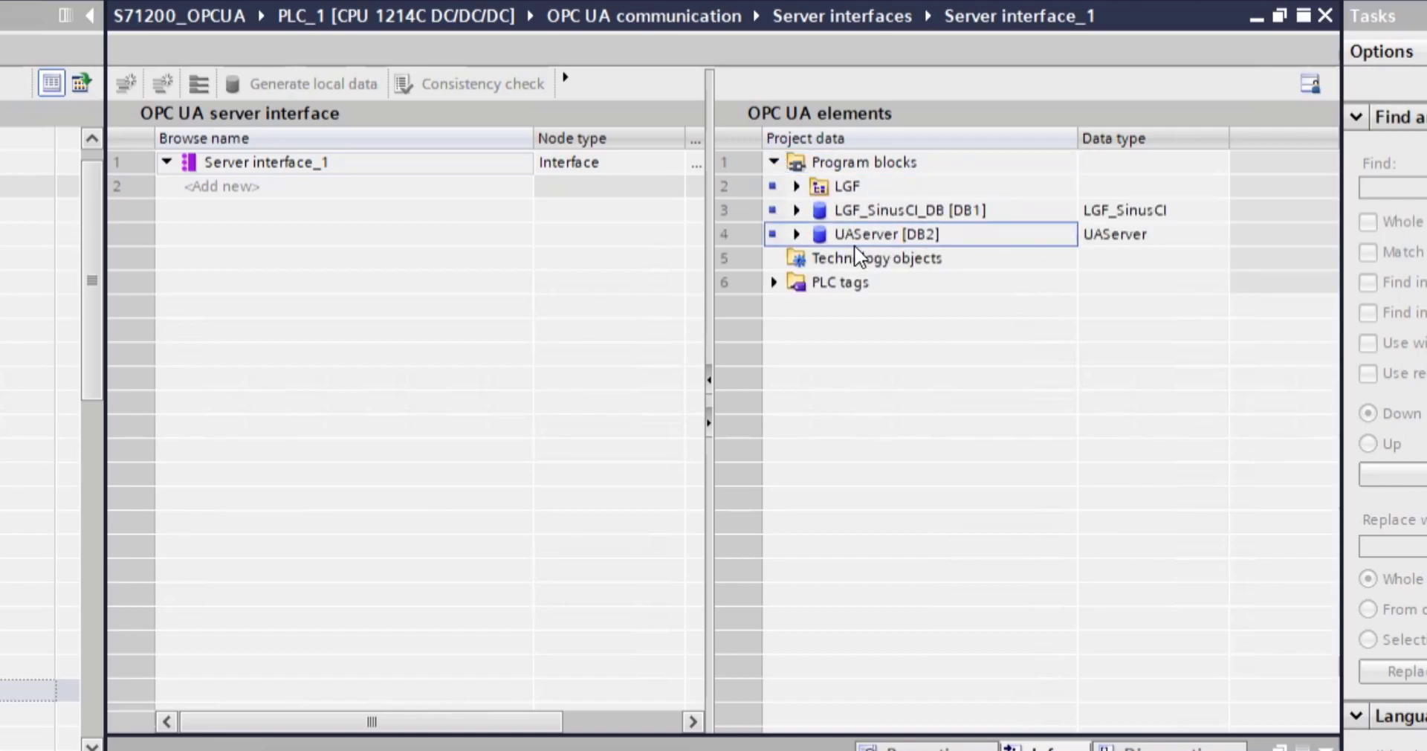
{"action": "left_click", "coordinate": [795, 234]}
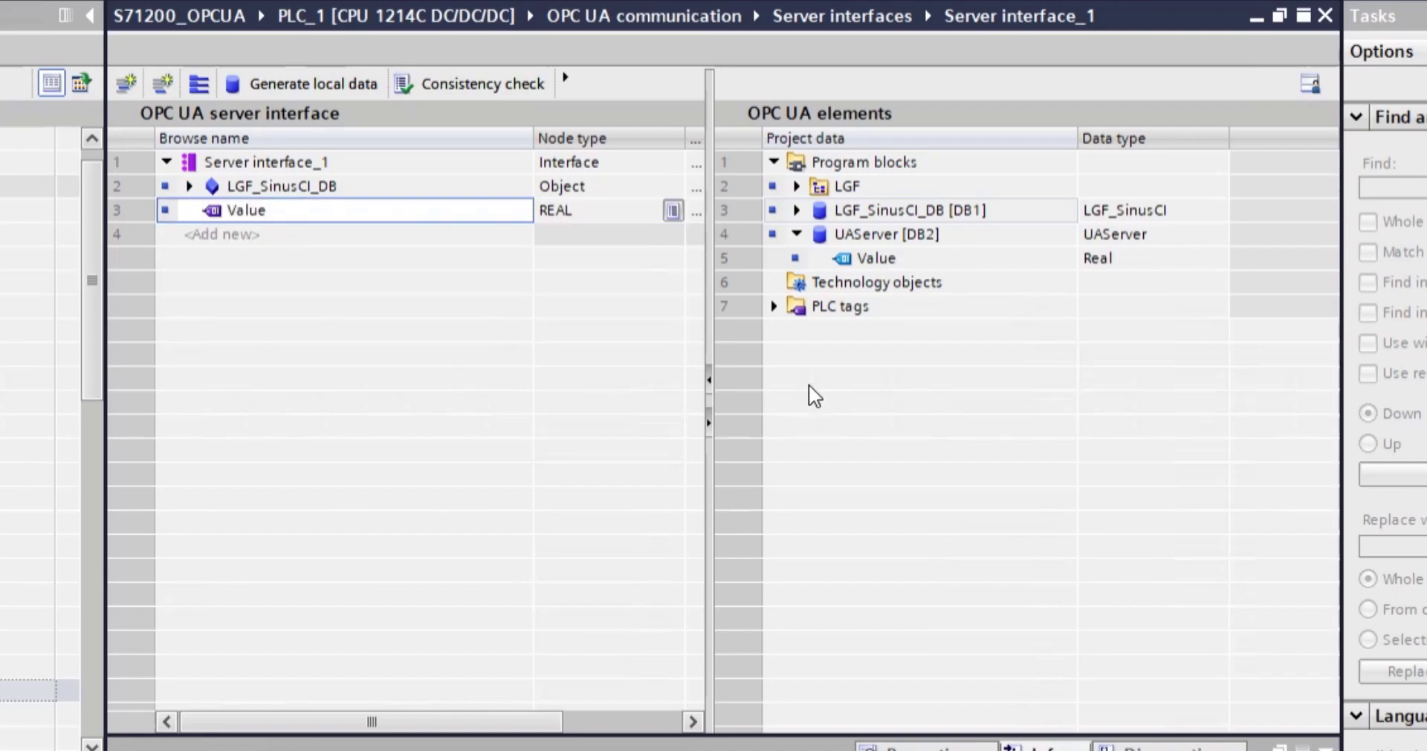
{"action": "left_click", "coordinate": [774, 306]}
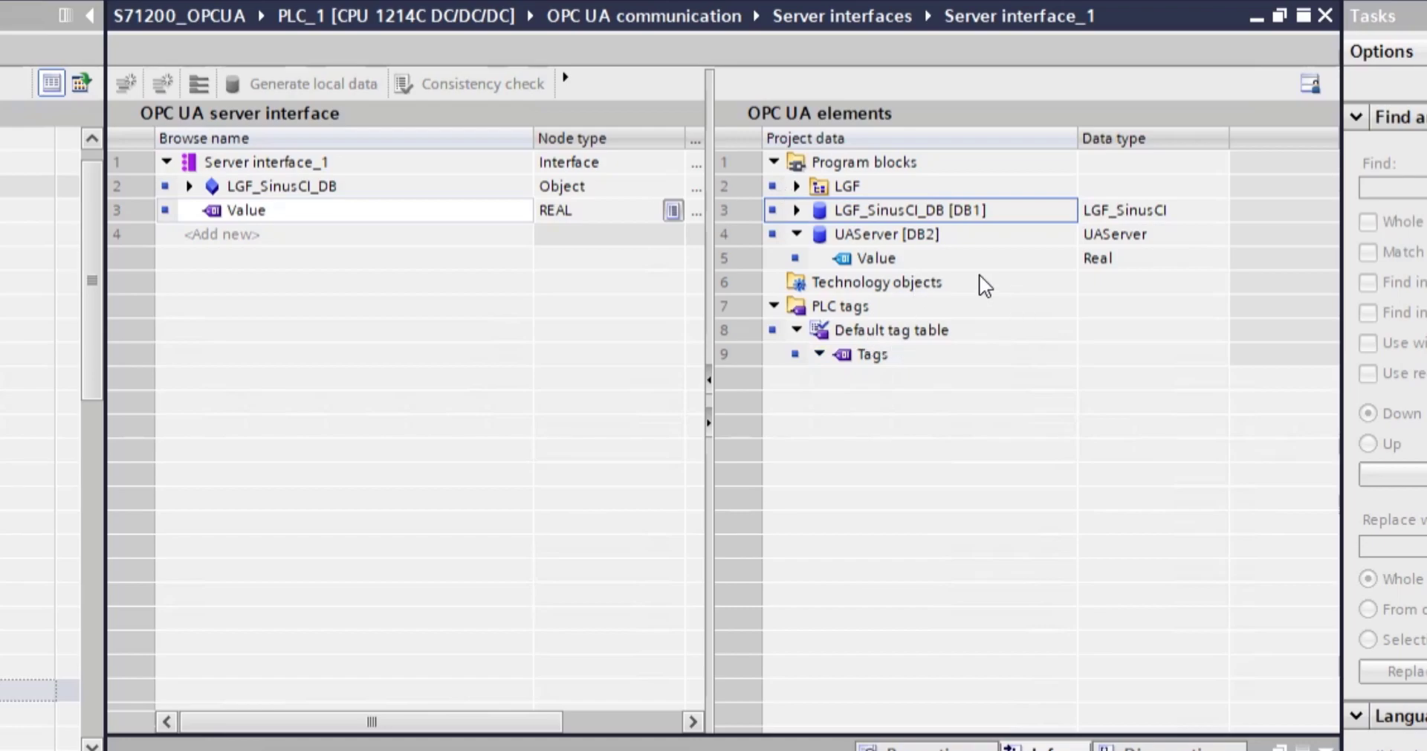
{"action": "mouse_move", "coordinate": [411, 71]}
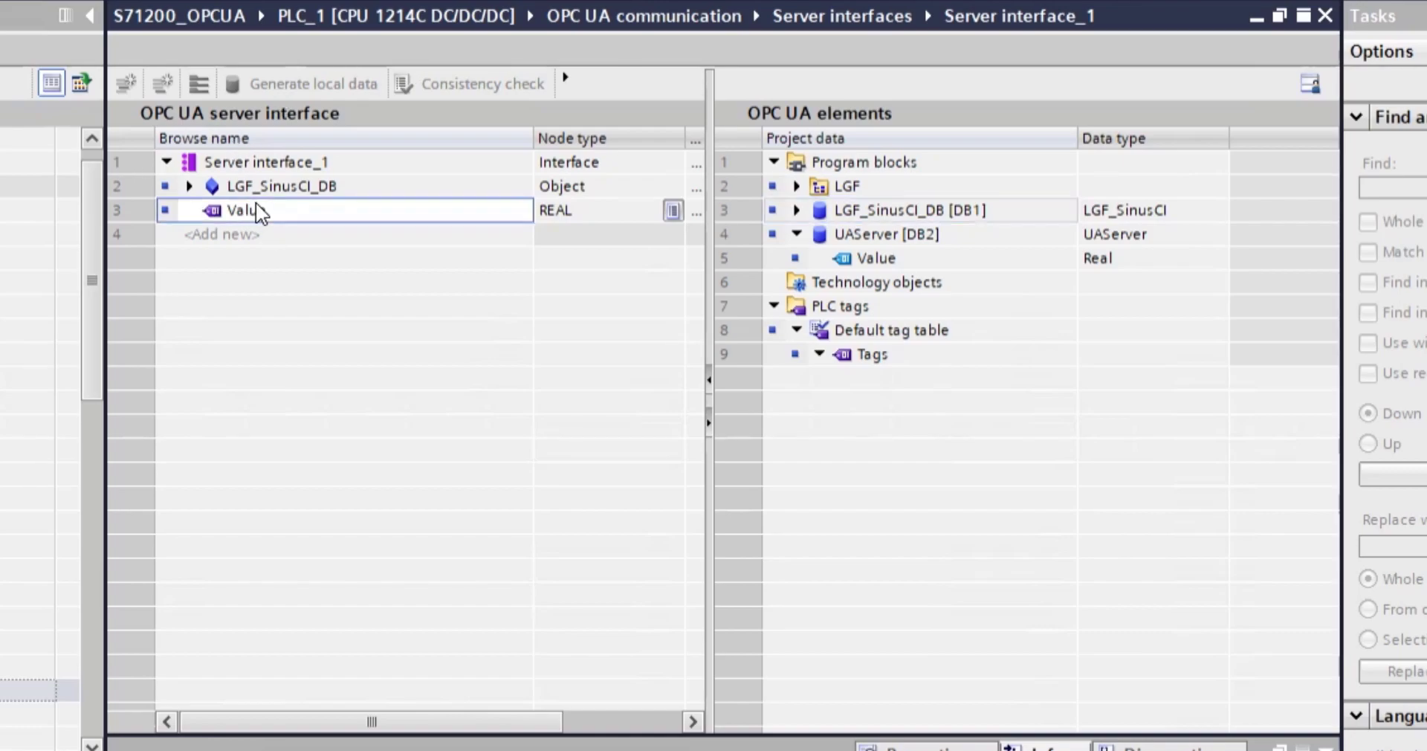
{"action": "left_click", "coordinate": [888, 234]}
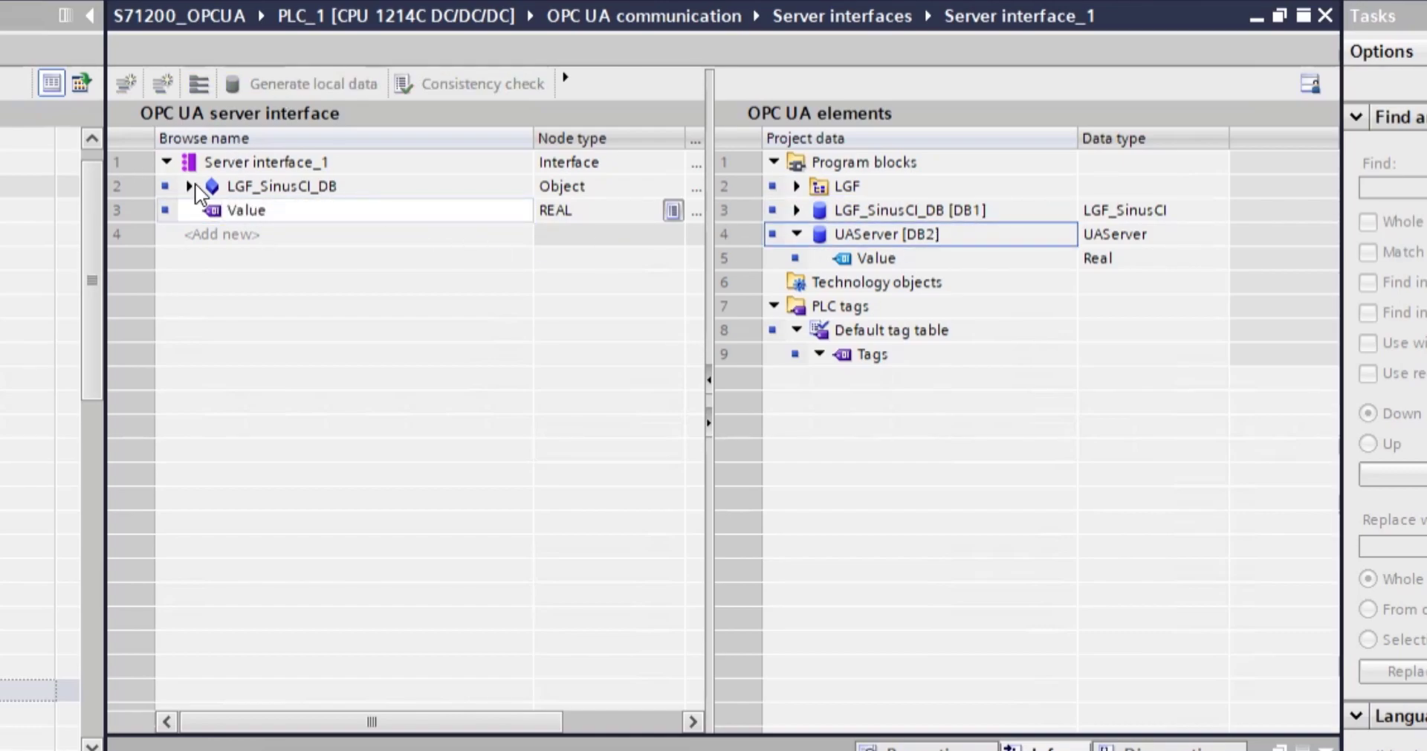
{"action": "left_click", "coordinate": [189, 186]}
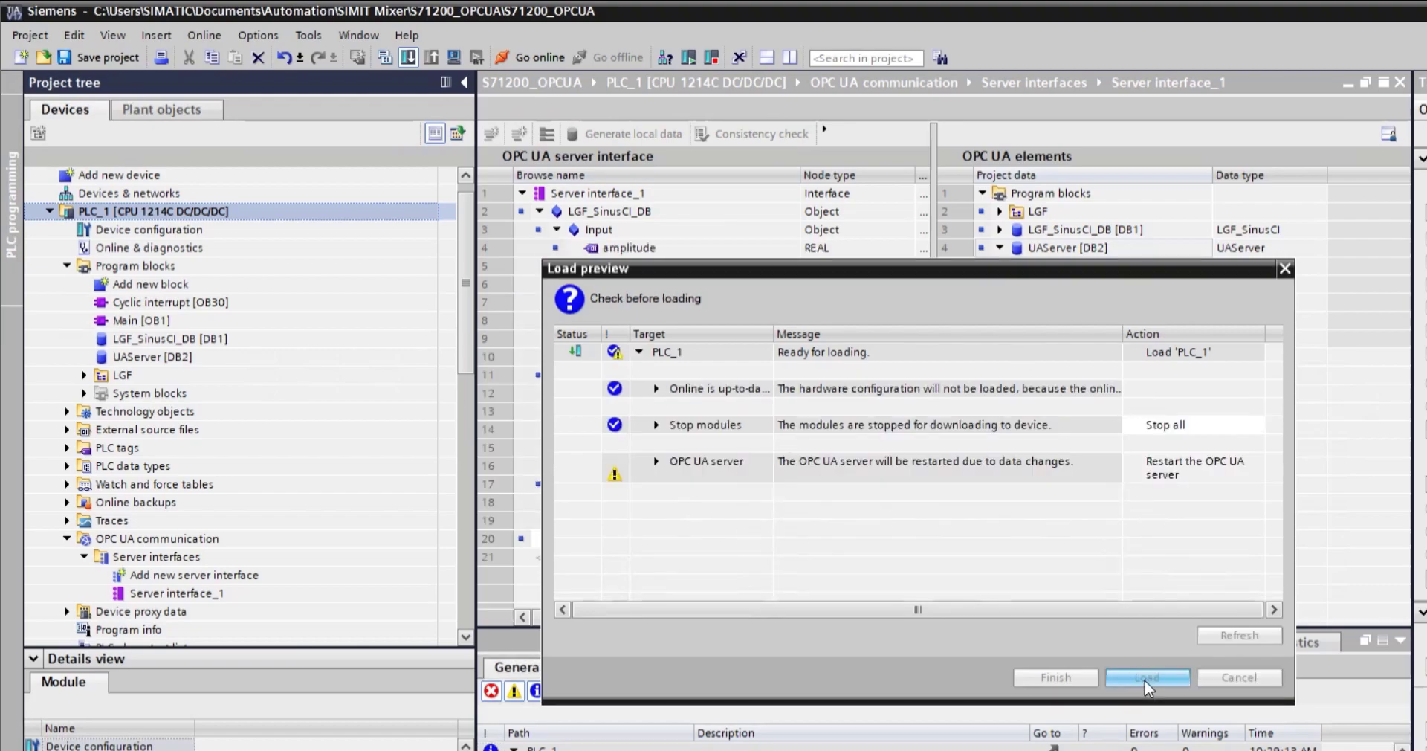
Step: Load the changed project to the PLC and bring UaExpert back to the front
{"action": "left_click", "coordinate": [1146, 676]}
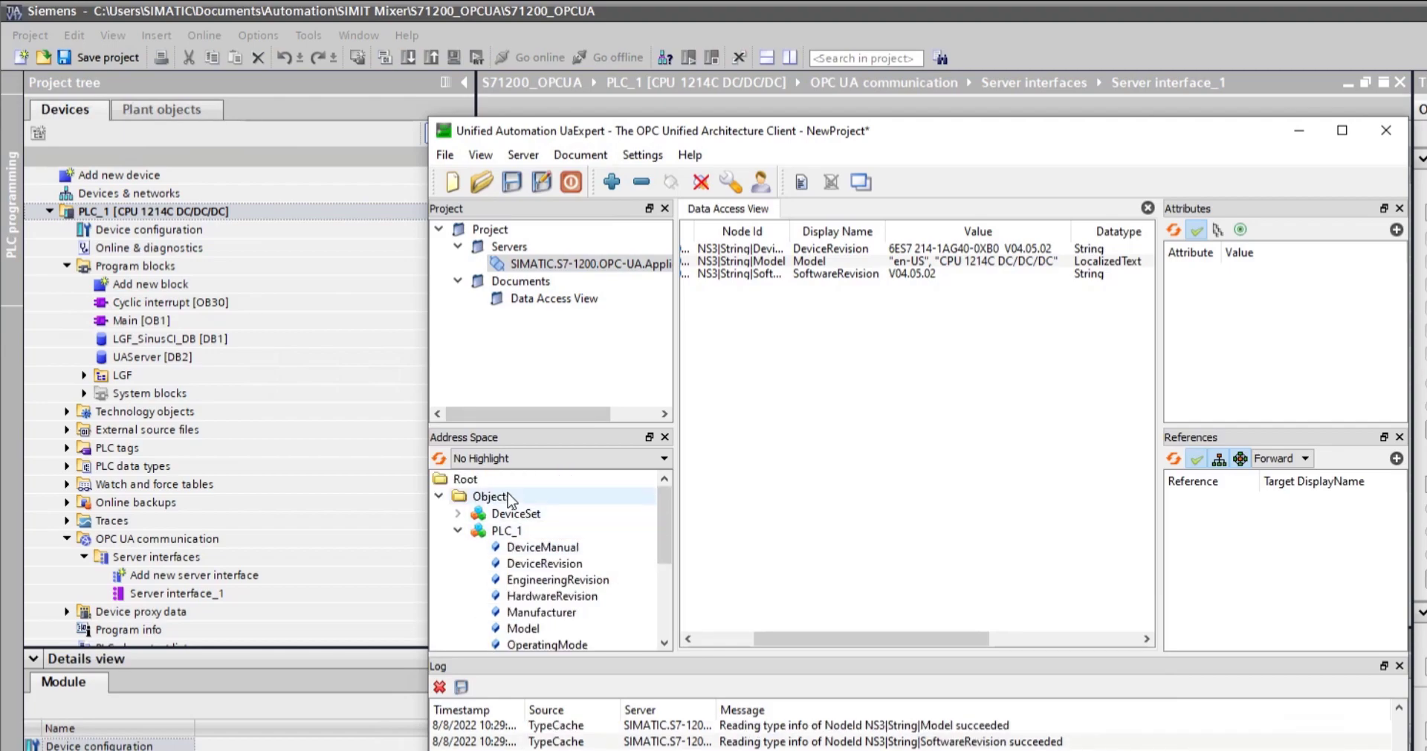
Step: Browse Objects > ServerInterfaces > Server interface_1 and its LGF_SinusCI_DB node to expose the live Float values
{"action": "left_click", "coordinate": [492, 496]}
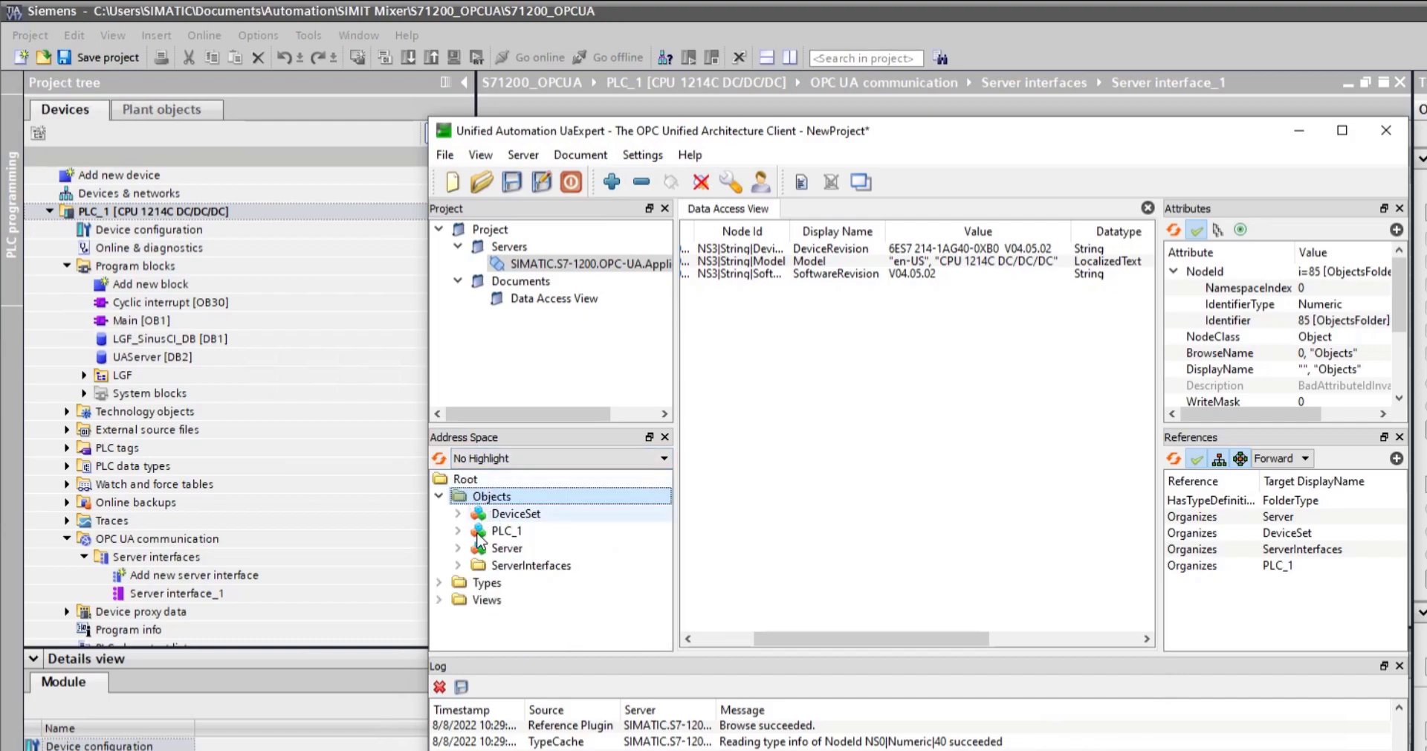
{"action": "left_click", "coordinate": [456, 564]}
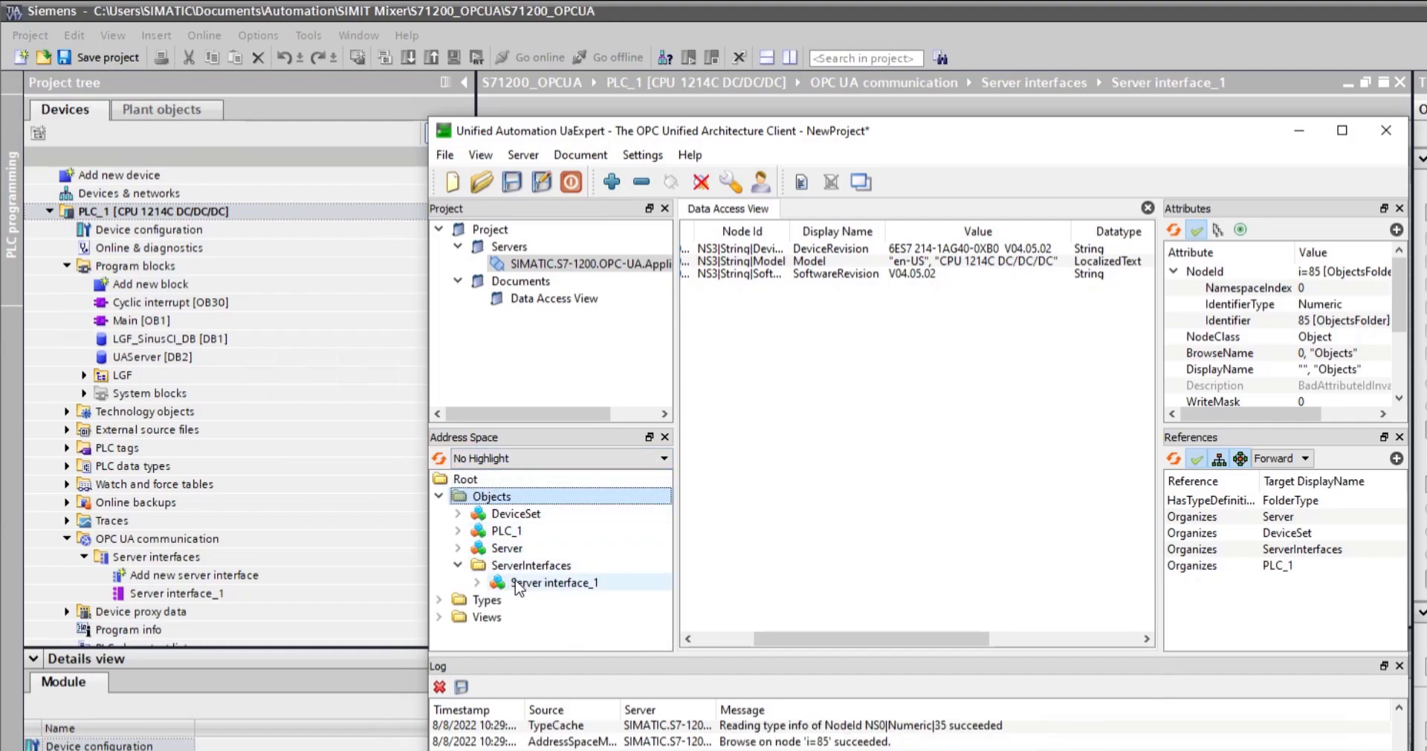
{"action": "mouse_move", "coordinate": [555, 593]}
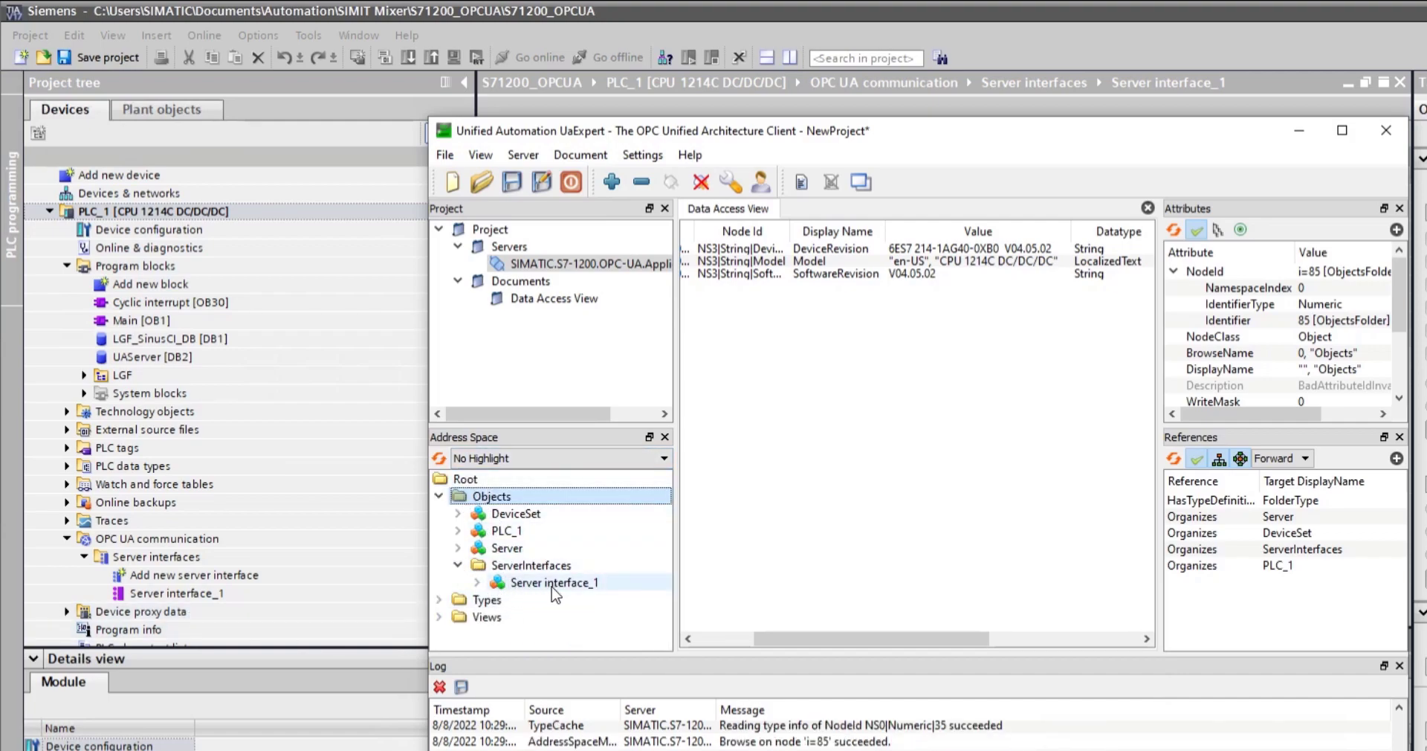
{"action": "left_click", "coordinate": [177, 592]}
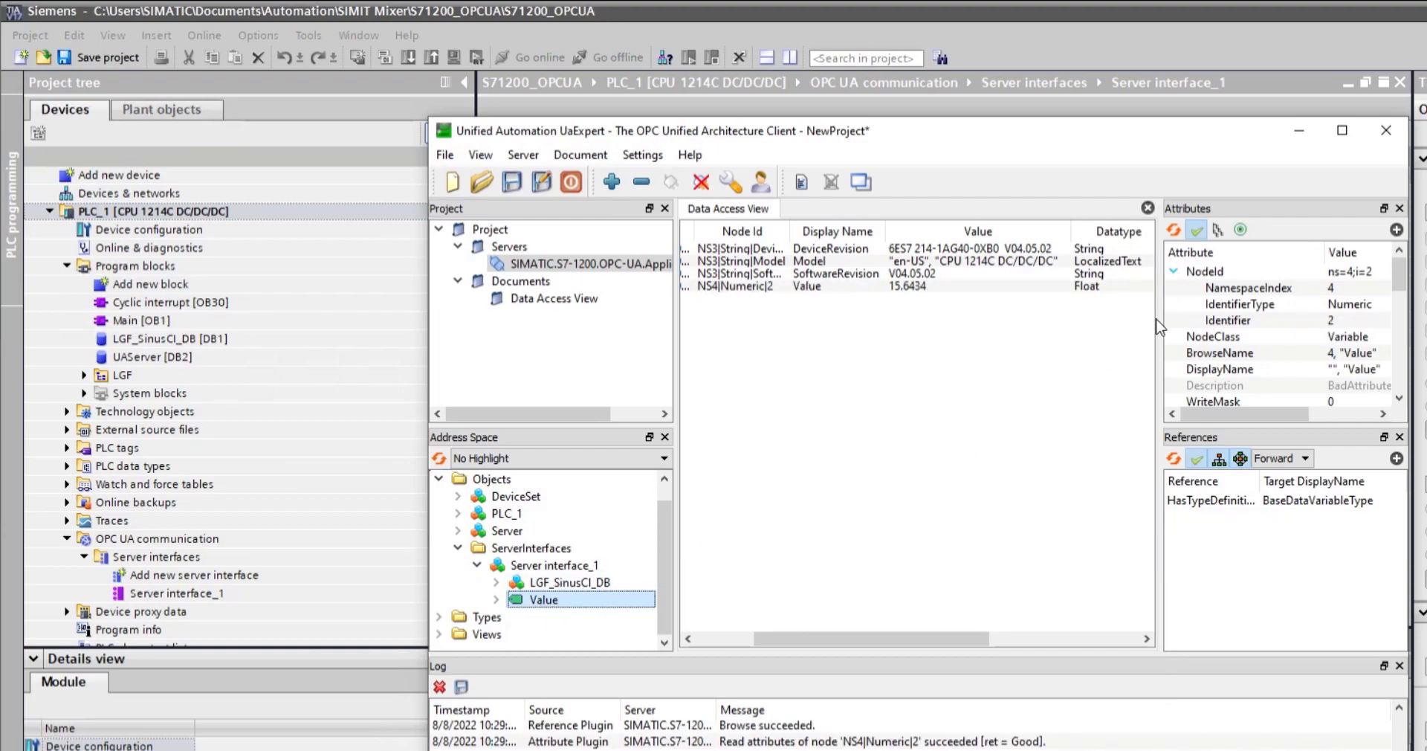
{"action": "left_click", "coordinate": [806, 286]}
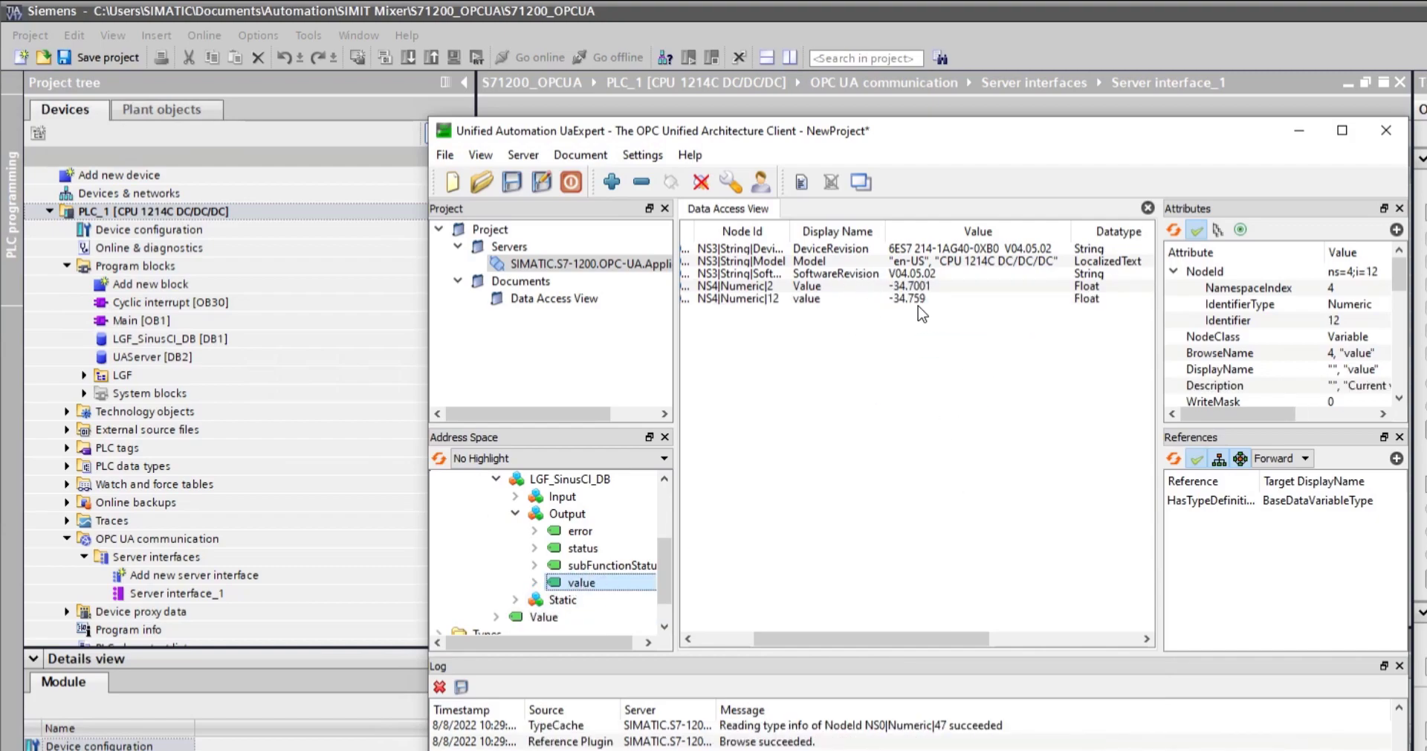
{"action": "mouse_move", "coordinate": [1067, 459]}
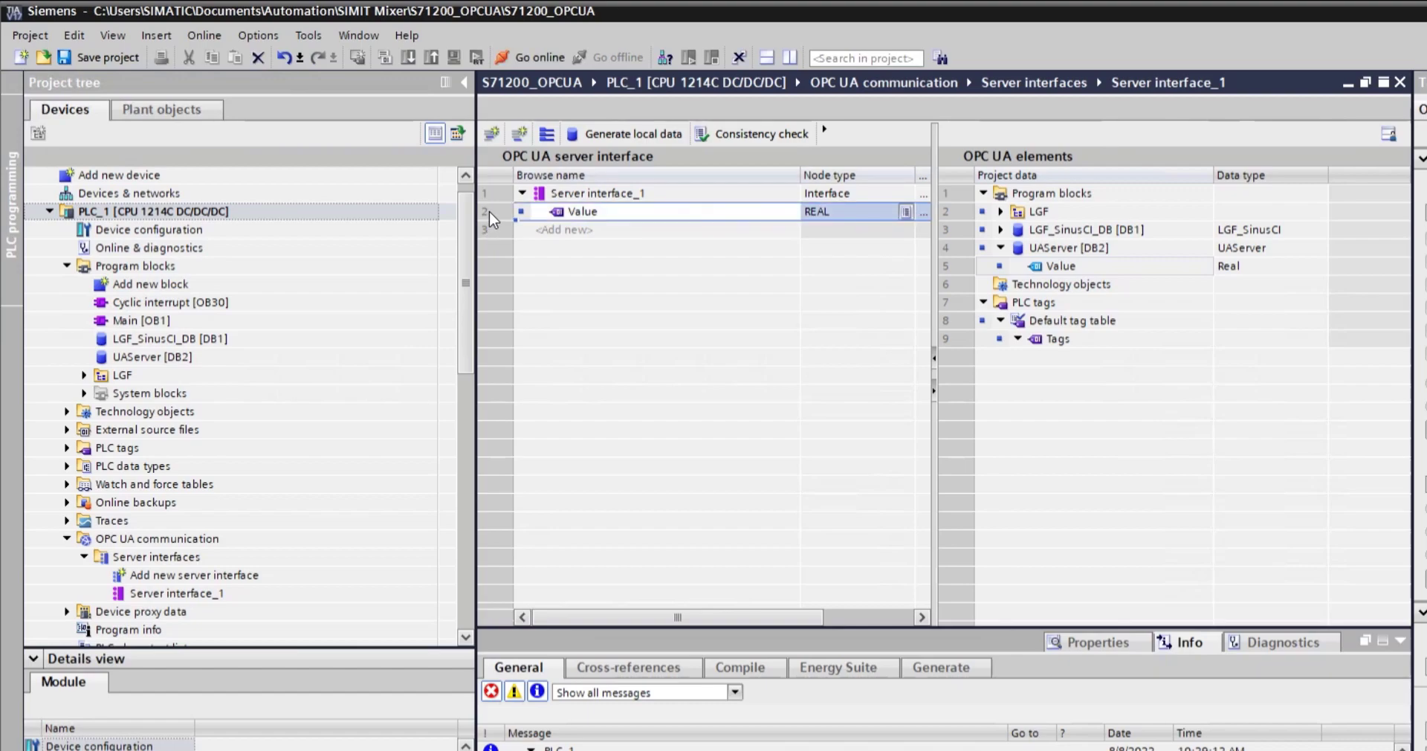
Step: Add a Conveyor object node under Value containing a Motor child object
{"action": "left_click", "coordinate": [522, 193]}
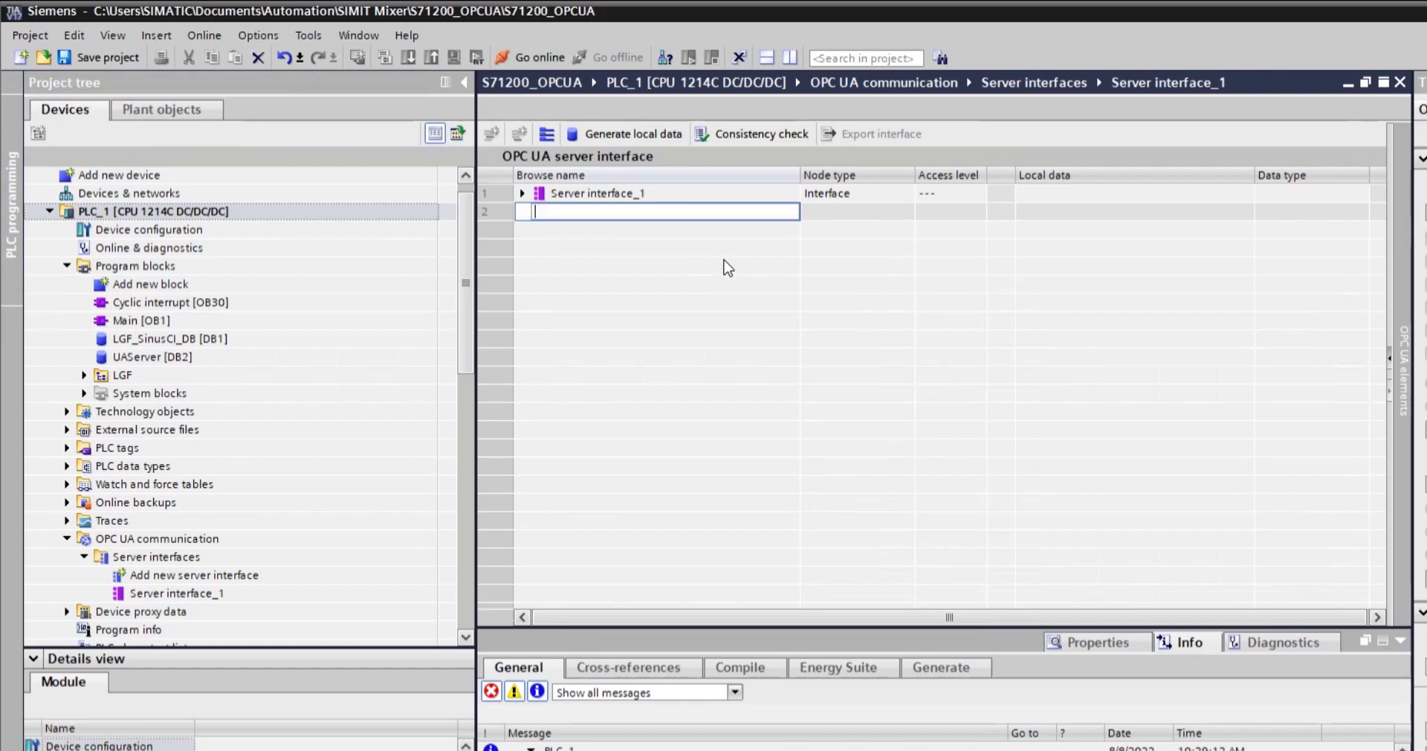
{"action": "type", "text": "Value"}
{"action": "left_click", "coordinate": [1311, 211]}
{"action": "type", "text": "Real"}
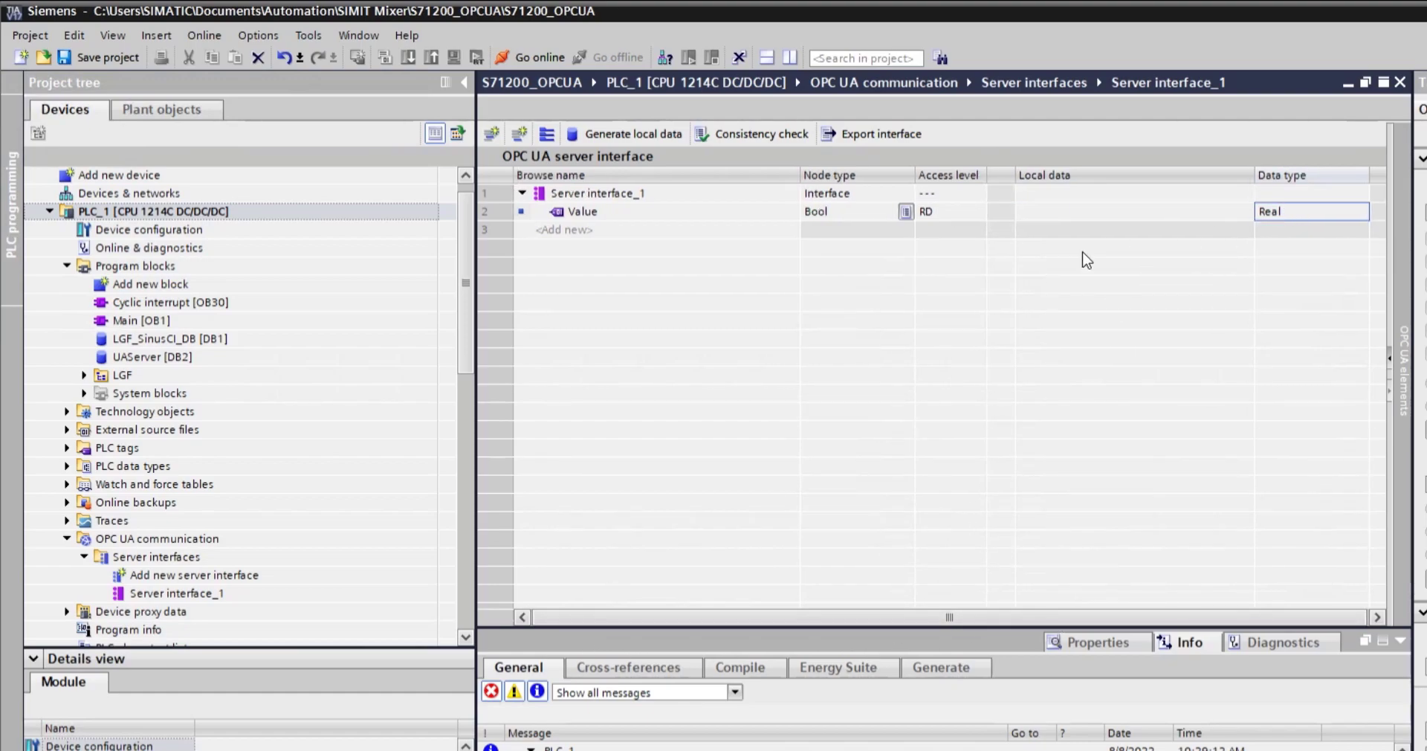
{"action": "left_click", "coordinate": [565, 229]}
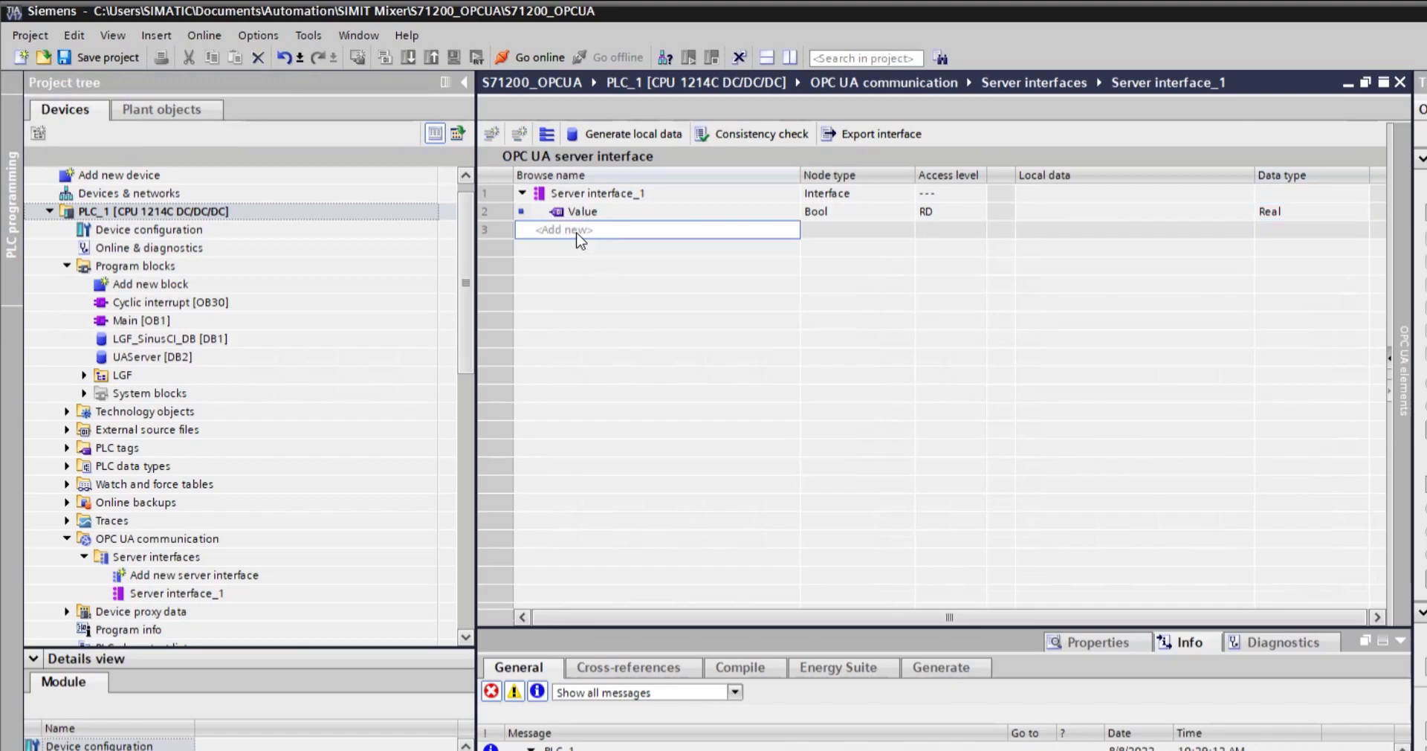
{"action": "type", "text": "Motor"}
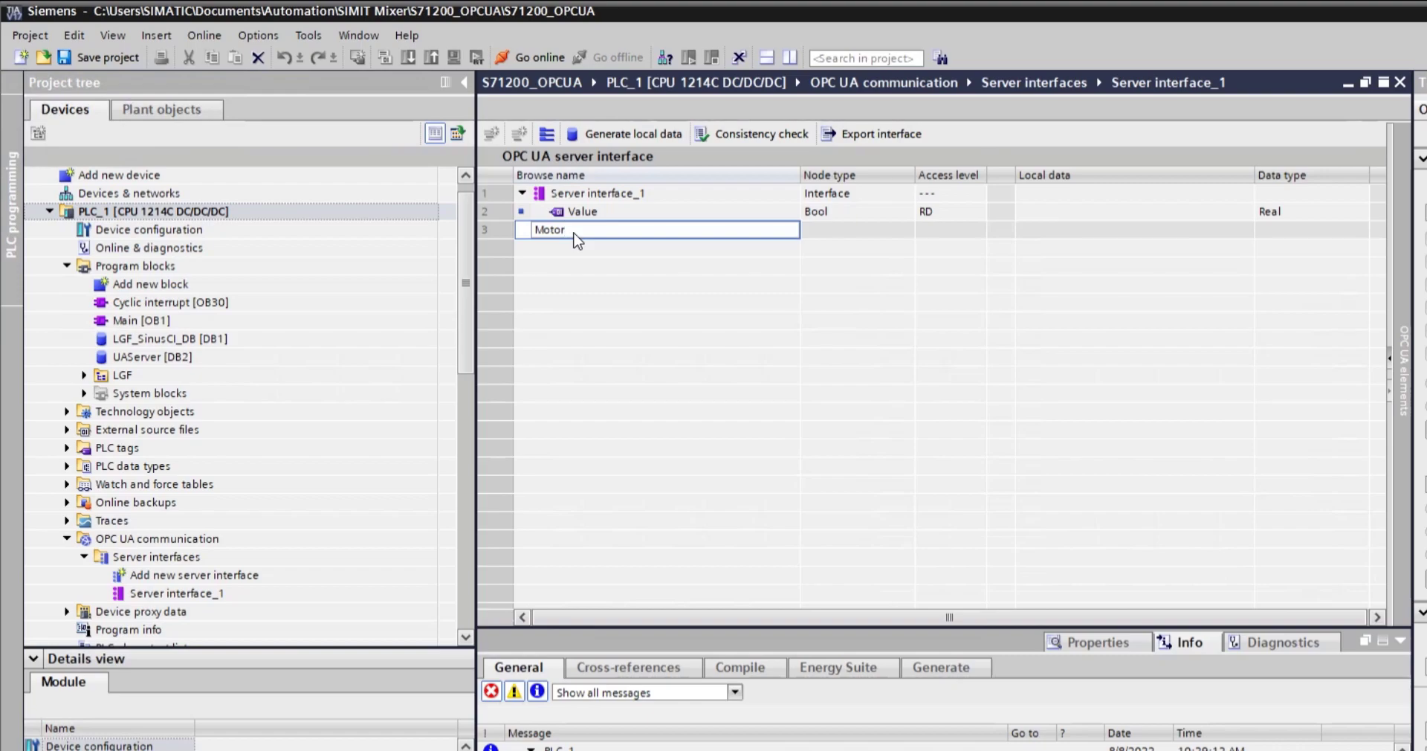
{"action": "key", "text": "ctrl+a"}
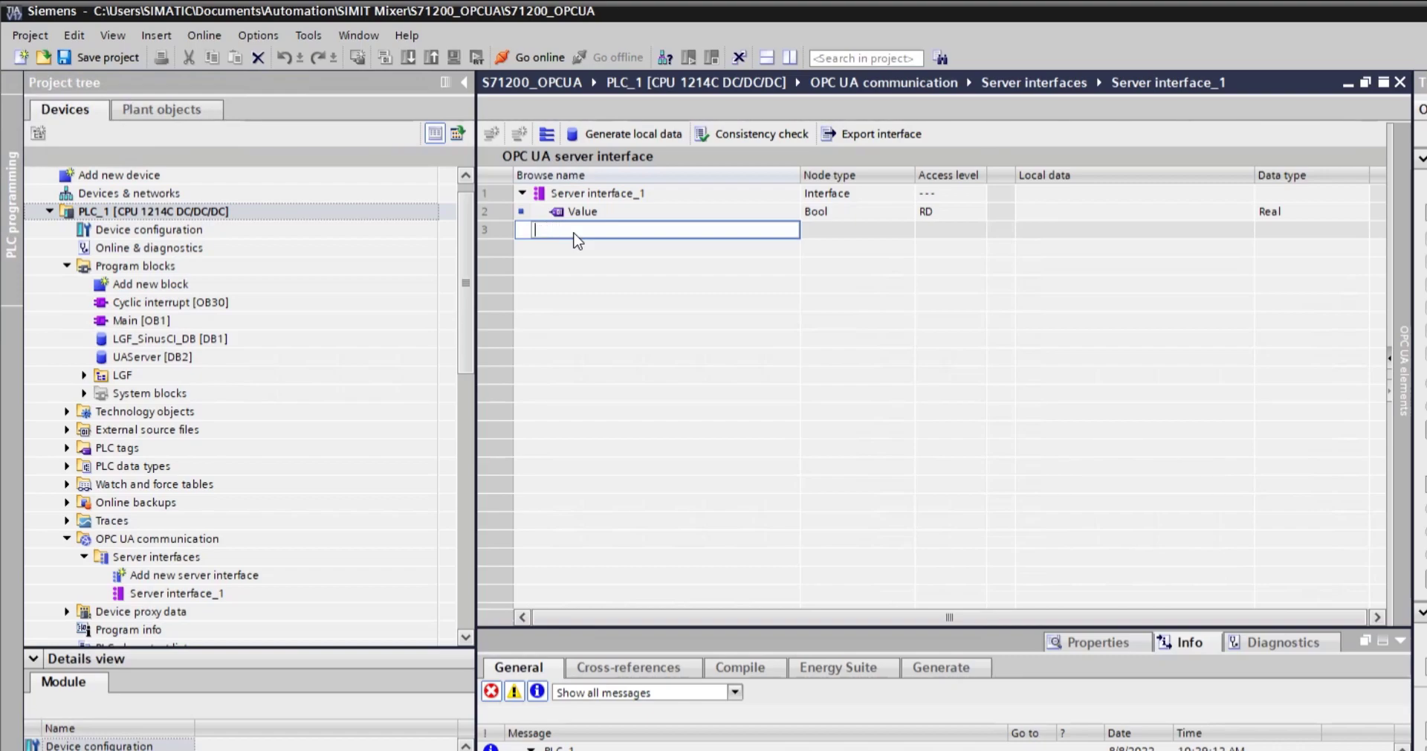
{"action": "type", "text": "Conveyor"}
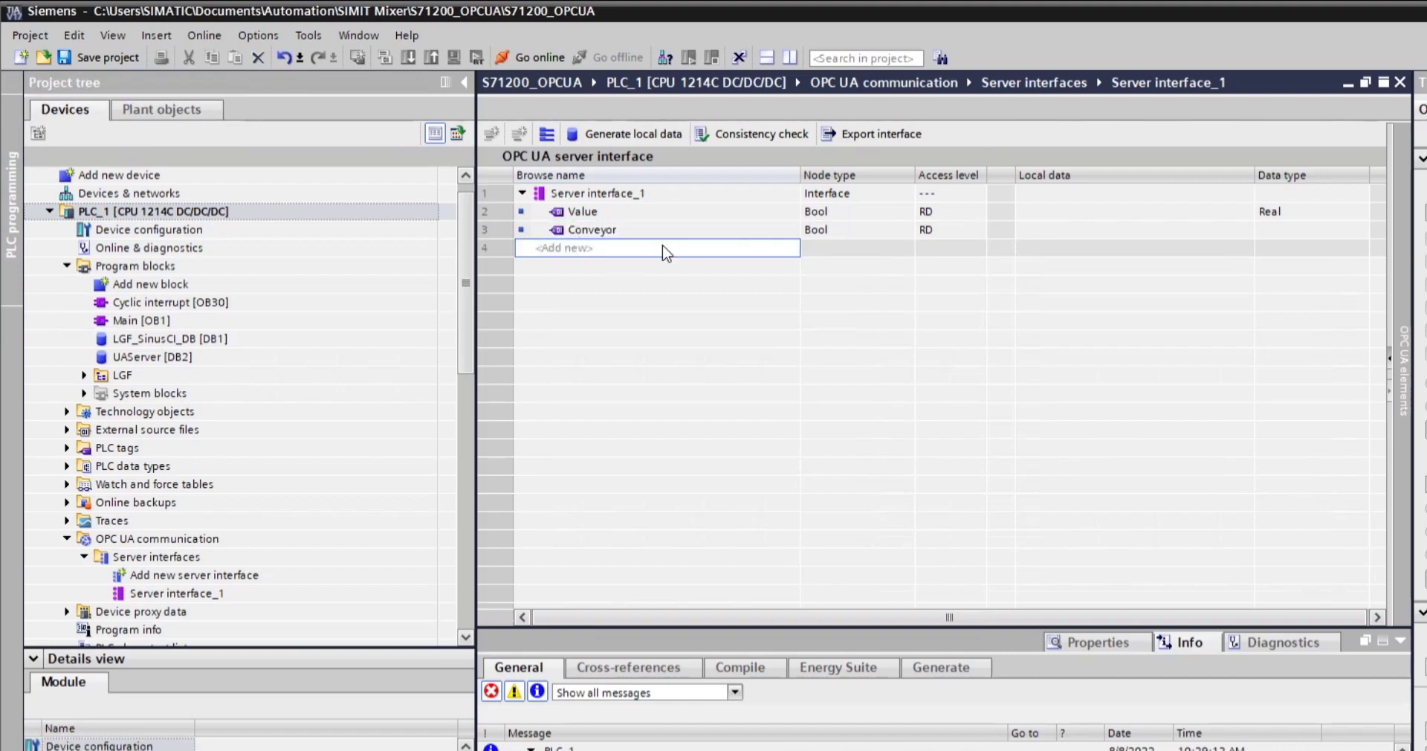
{"action": "left_click", "coordinate": [851, 229]}
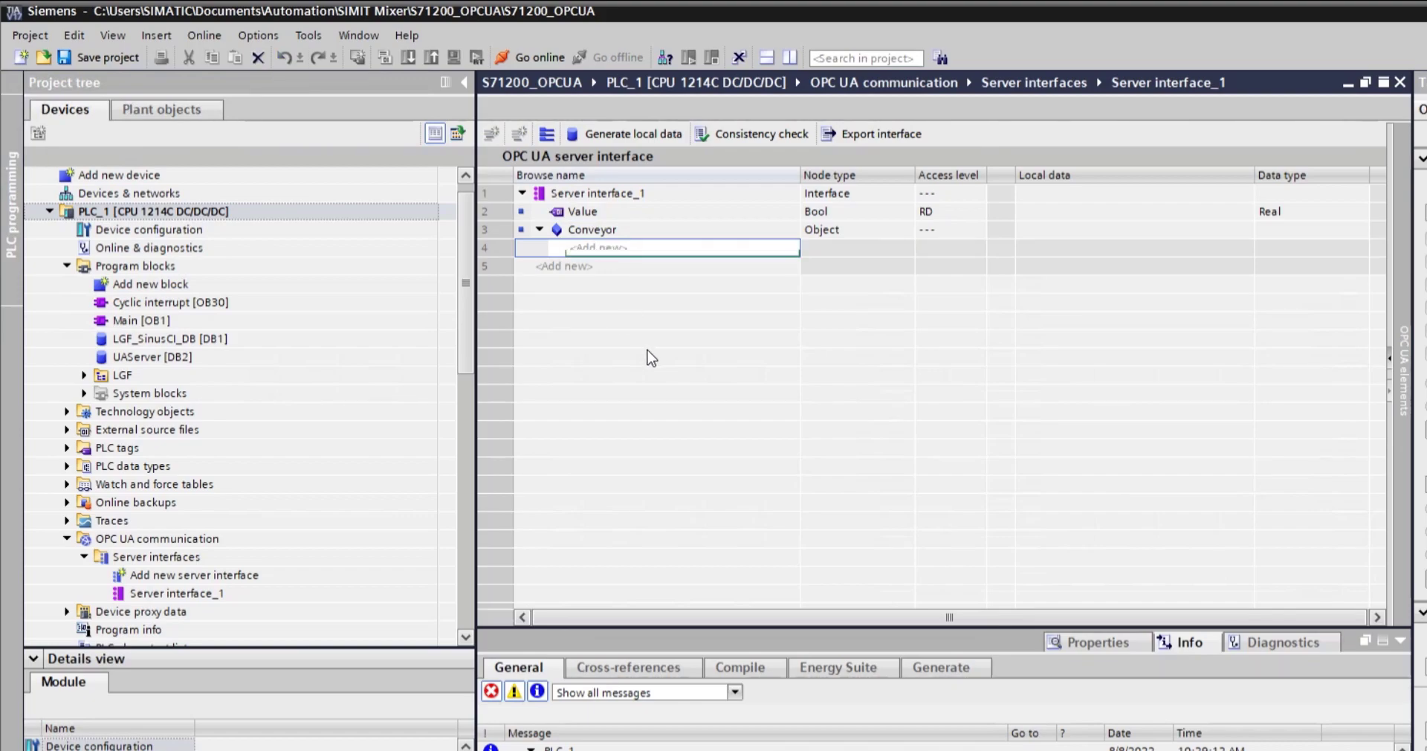
{"action": "type", "text": "Motor"}
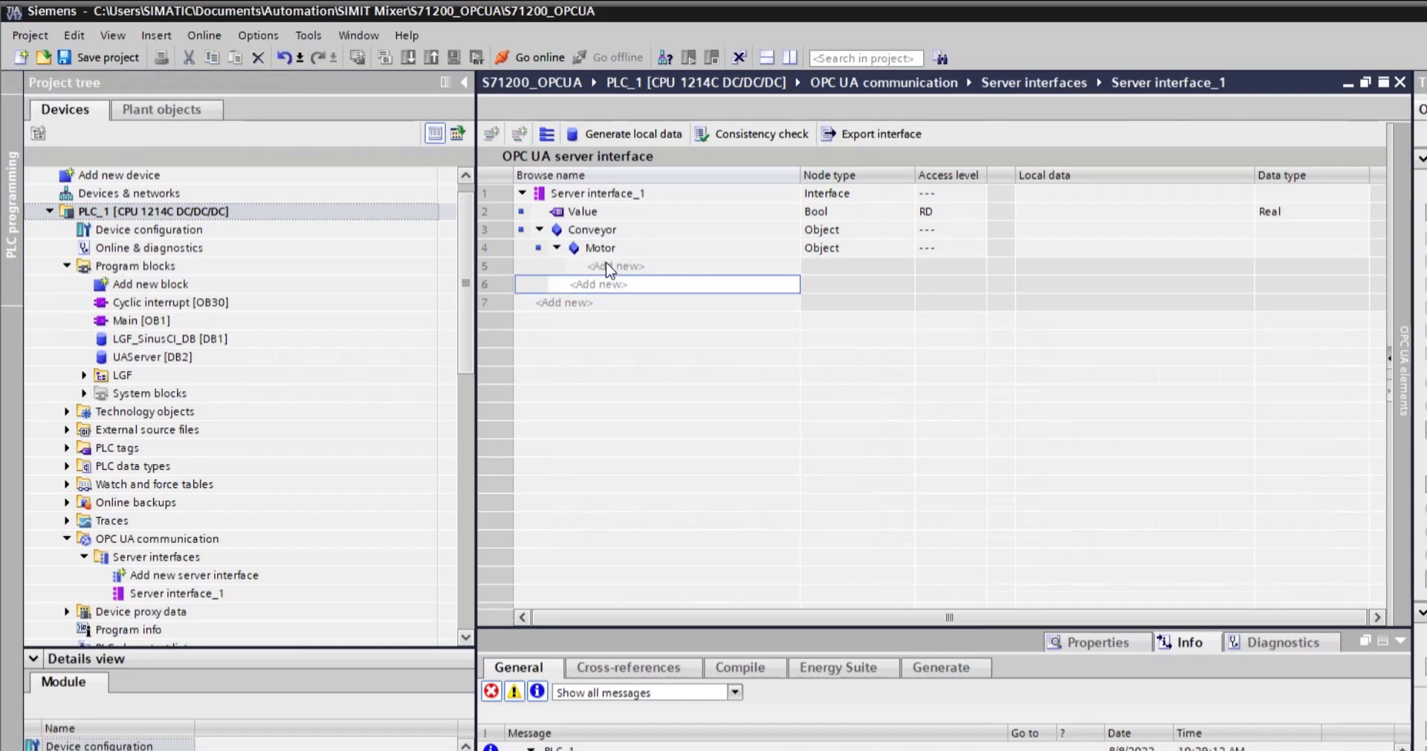
Step: Give Motor Real members Current, Speed and Torque, and map a Value node to UAServer.Value
{"action": "type", "text": "Current"}
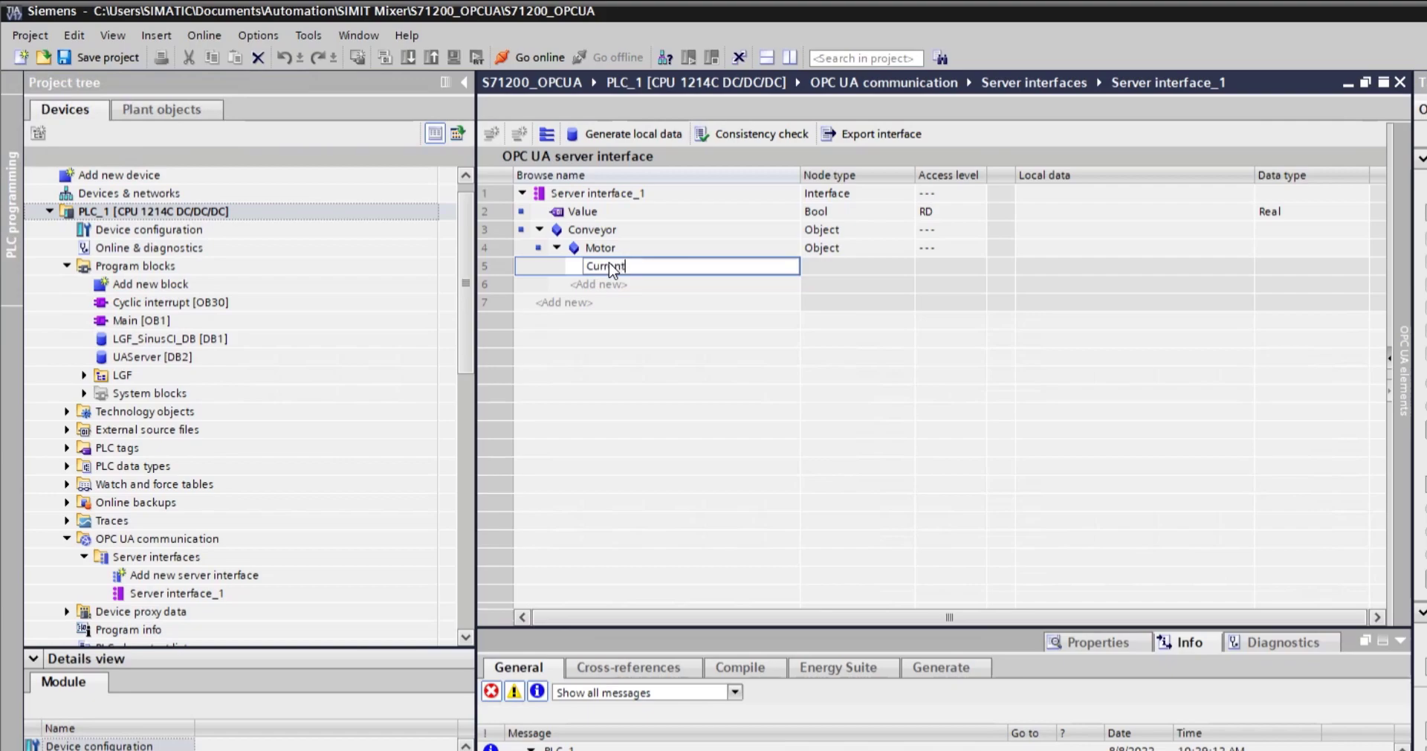
{"action": "type", "text": "Speed"}
{"action": "left_click", "coordinate": [657, 301]}
{"action": "type", "text": "Torque"}
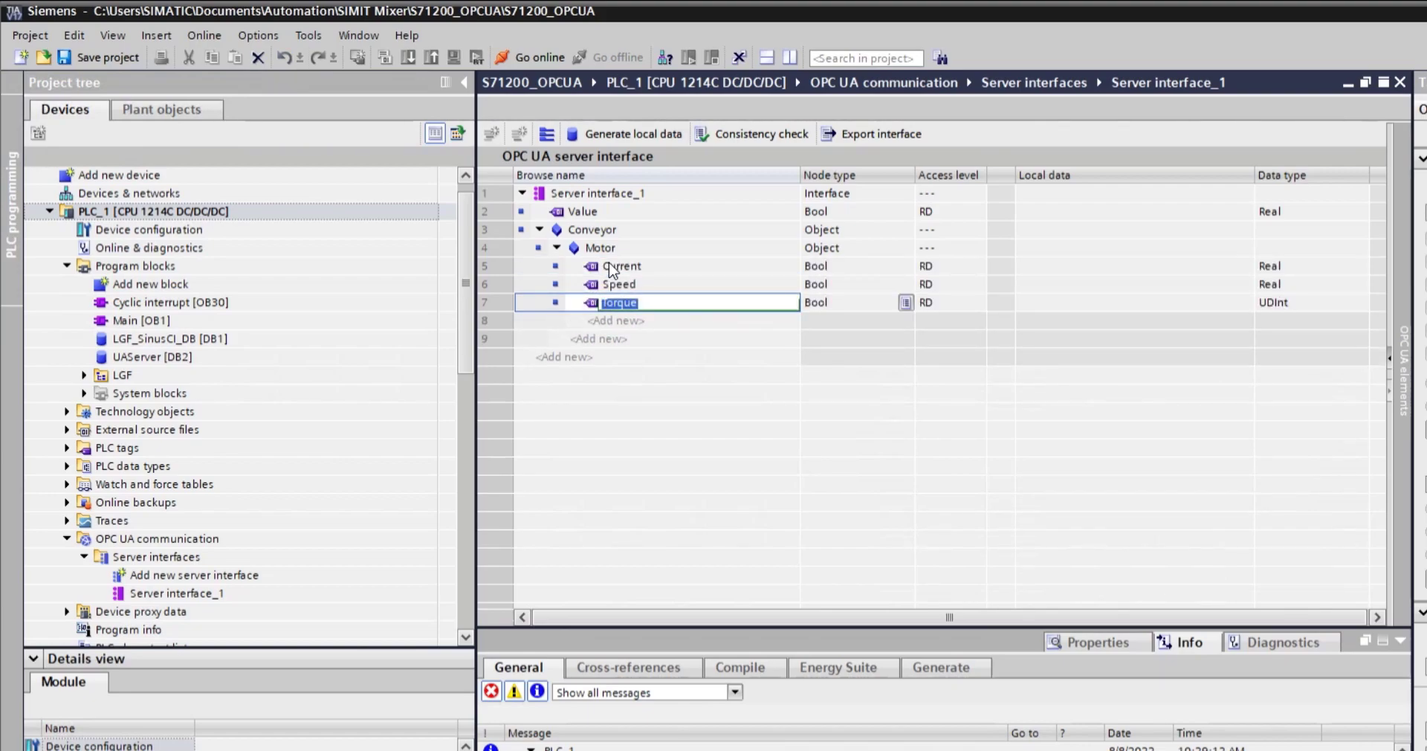
{"action": "left_click", "coordinate": [905, 264]}
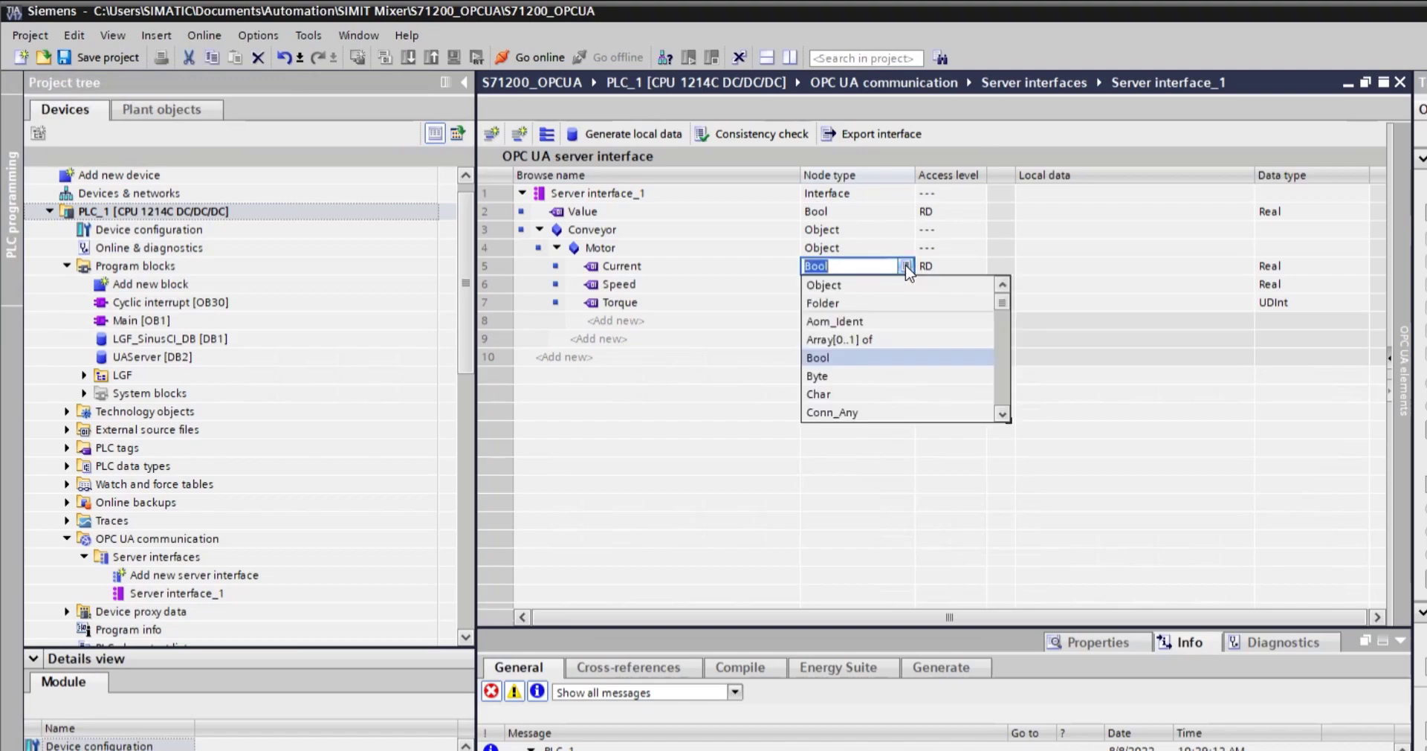
{"action": "type", "text": "re"}
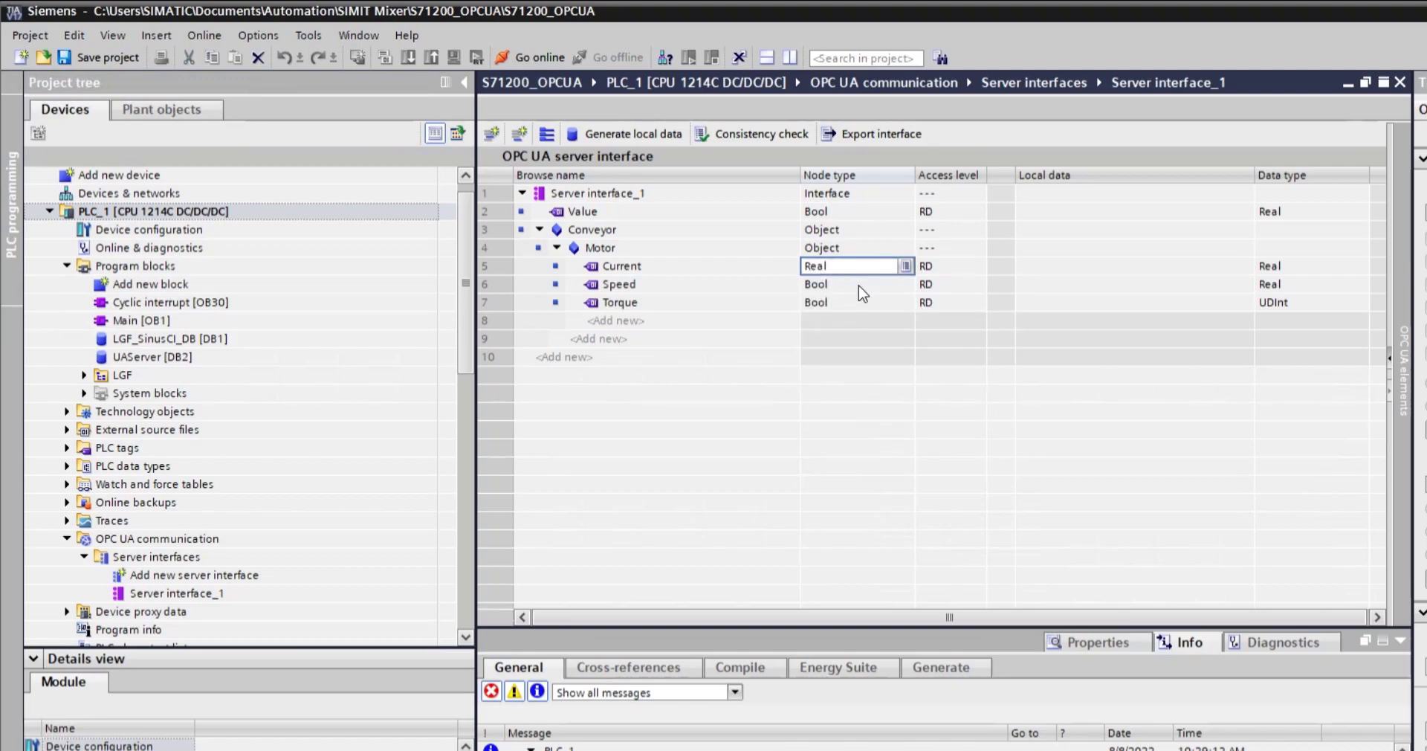
{"action": "left_click", "coordinate": [850, 284]}
{"action": "type", "text": "Real"}
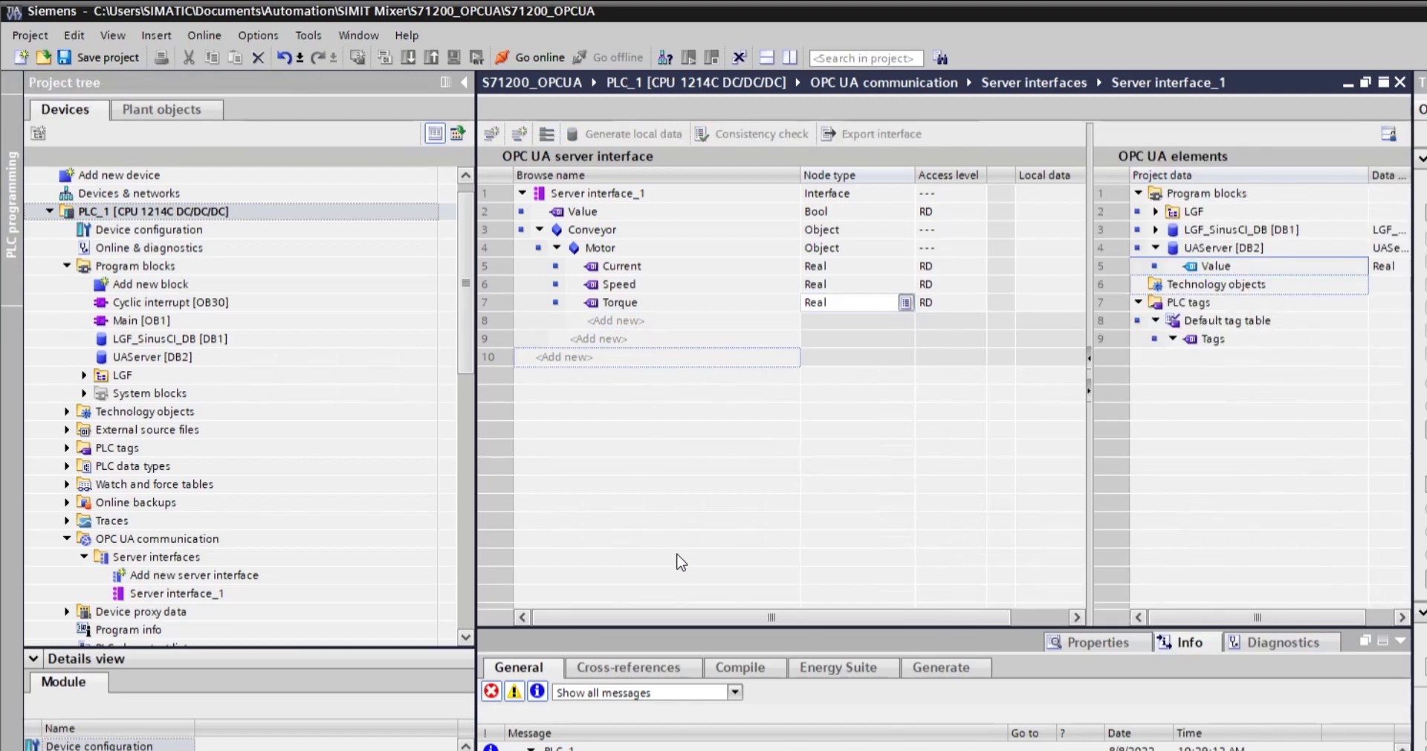
{"action": "left_click_drag", "start_coordinate": [1215, 266], "coordinate": [655, 357]}
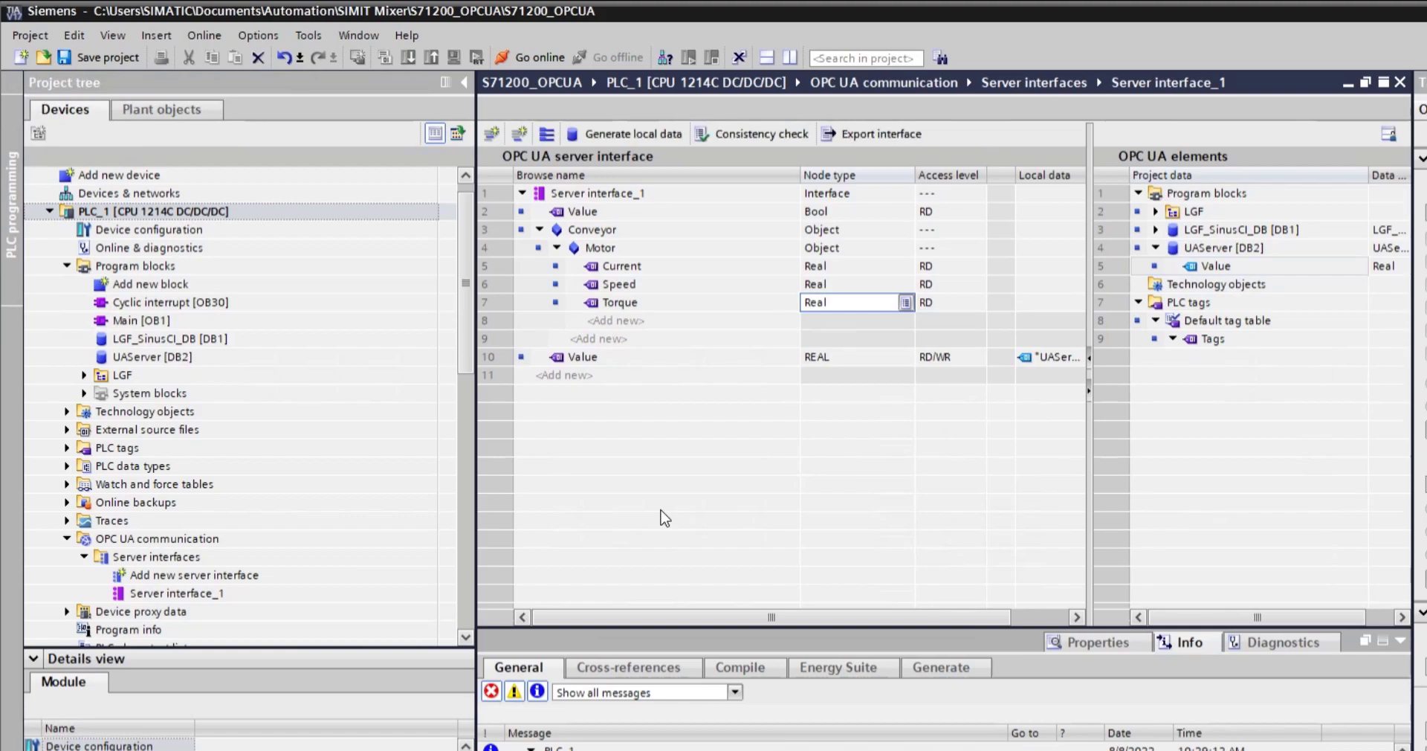
{"action": "mouse_move", "coordinate": [818, 253]}
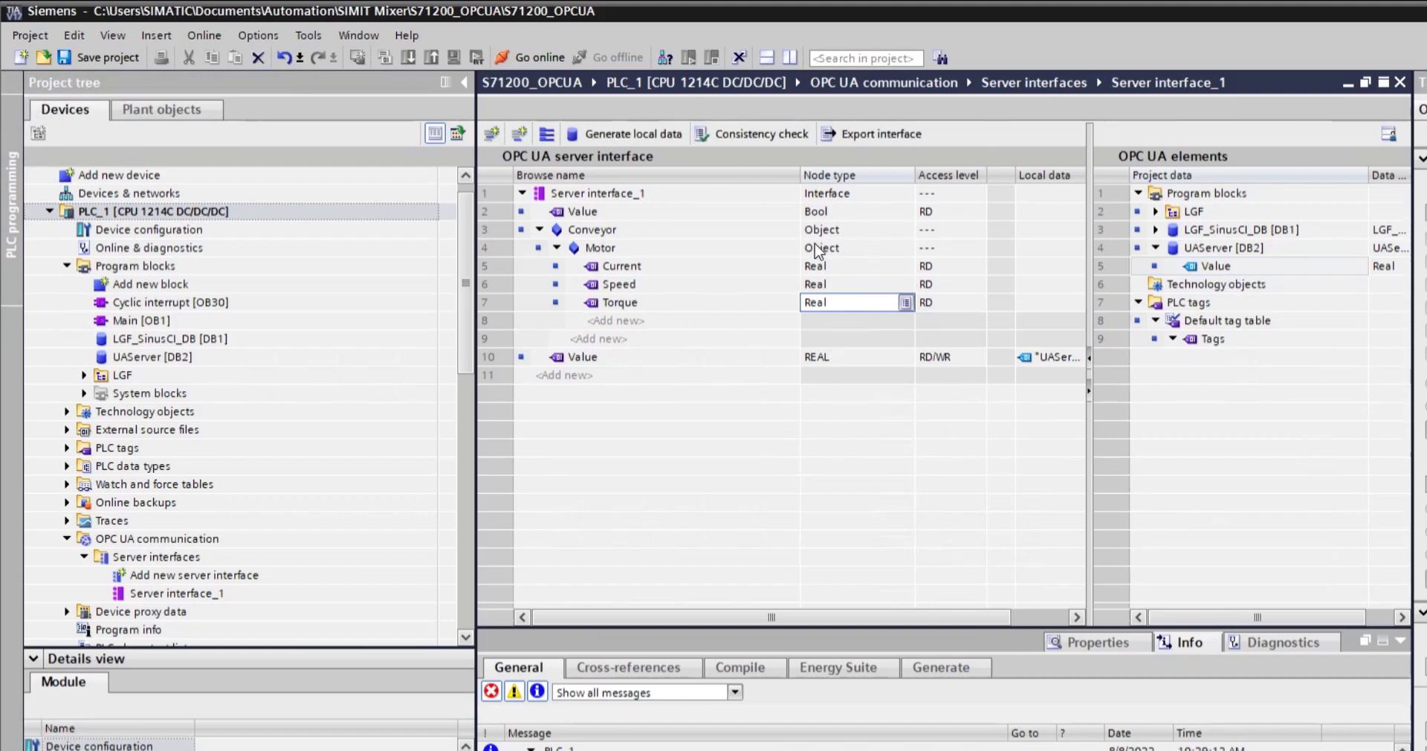
{"action": "mouse_move", "coordinate": [800, 171]}
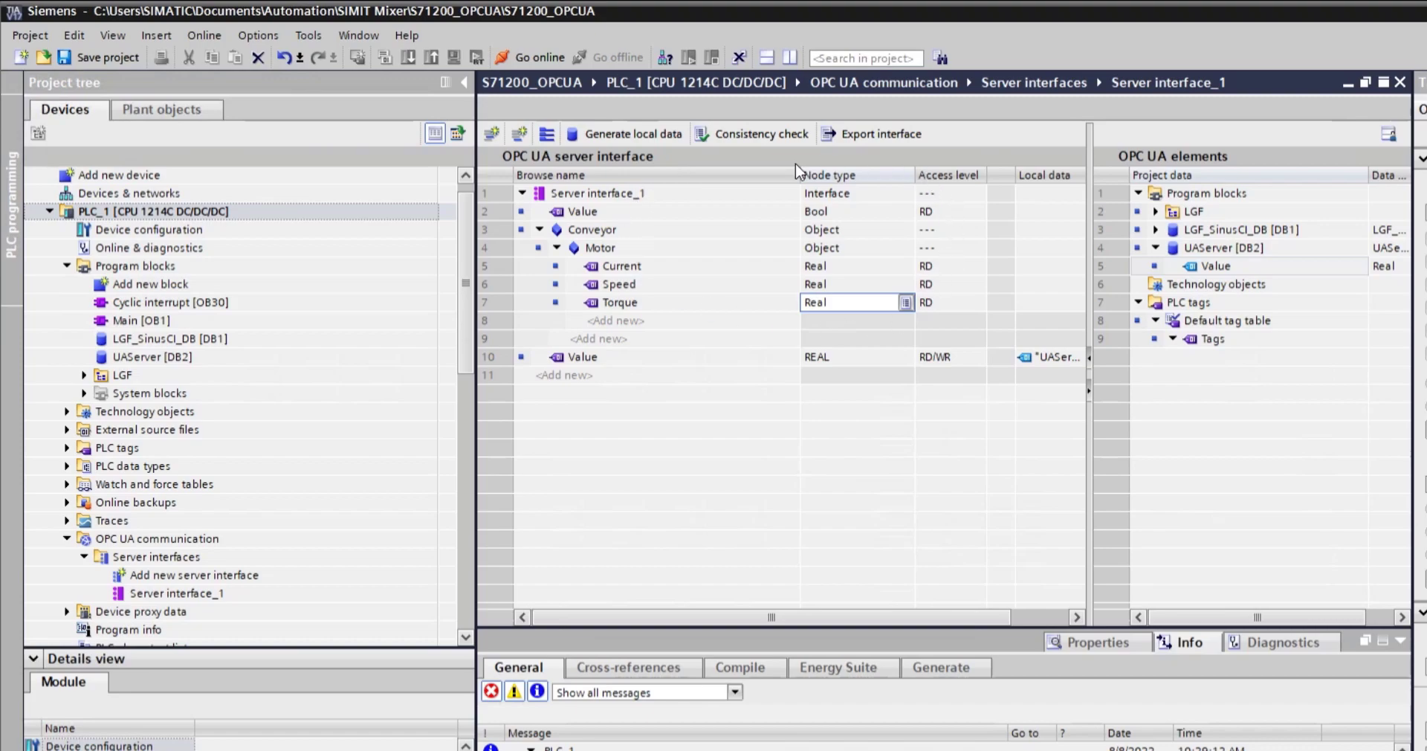
{"action": "mouse_move", "coordinate": [638, 134]}
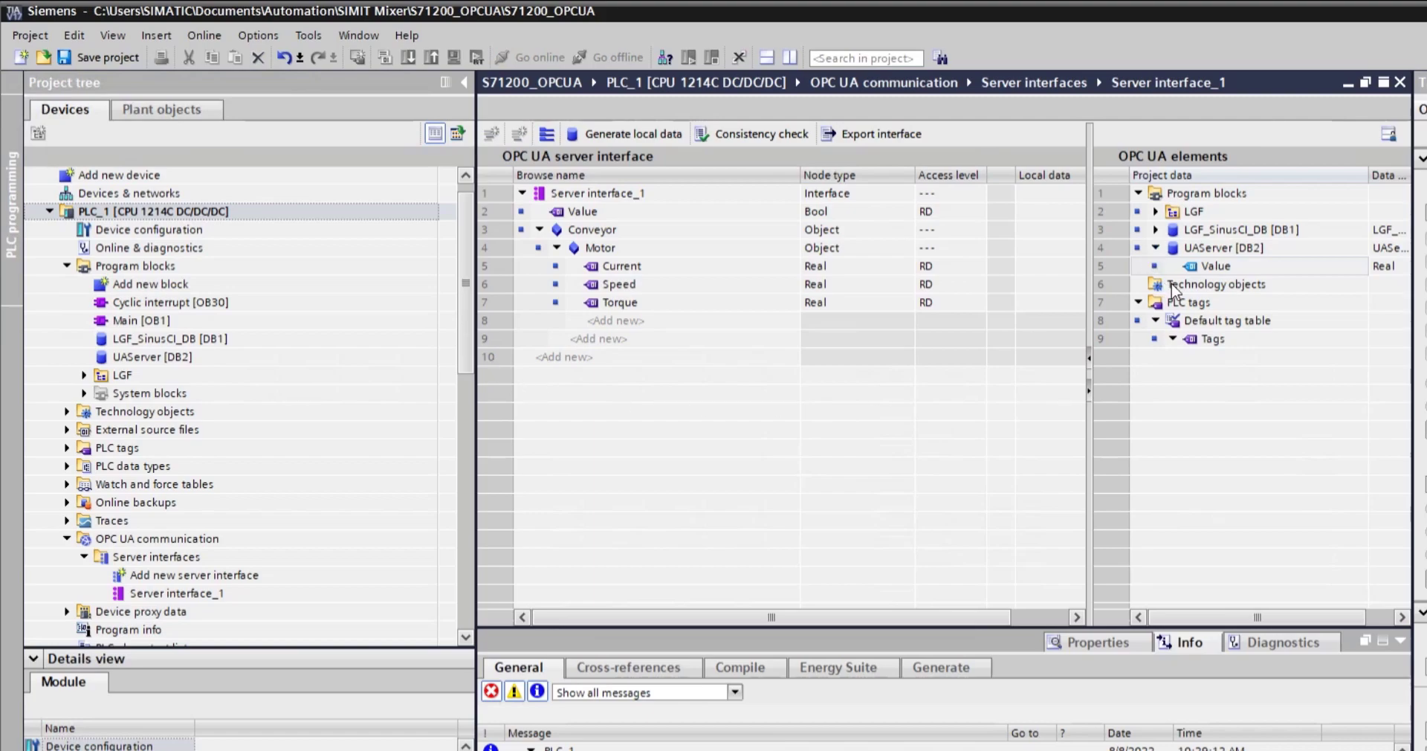
Step: Generate local data for the interface into a new general data block
{"action": "left_click", "coordinate": [632, 133]}
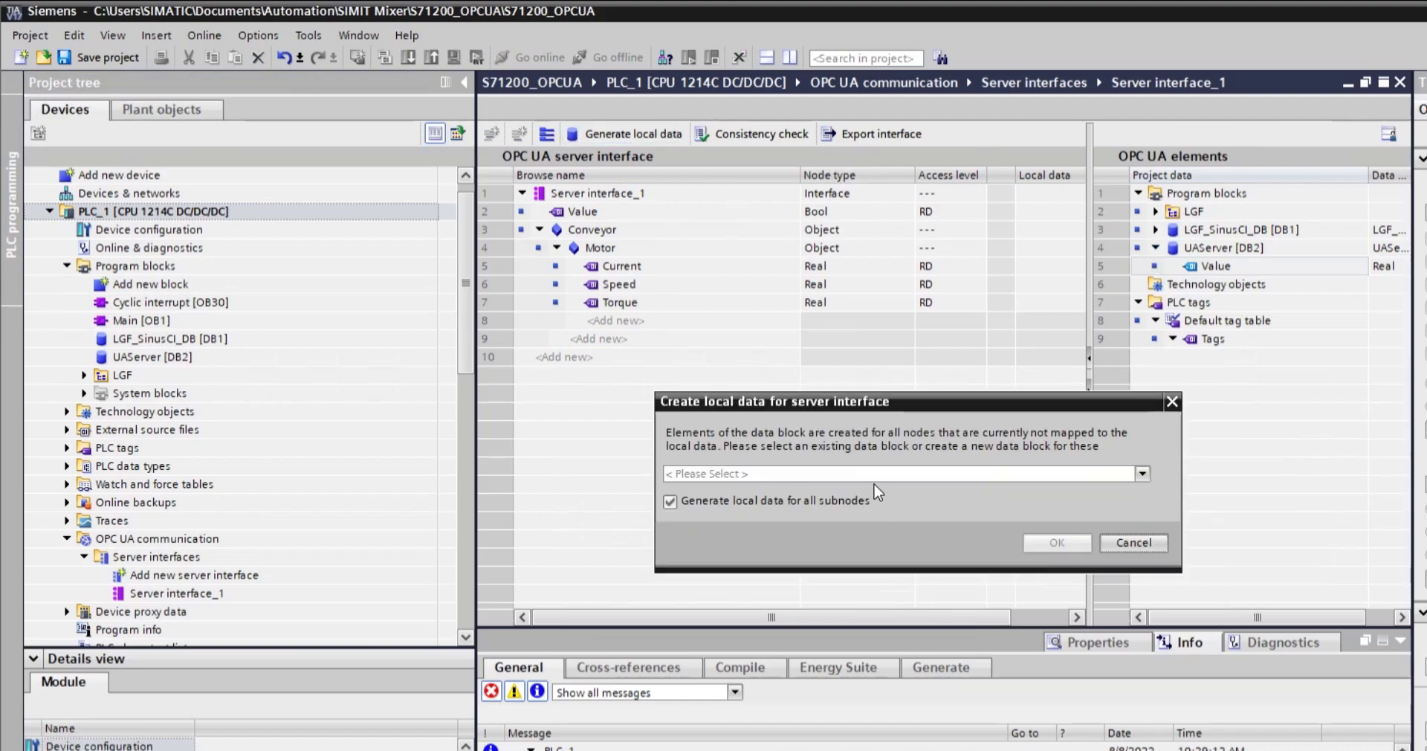
{"action": "left_click", "coordinate": [1140, 473]}
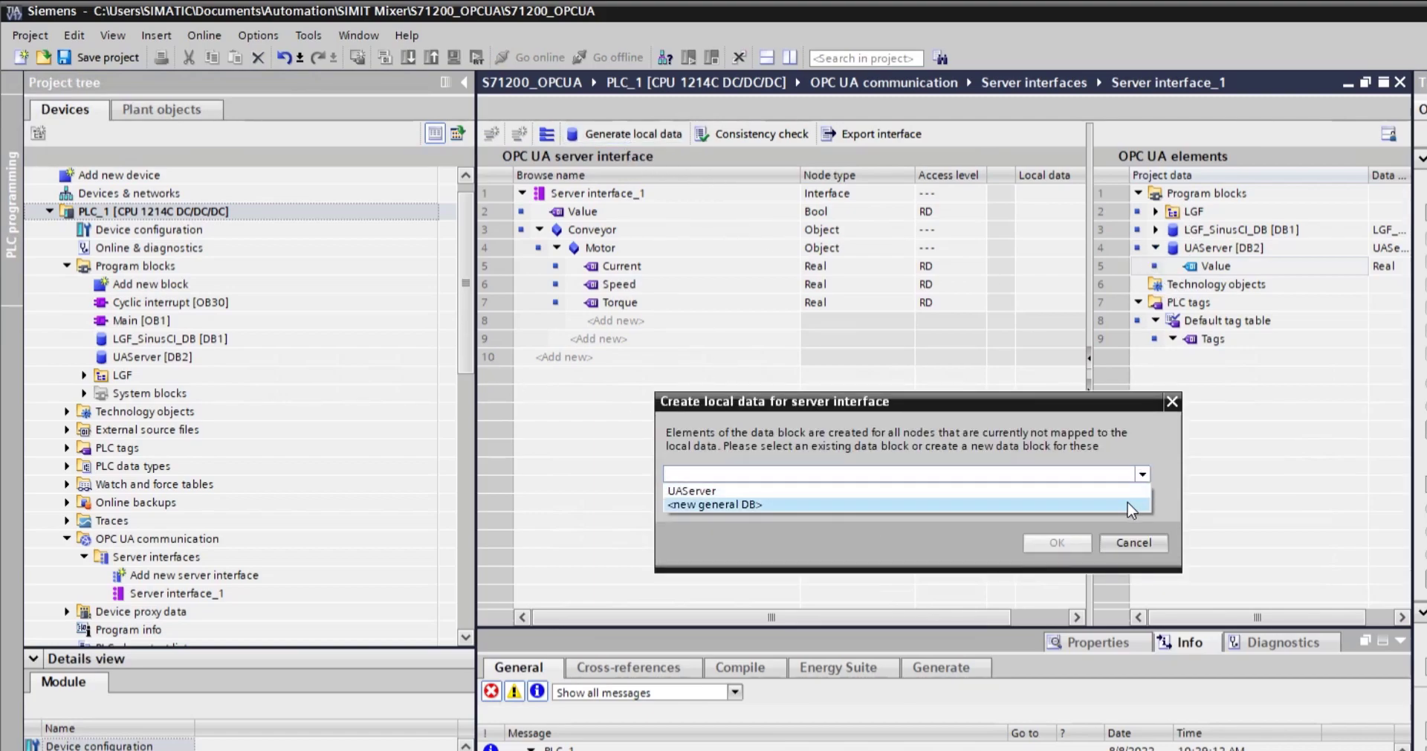
{"action": "left_click", "coordinate": [715, 504]}
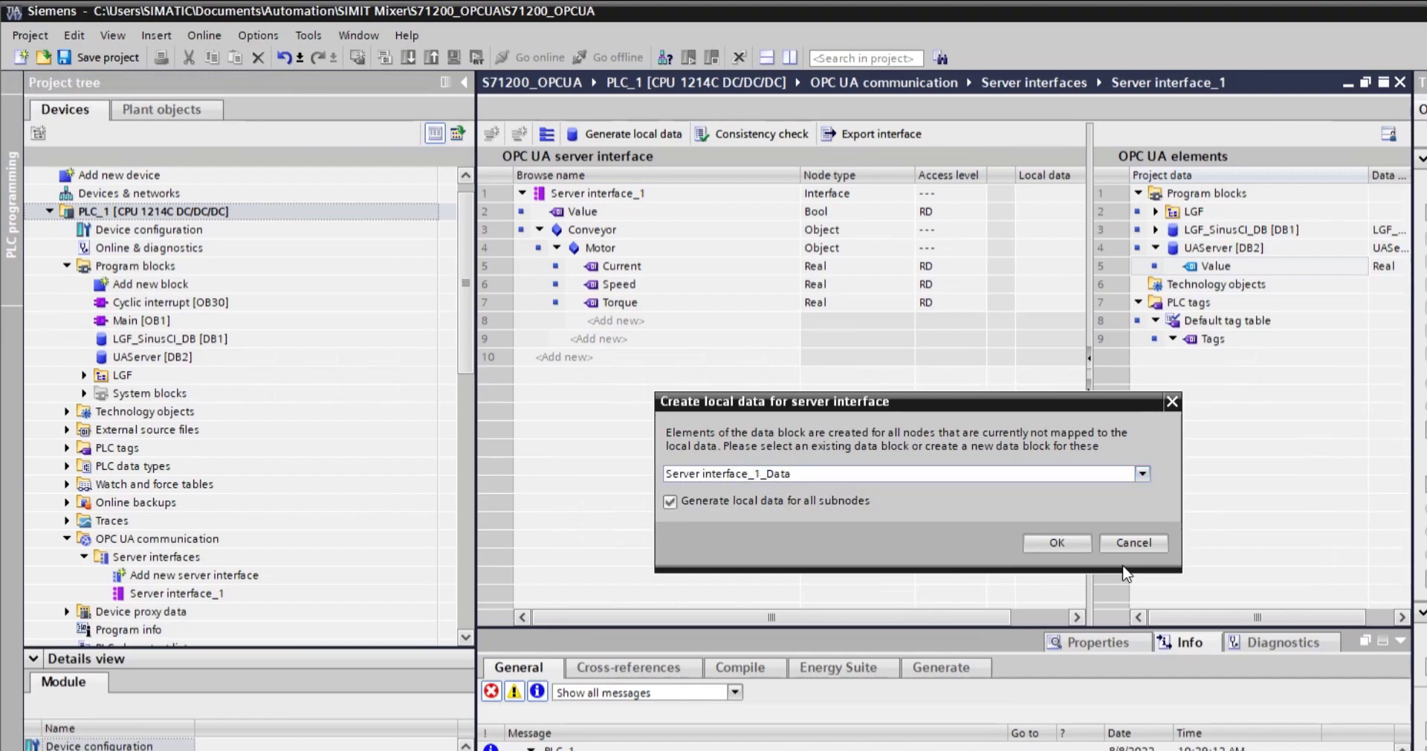
{"action": "left_click", "coordinate": [1057, 542]}
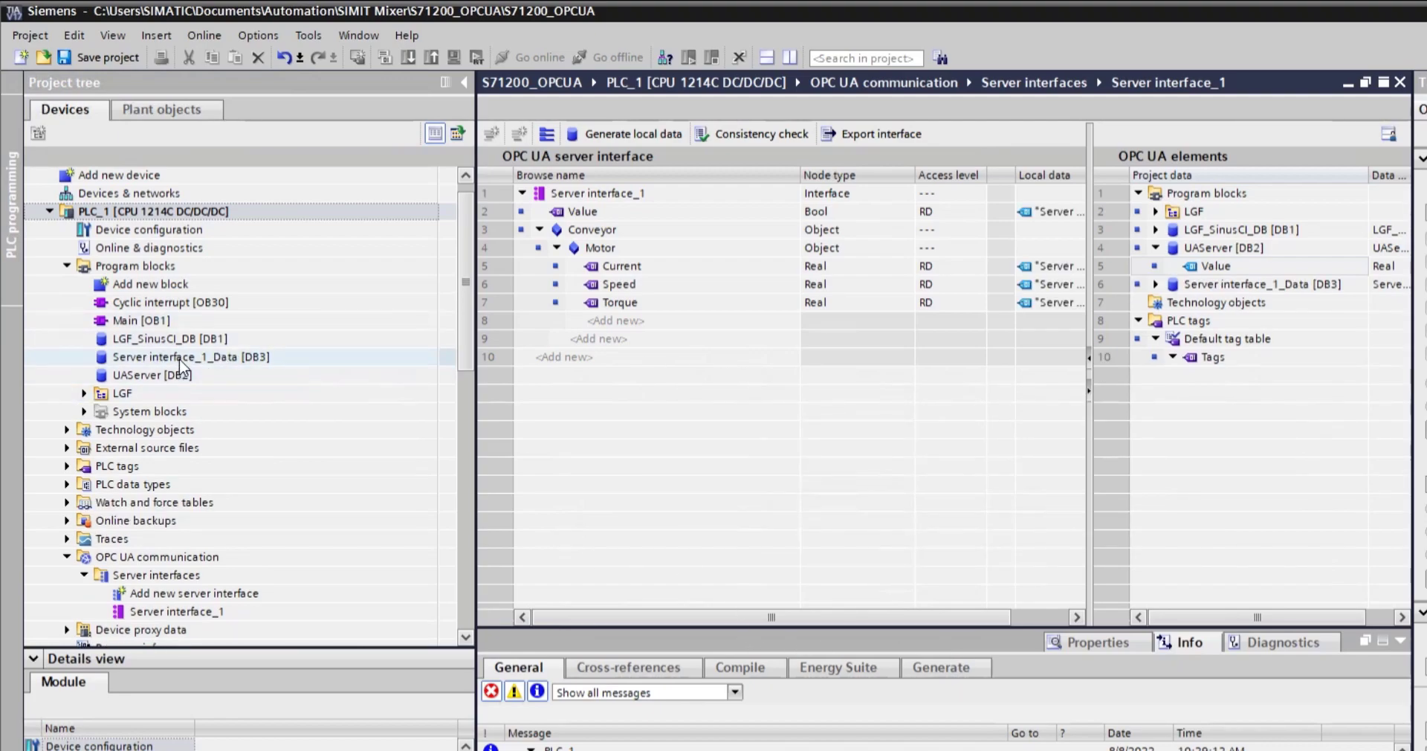
Step: Inspect the generated Server interface_1_Data [DB3] with Value and Motor members, then return to Server interface_1
{"action": "double_click", "coordinate": [192, 355]}
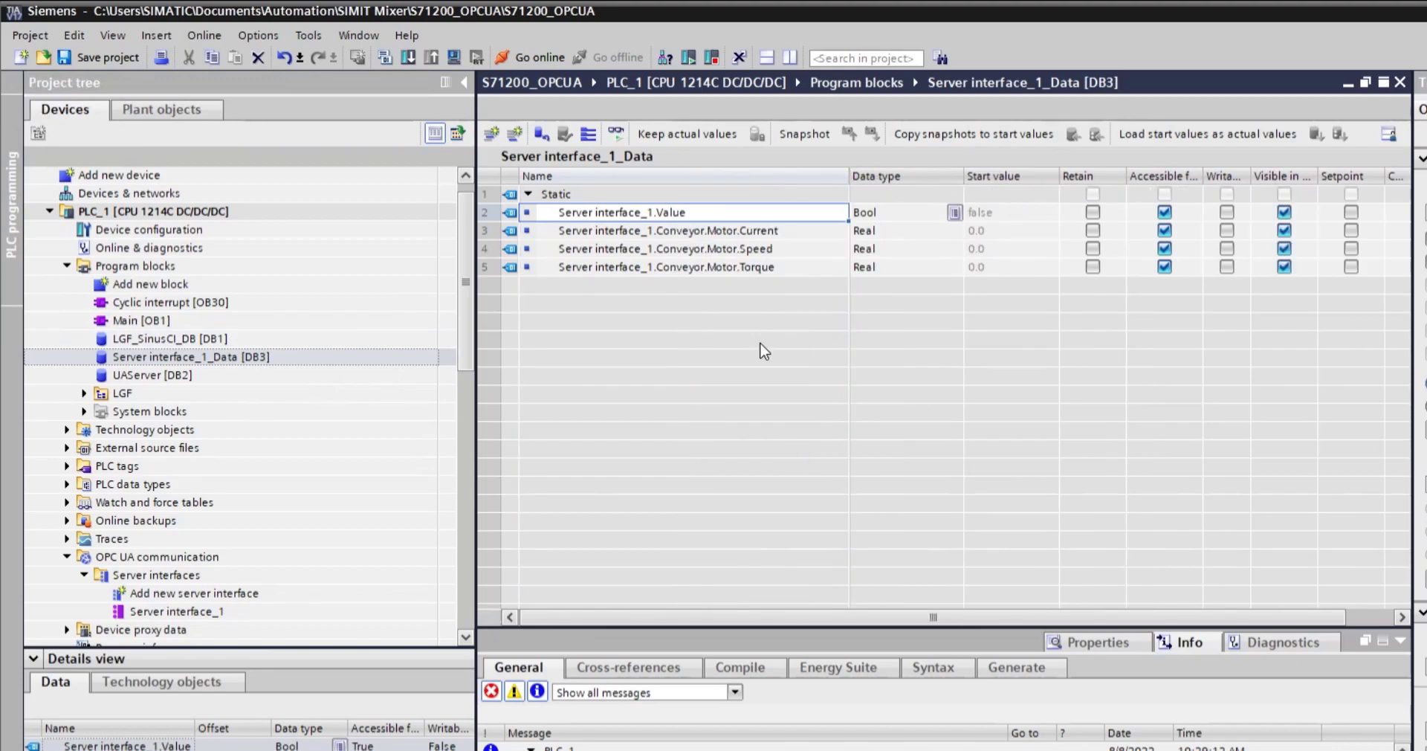
{"action": "mouse_move", "coordinate": [610, 253]}
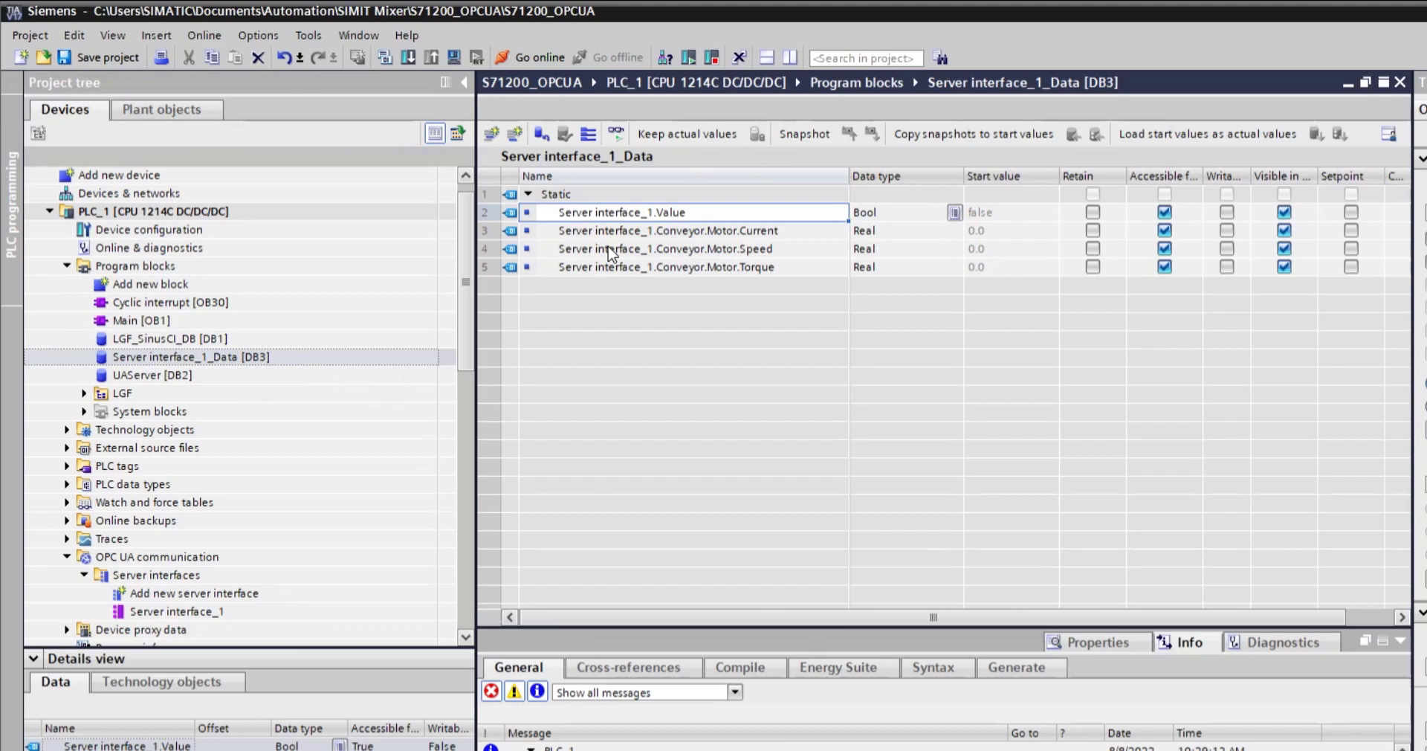
{"action": "left_click", "coordinate": [177, 611]}
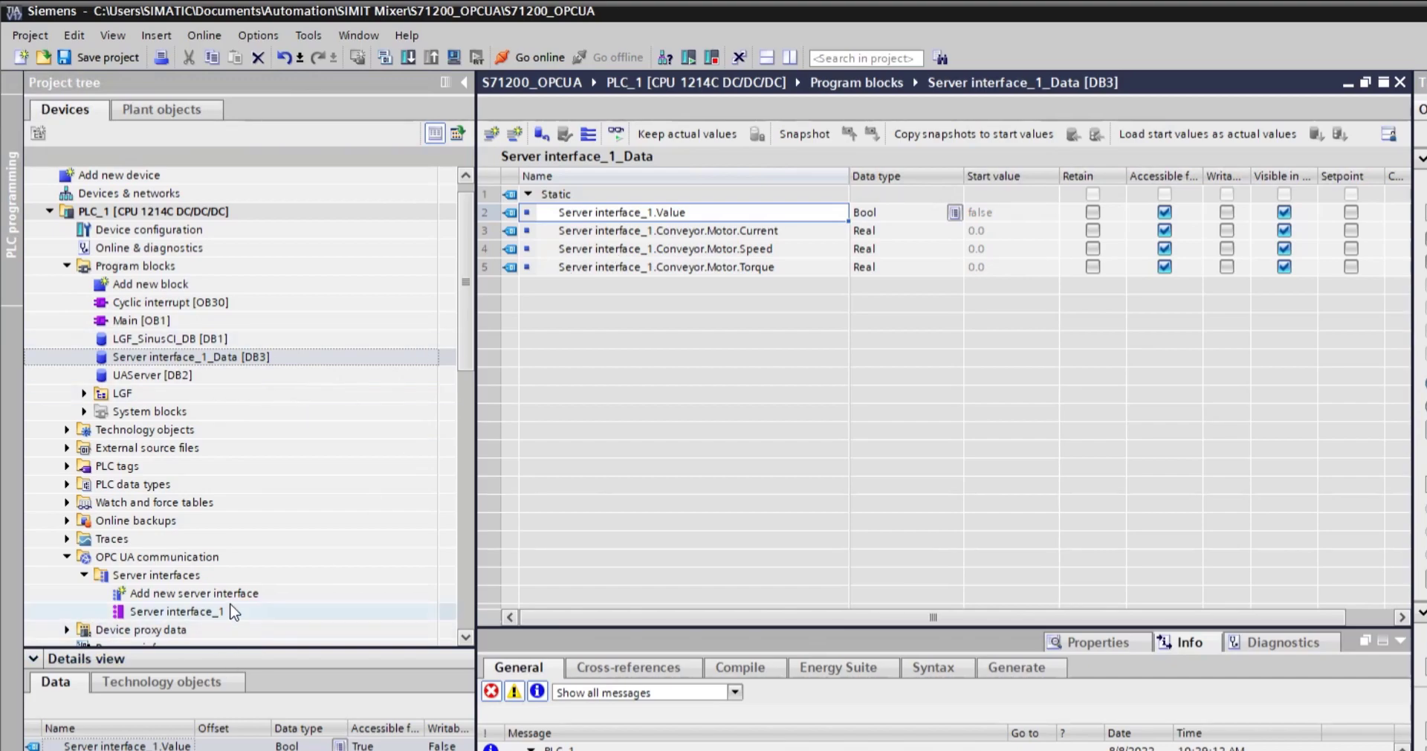
{"action": "double_click", "coordinate": [177, 611]}
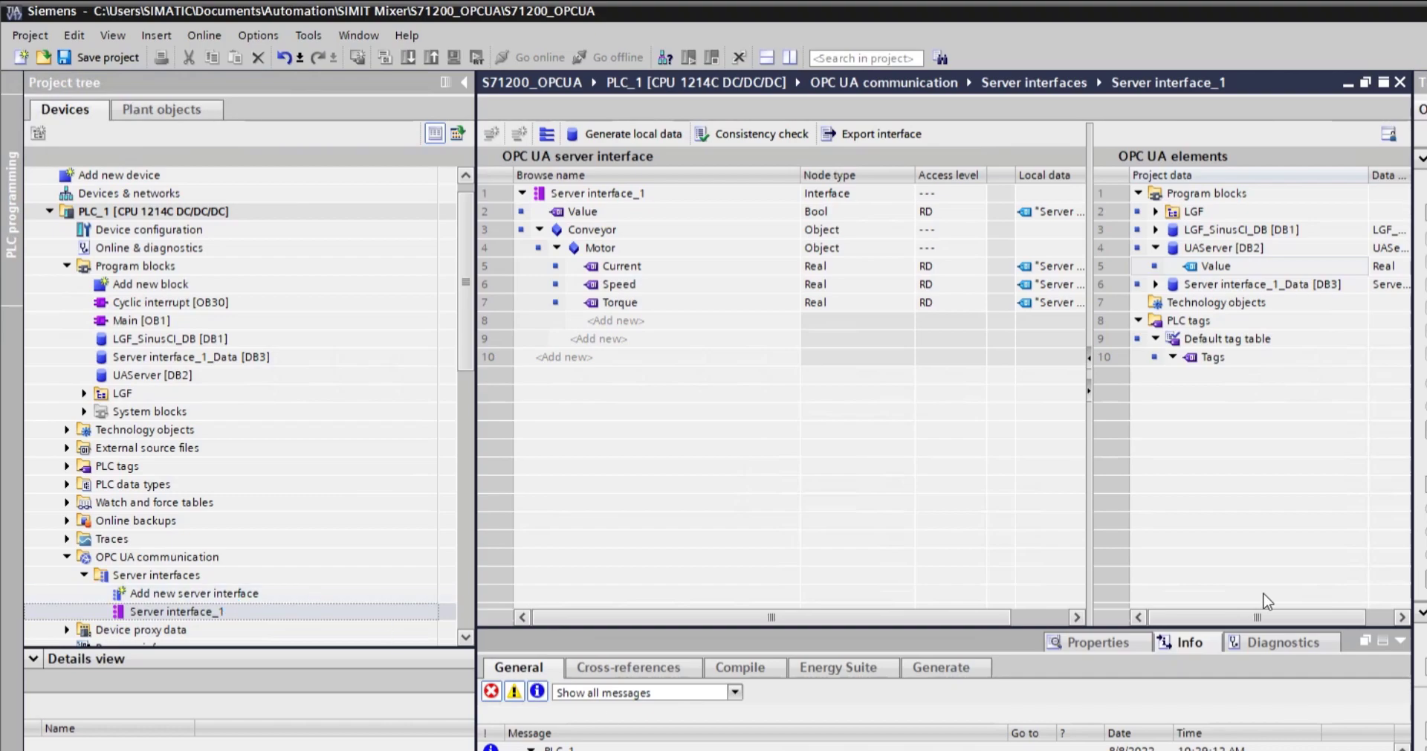
{"action": "mouse_move", "coordinate": [861, 407]}
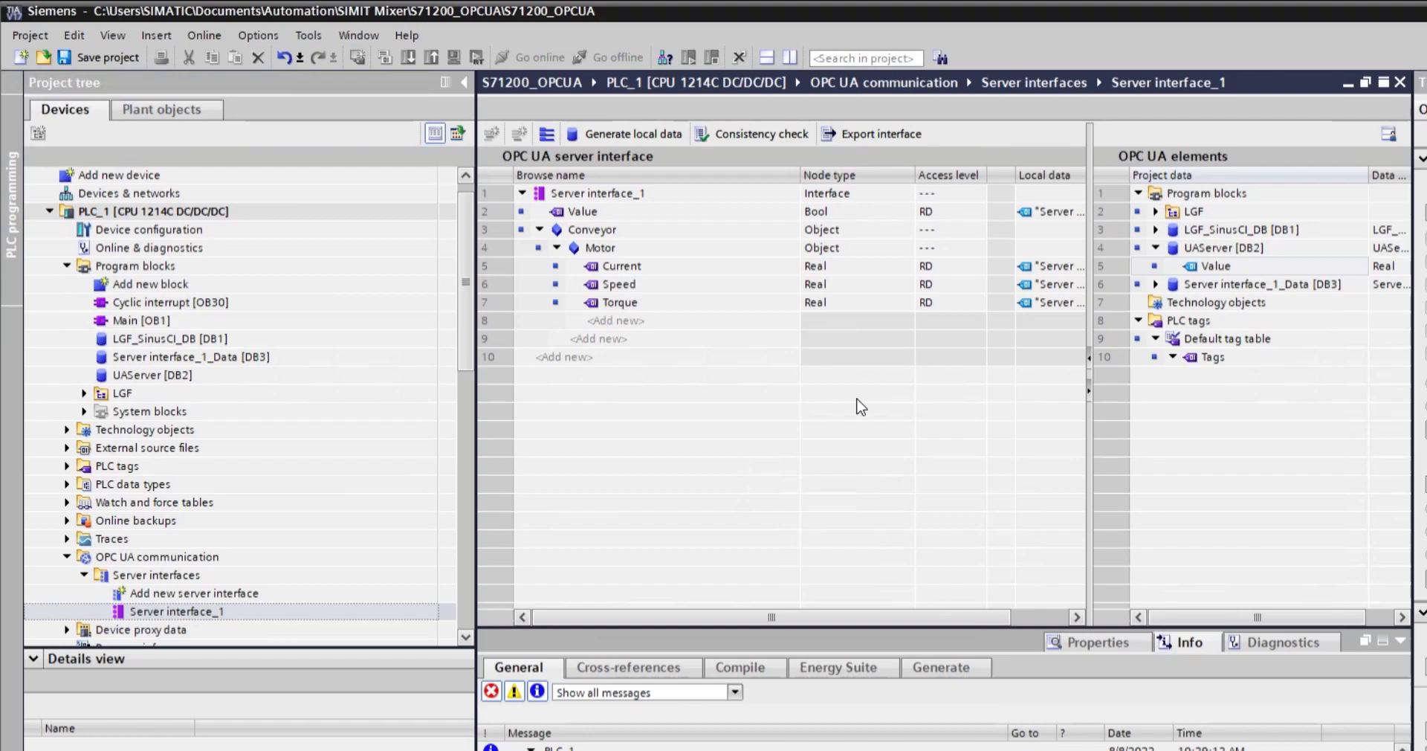
{"action": "mouse_move", "coordinate": [649, 310]}
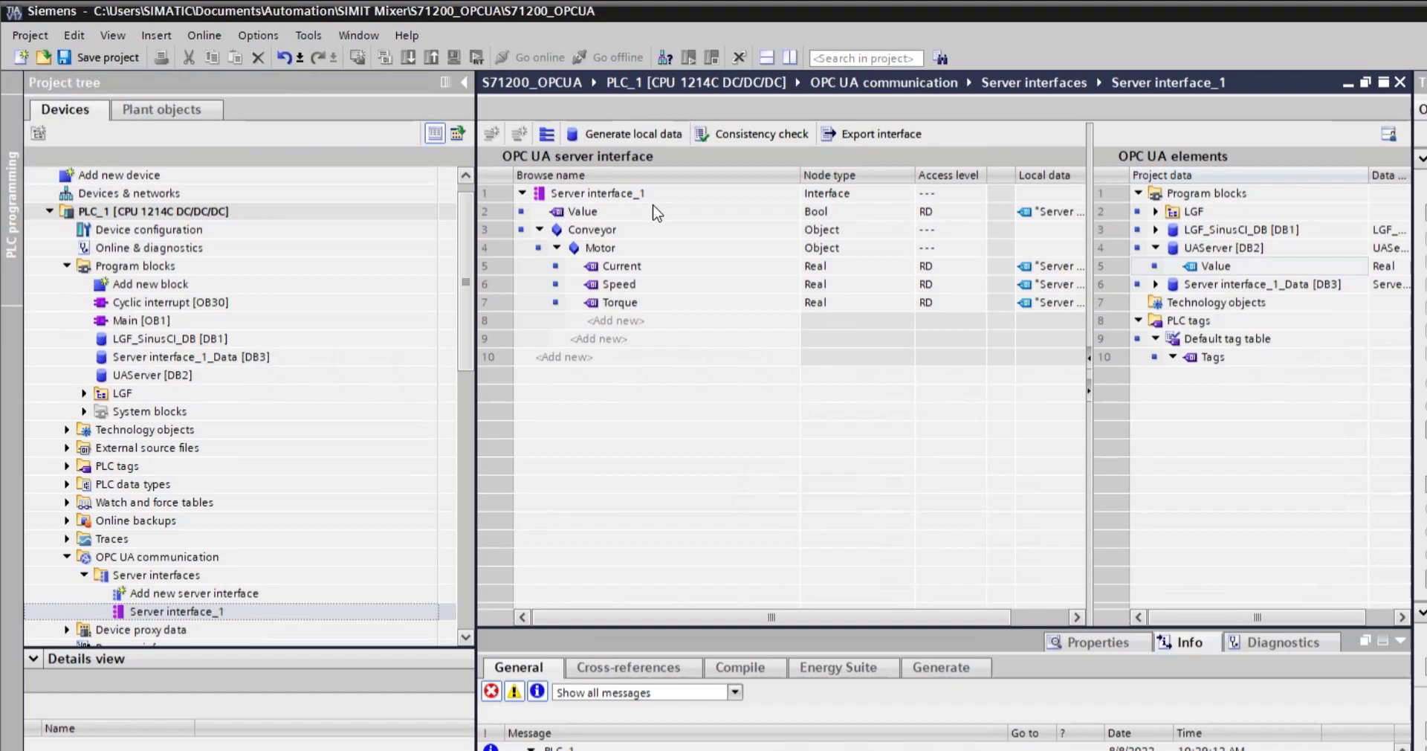
{"action": "left_click", "coordinate": [139, 320]}
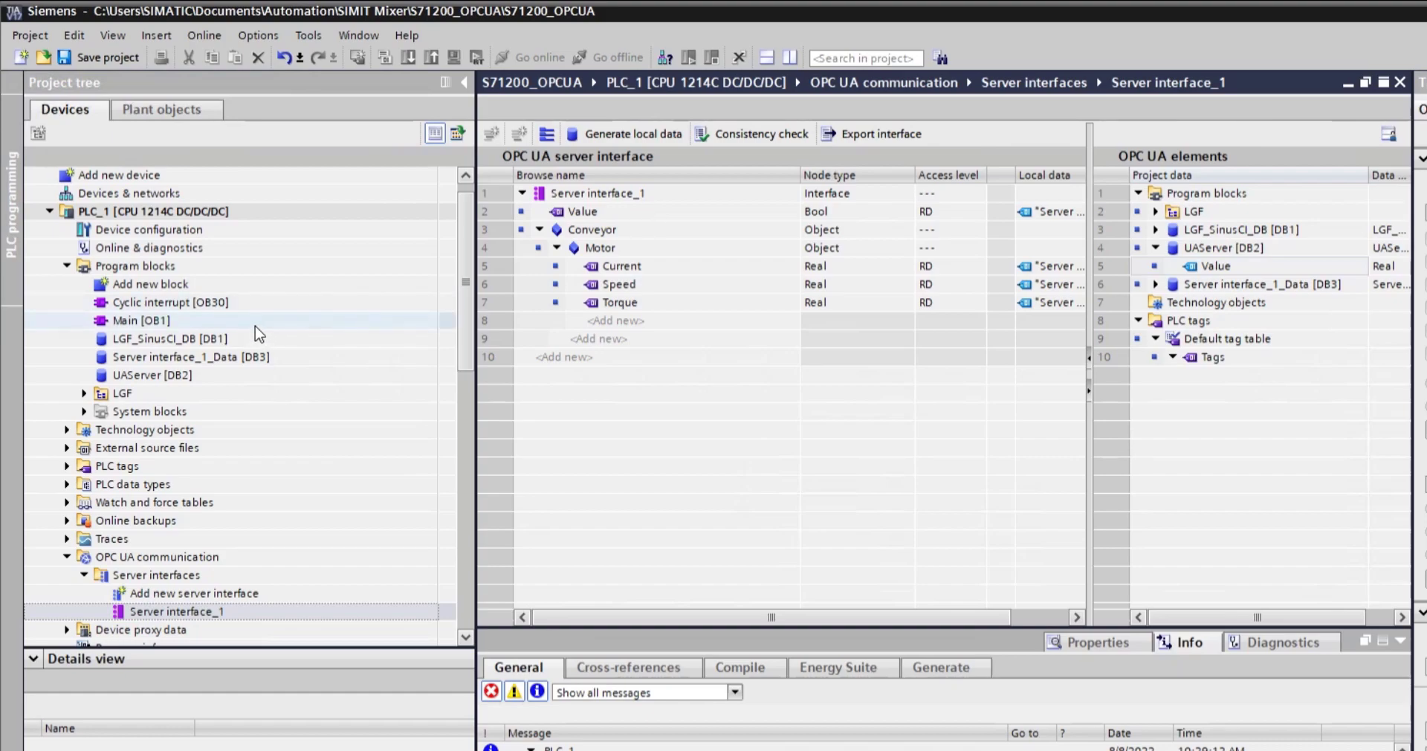
{"action": "double_click", "coordinate": [140, 320]}
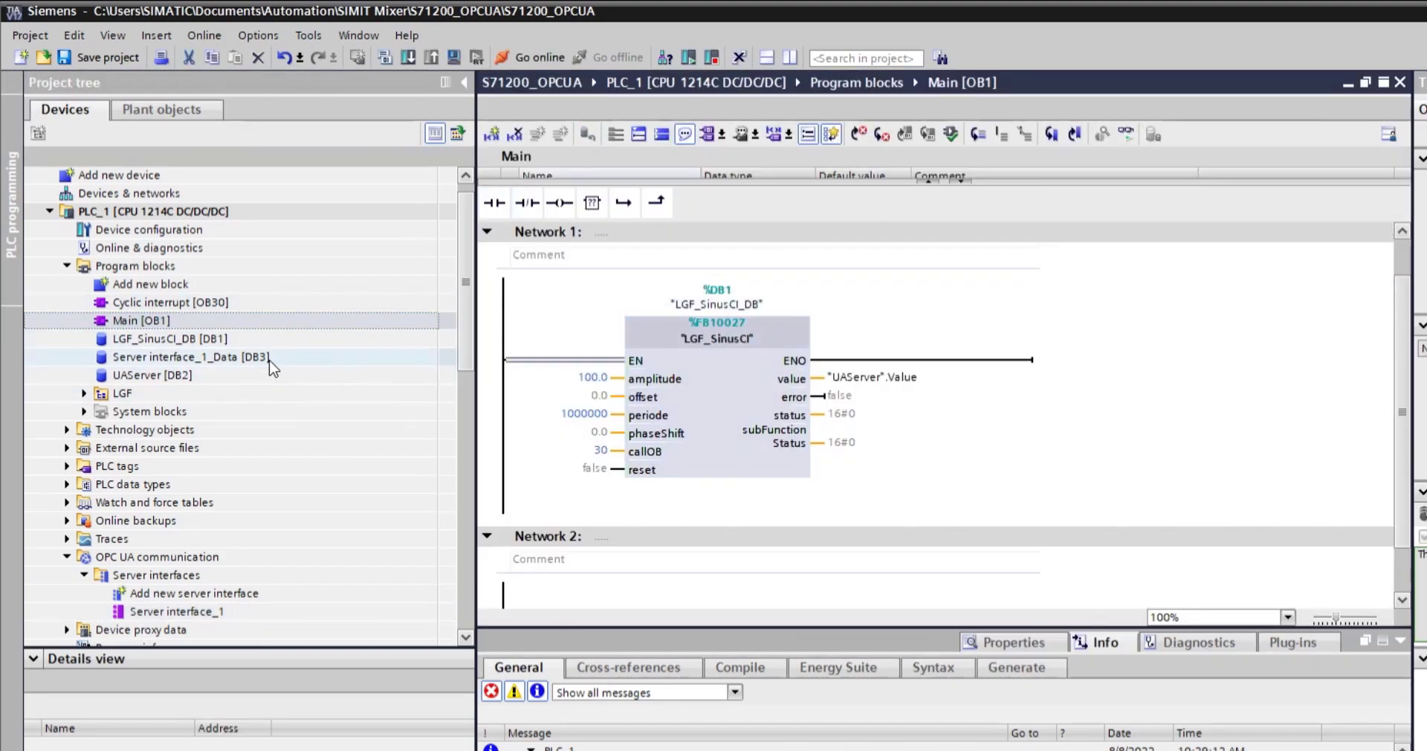
{"action": "double_click", "coordinate": [190, 355]}
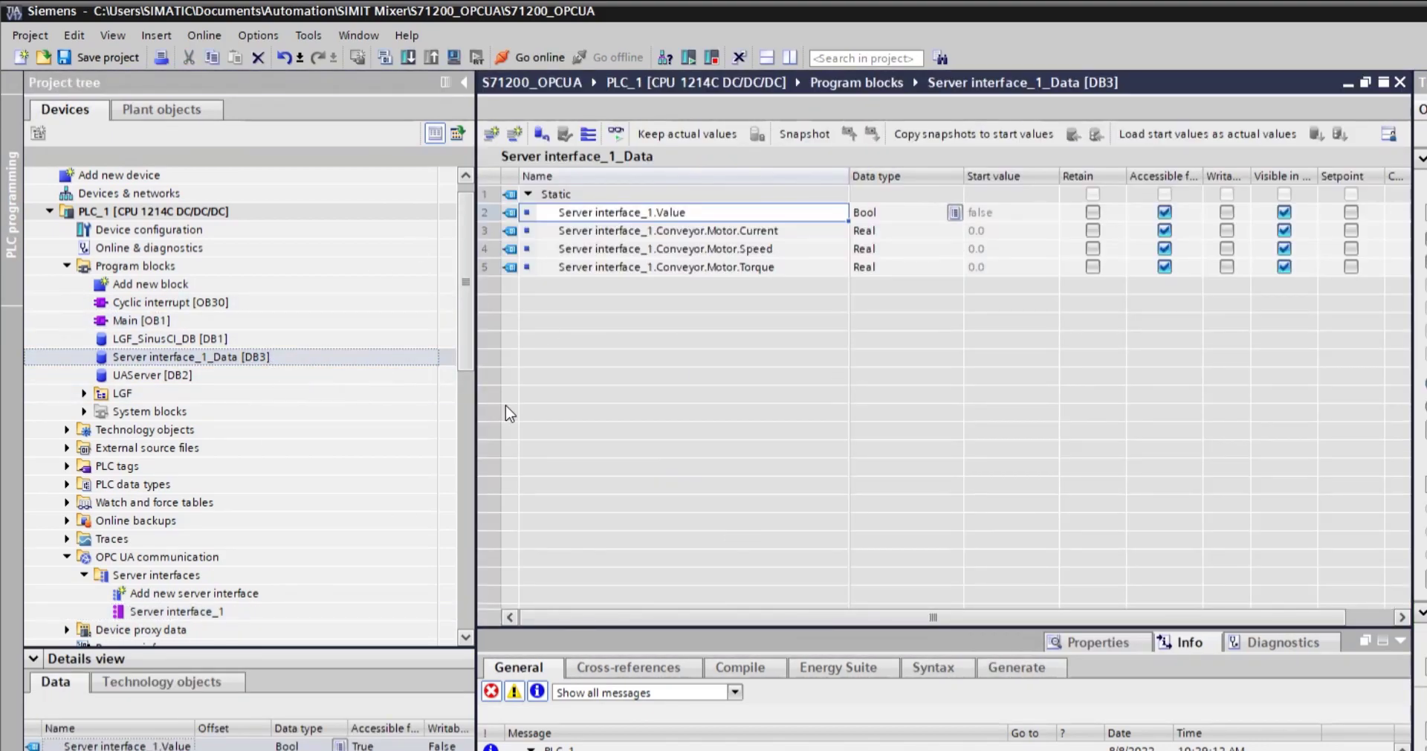